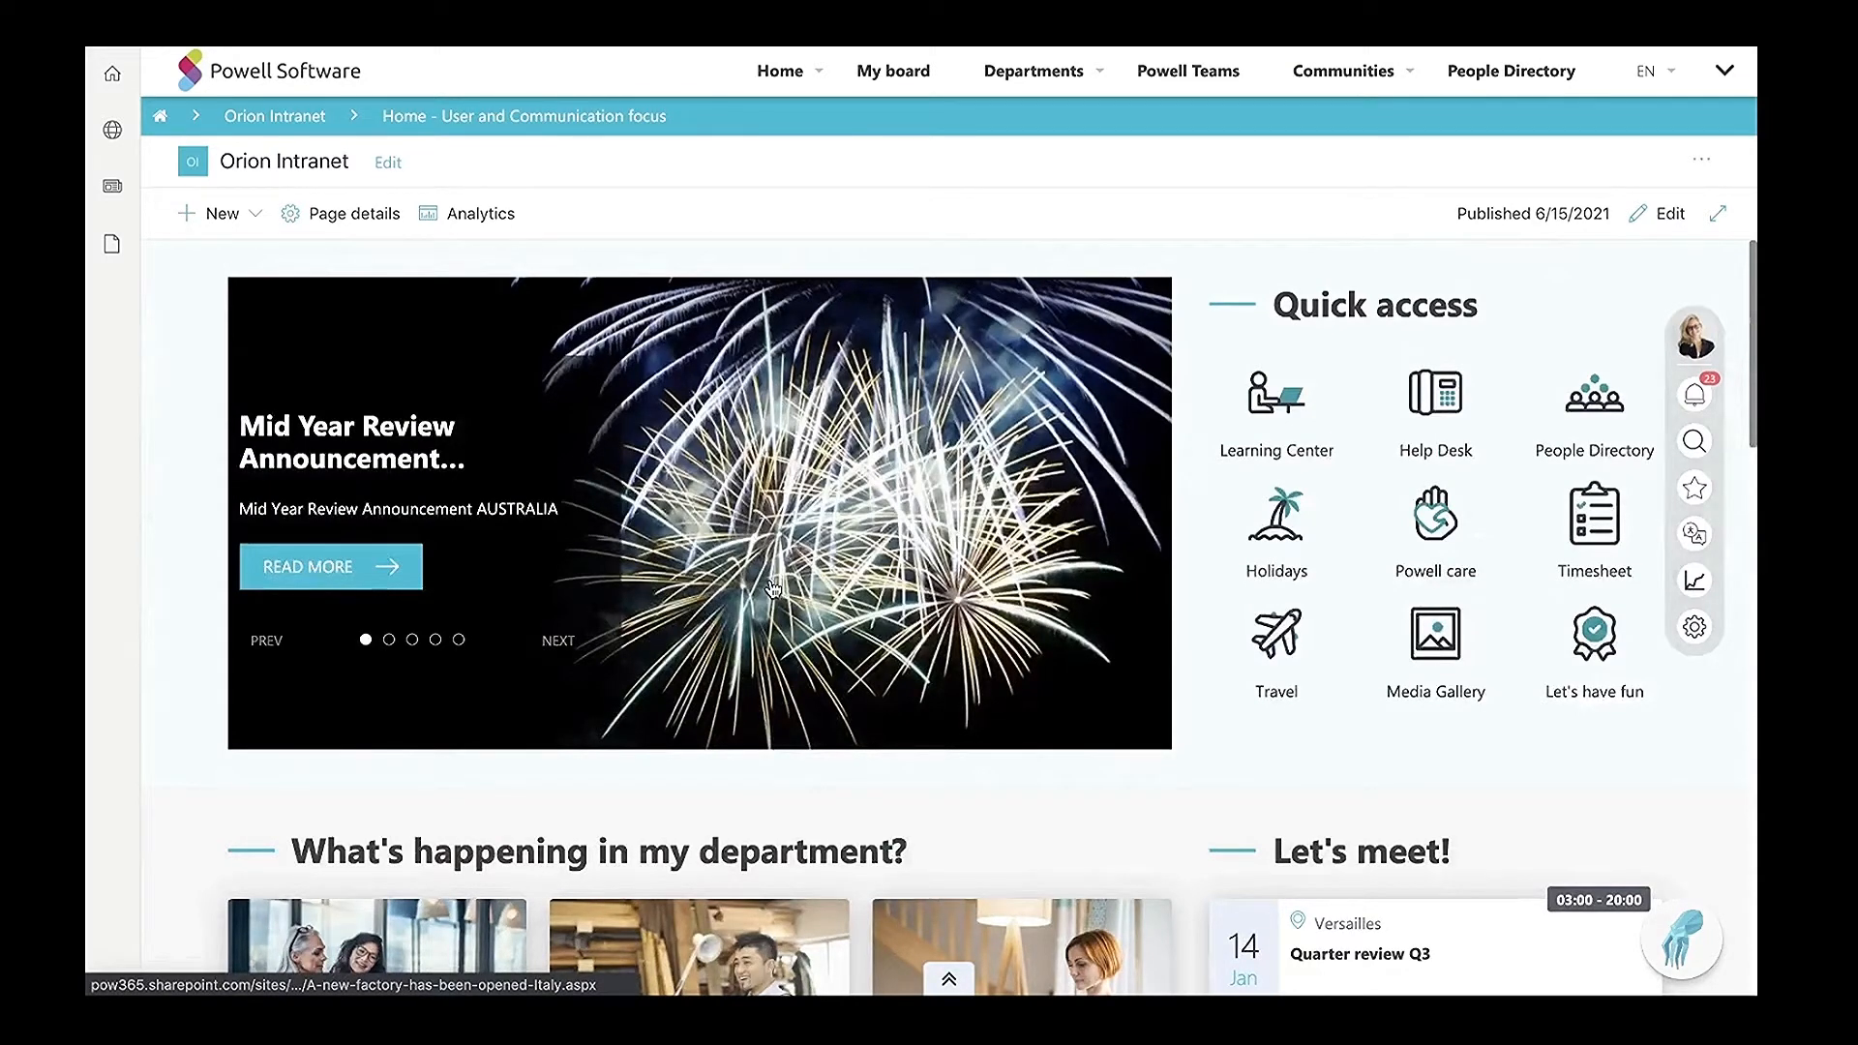
Browse the home page top and follow a link from the Departments mega-menu.
scroll("down", 3)
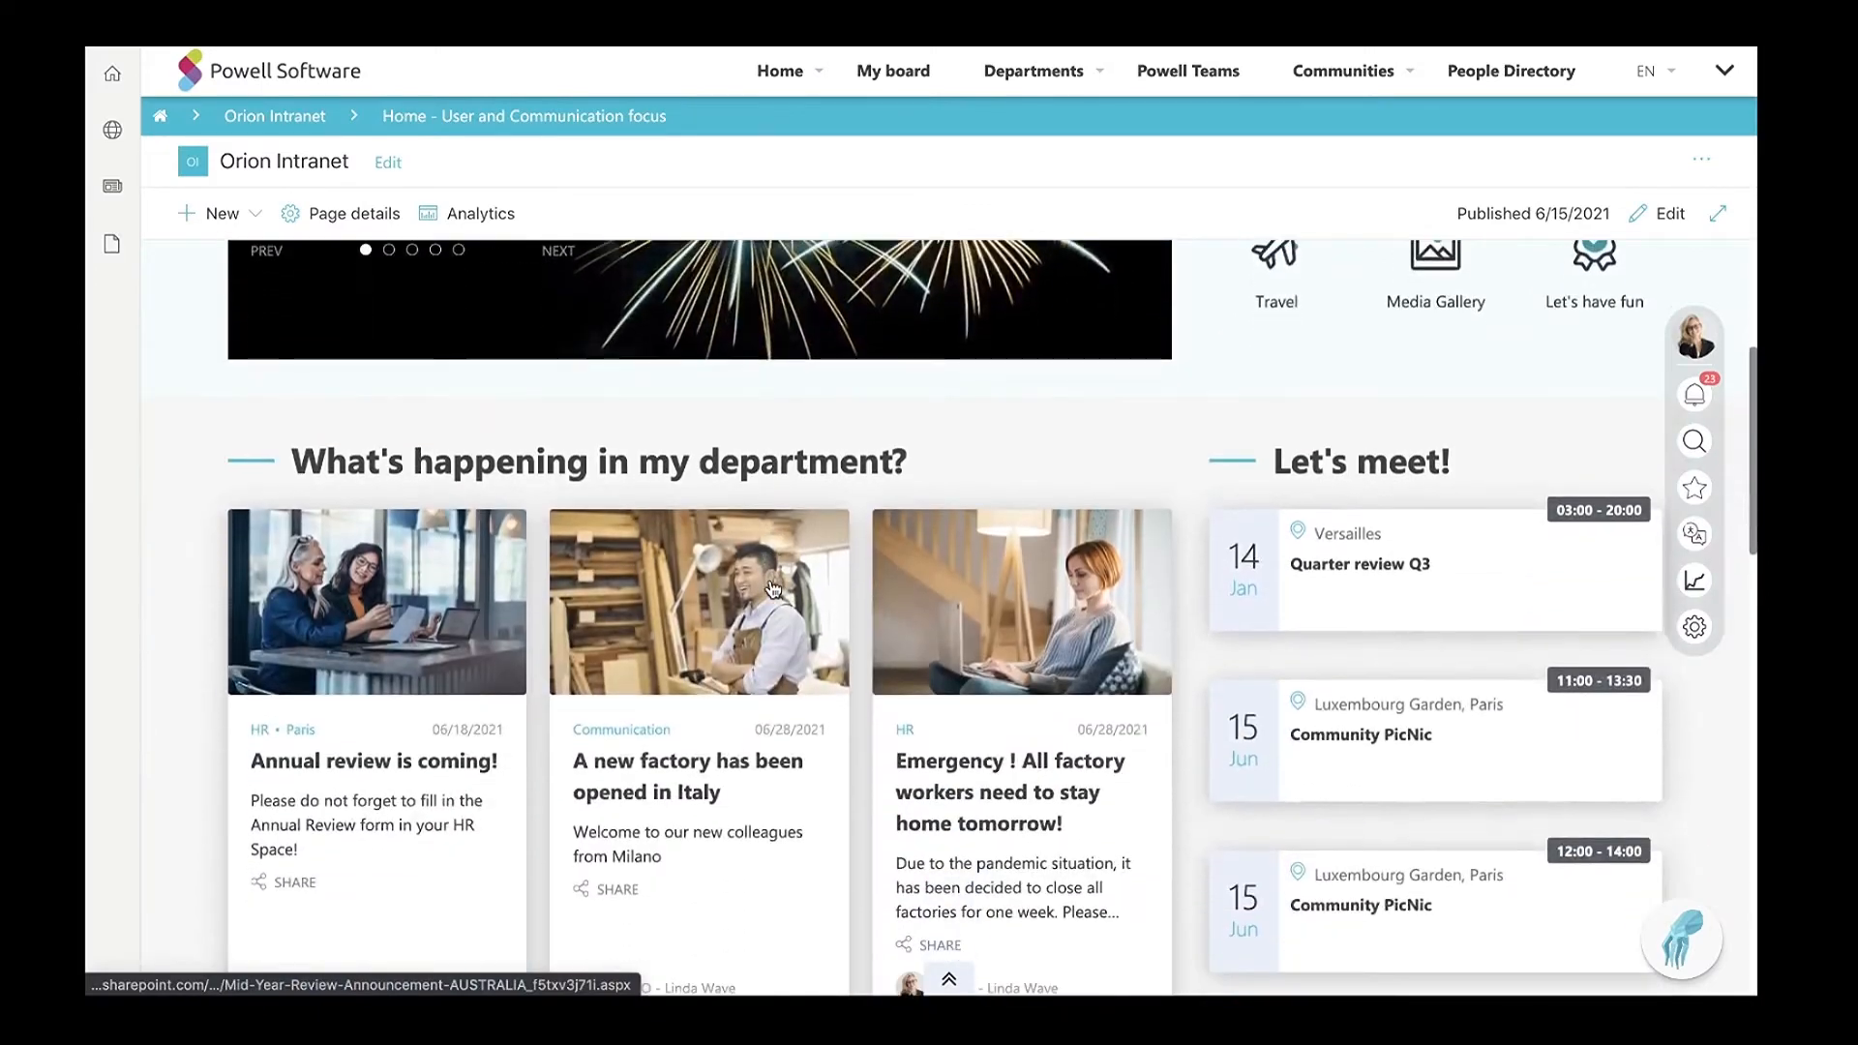
scroll("up", 3)
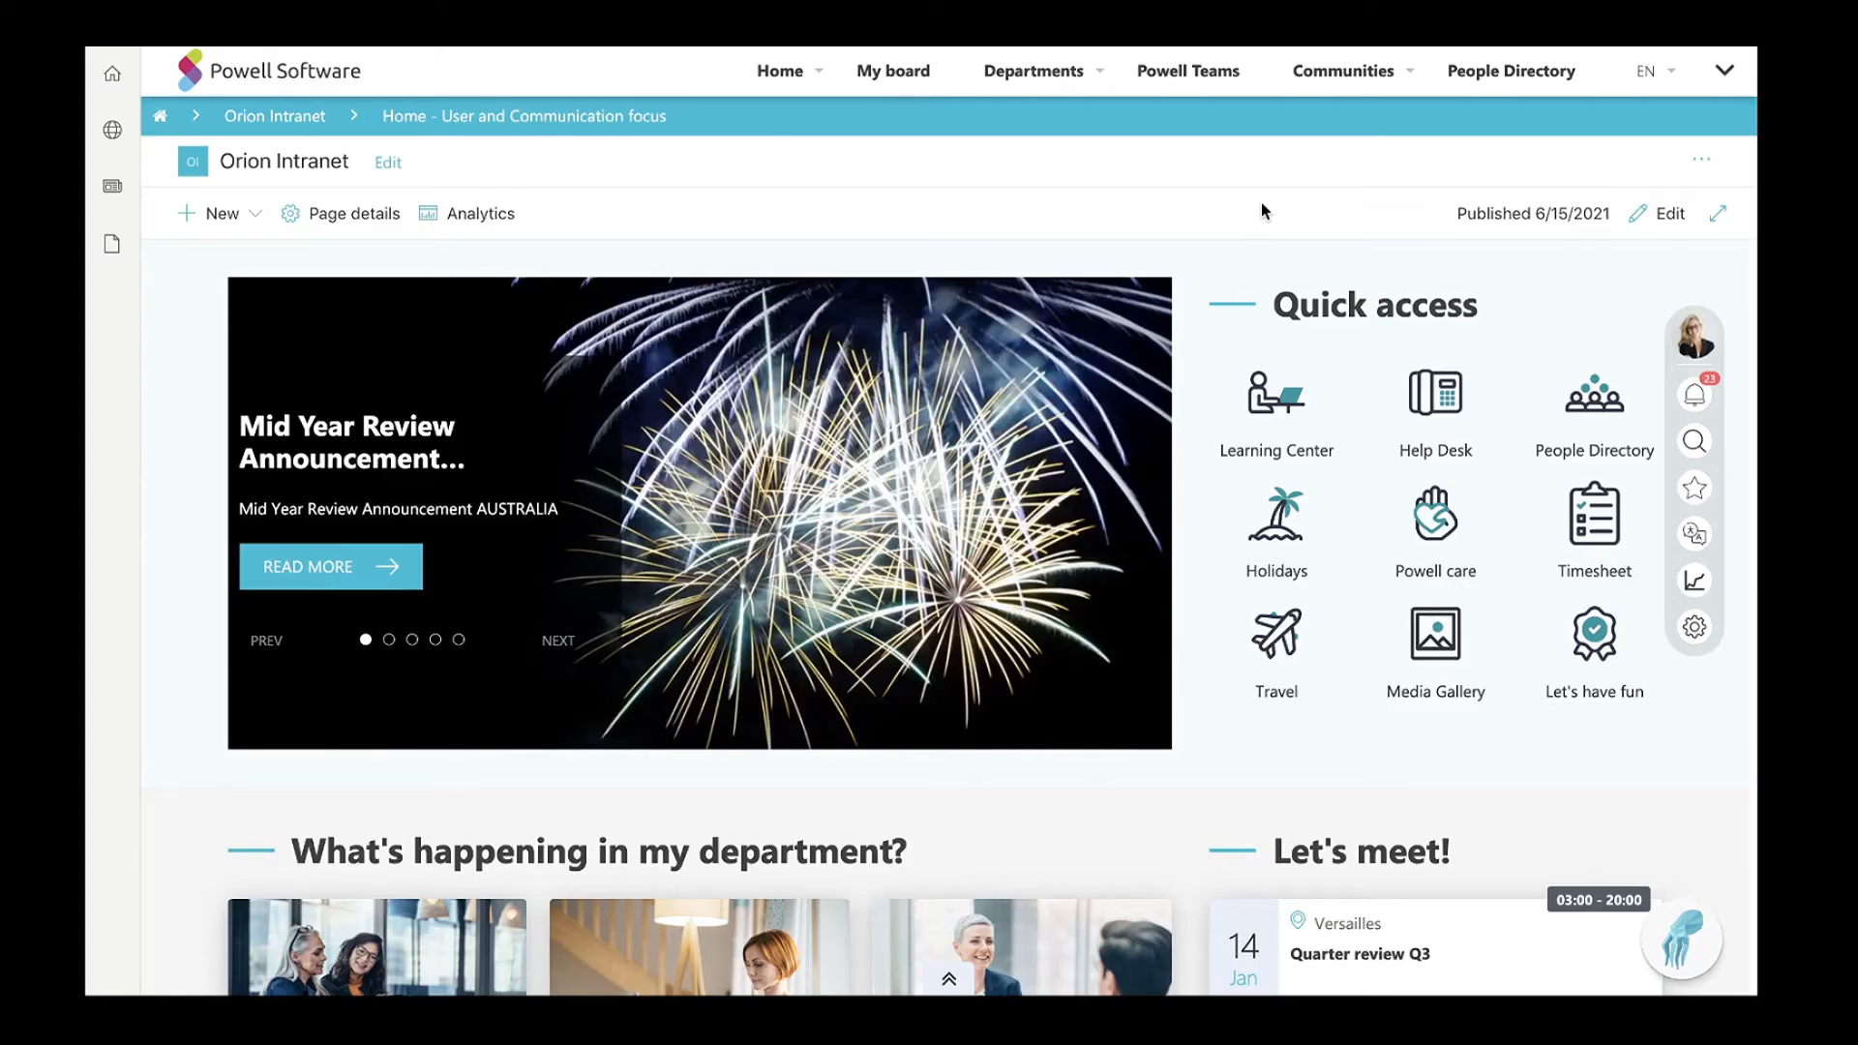
mouse_move(1221, 160)
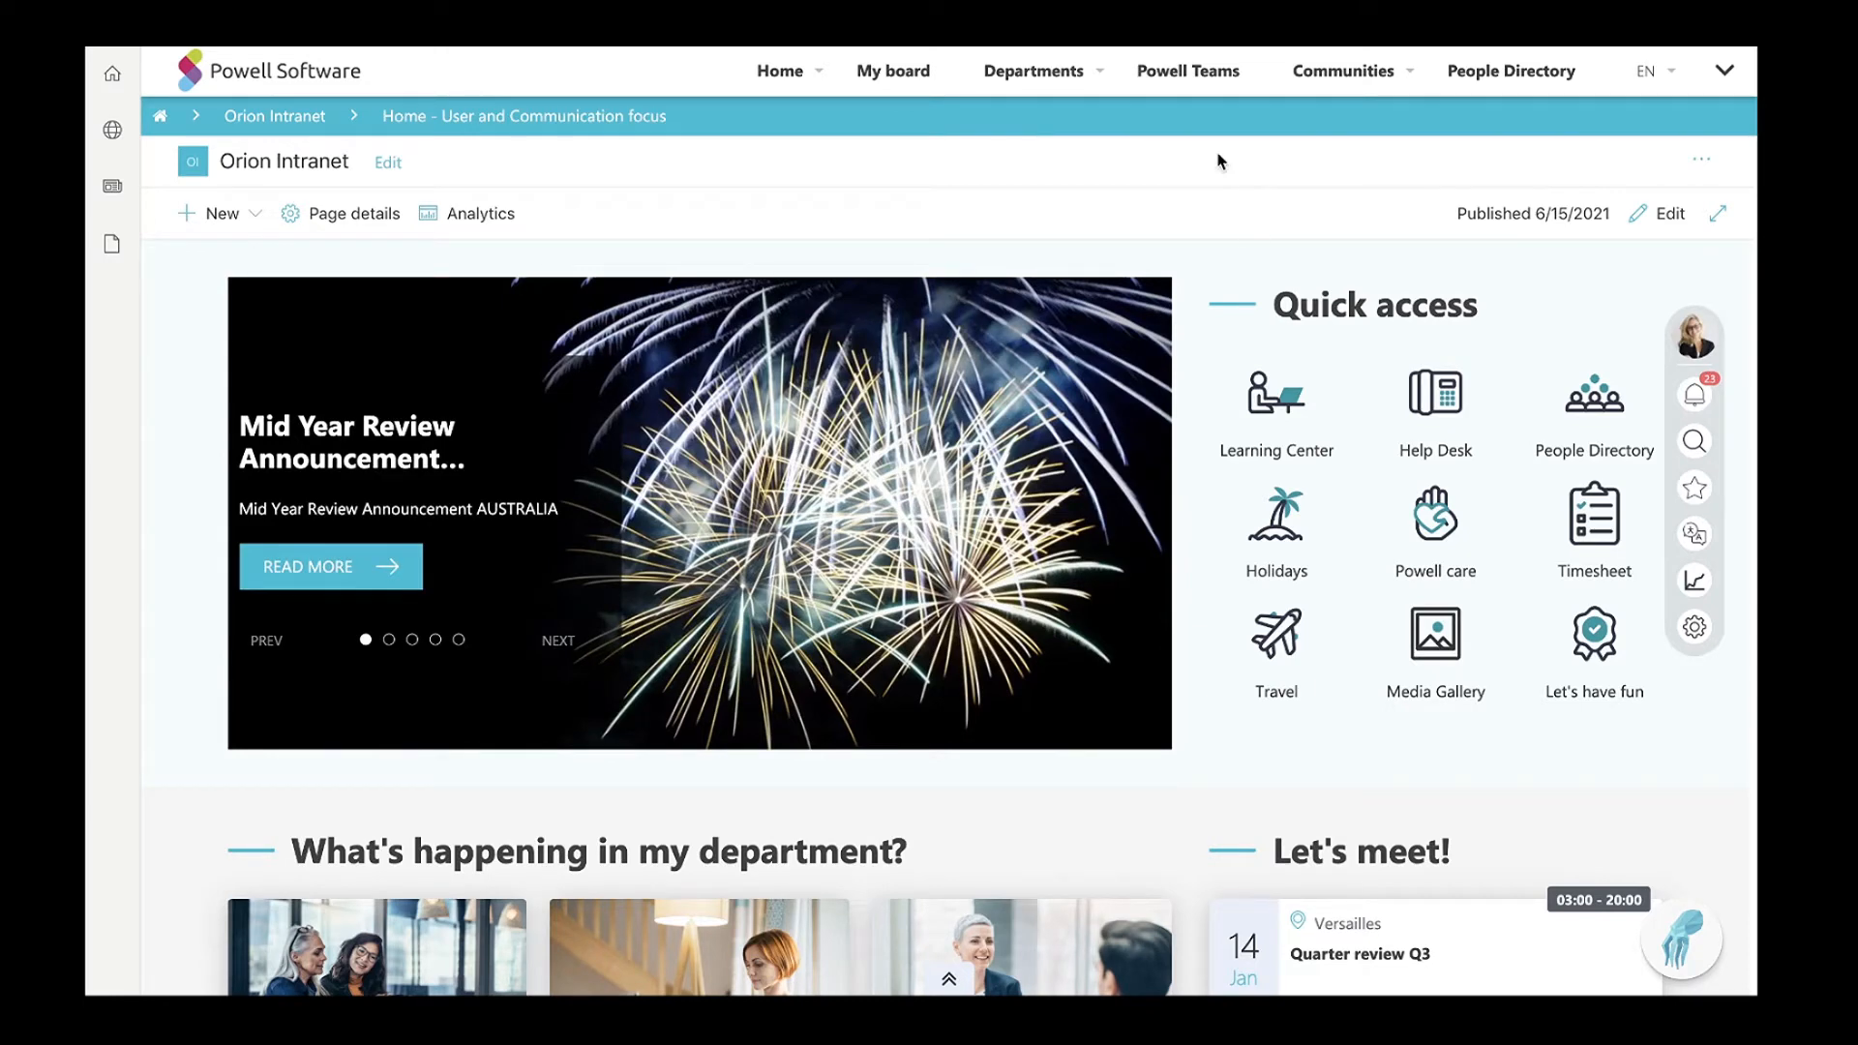
left_click(1034, 69)
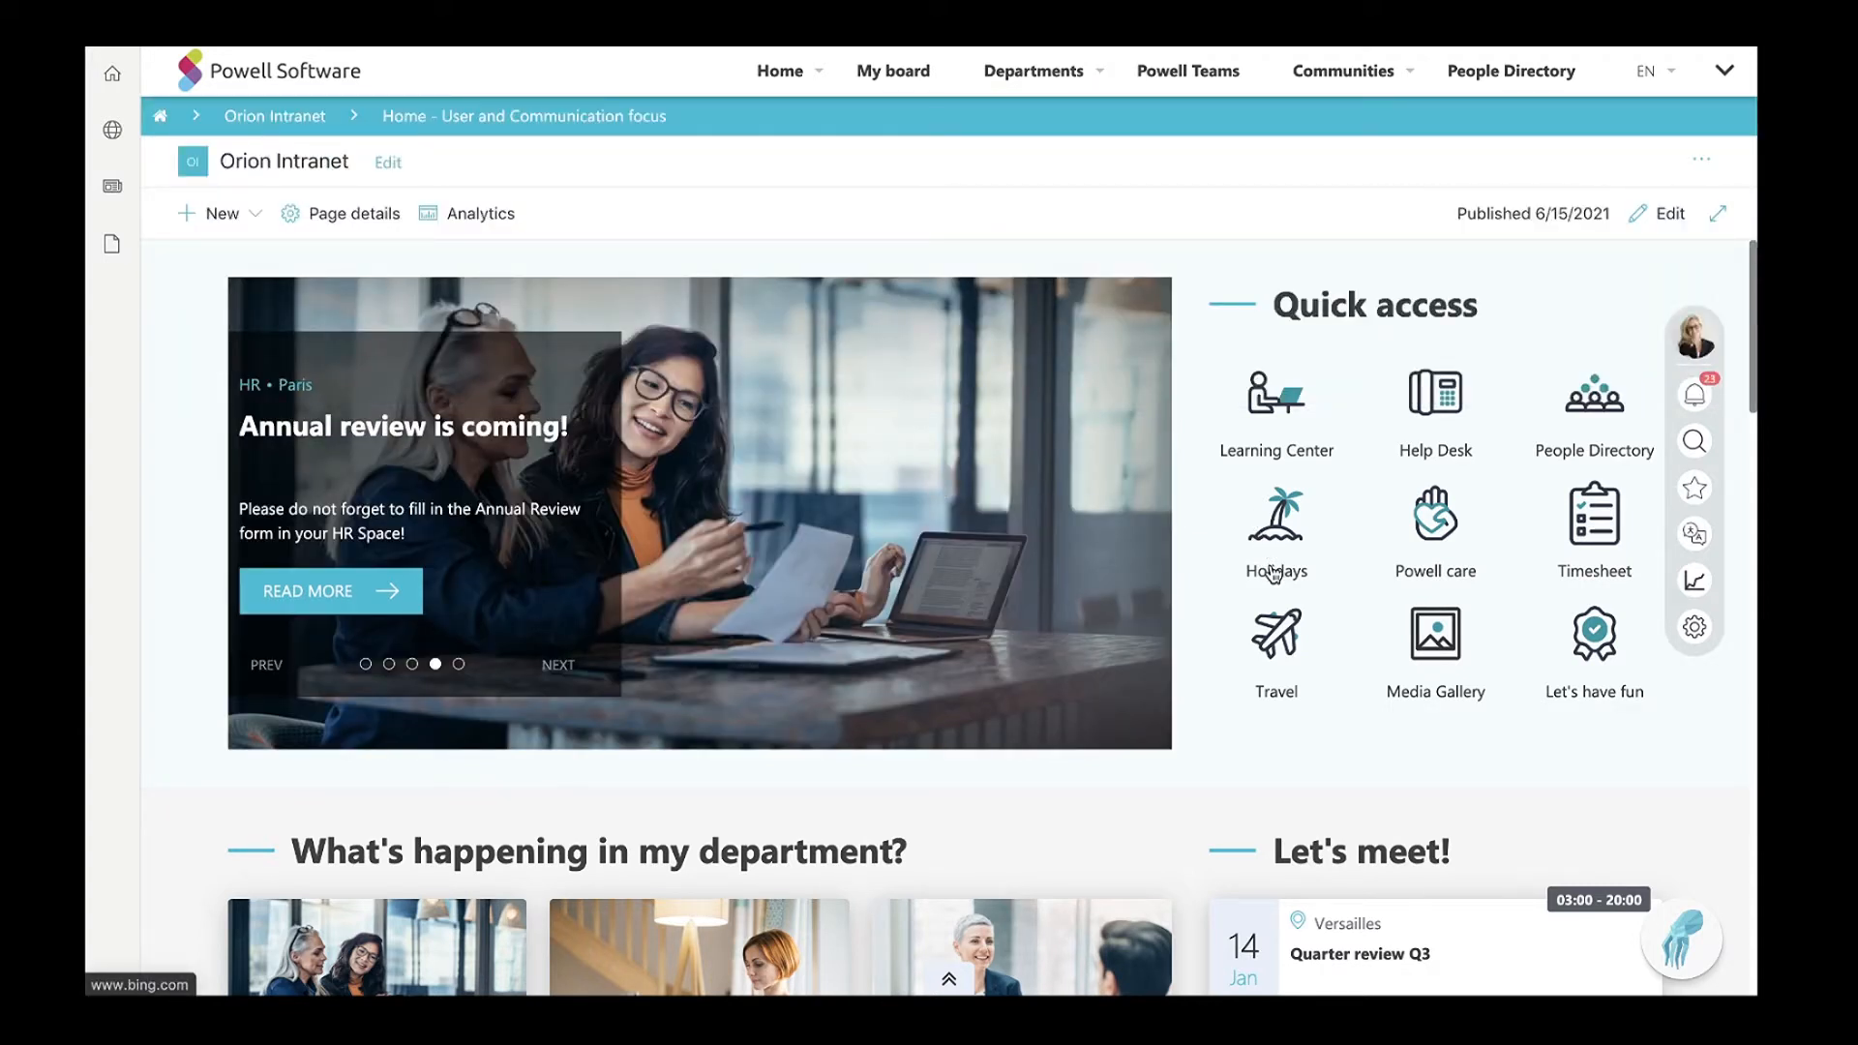
mouse_move(1275, 526)
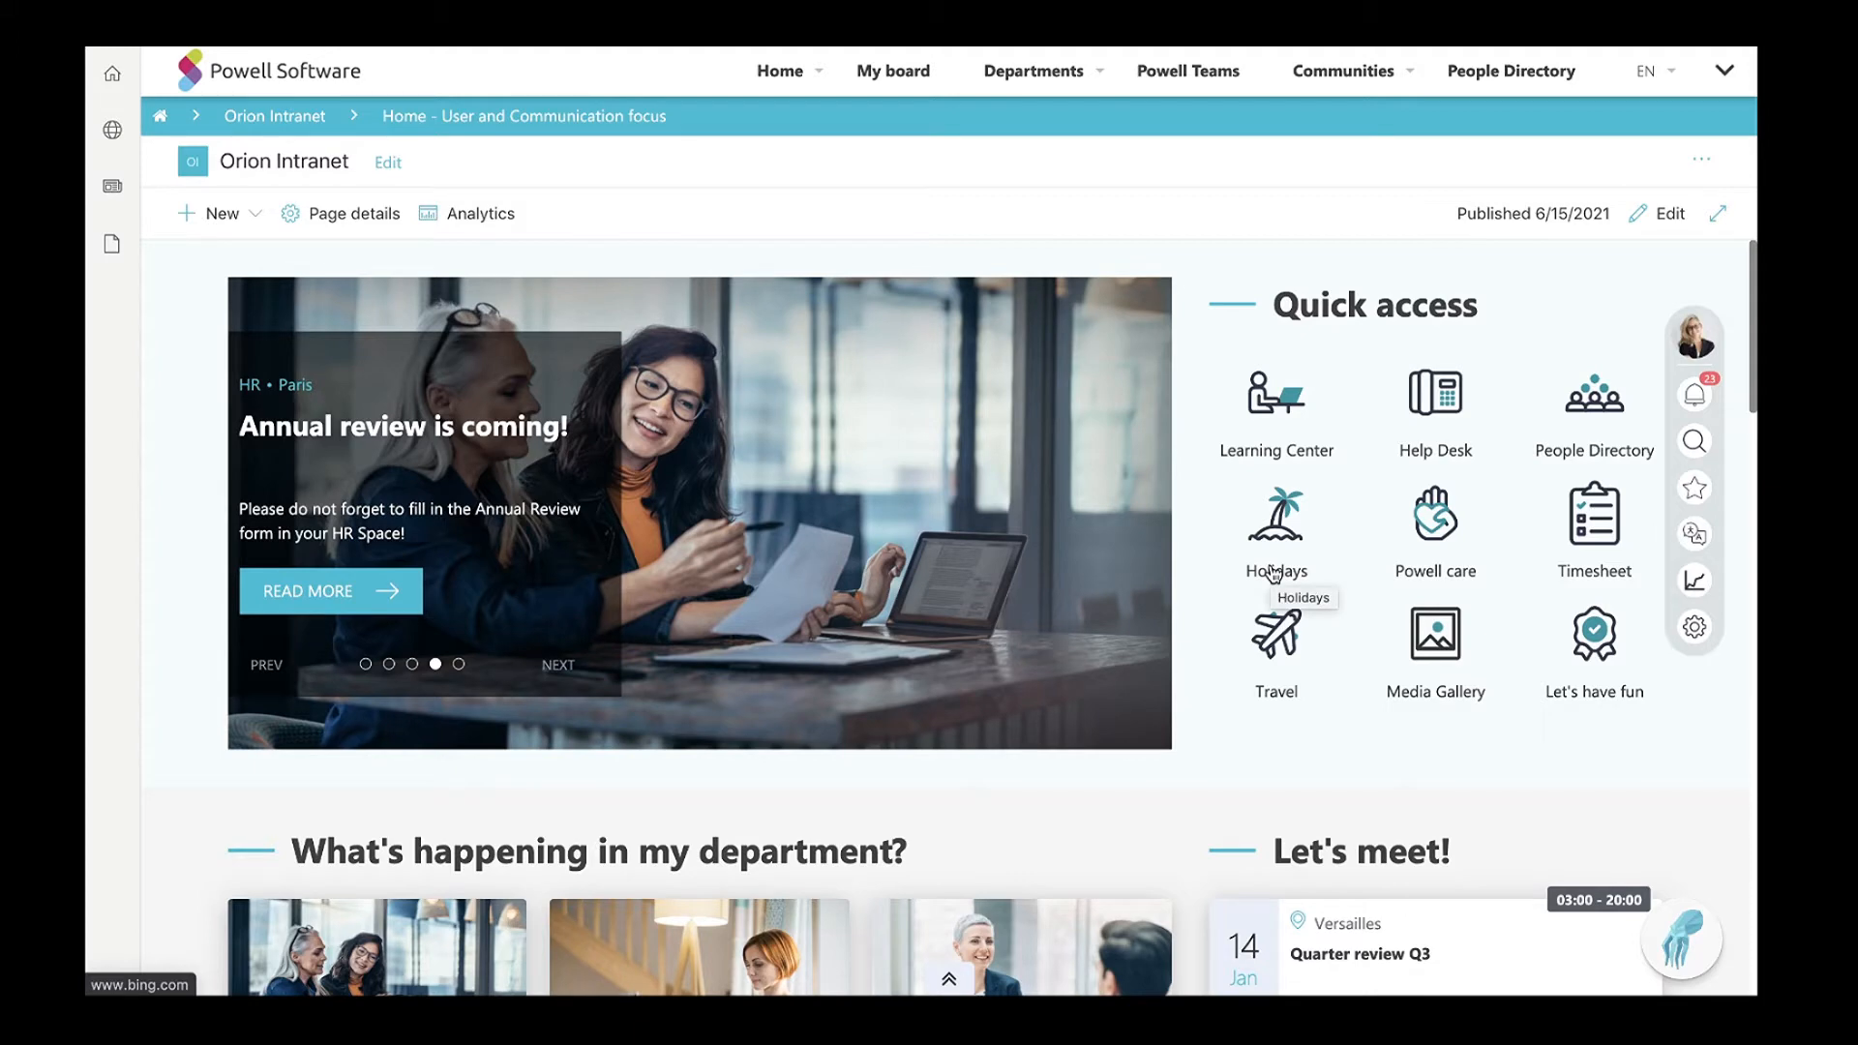
left_click(557, 664)
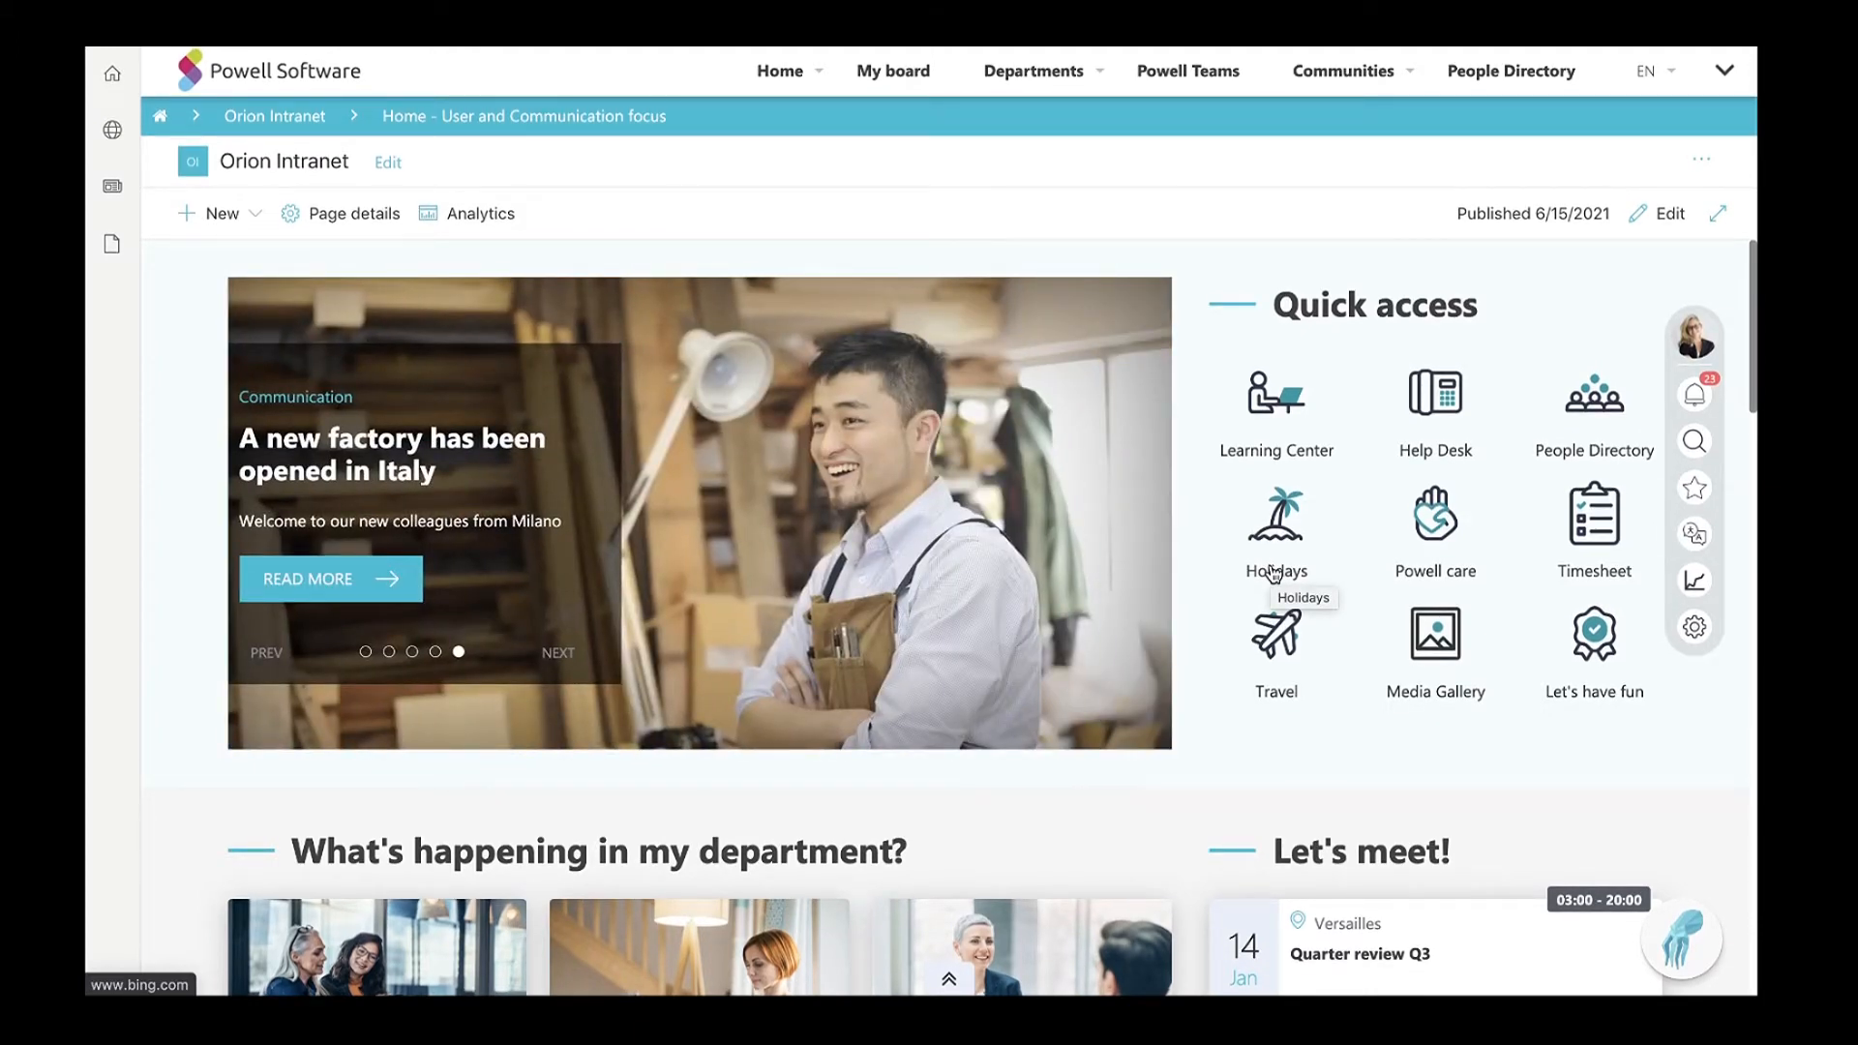
mouse_move(1027, 636)
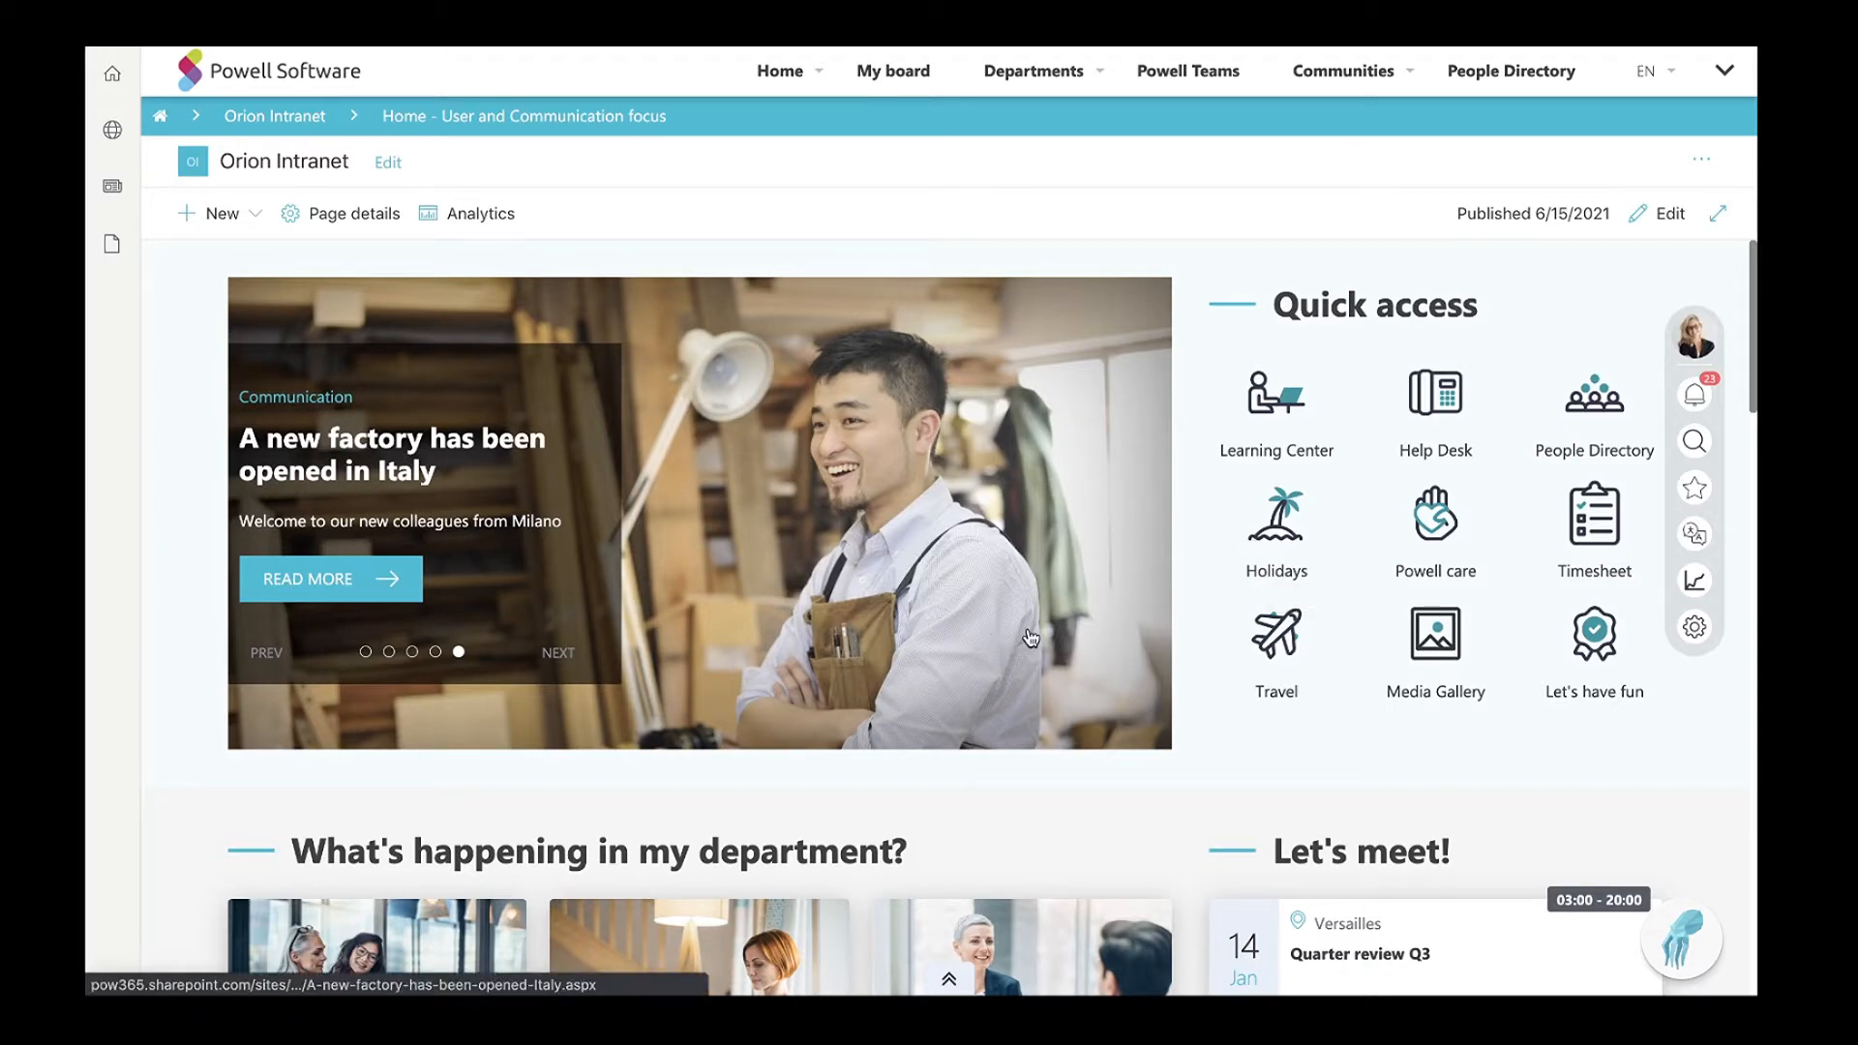
Scroll the home page down to Our HR Corner and back up to the top.
scroll("down", 3)
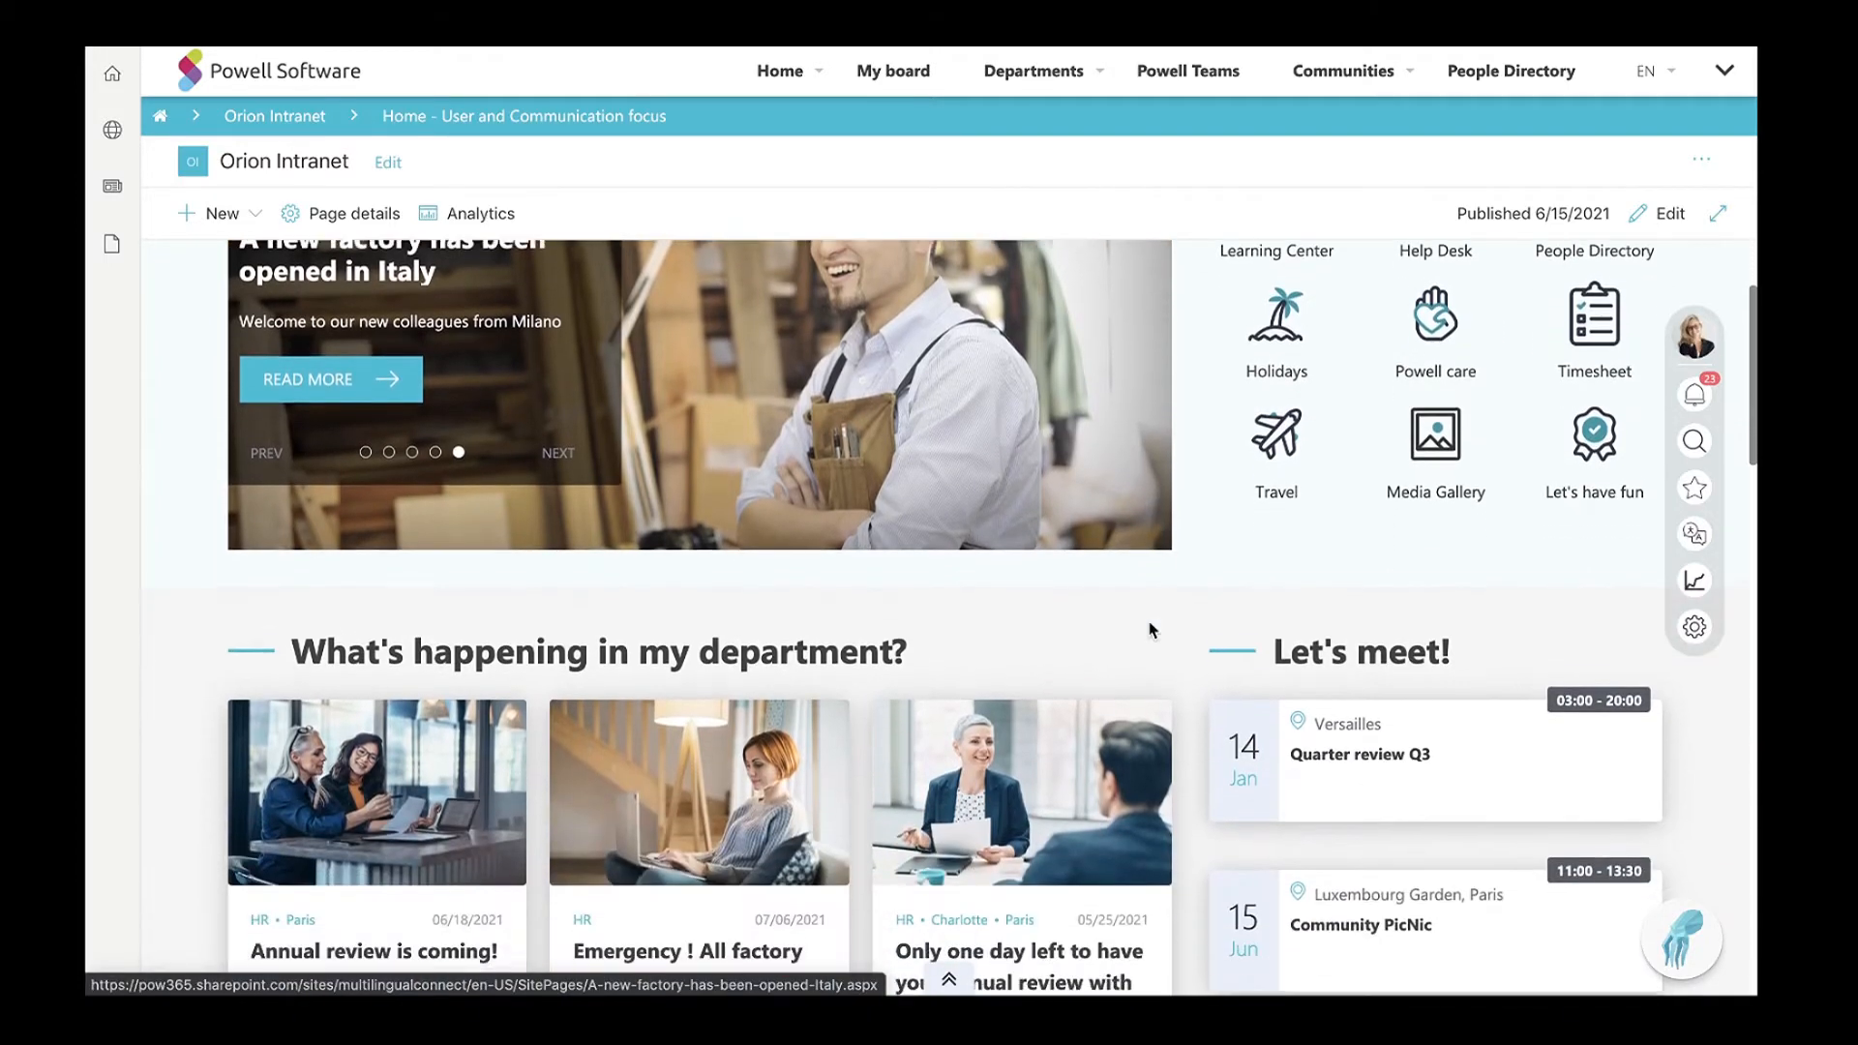
scroll("down", 3)
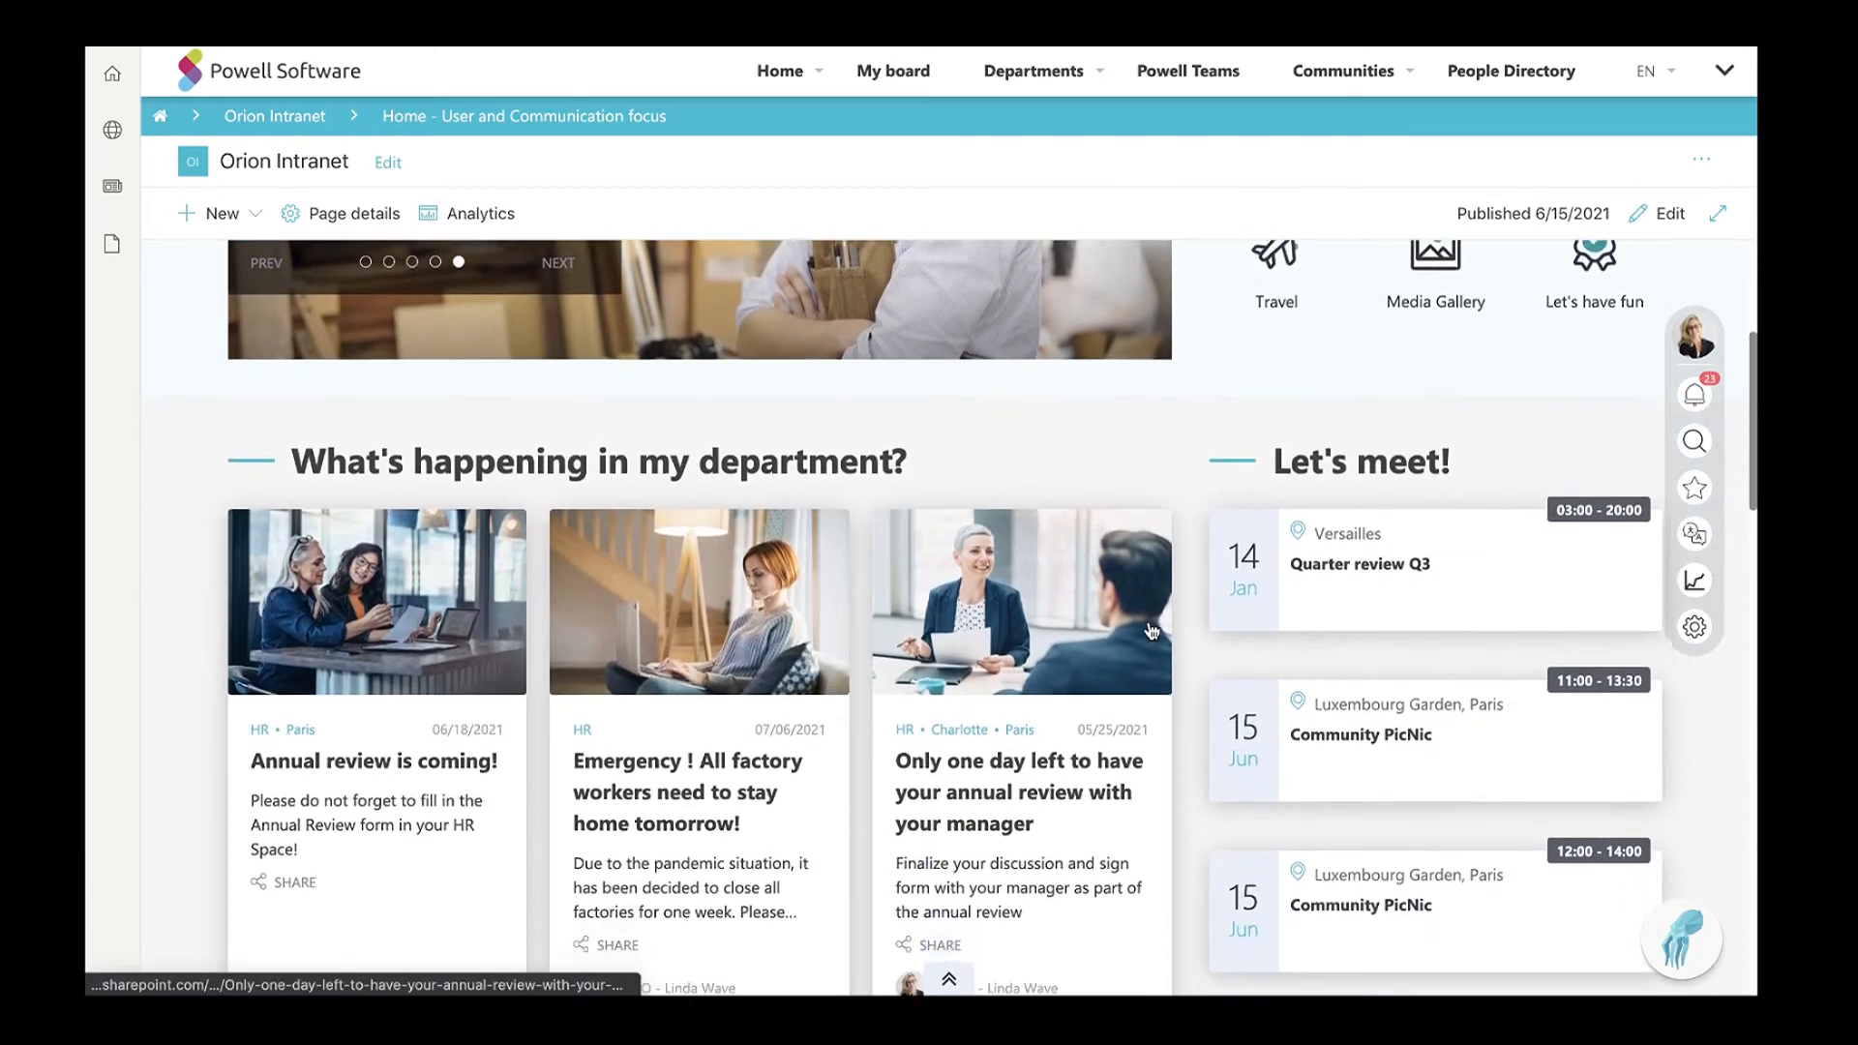
scroll("down", 3)
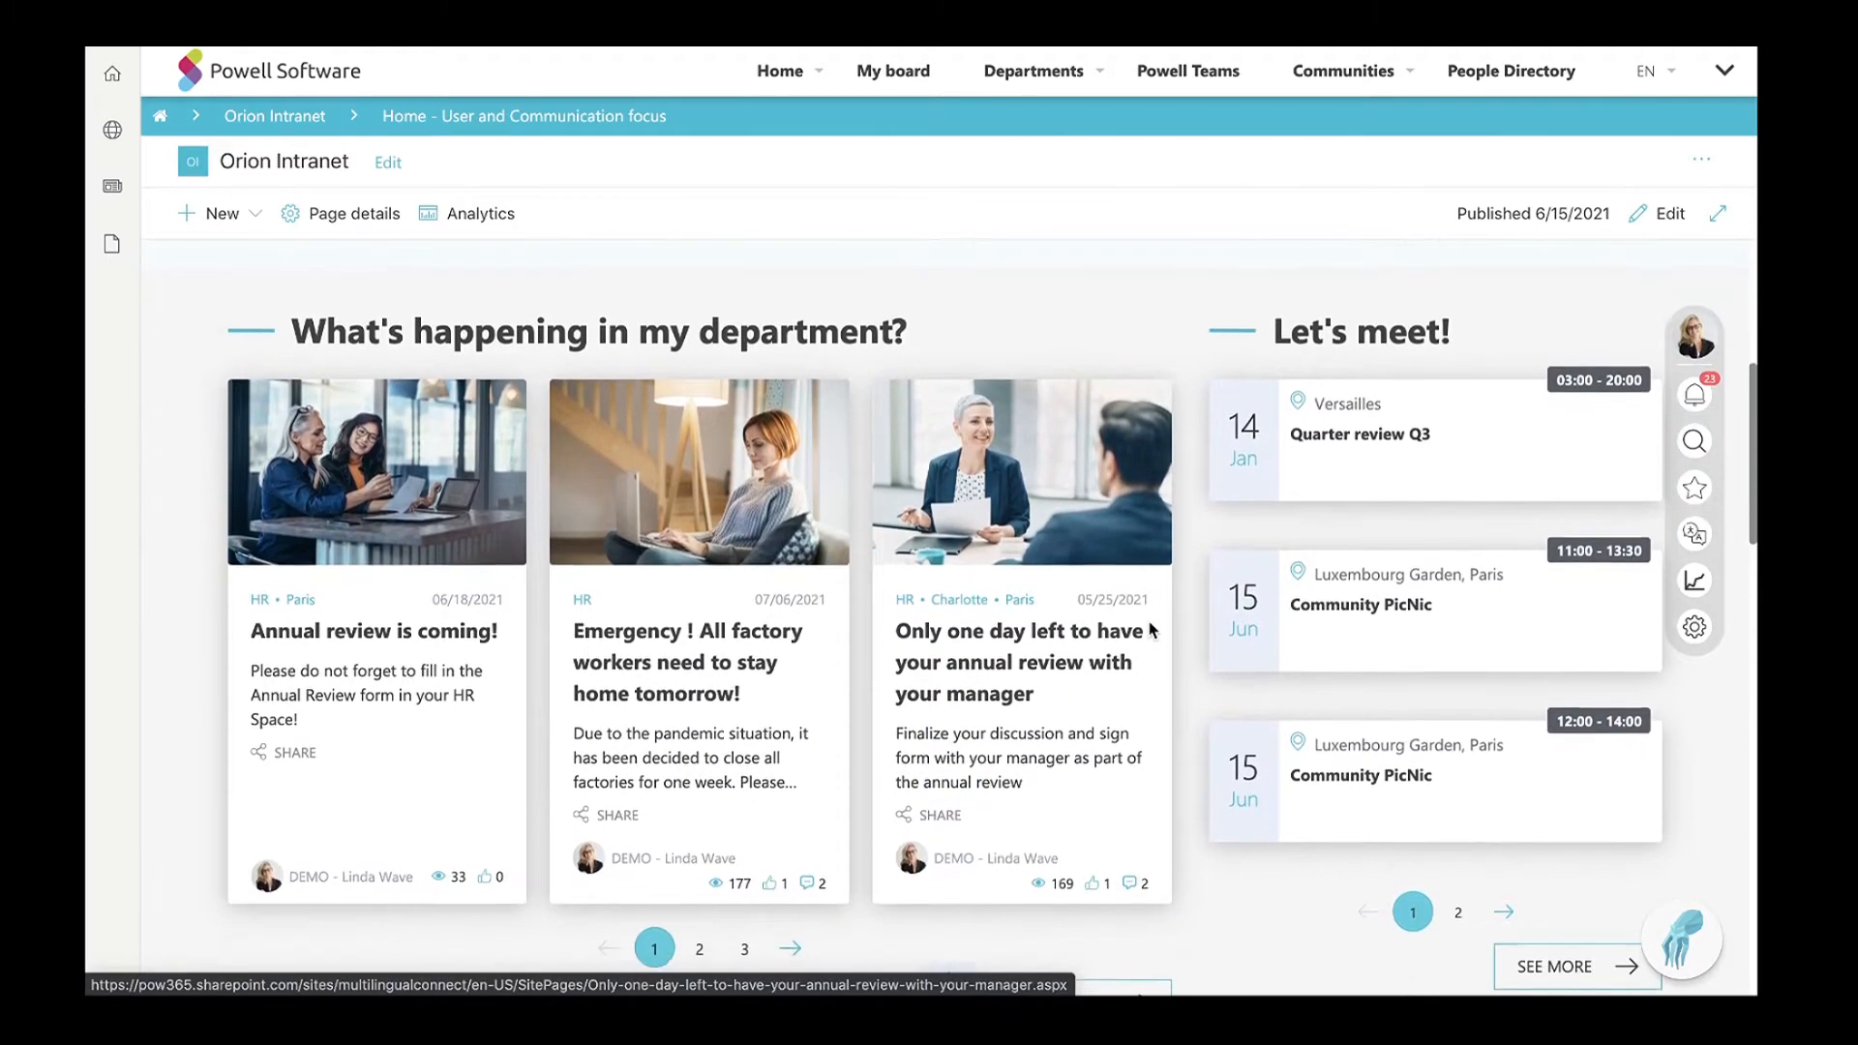
scroll("down", 3)
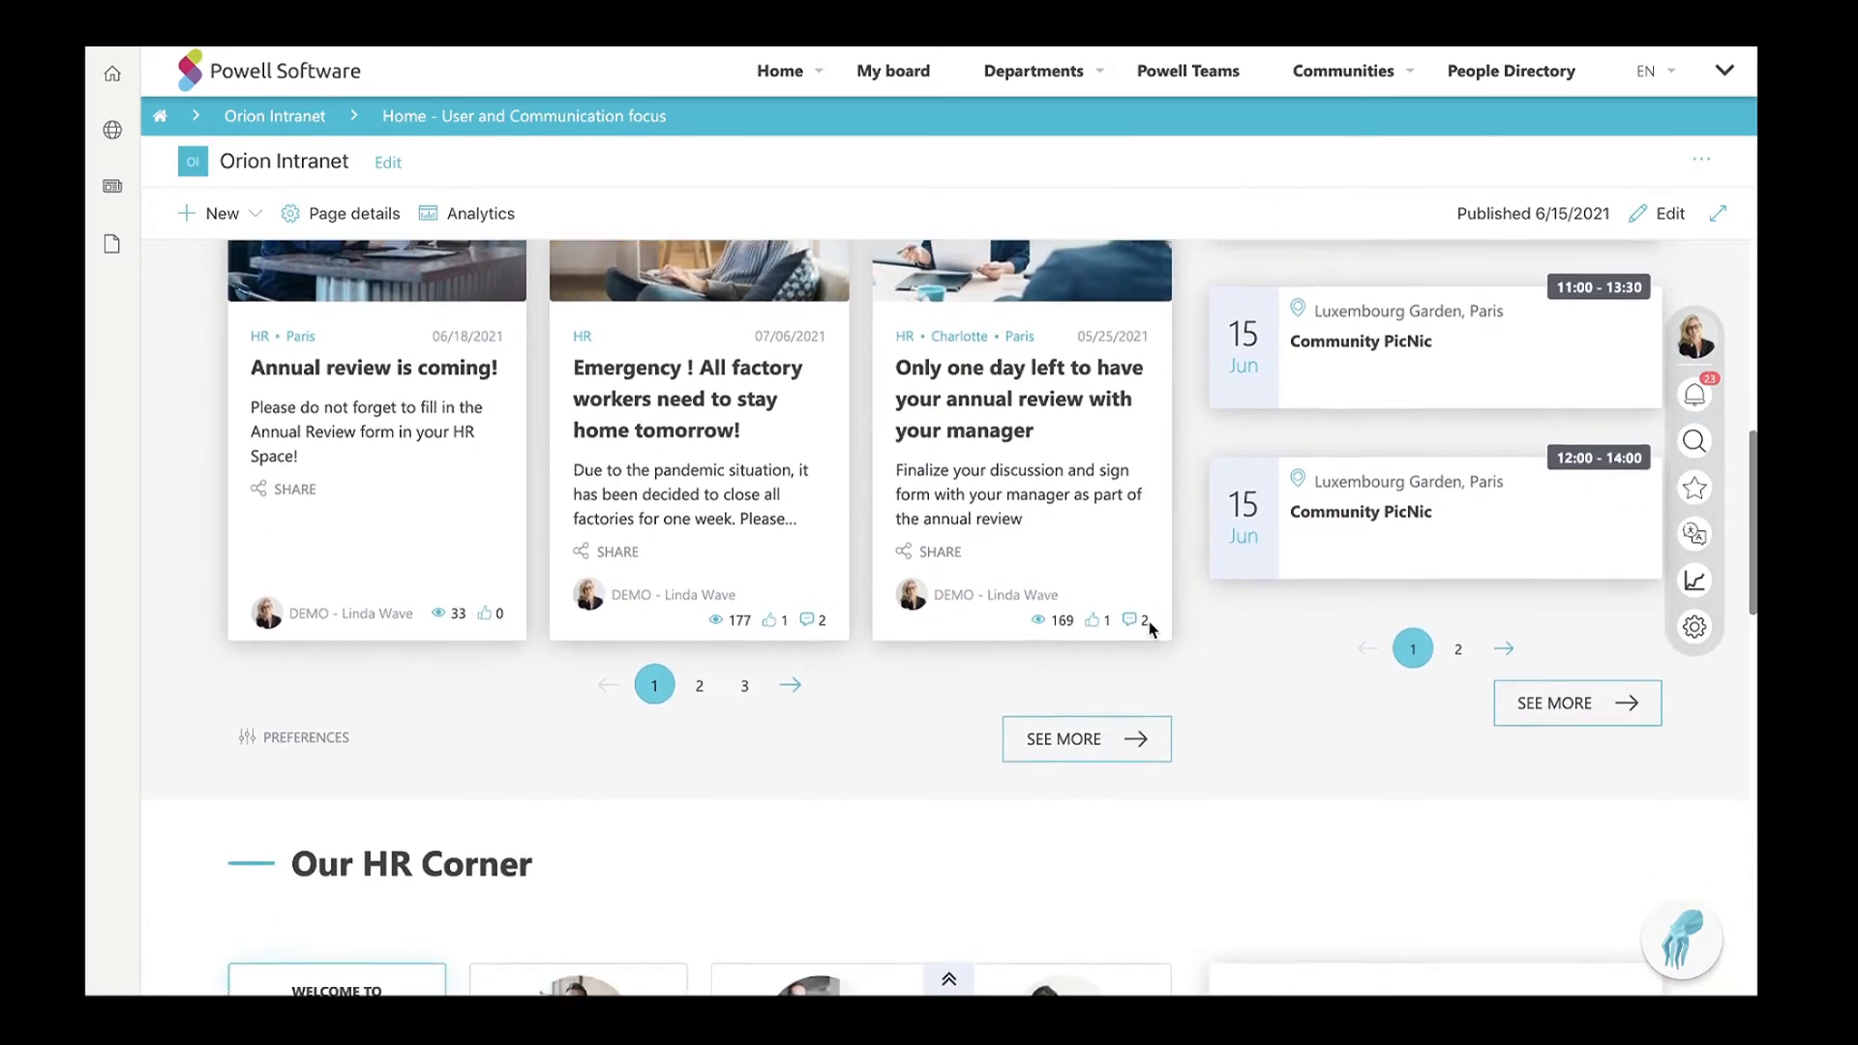
scroll("down", 3)
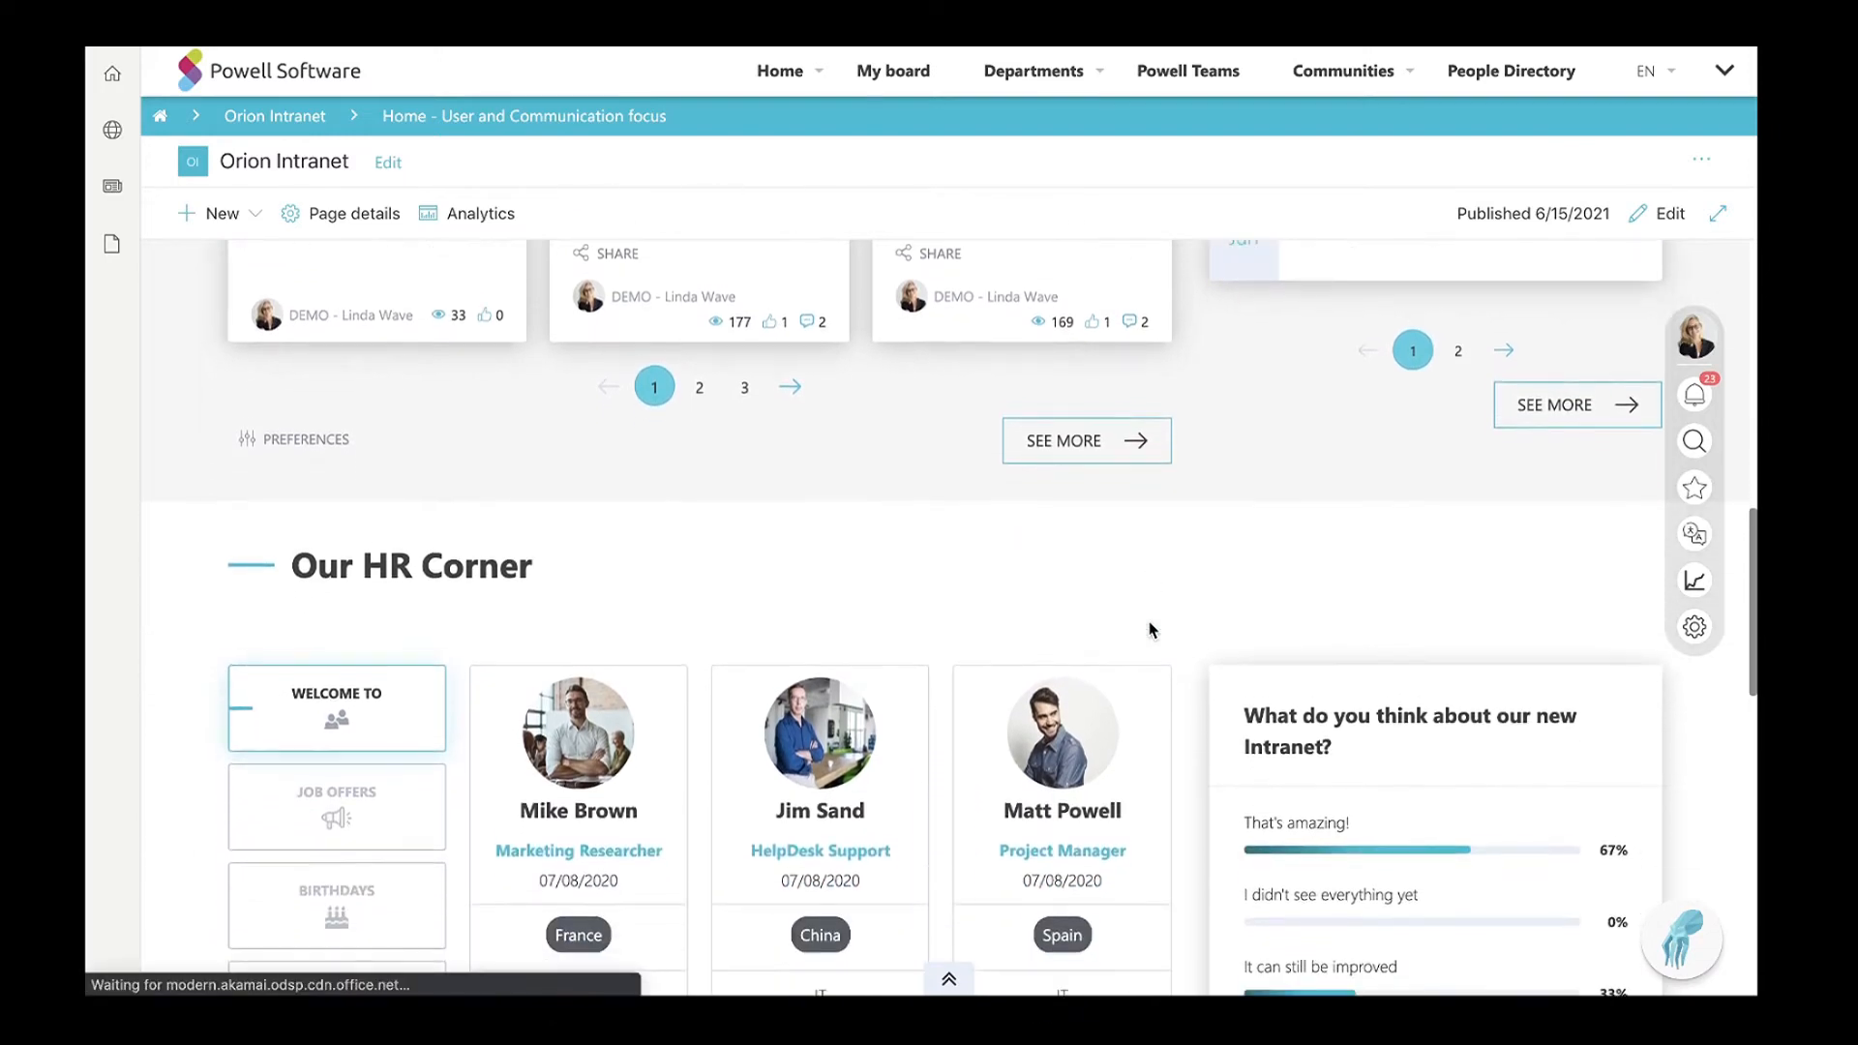
scroll("down", 3)
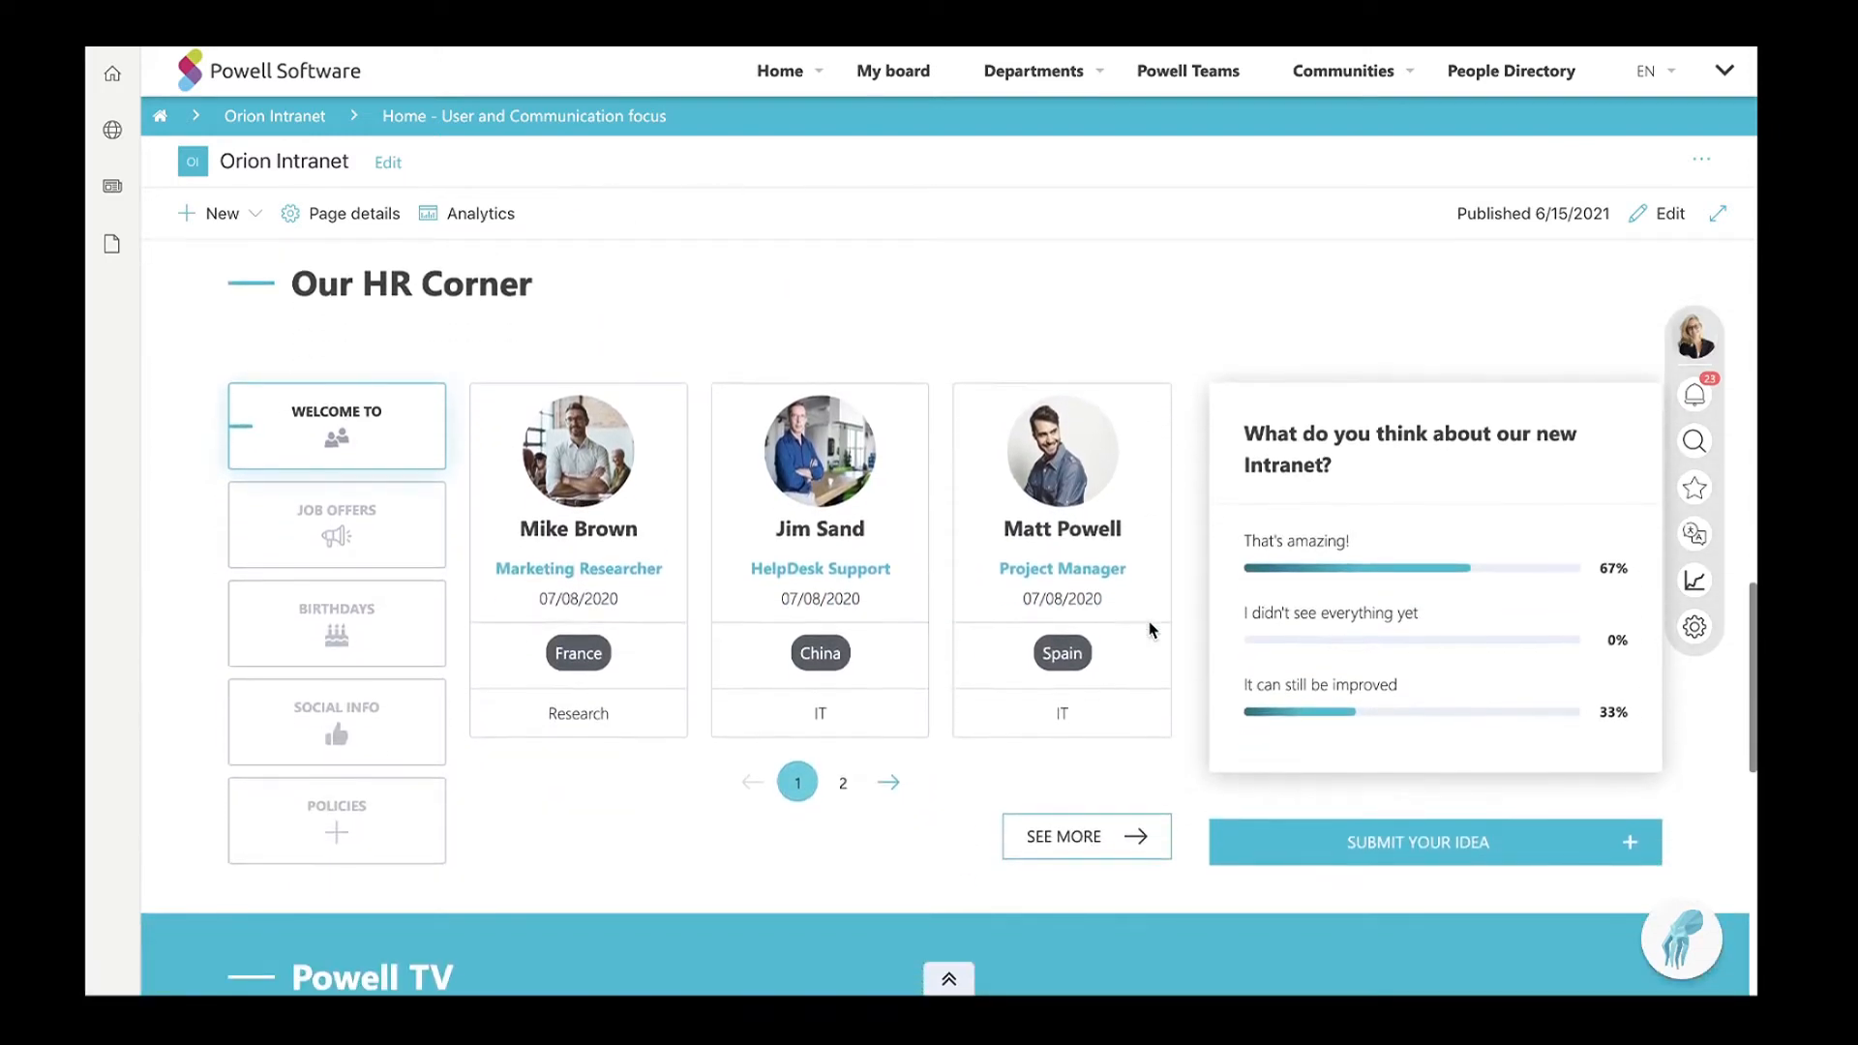
scroll("up", 3)
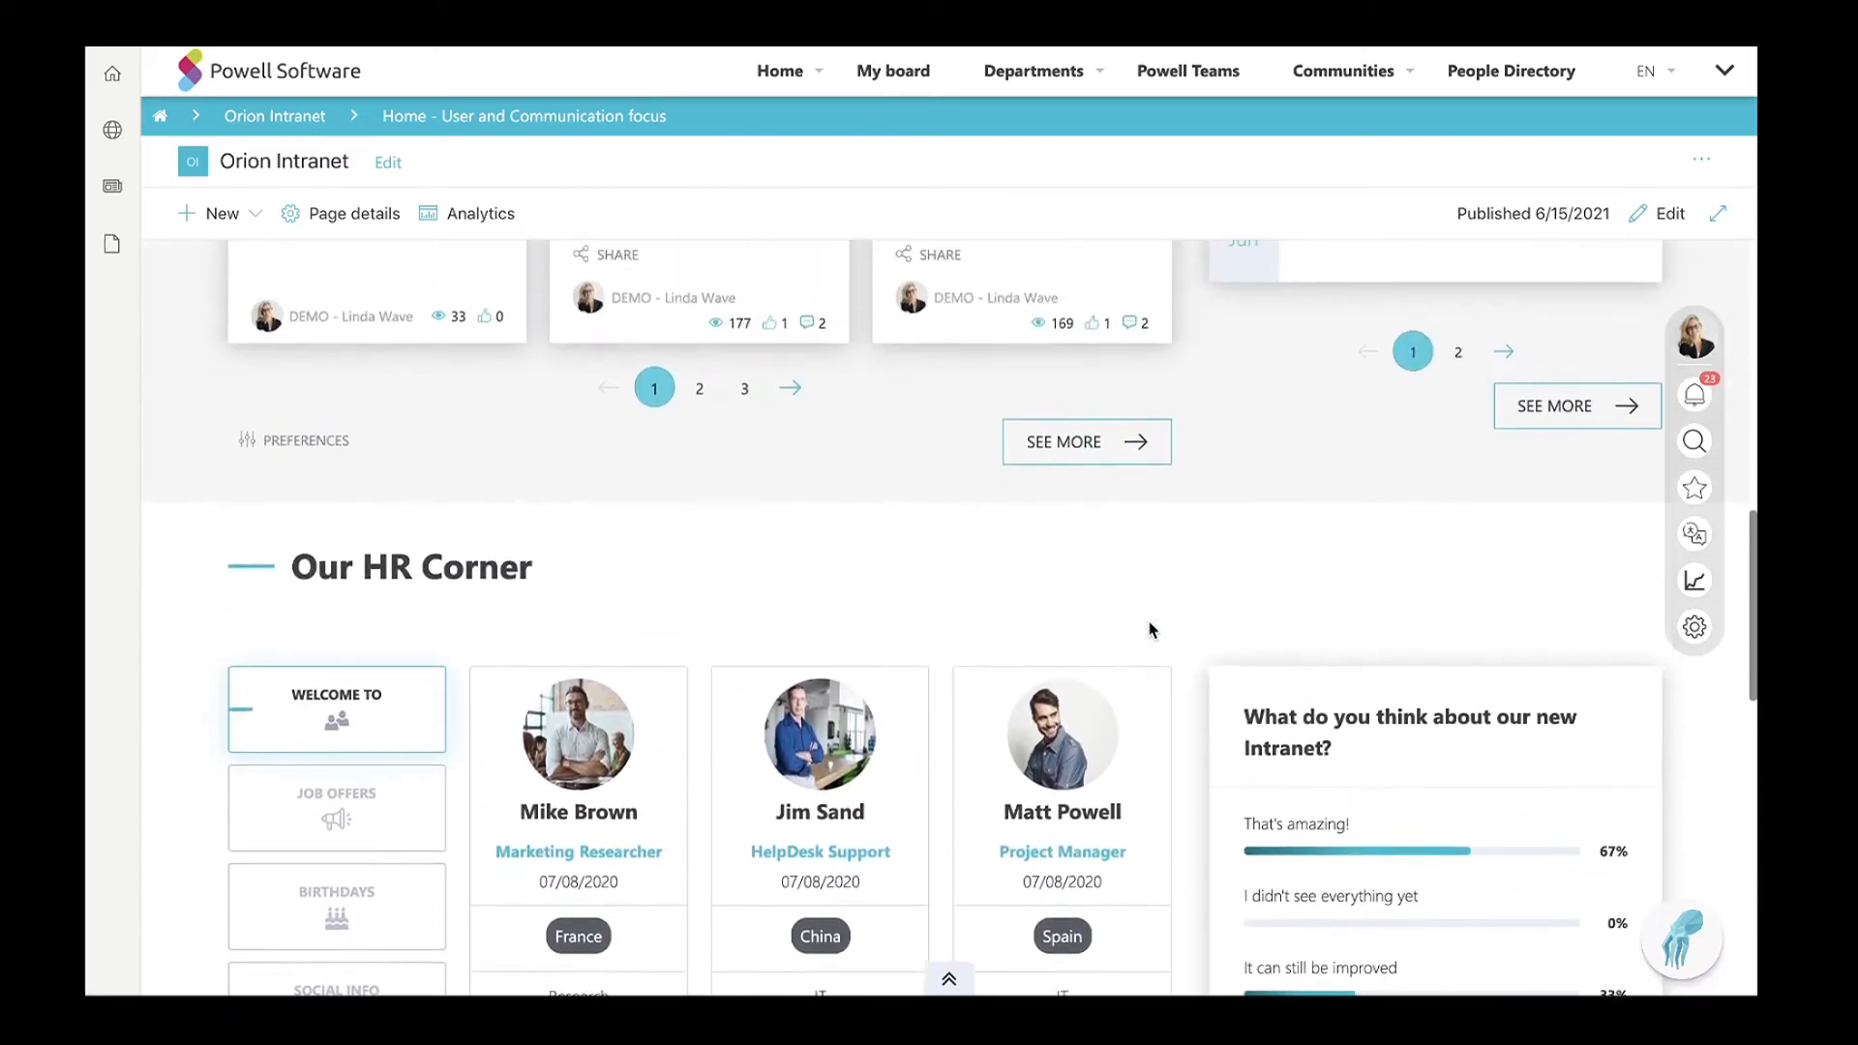
scroll("up", 3)
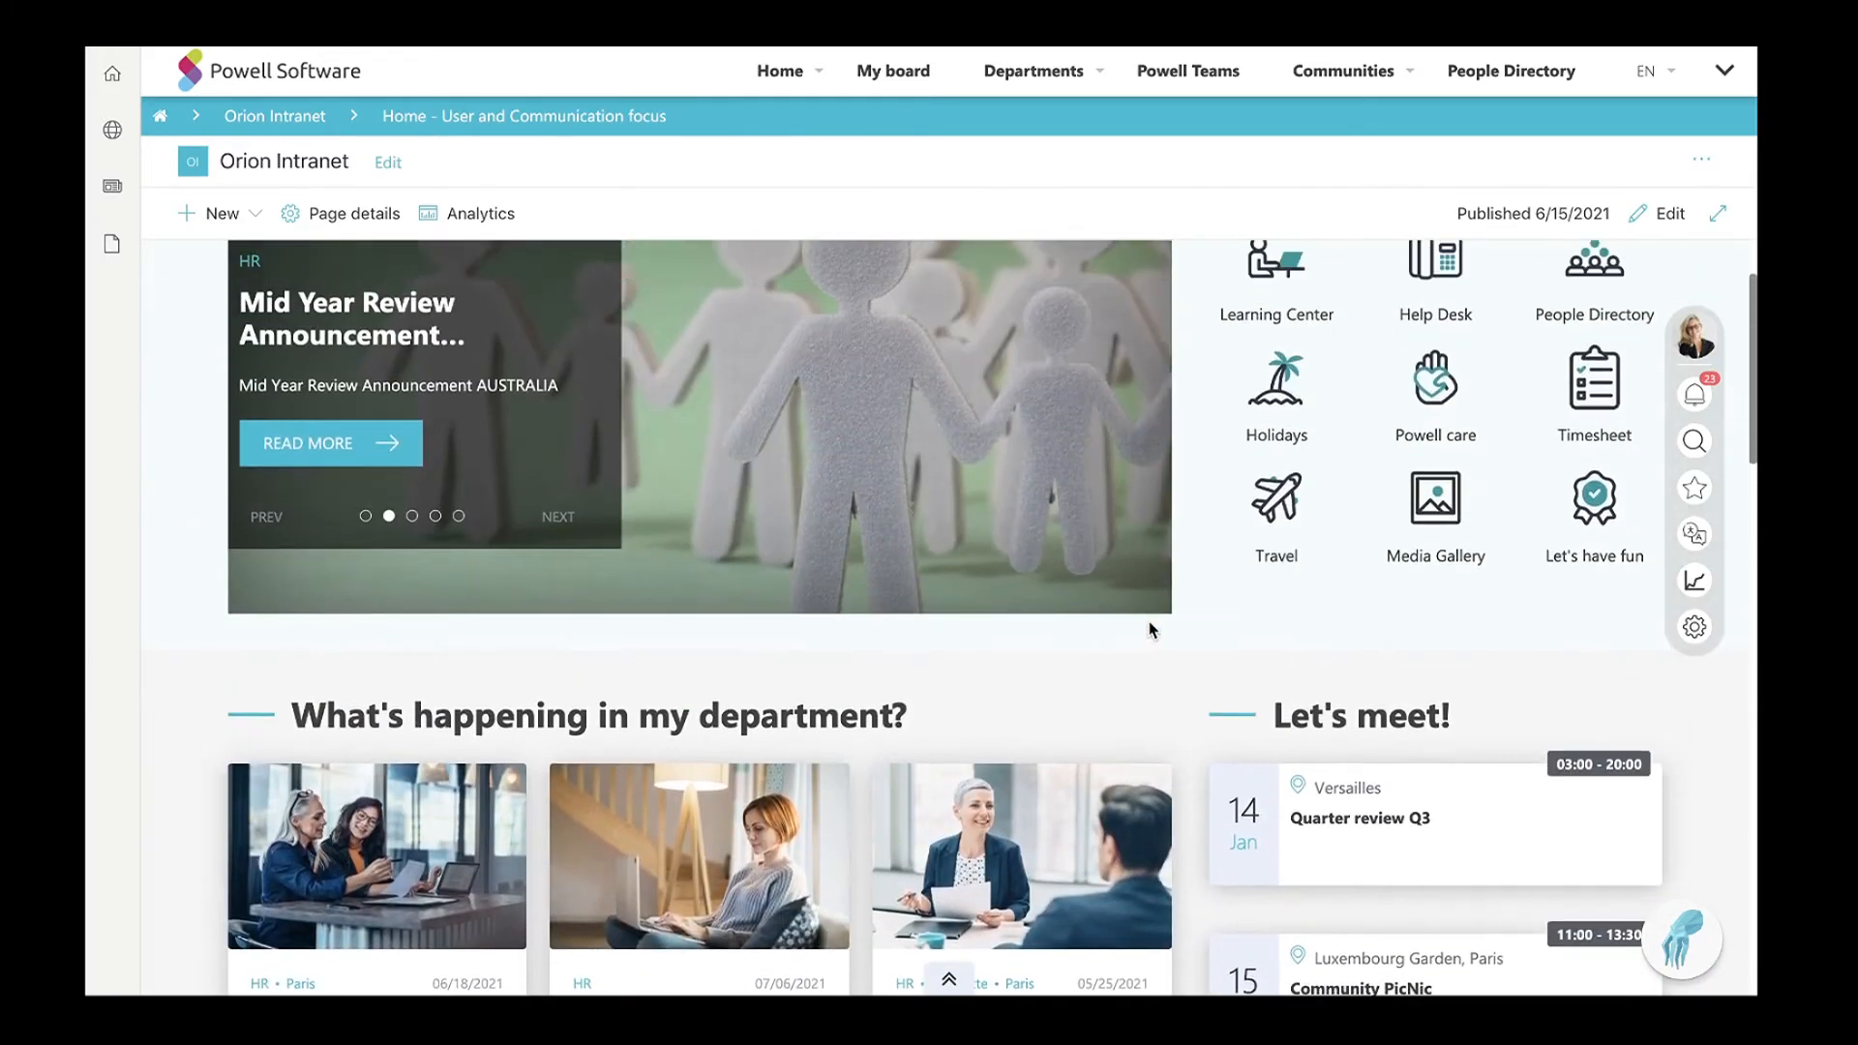
scroll("up", 3)
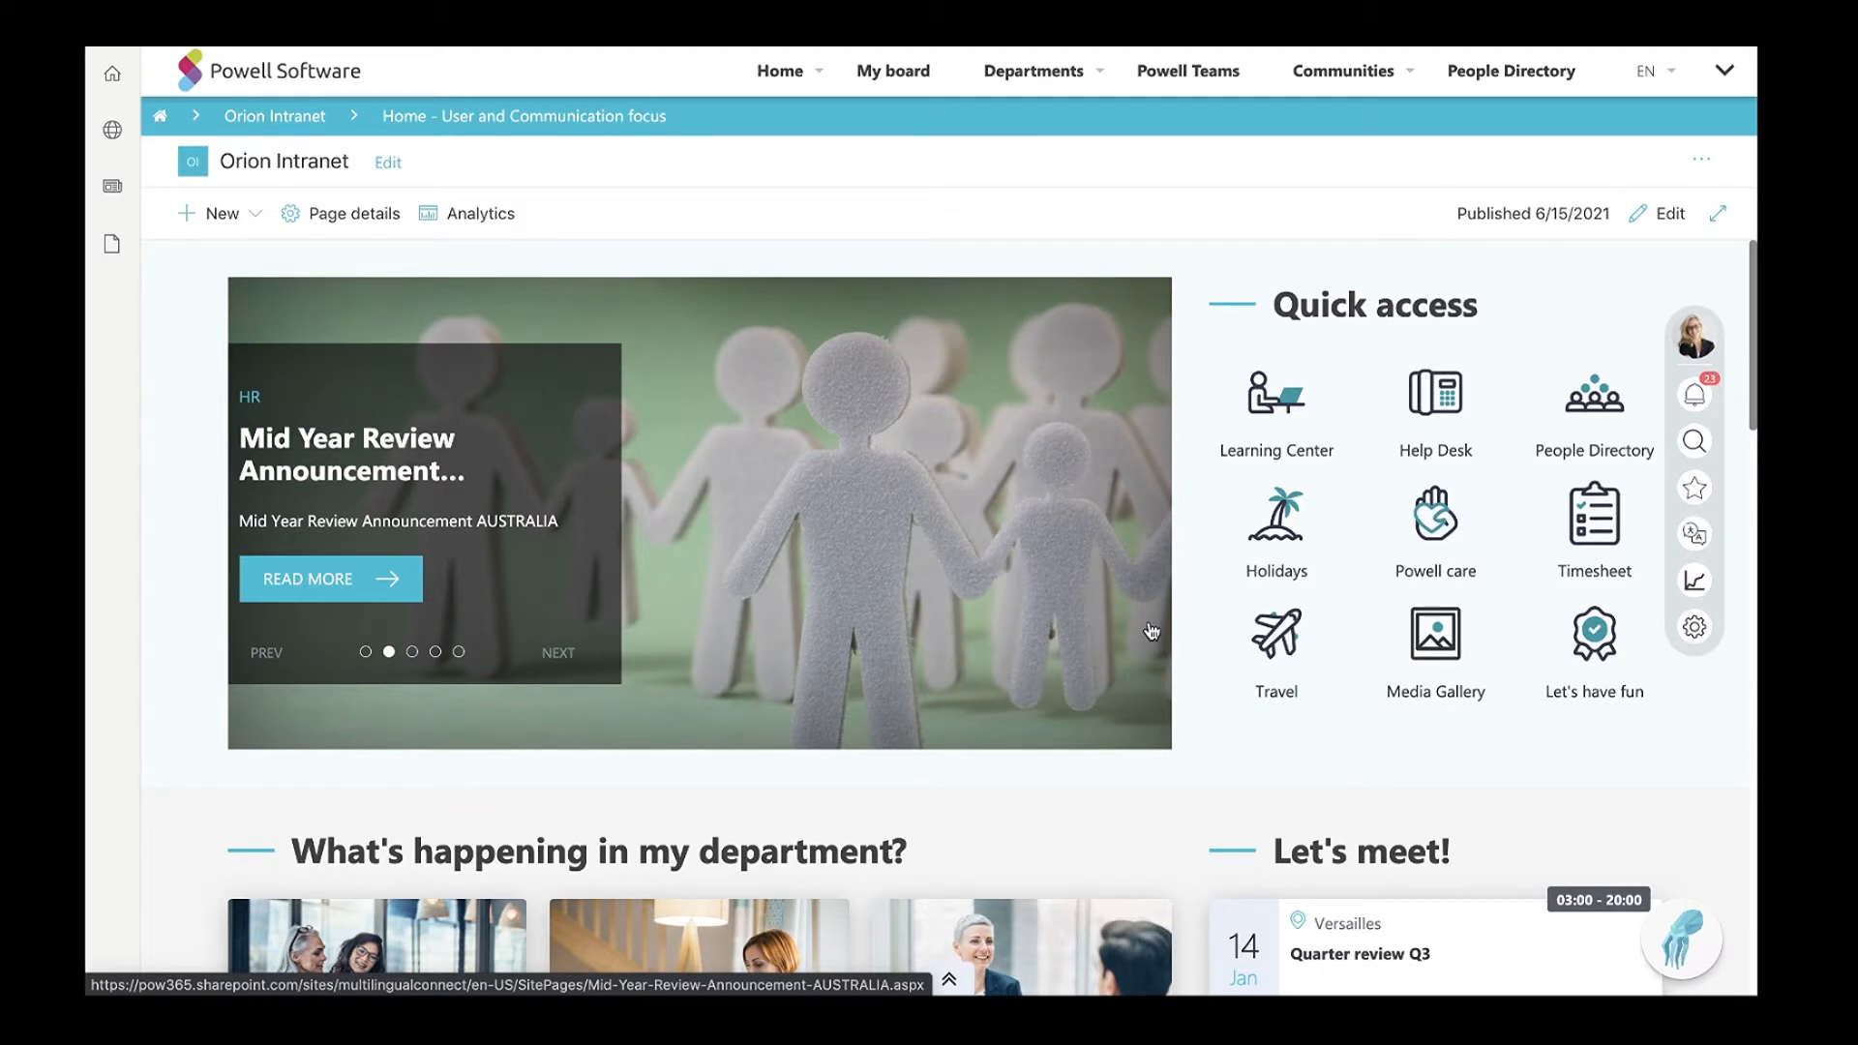
mouse_move(1205, 677)
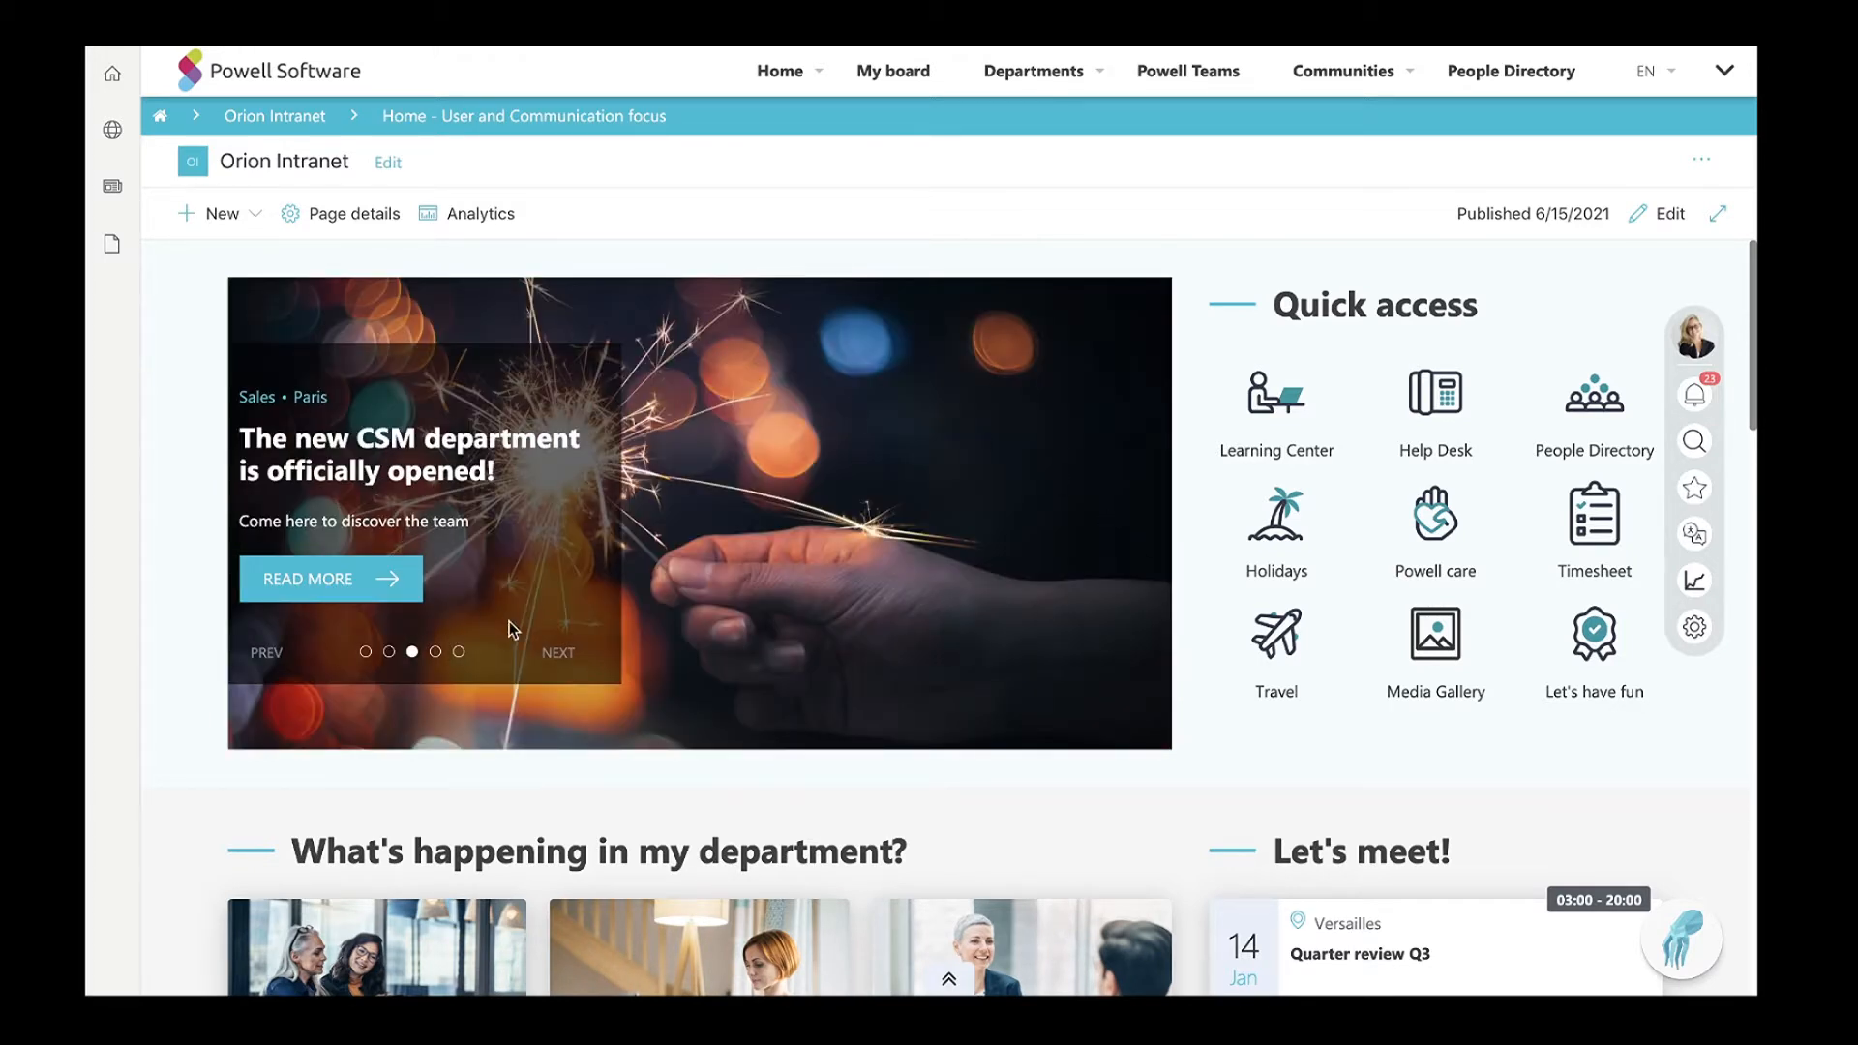
mouse_move(630, 542)
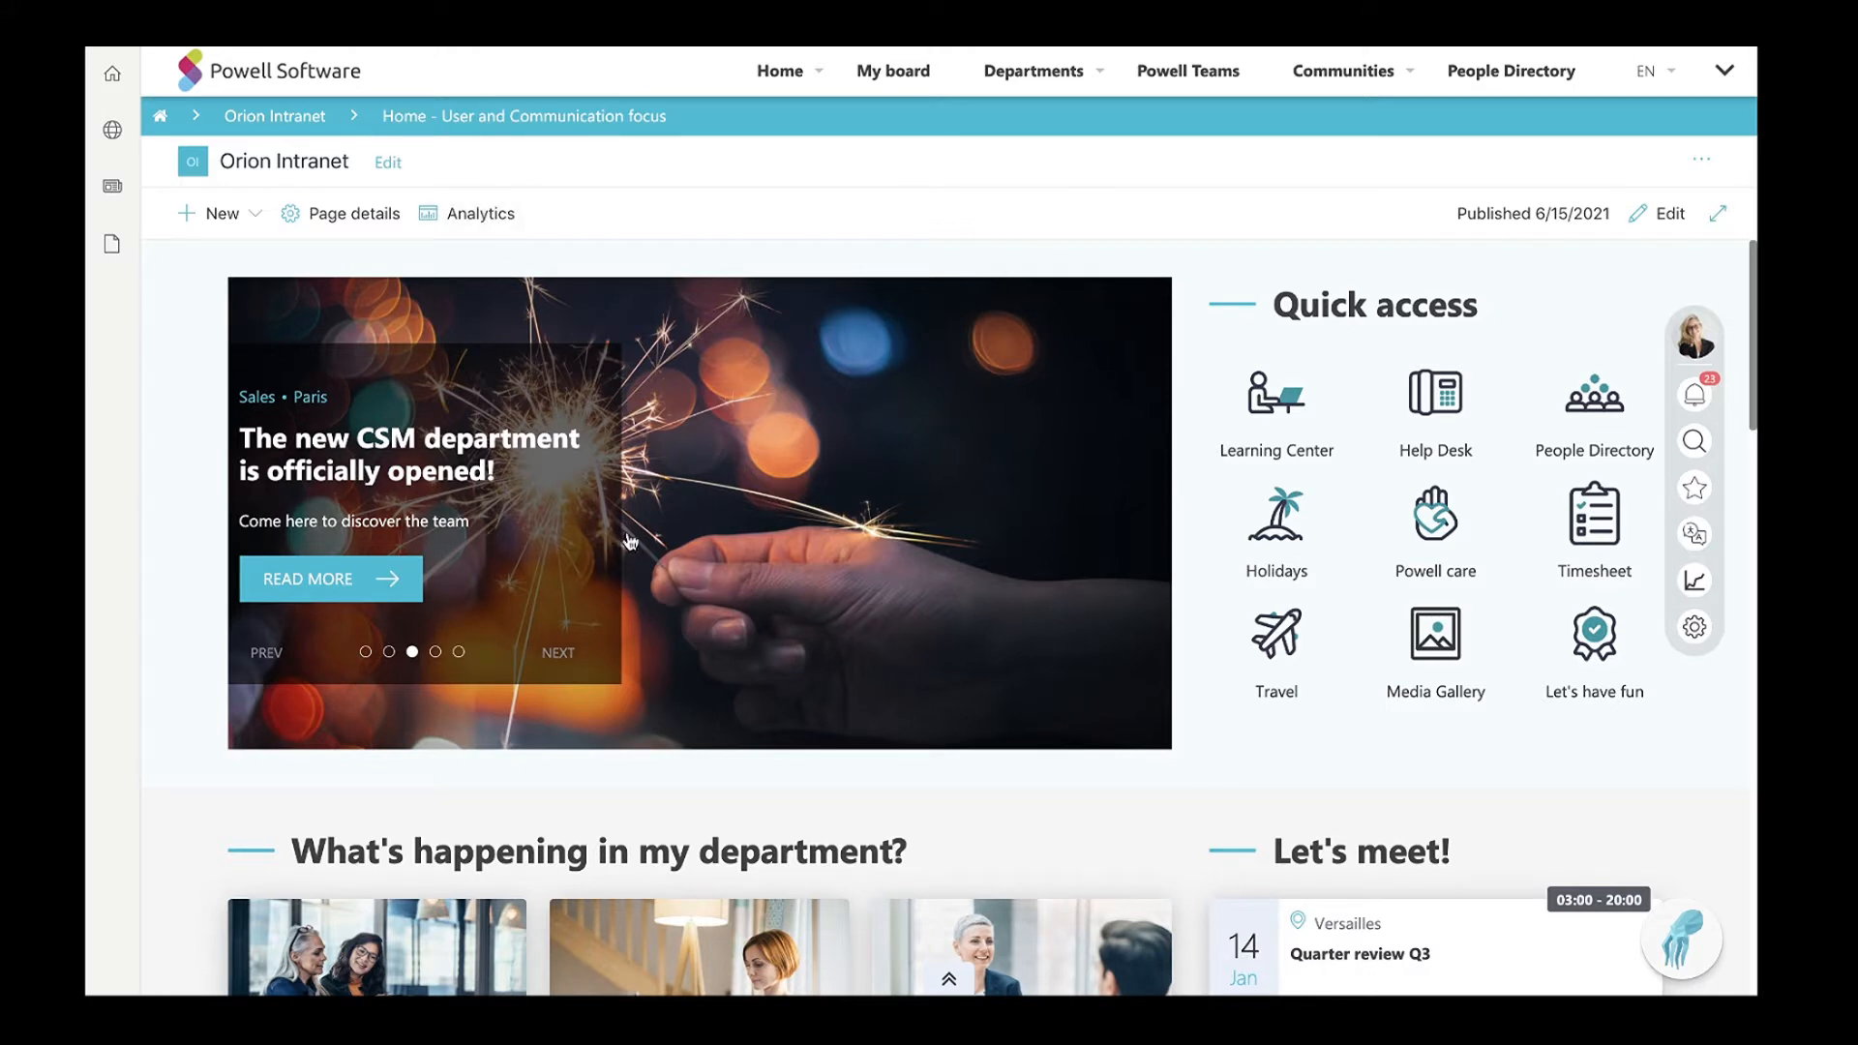
mouse_move(704, 539)
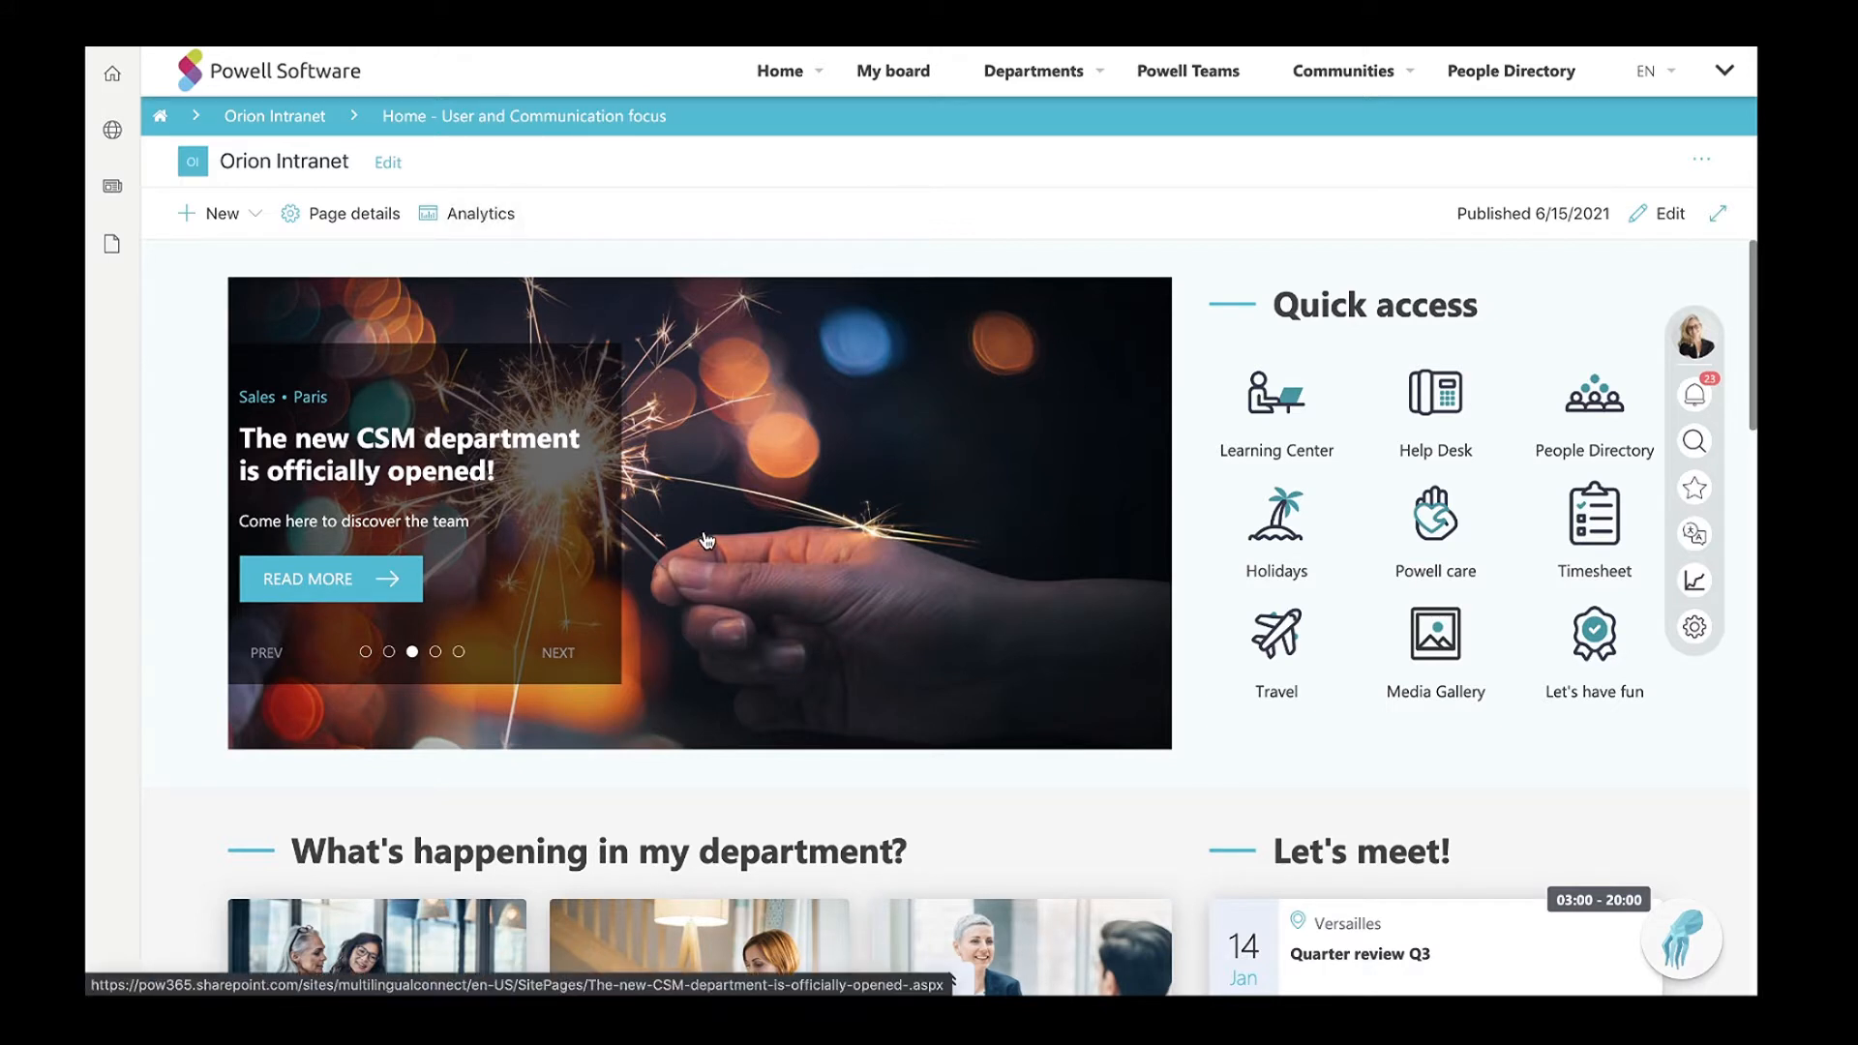
Bring up the Departments mega-menu listing Human Resources, Communication, Corporate Services and Sales.
scroll("down", 3)
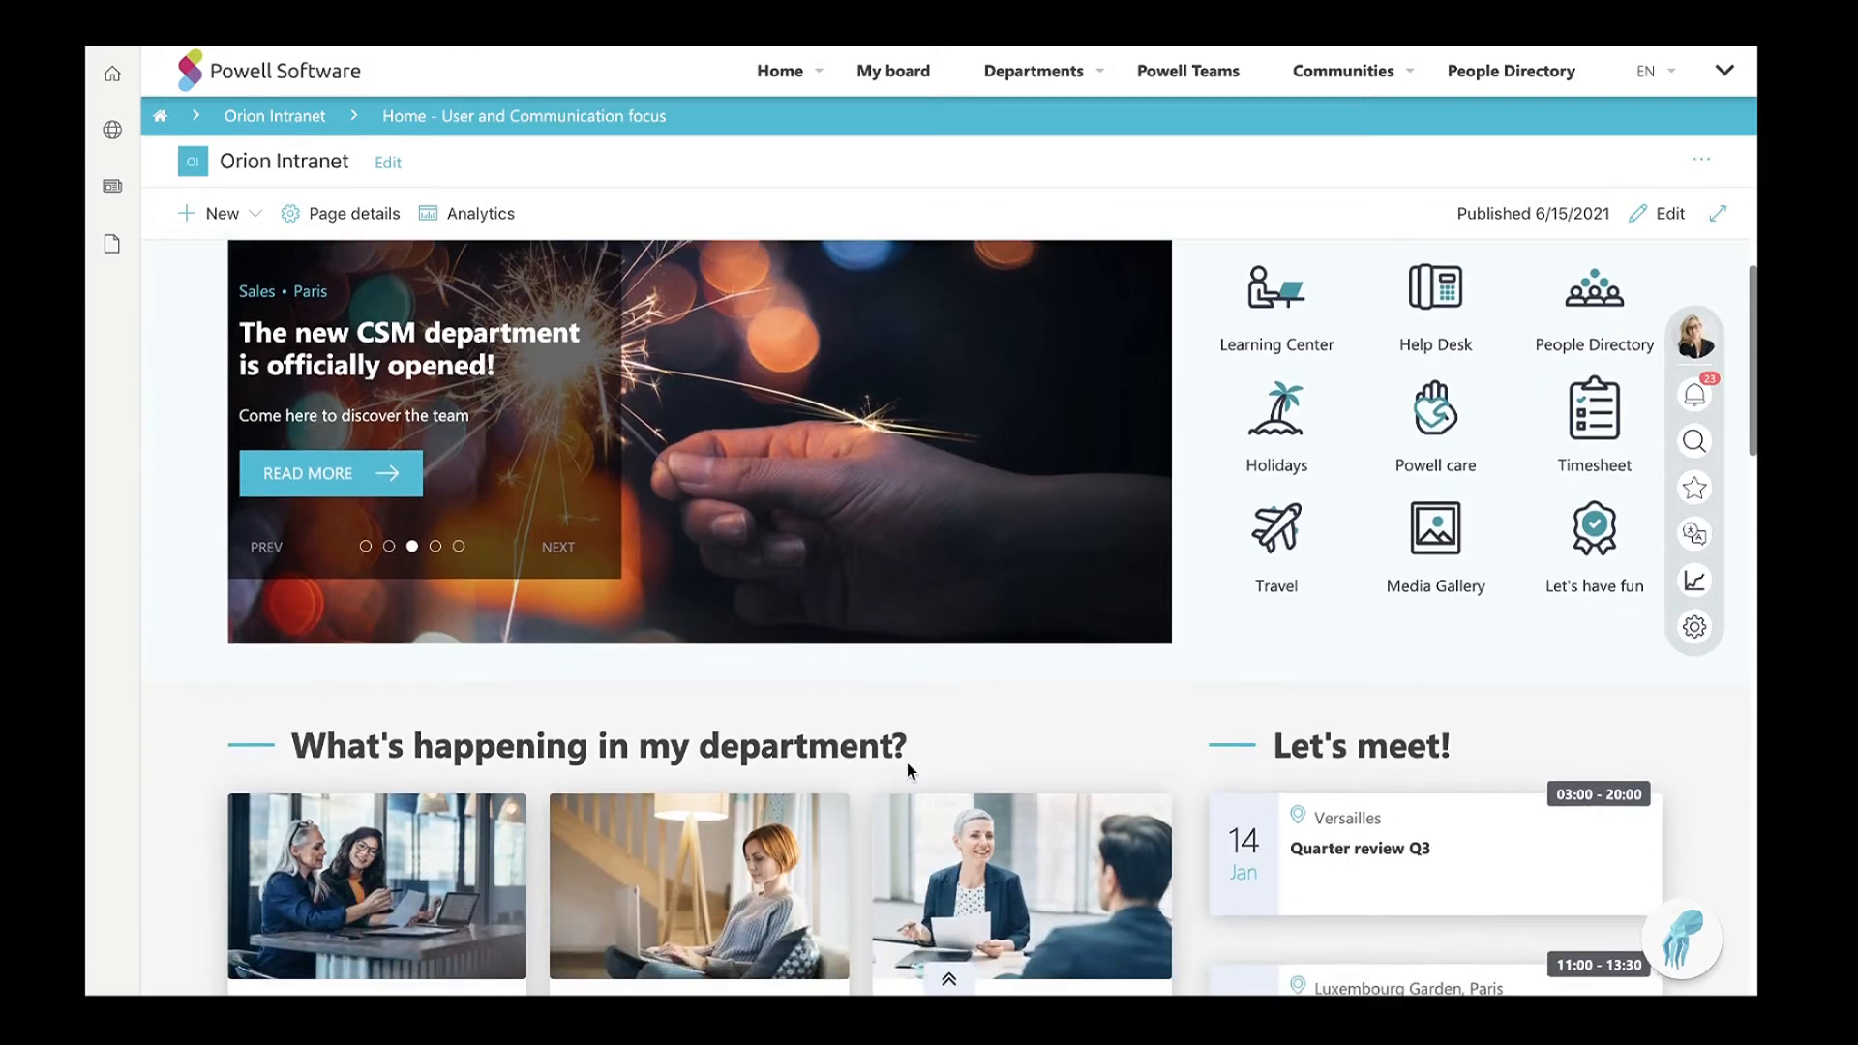
scroll("down", 3)
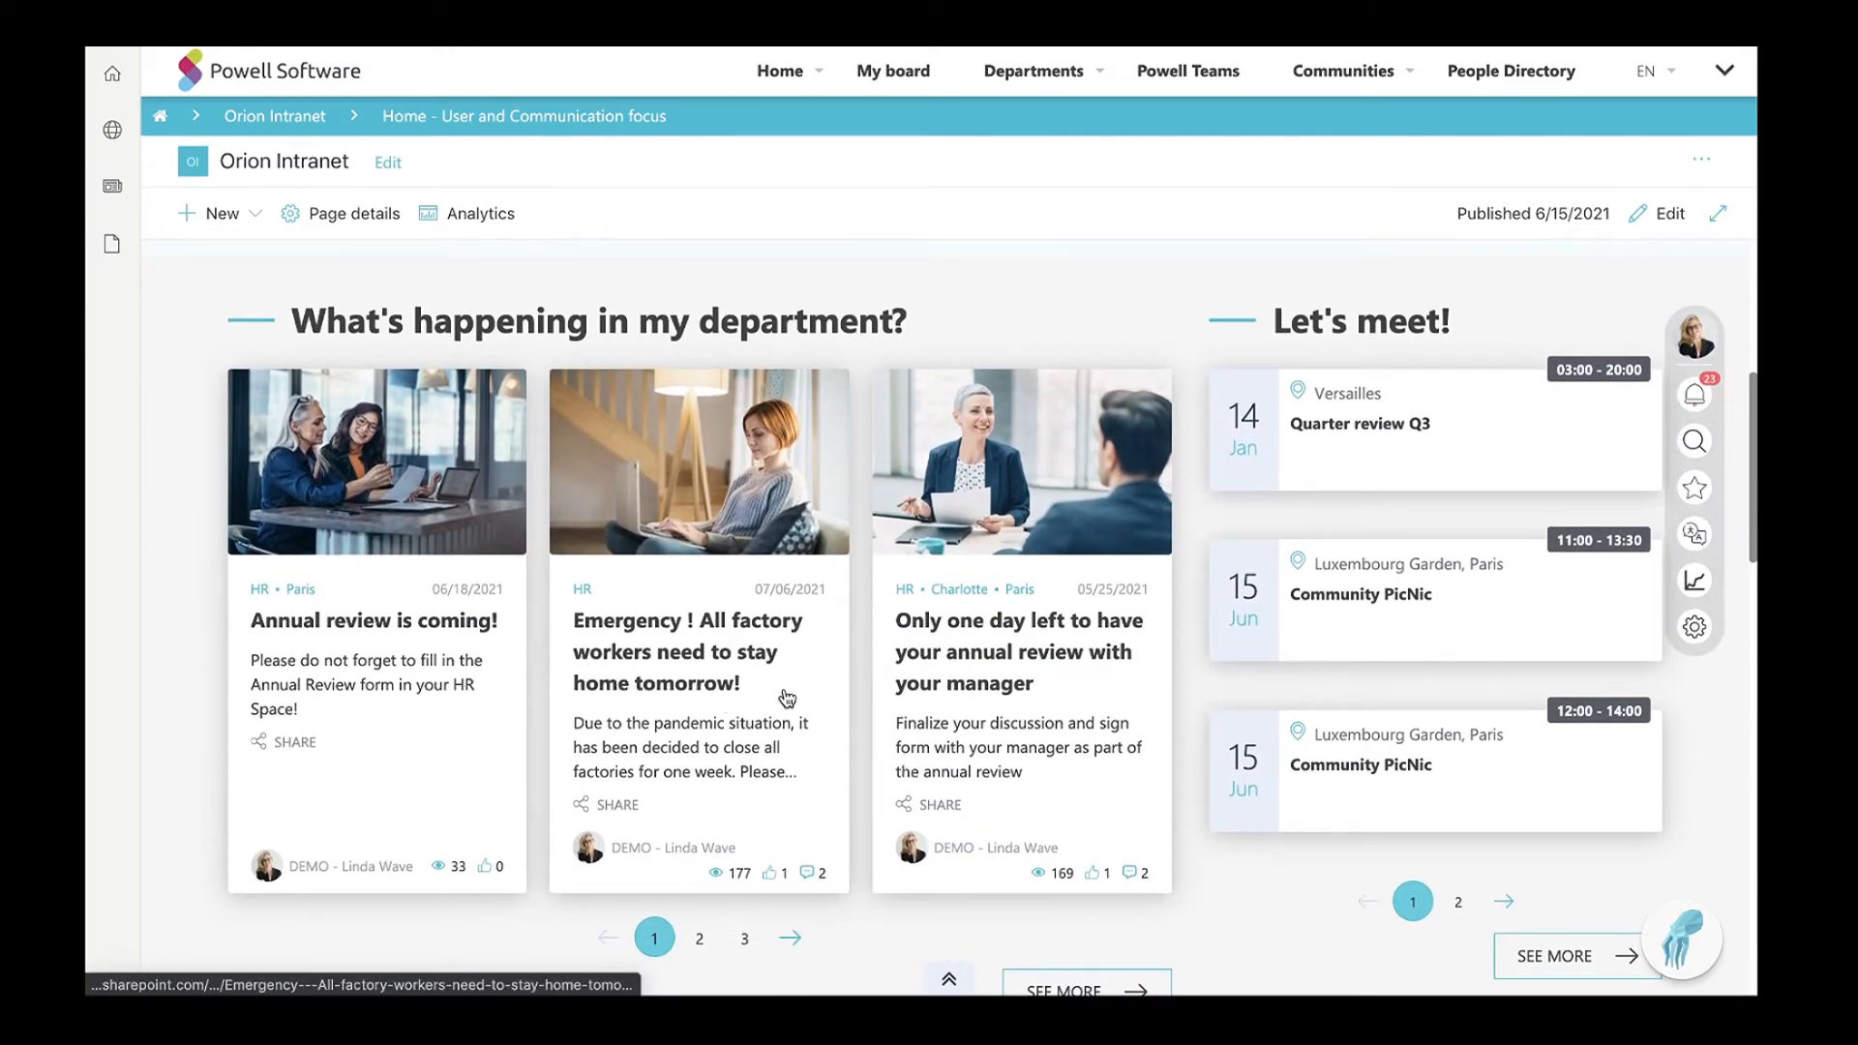
mouse_move(610, 720)
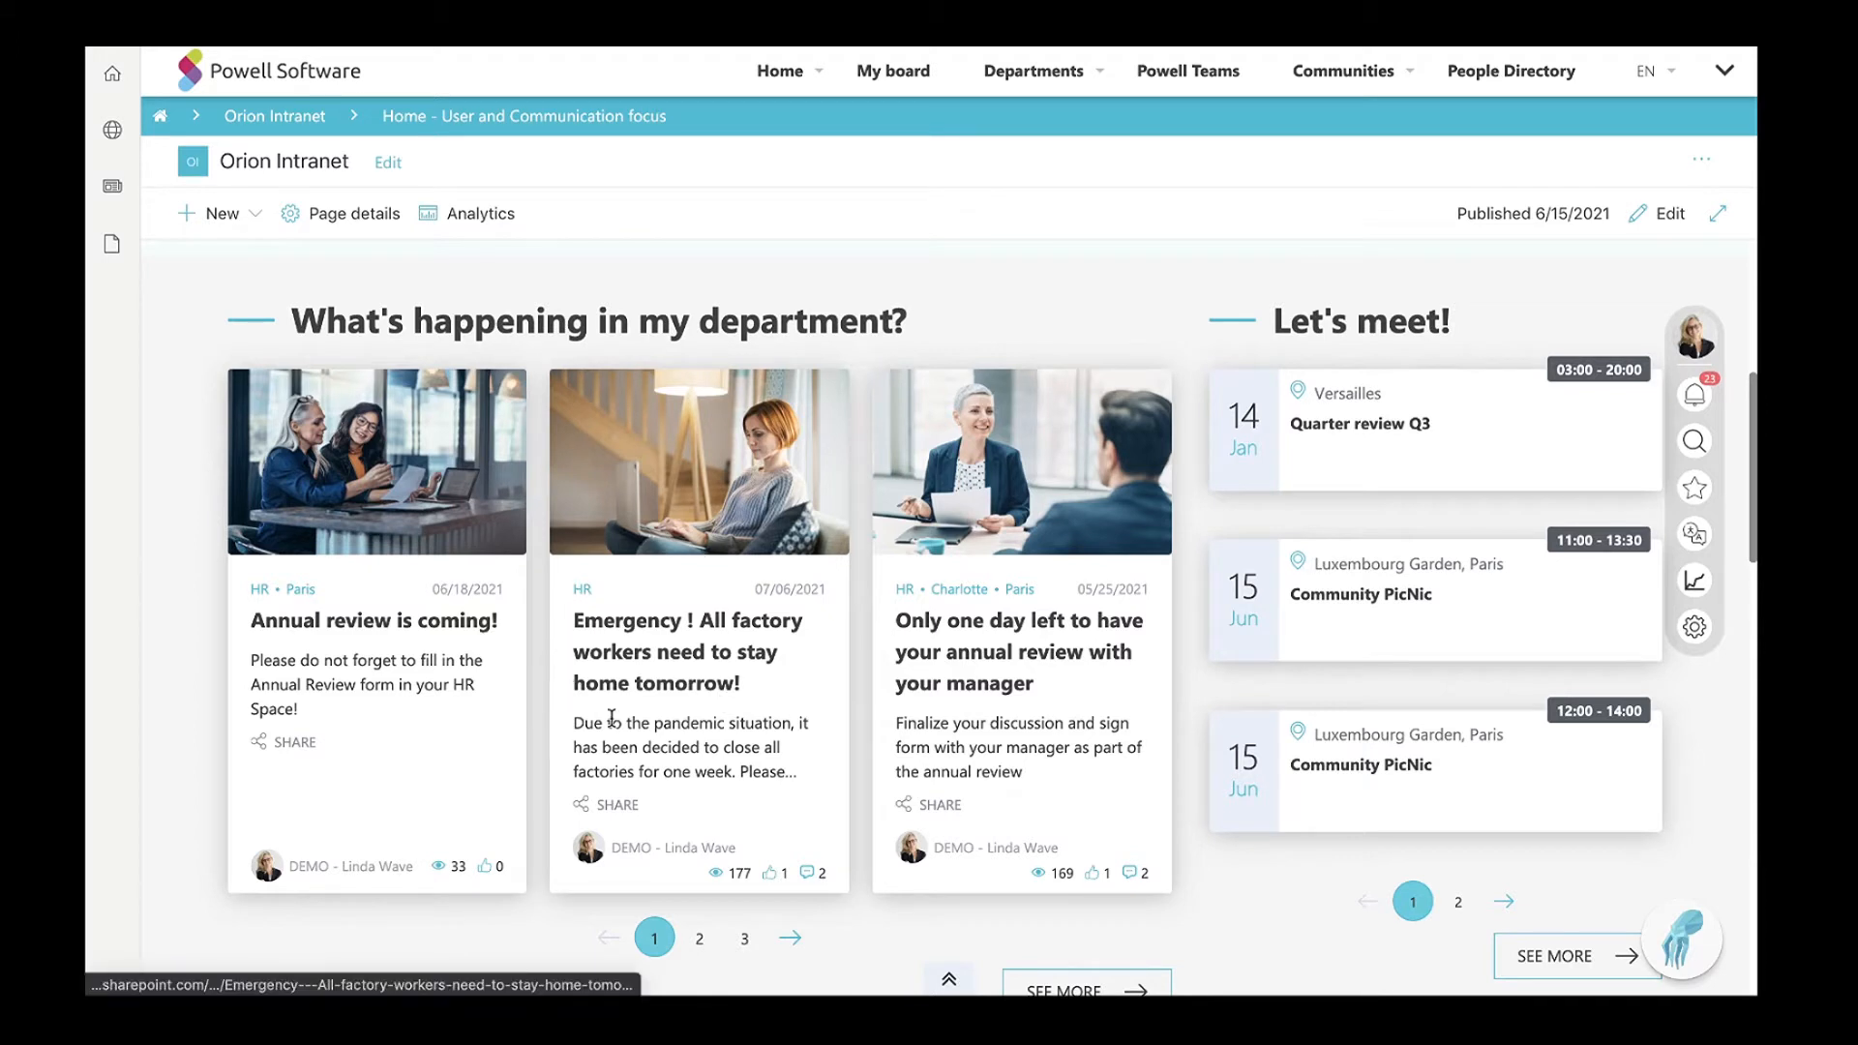
mouse_move(675, 652)
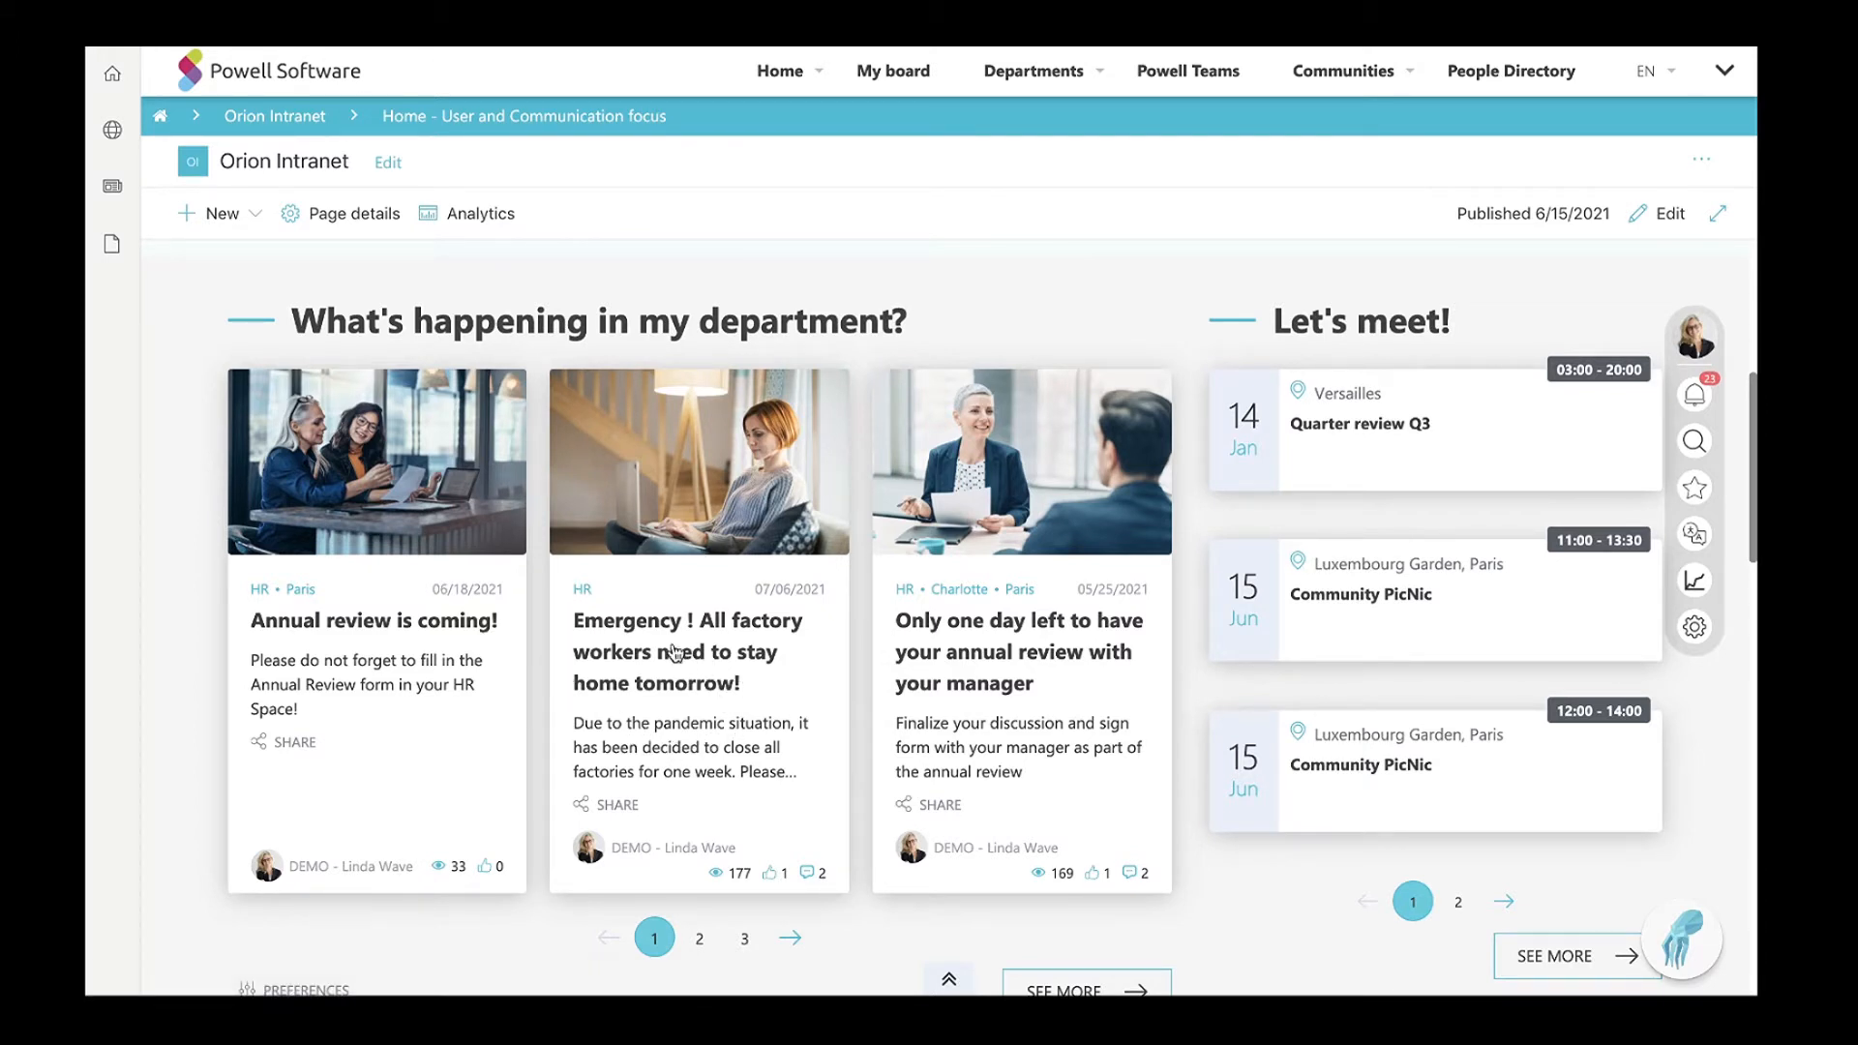
left_click(1033, 70)
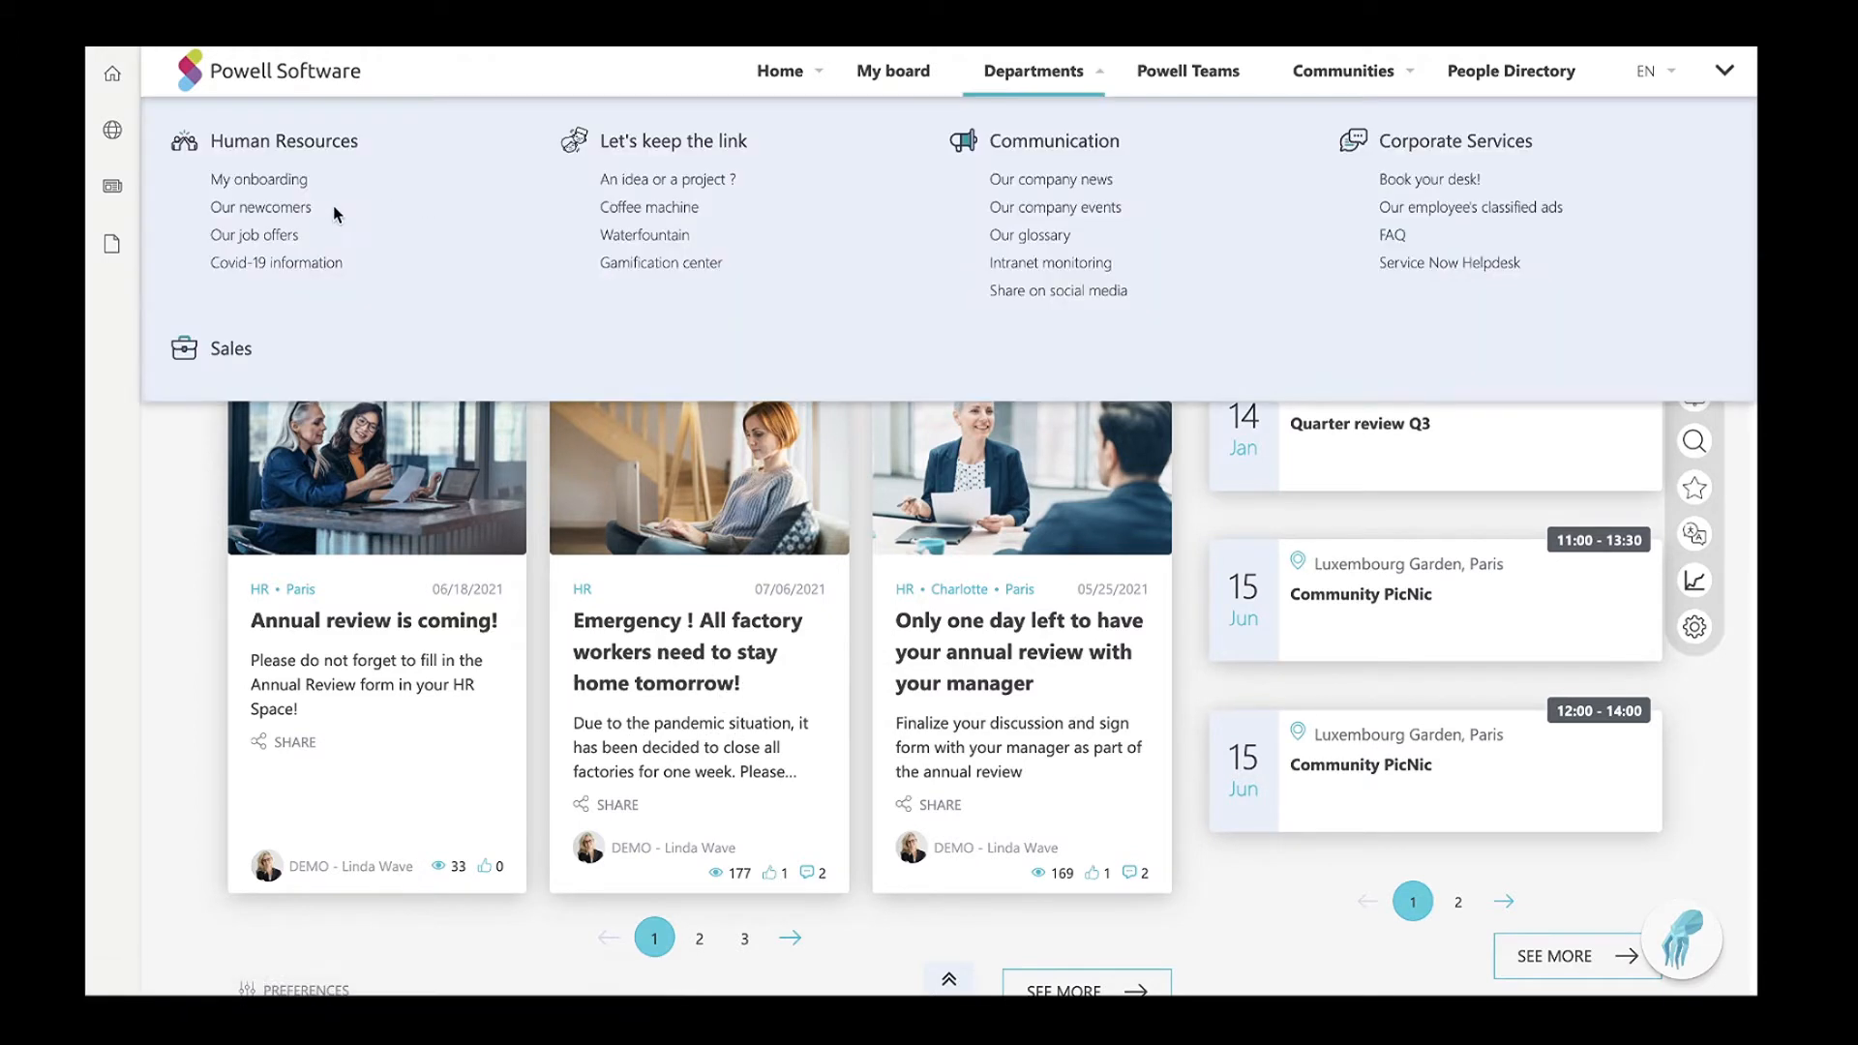
left_click(259, 207)
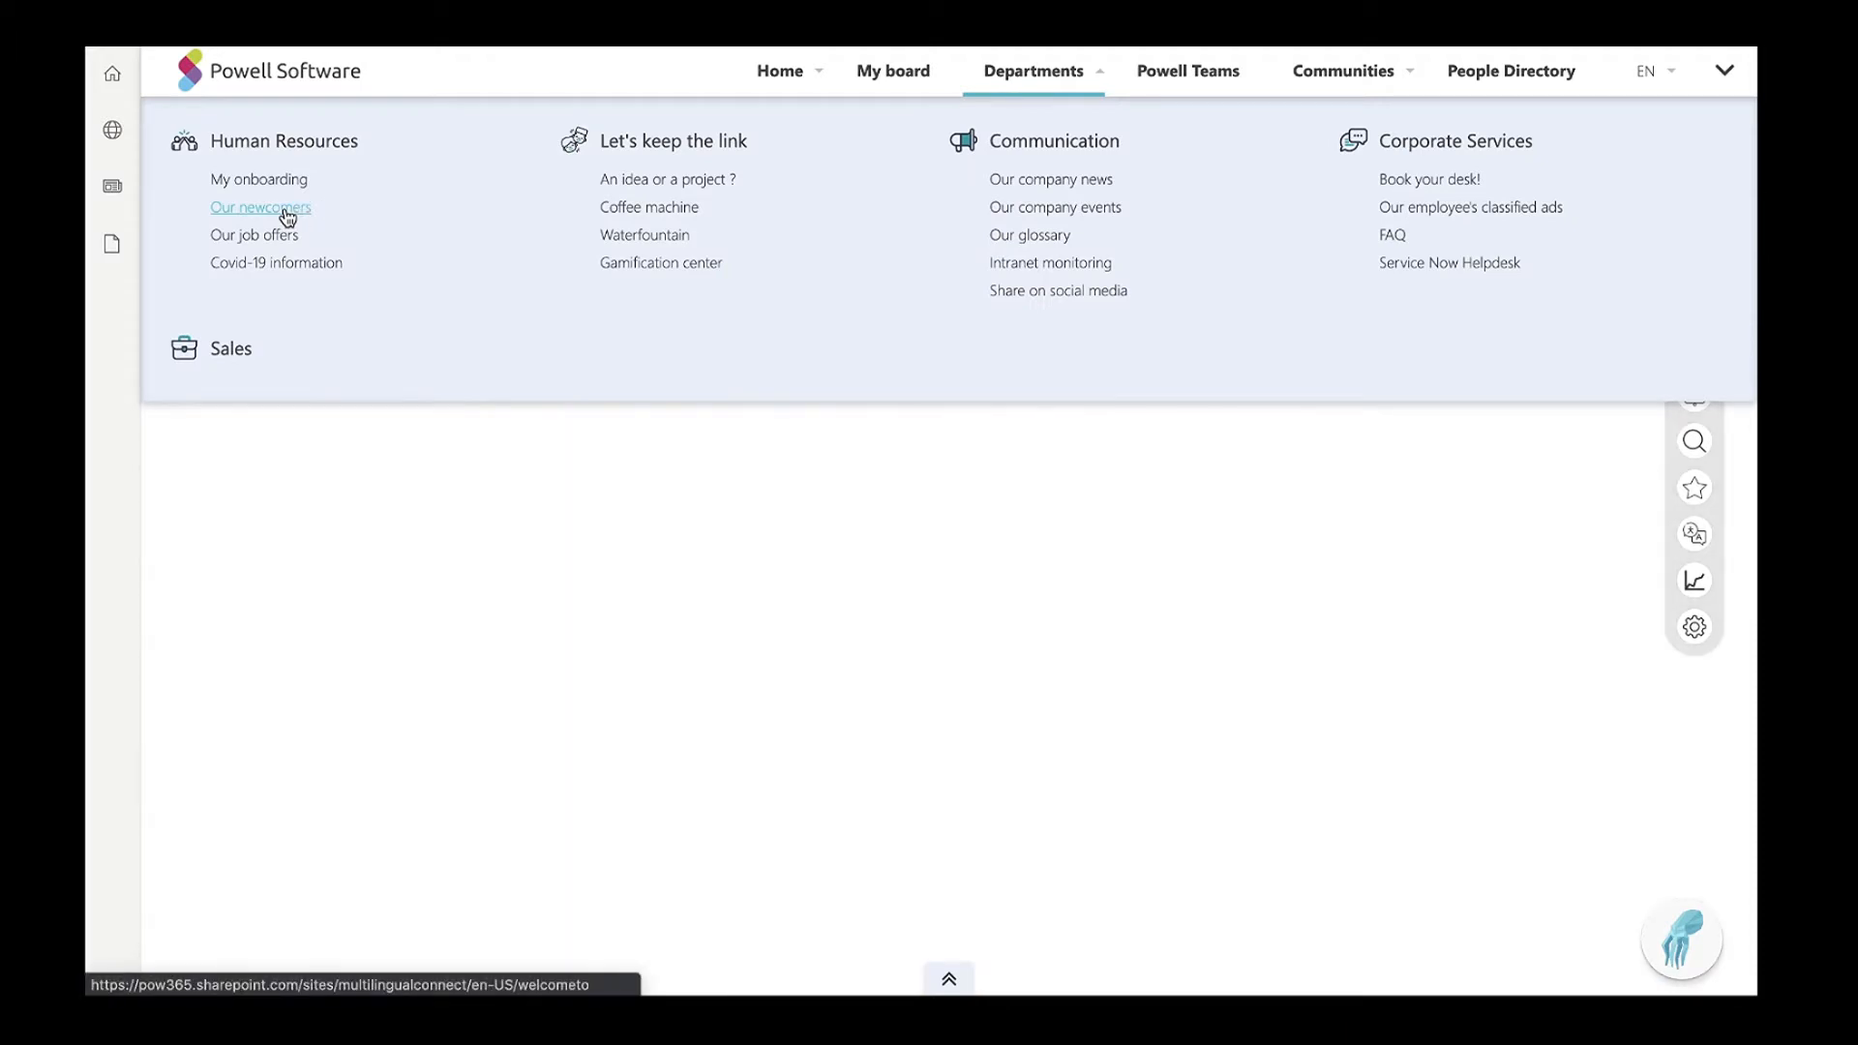
left_click(260, 207)
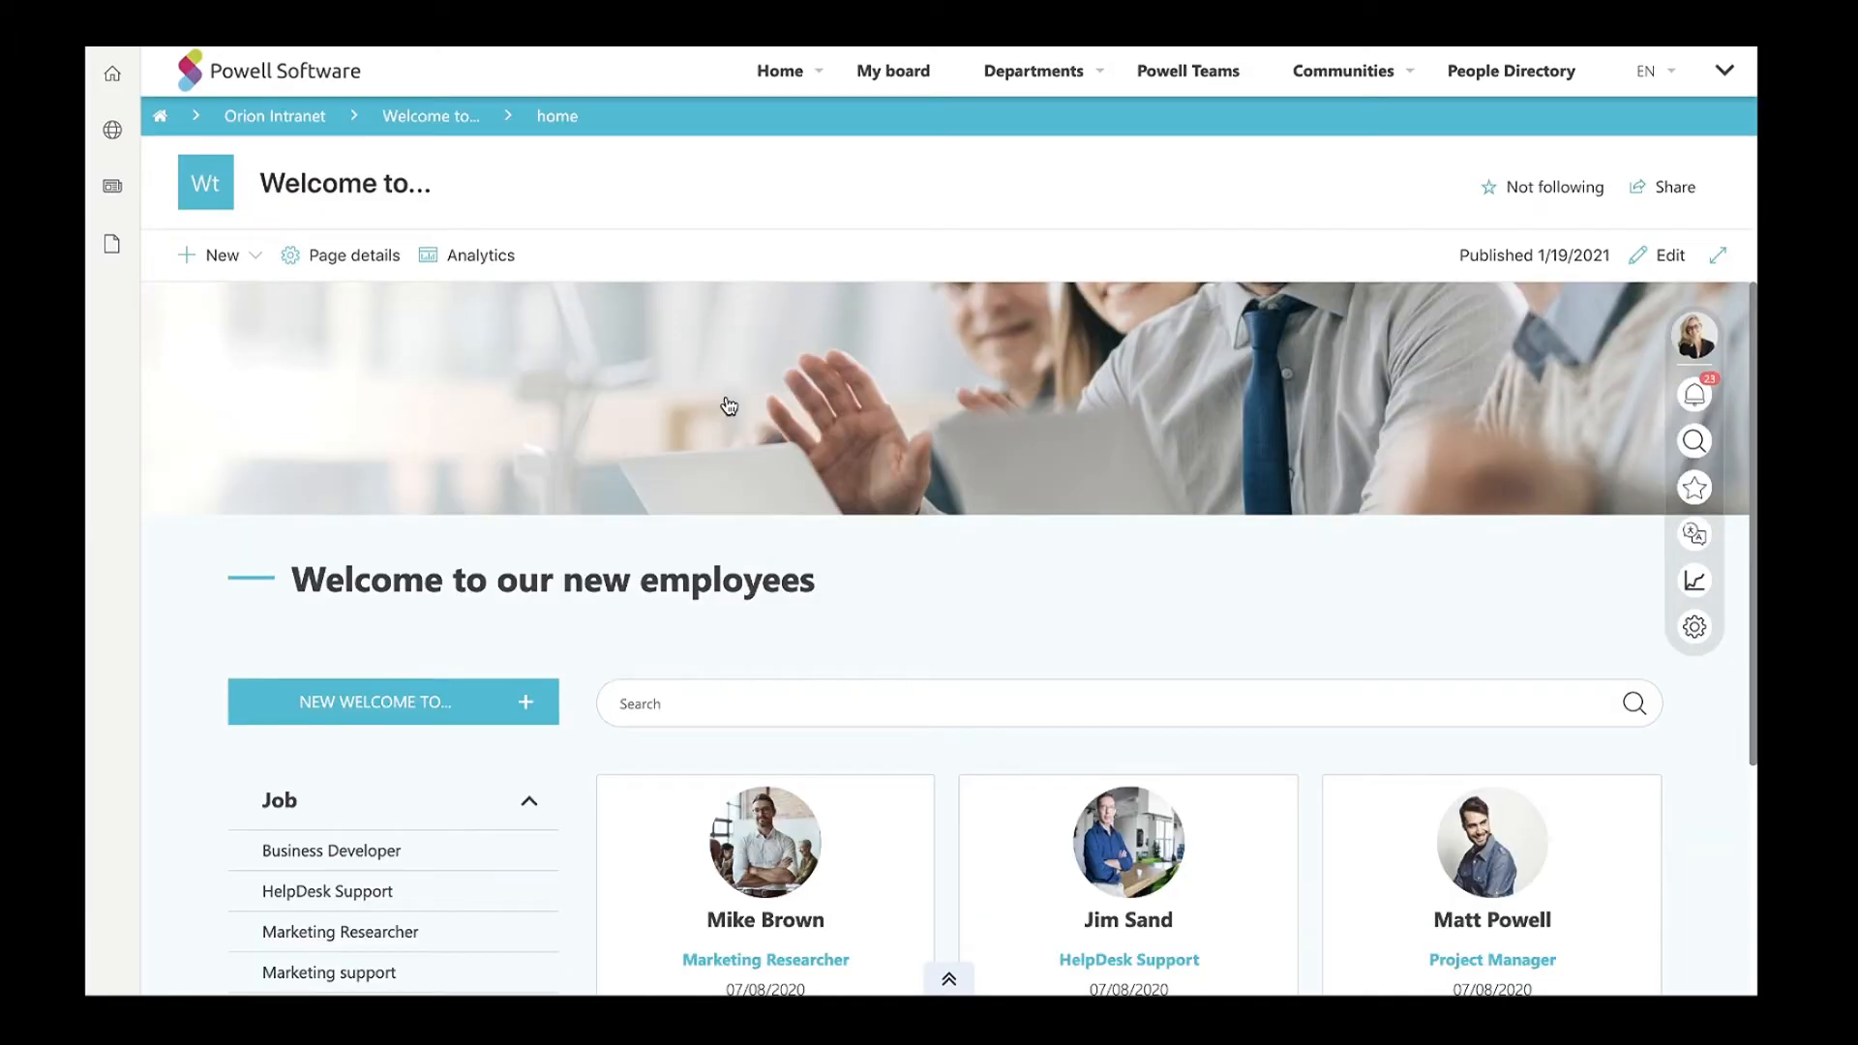
mouse_move(875, 652)
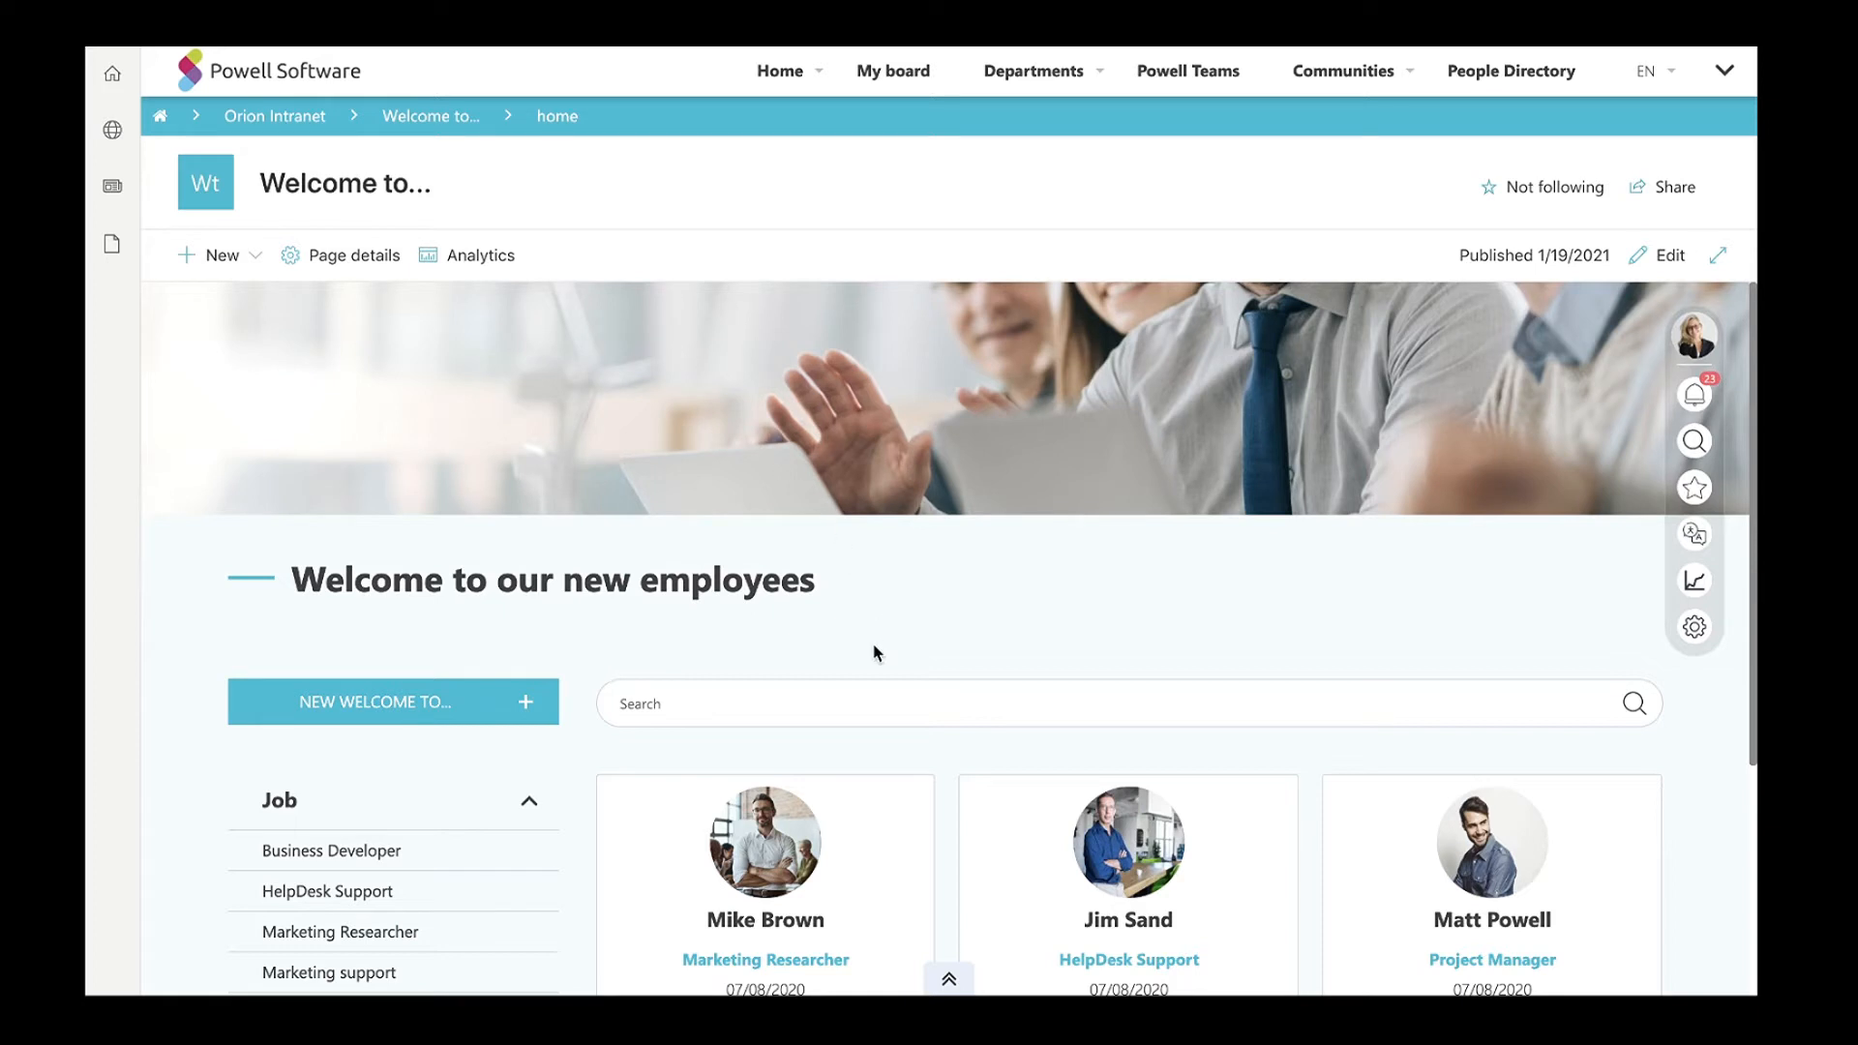
scroll("down", 3)
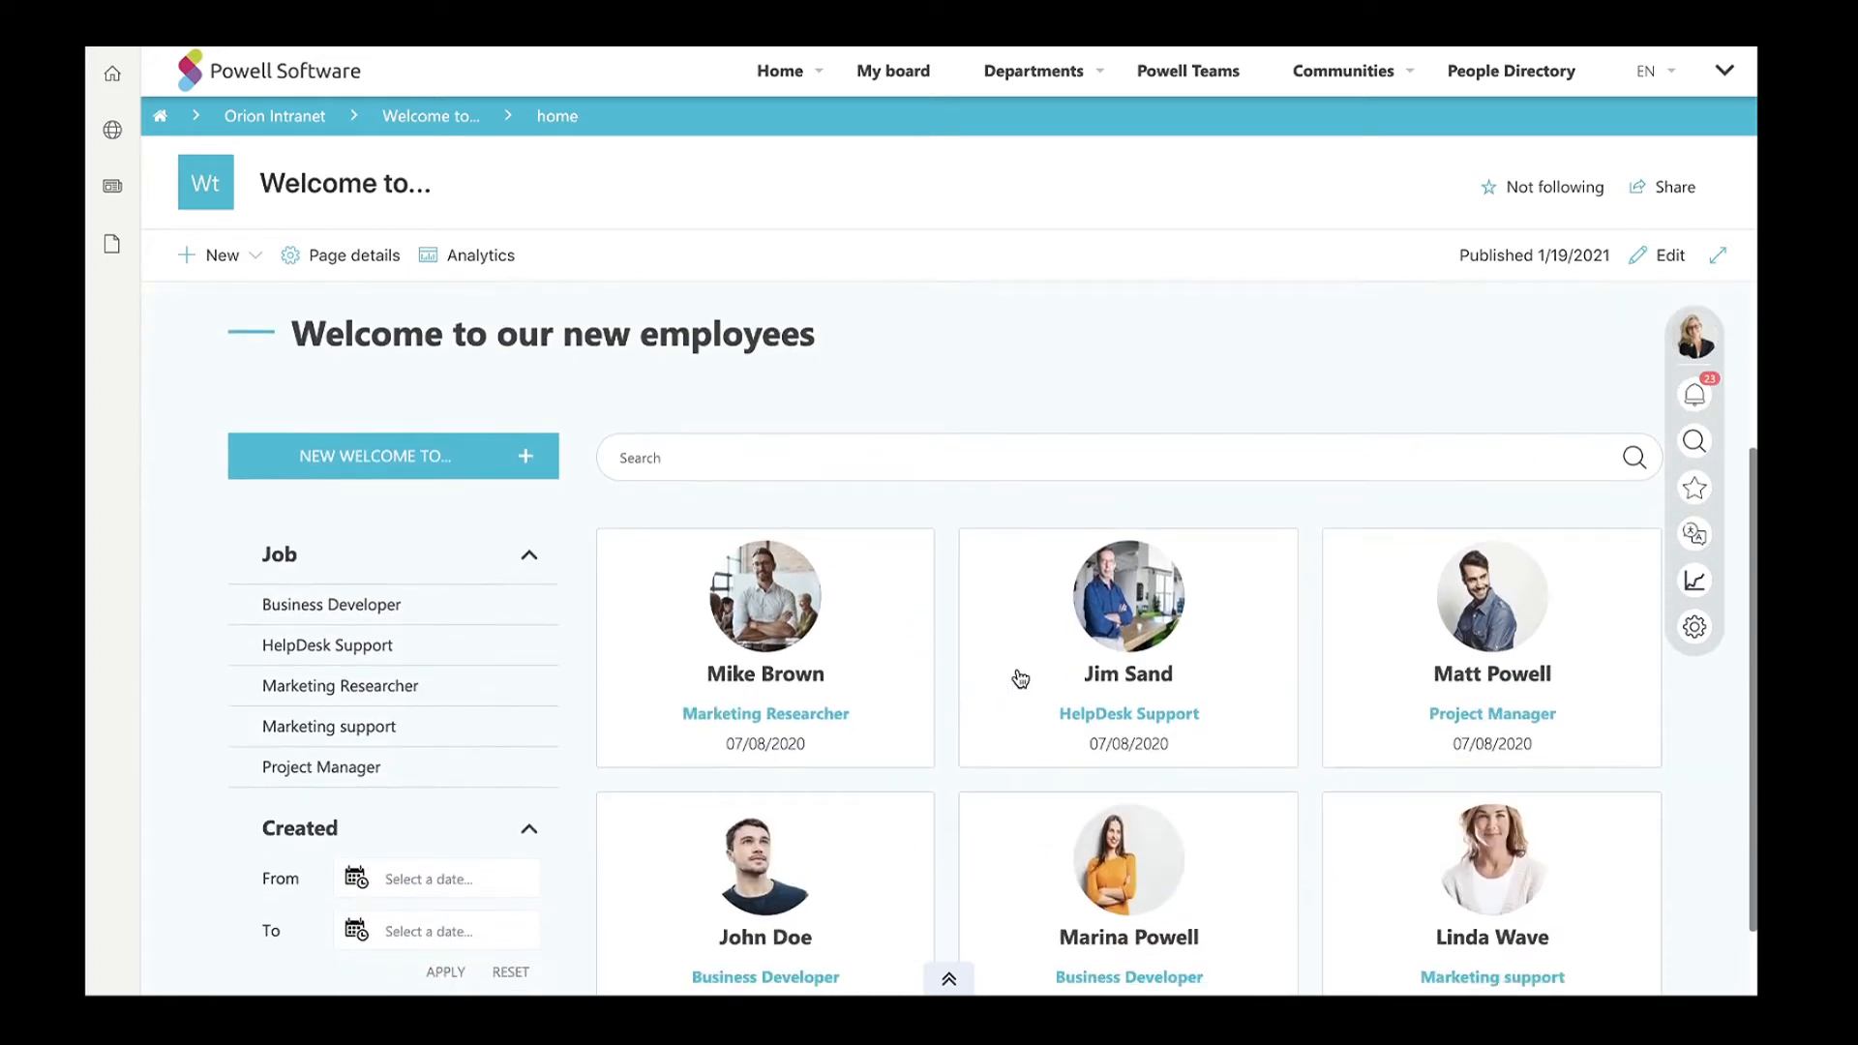
mouse_move(1089, 719)
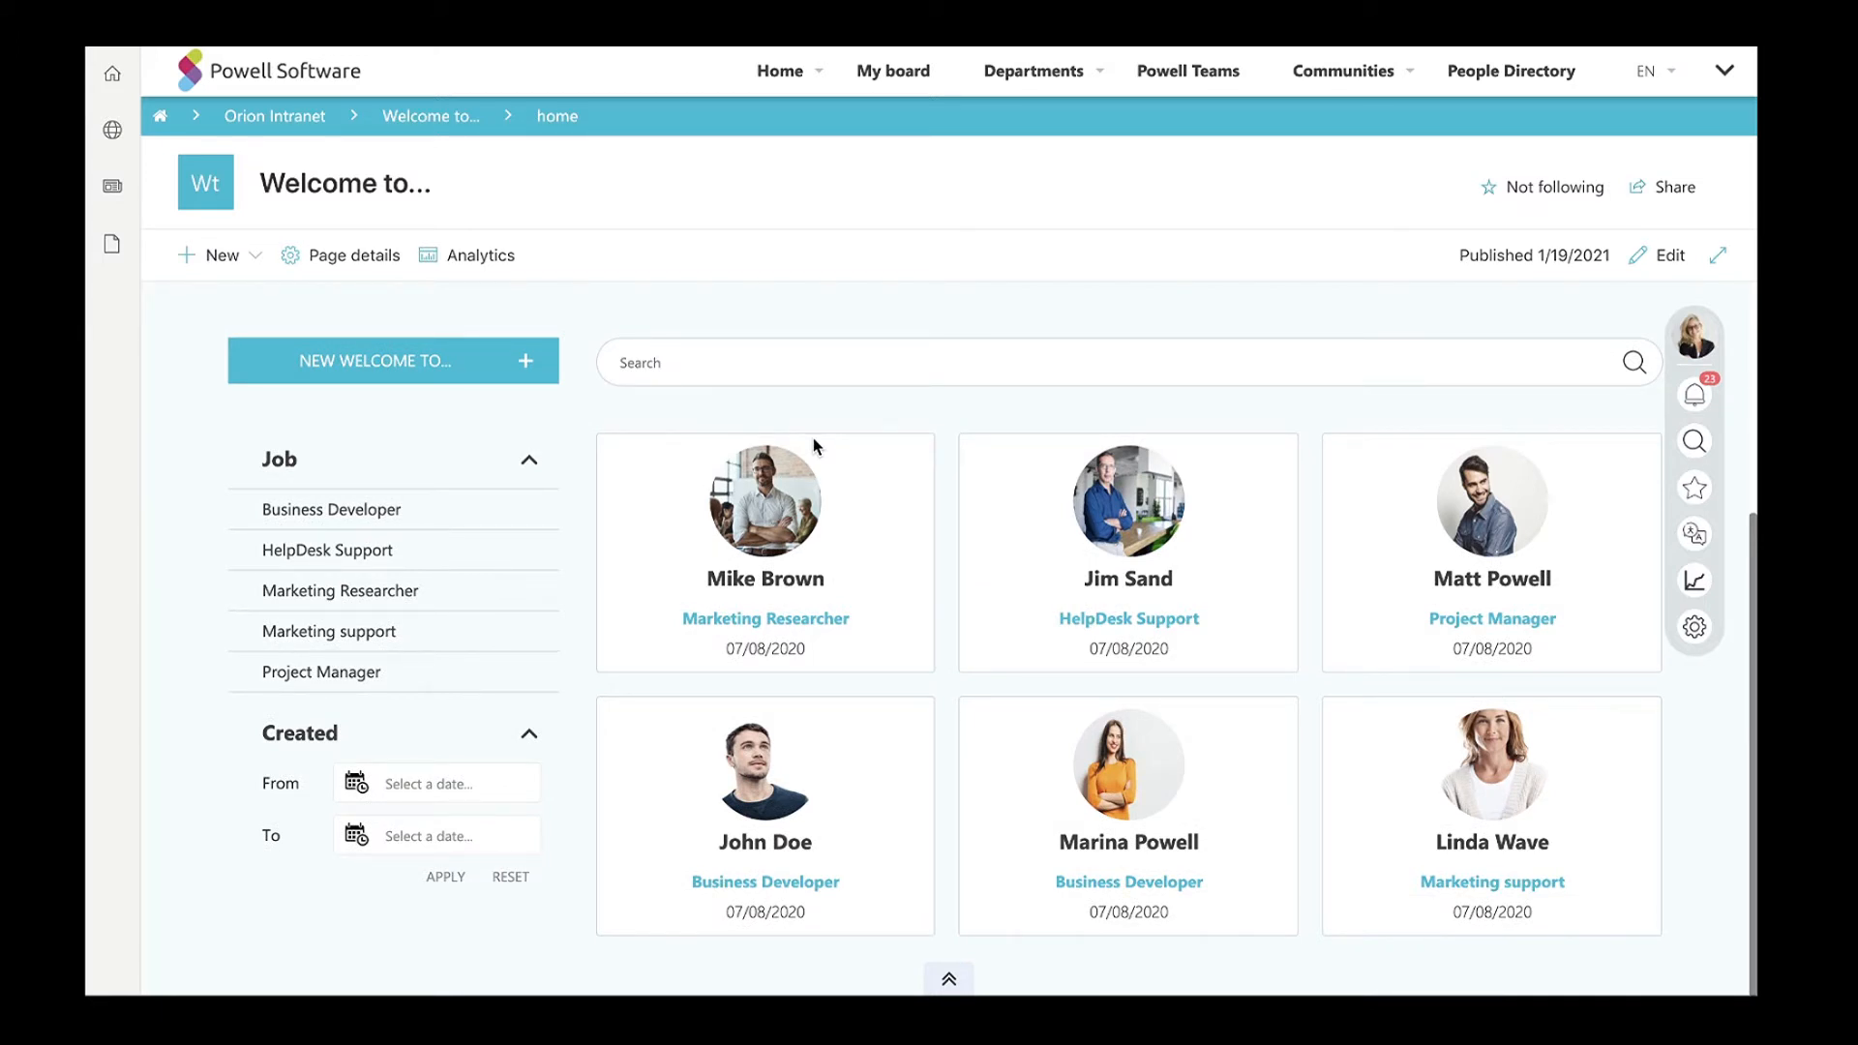
mouse_move(960, 122)
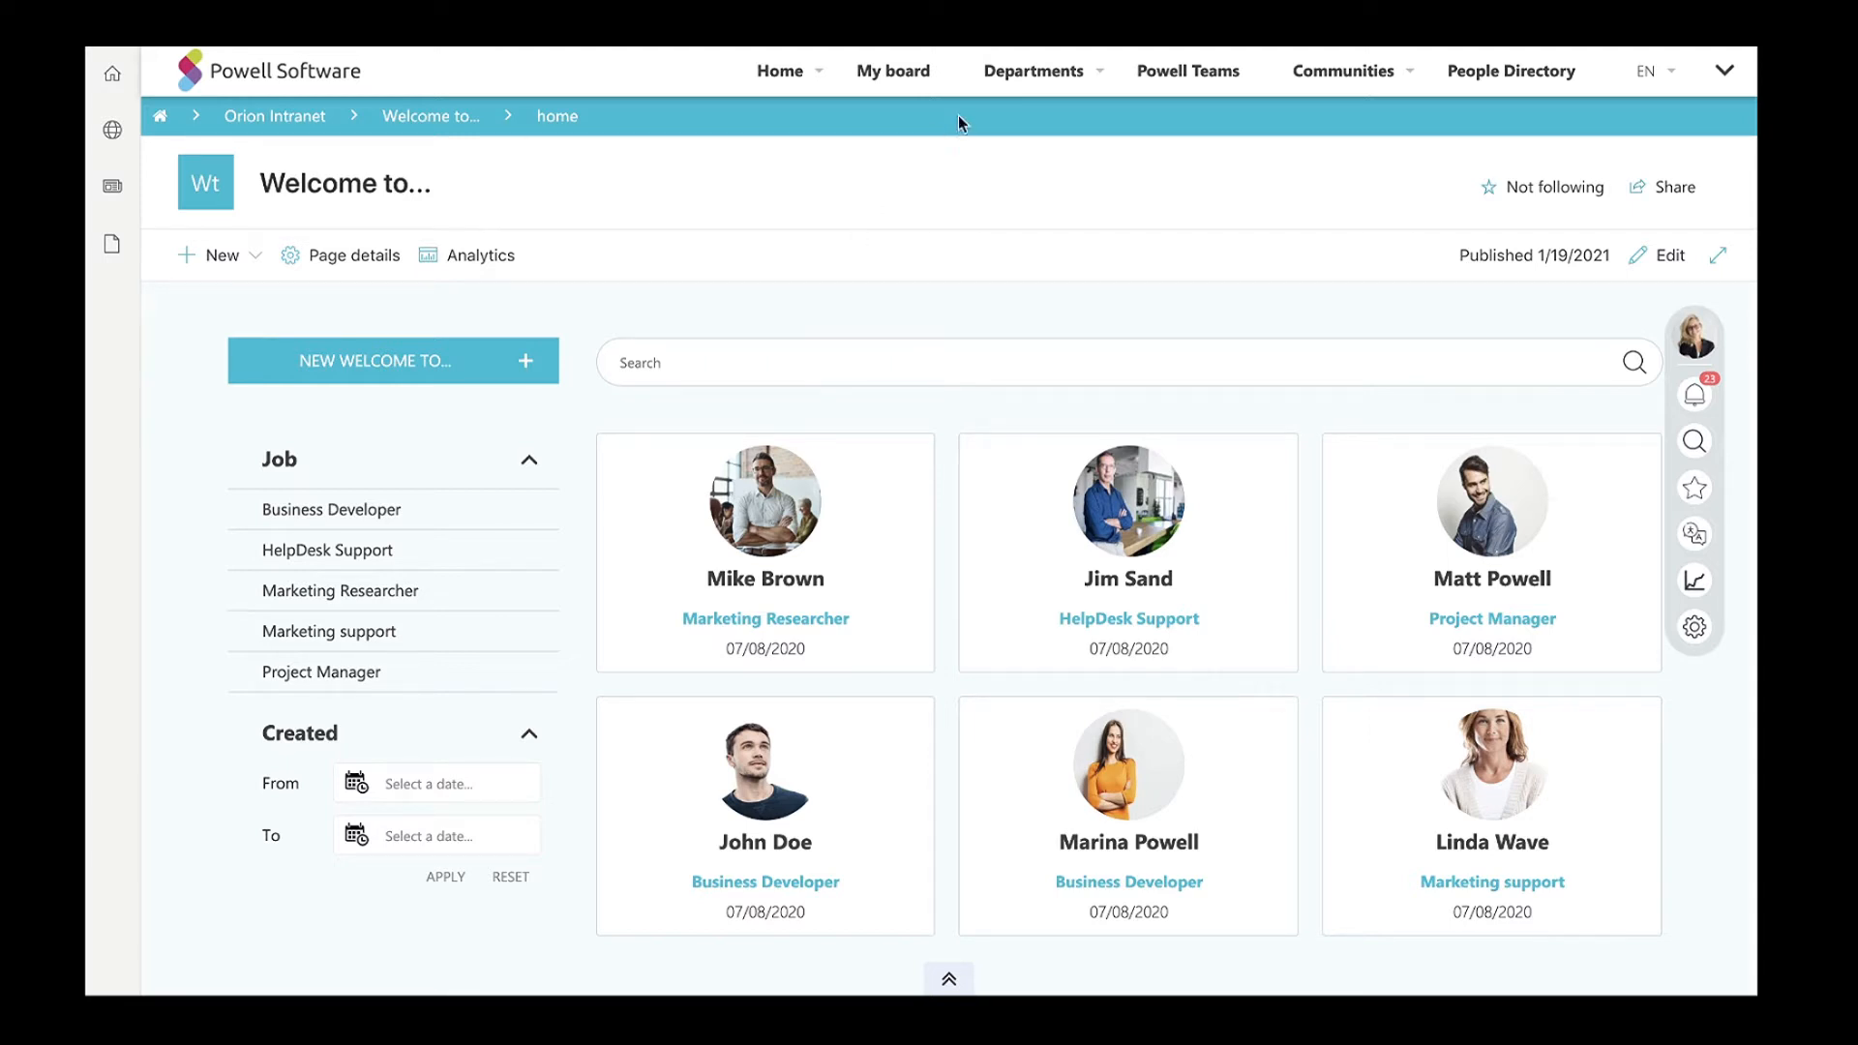
Go to Human Resources > My onboarding and read its welcome text and team contacts.
left_click(1031, 71)
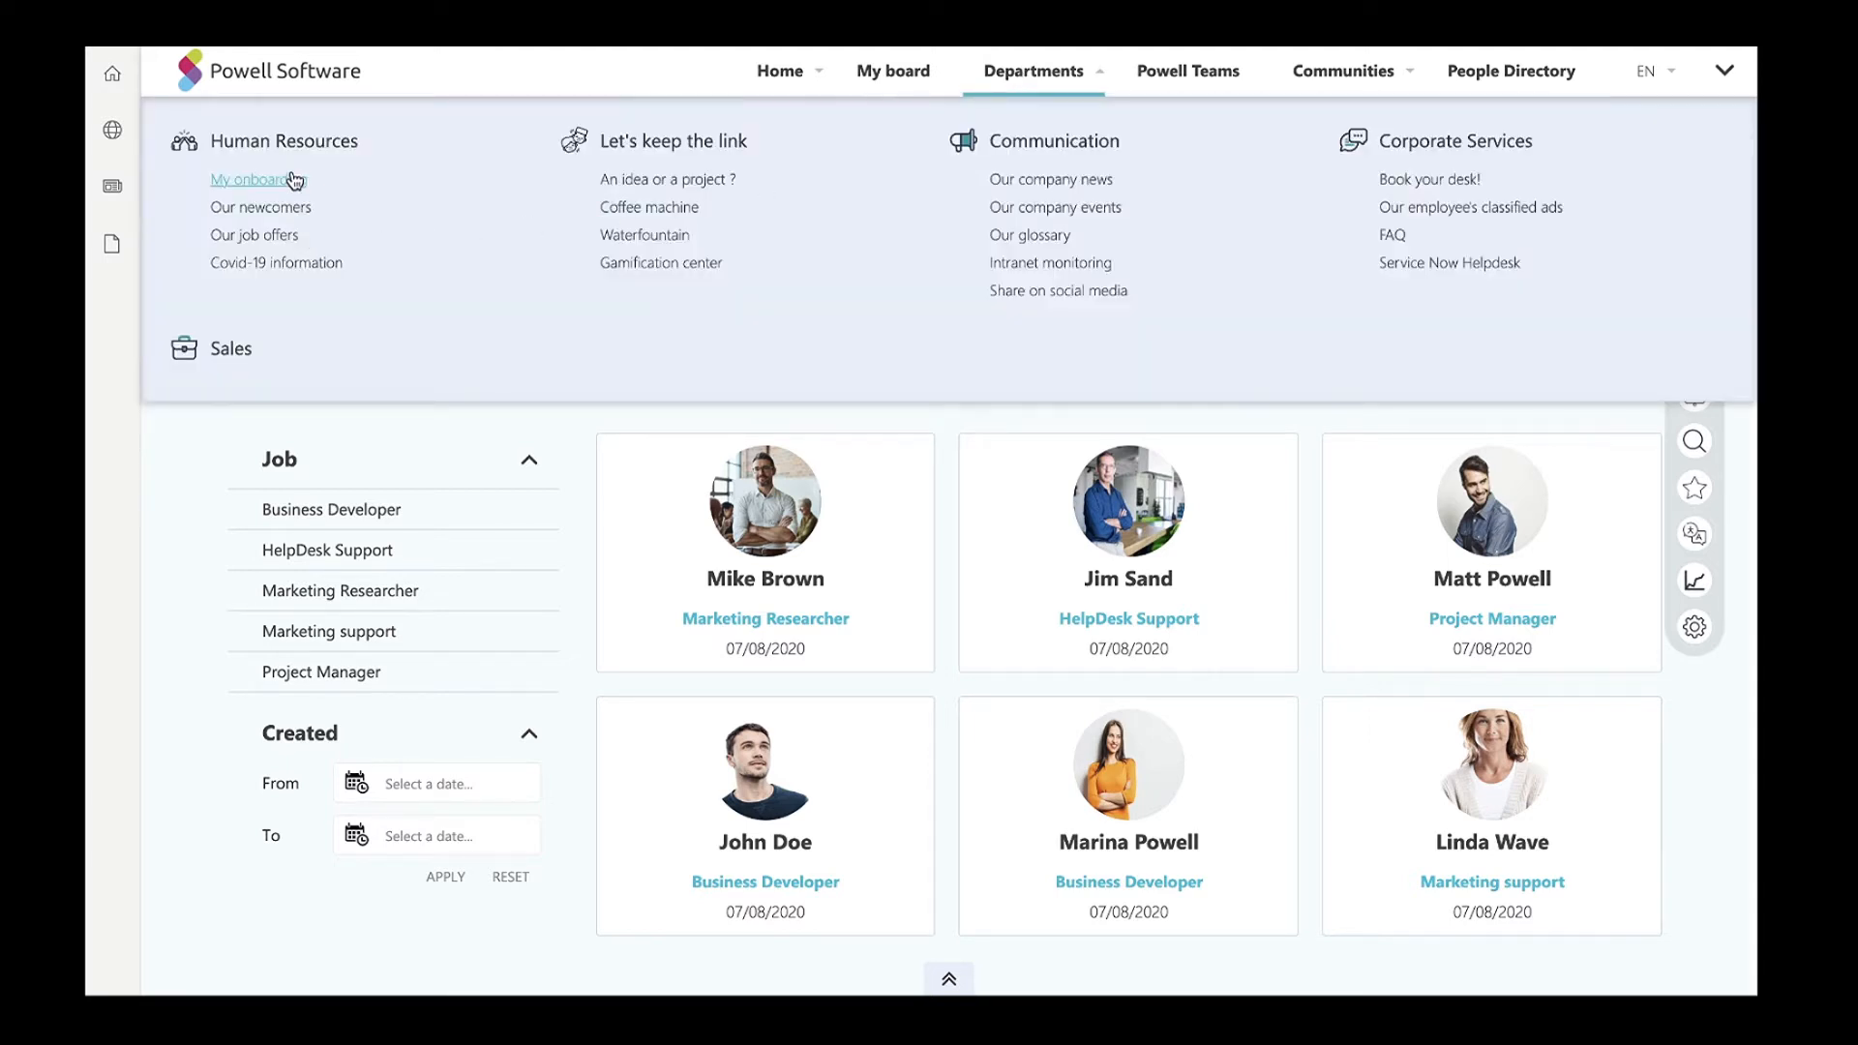
left_click(246, 178)
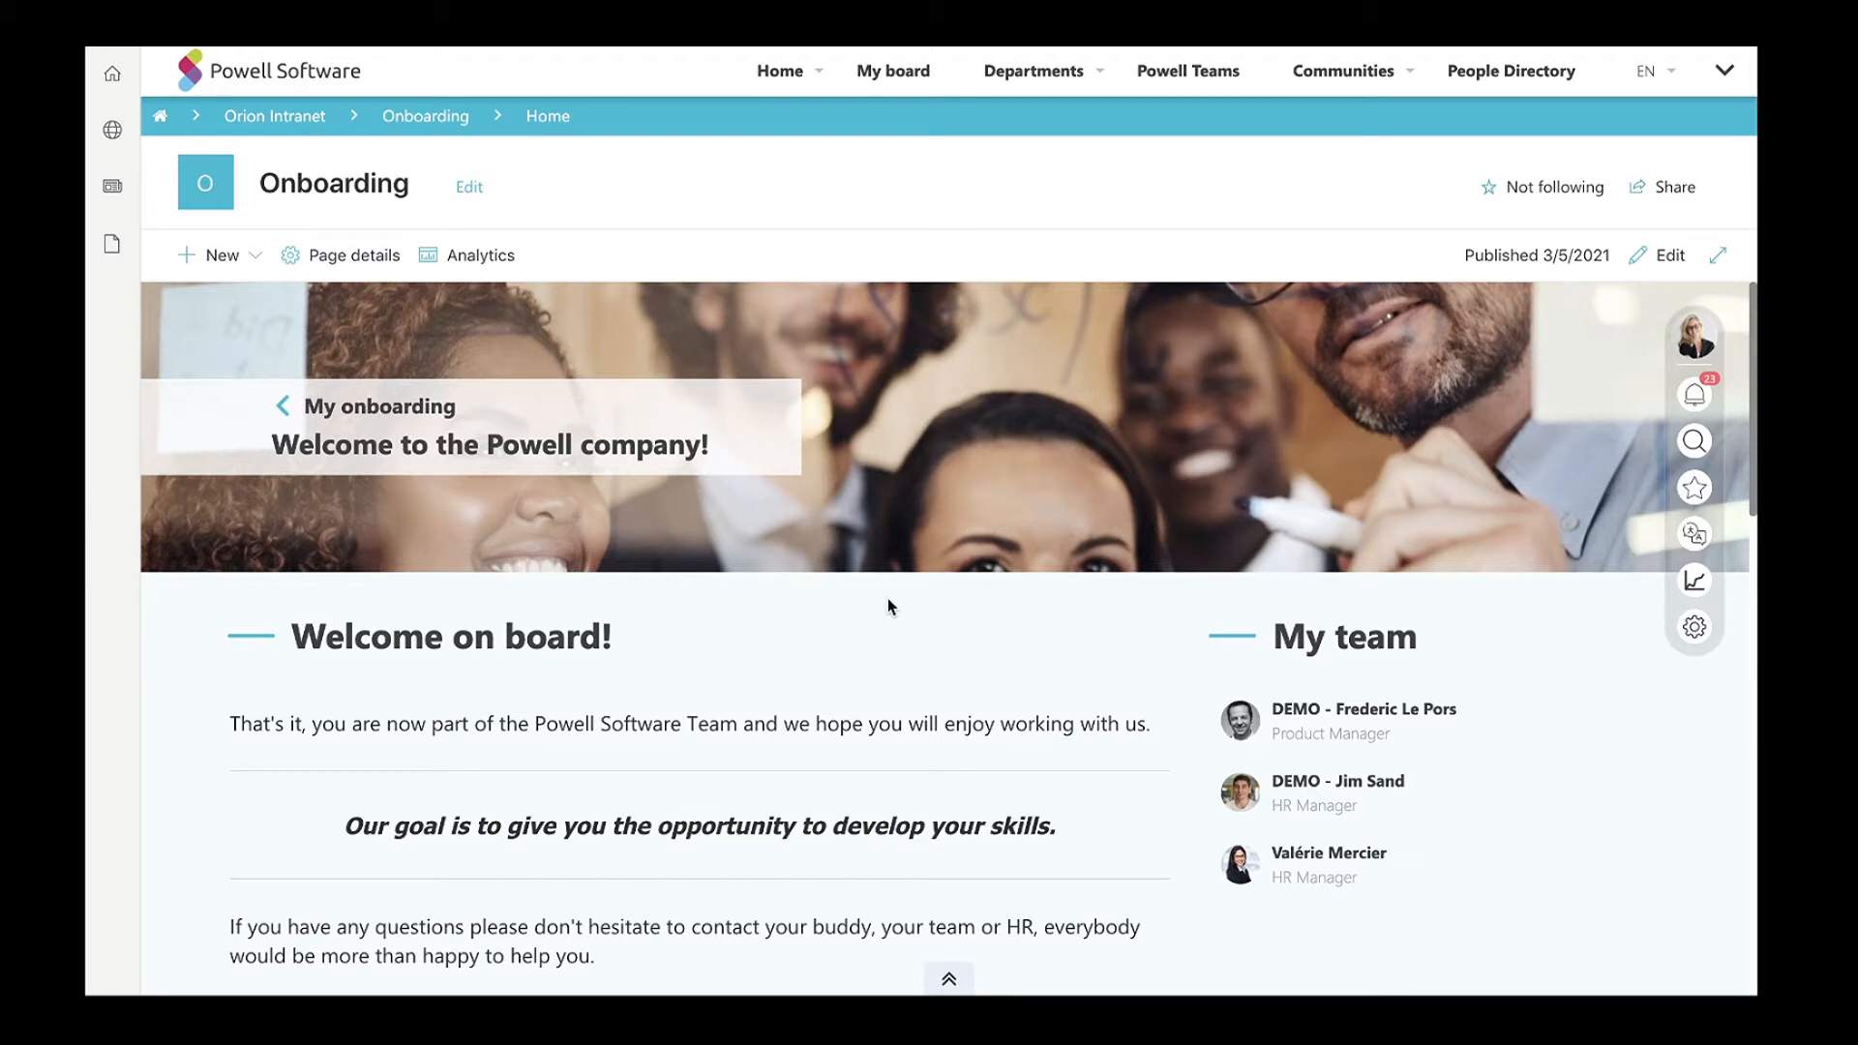
scroll("down", 3)
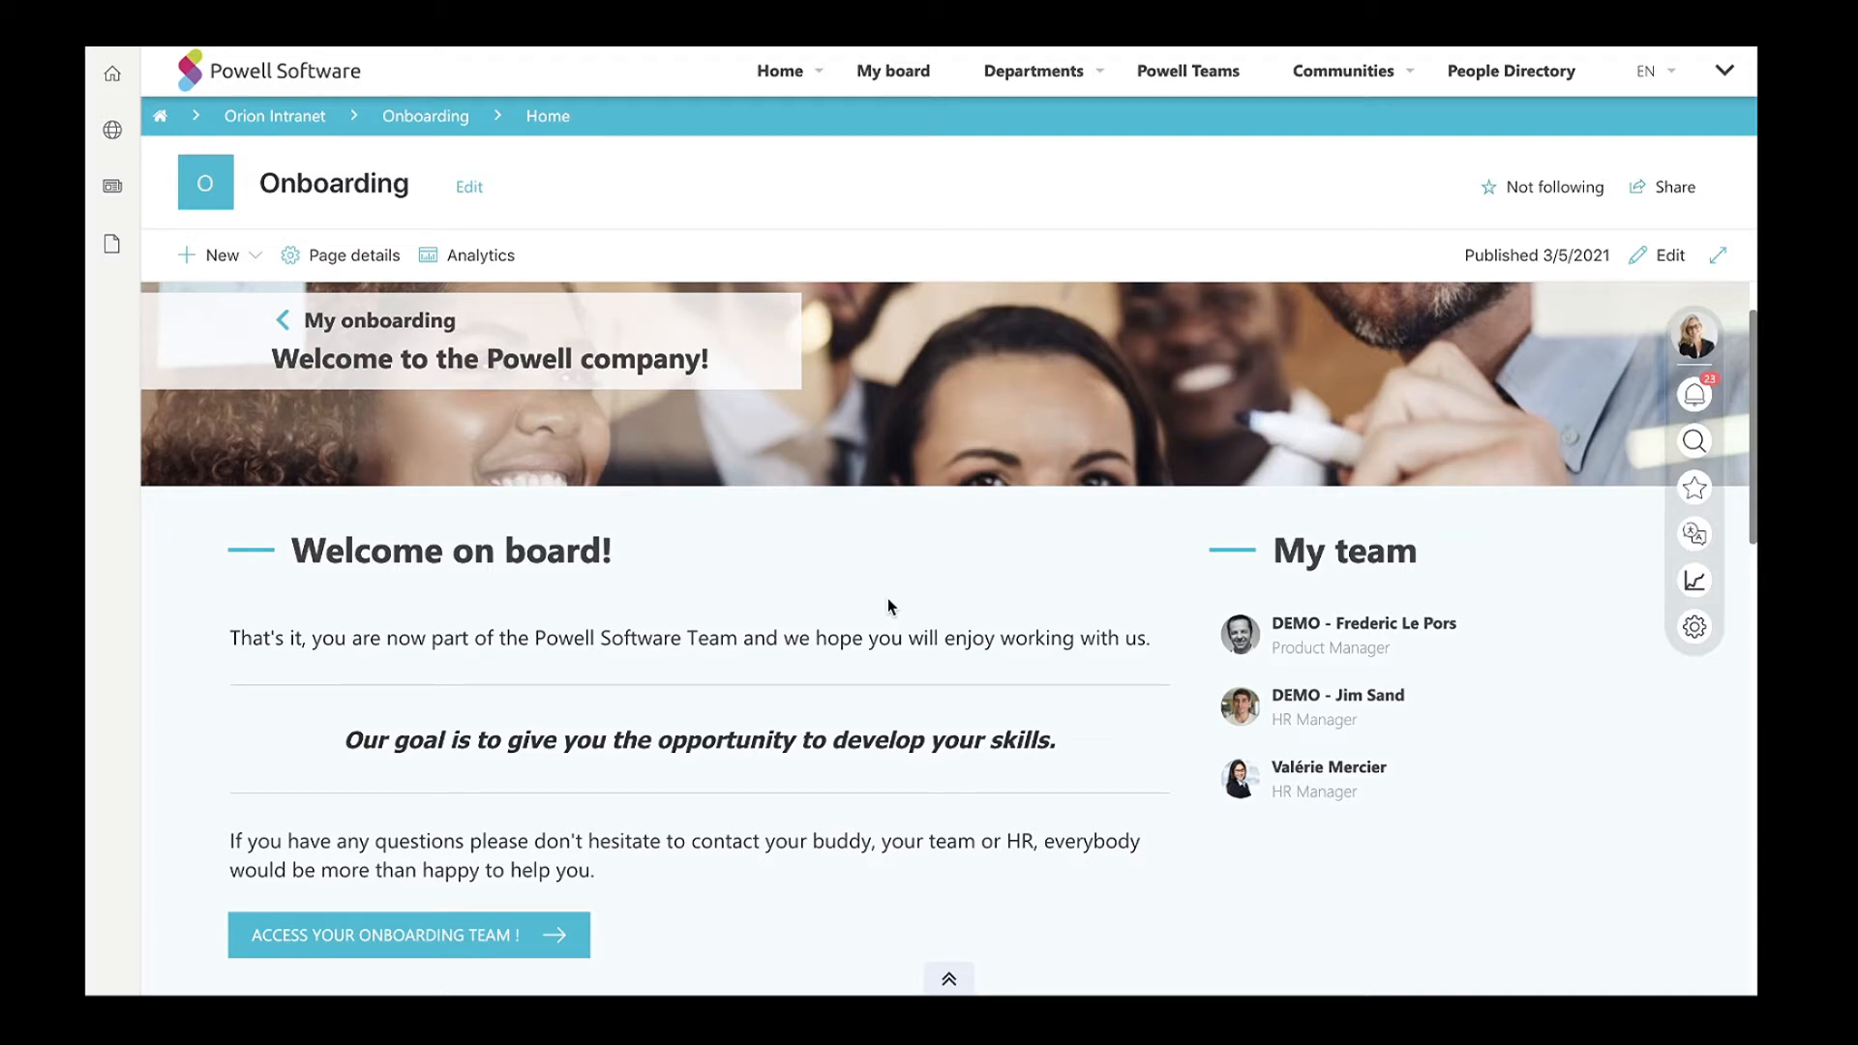
scroll("down", 3)
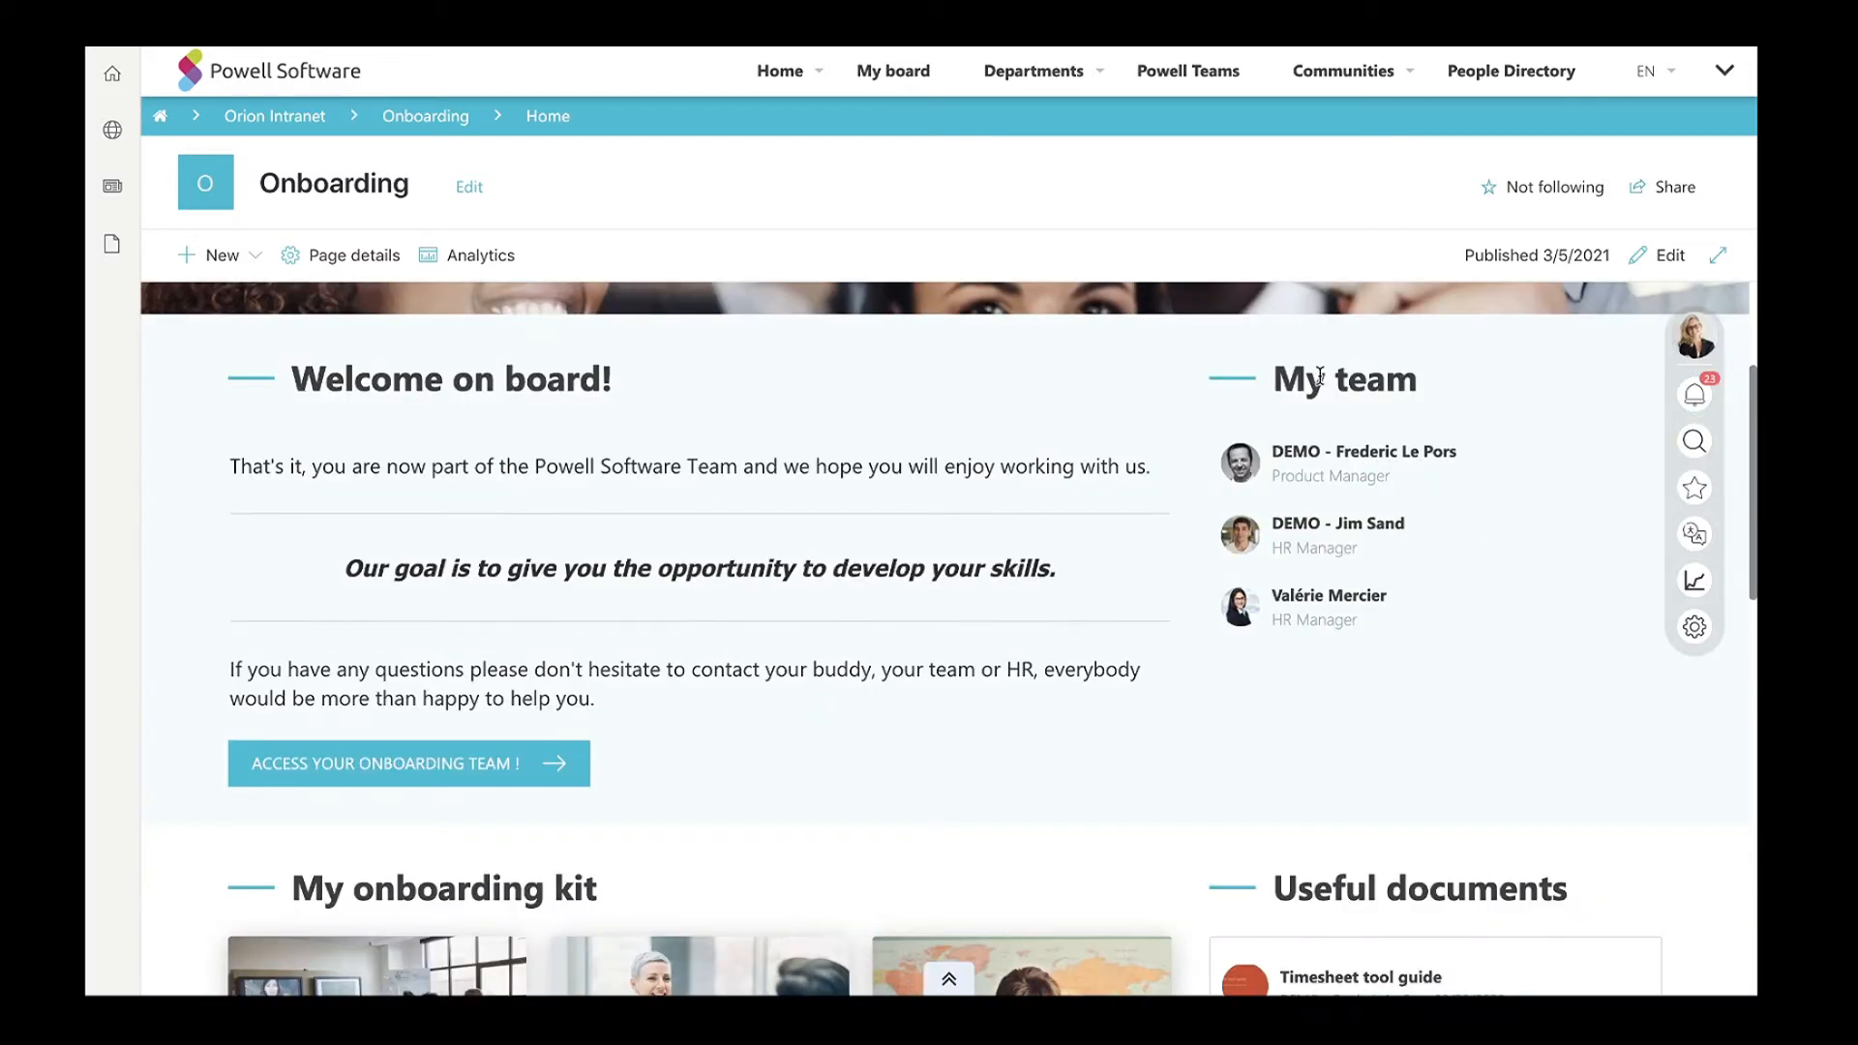
mouse_move(1205, 516)
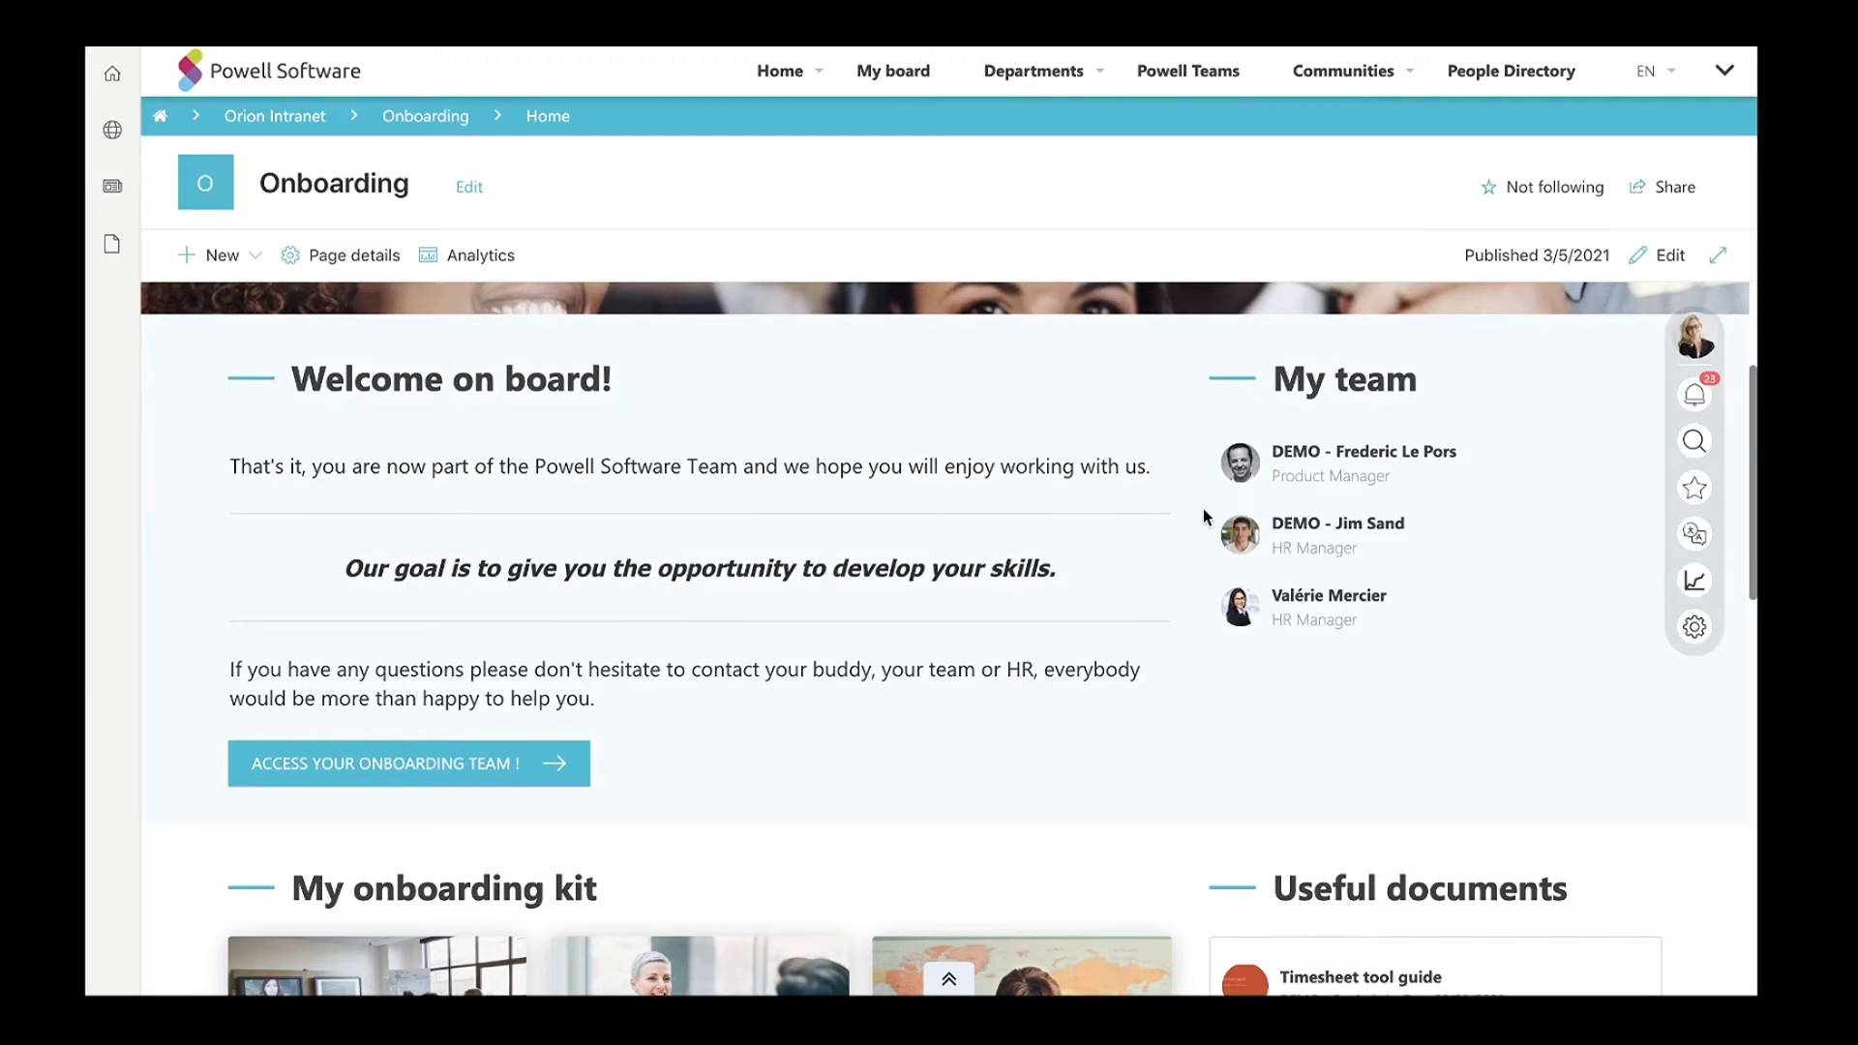
scroll("down", 3)
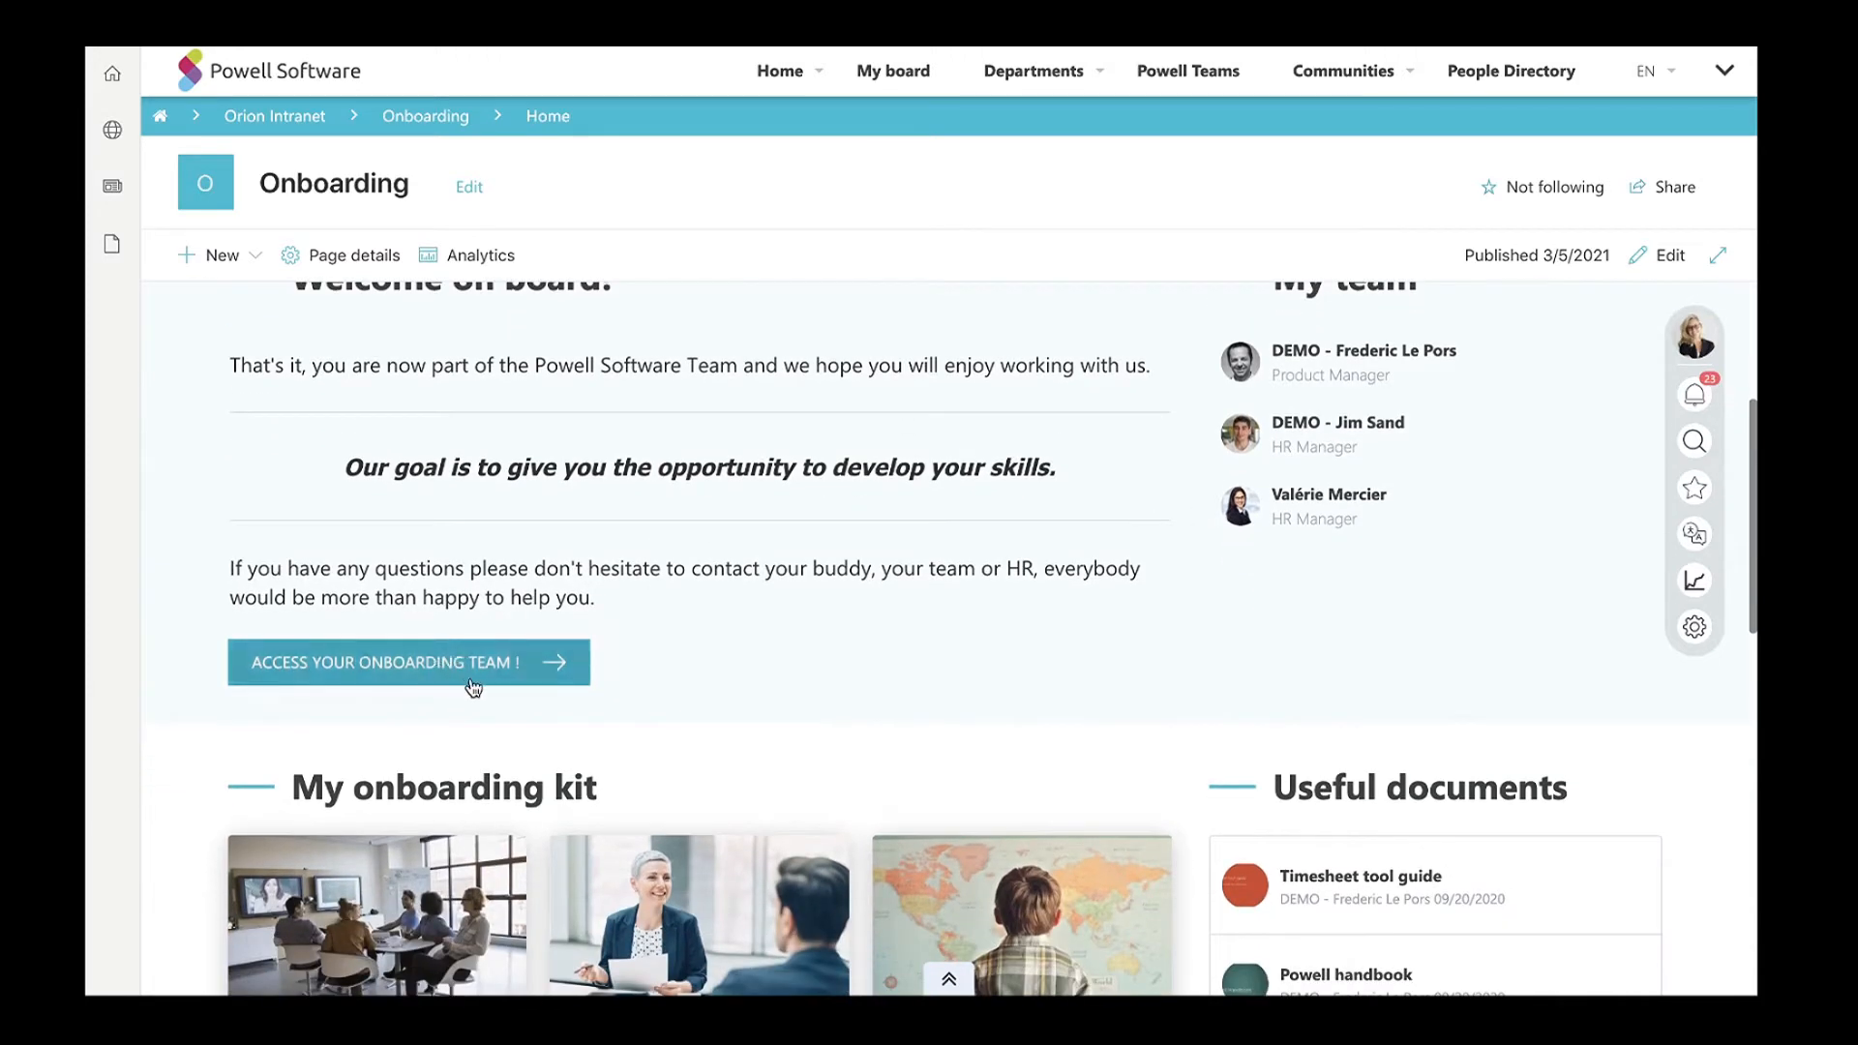
mouse_move(540, 714)
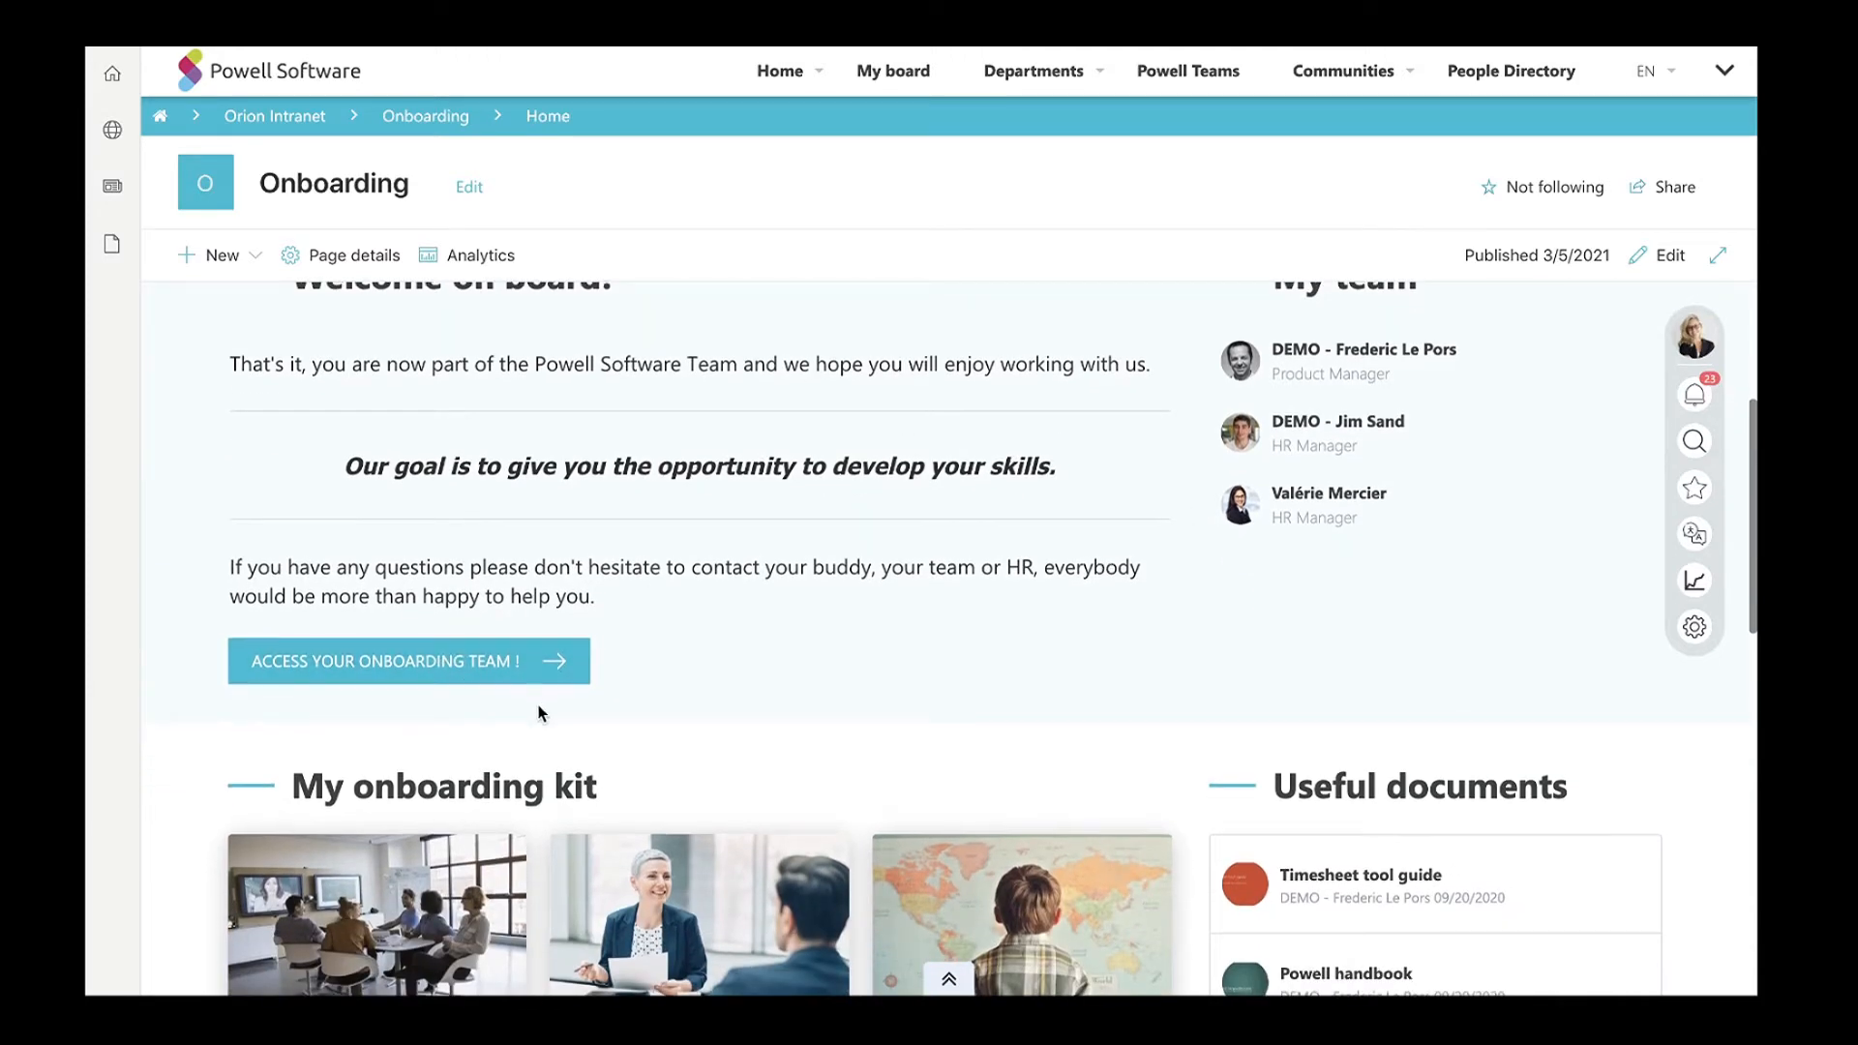
Look through the onboarding kit, useful documents and video trainings, then head to the People Directory.
scroll("down", 3)
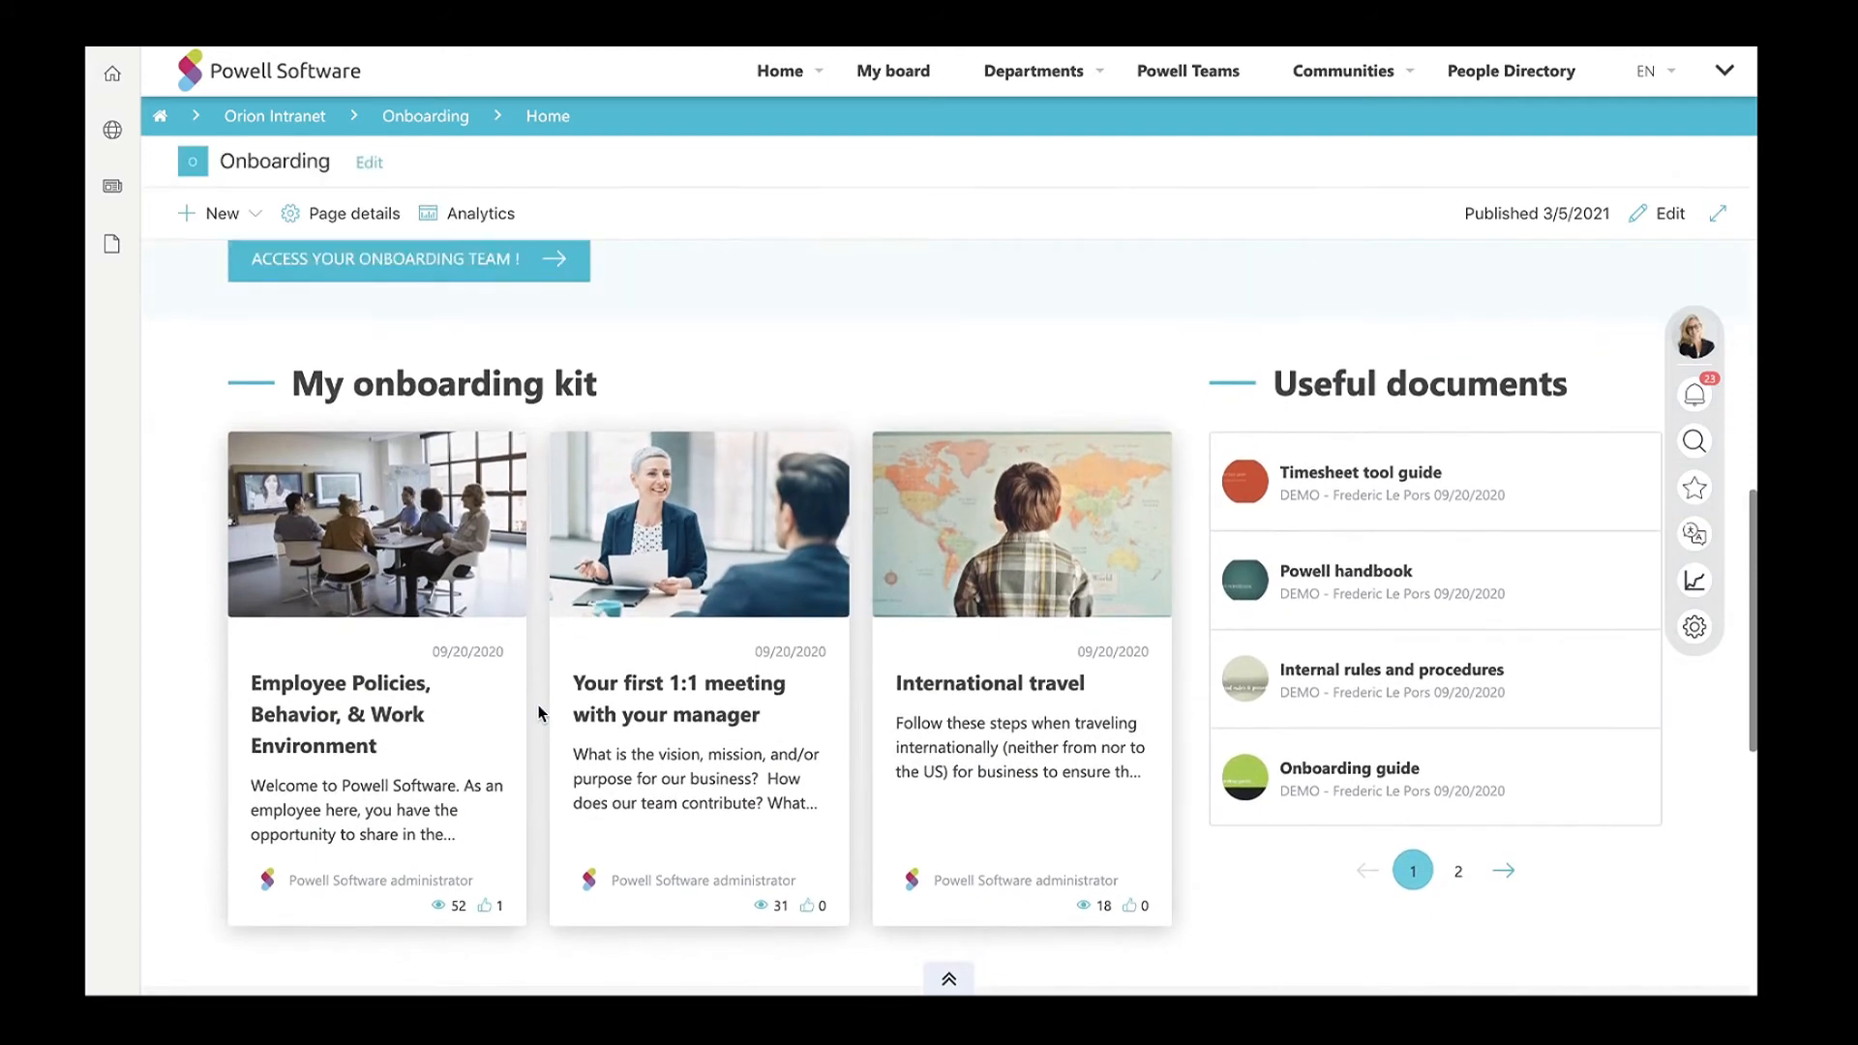
scroll("down", 3)
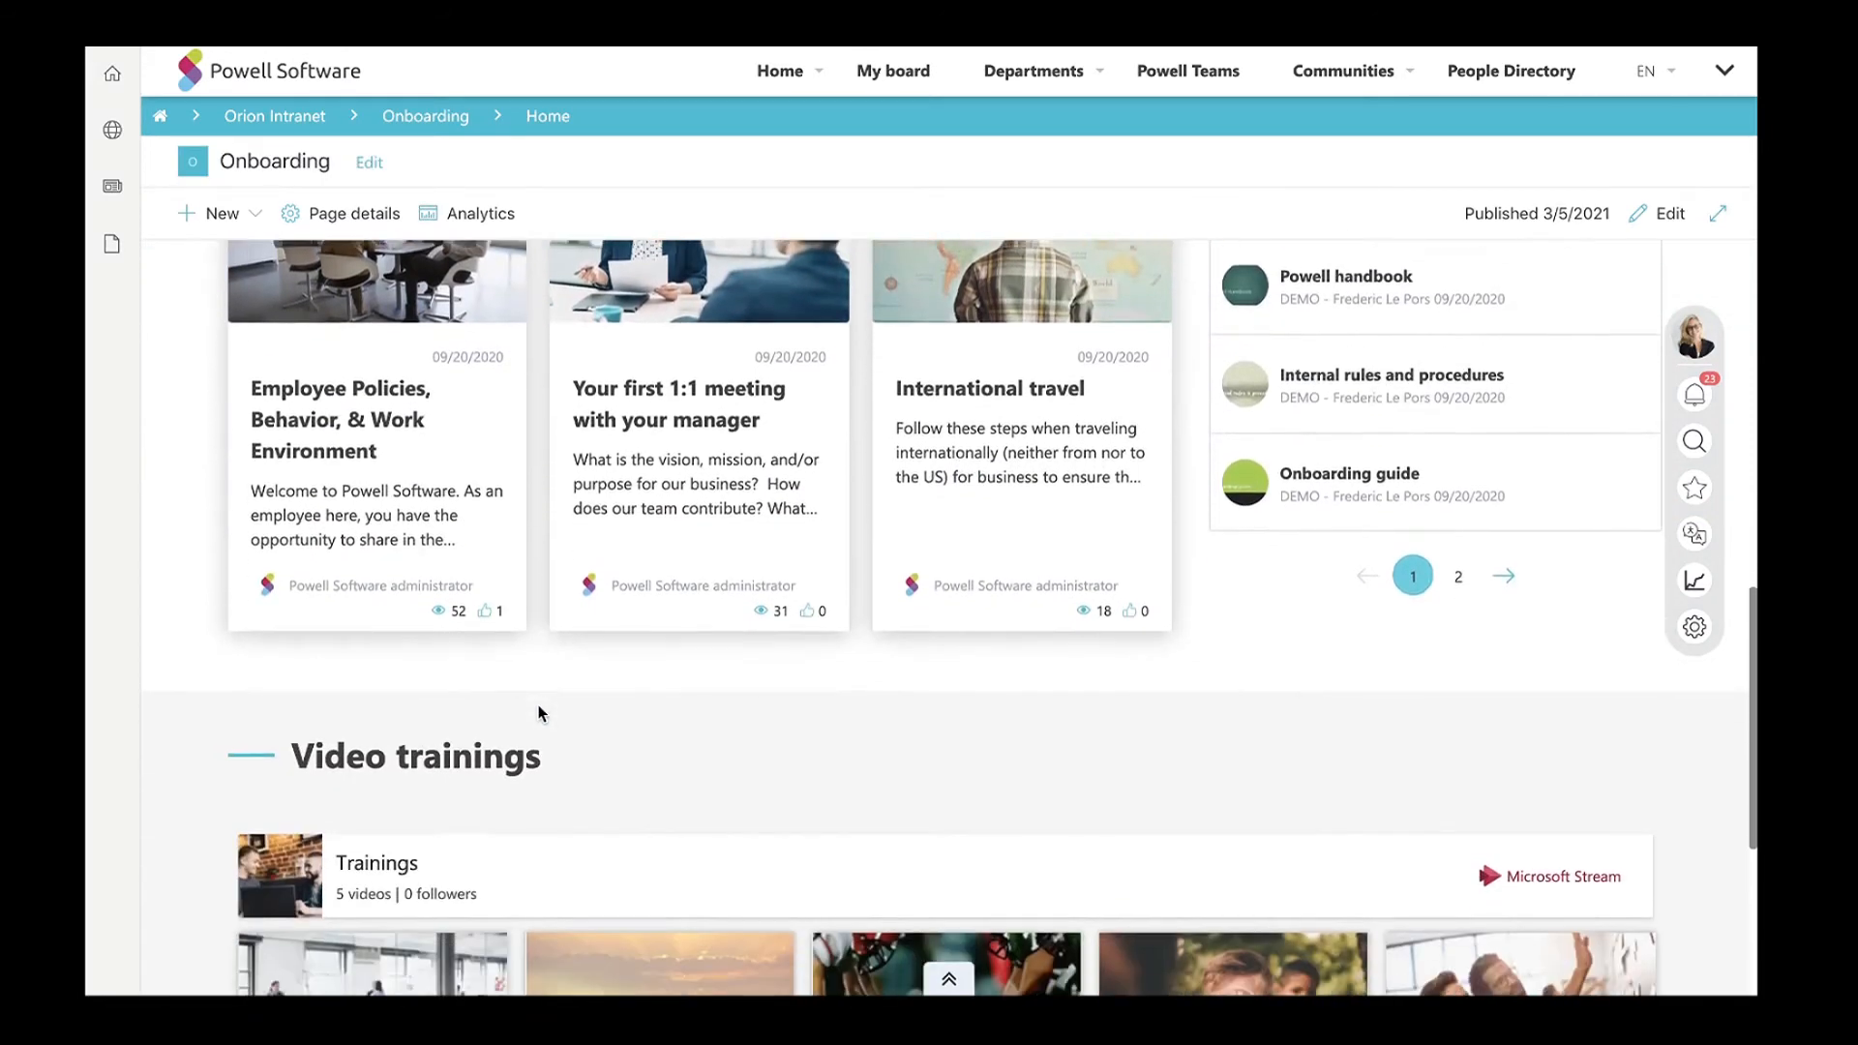
scroll("down", 3)
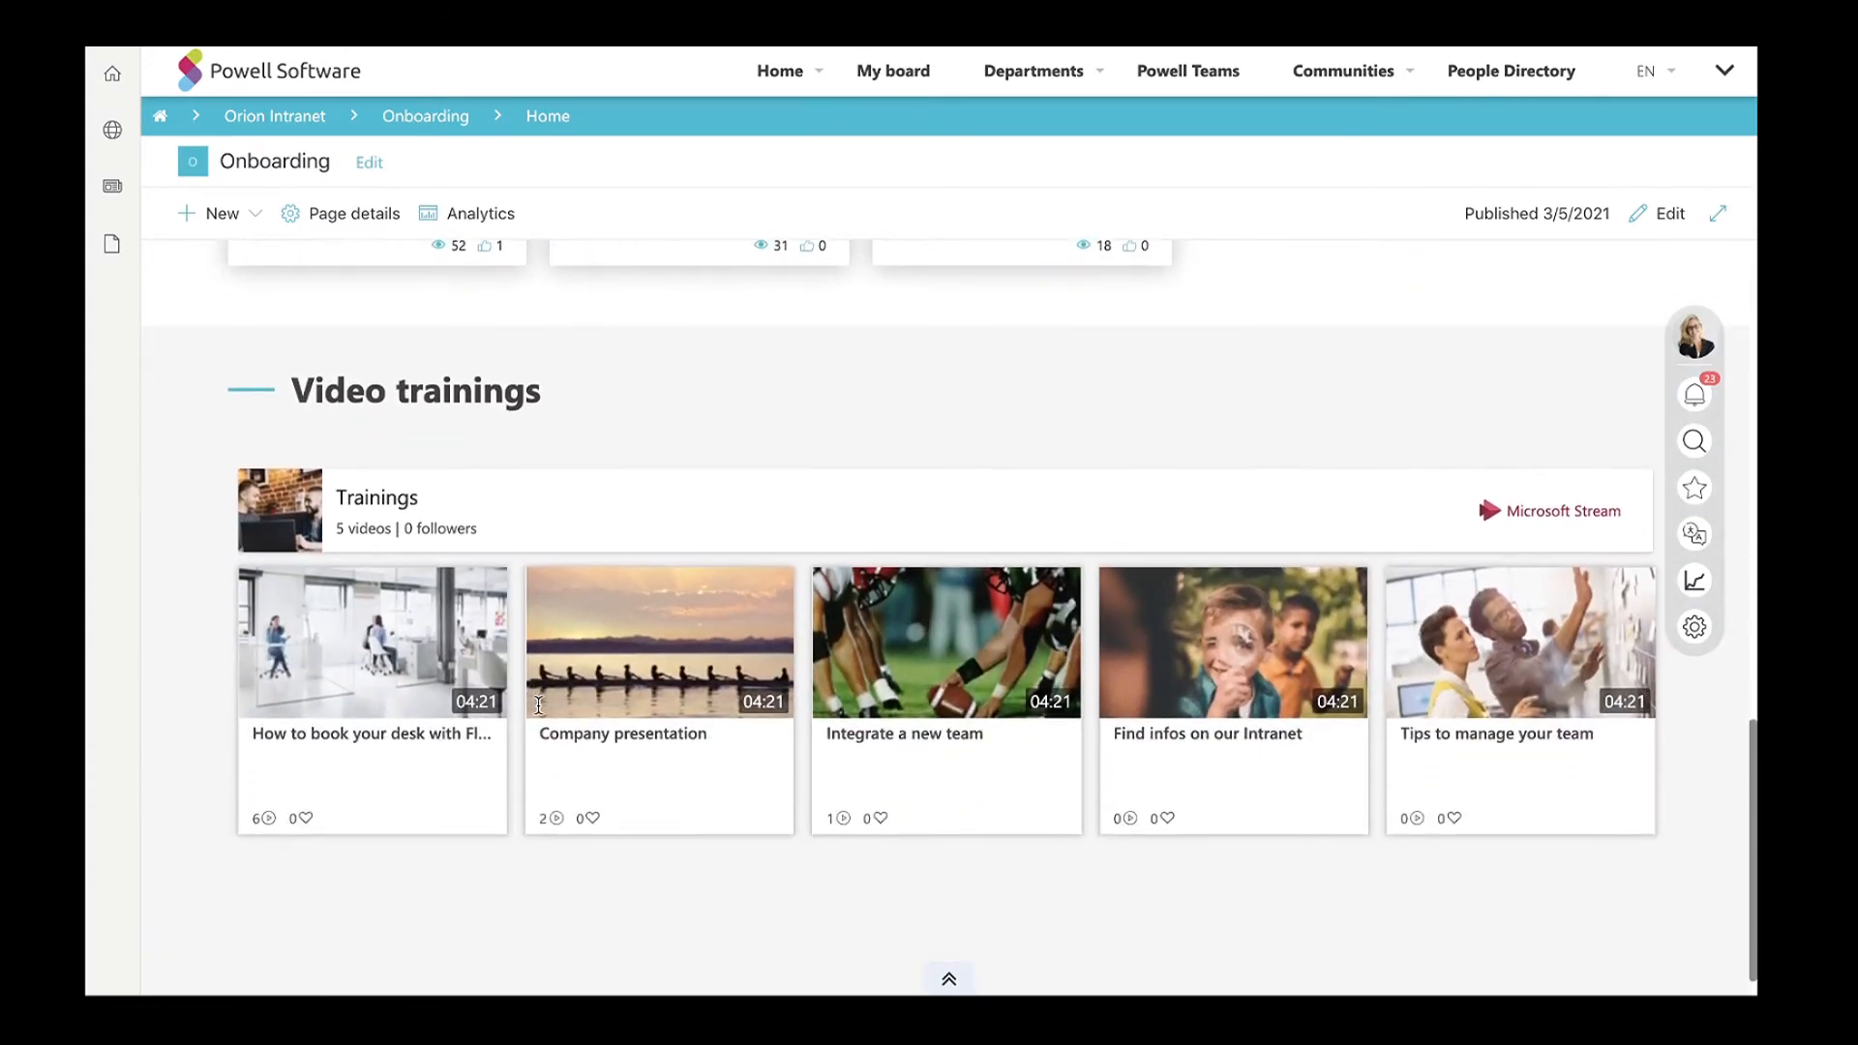
scroll("up", 3)
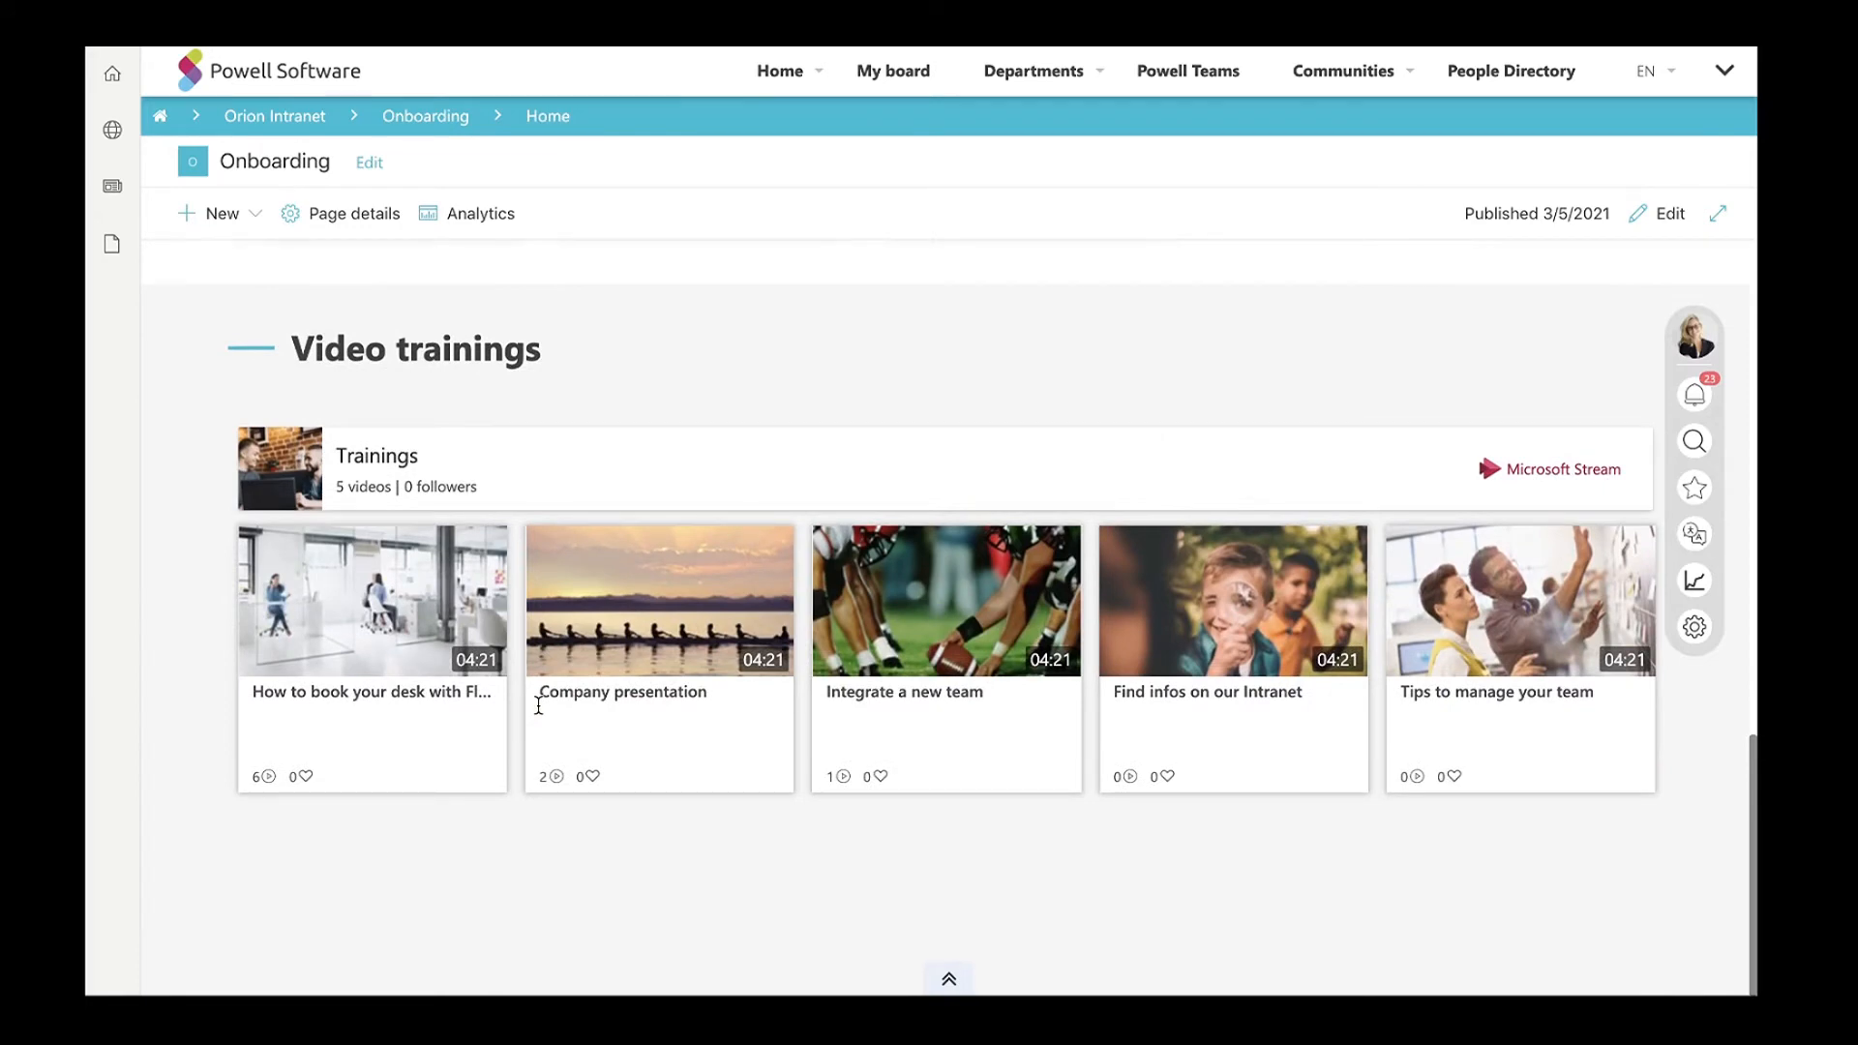
left_click(1512, 71)
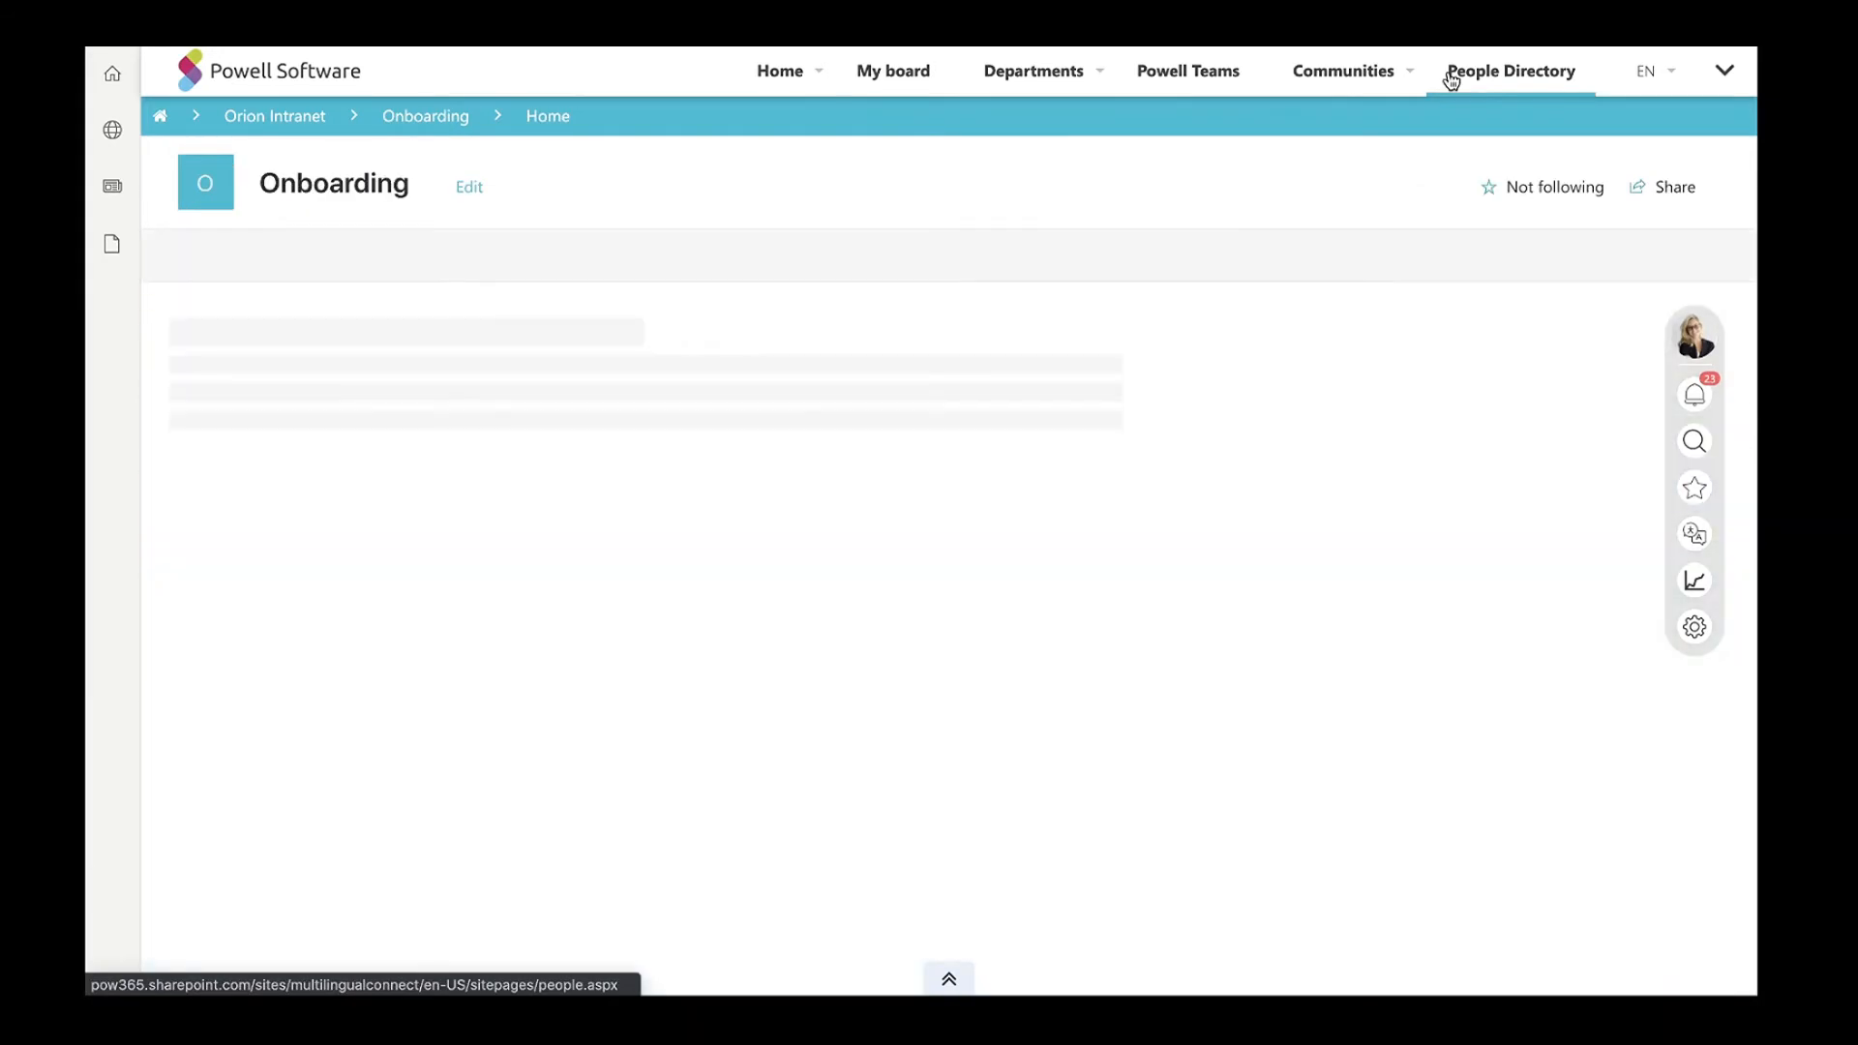
Browse the People Directory employee cards with job title and keyword filters, then show the Departments menu again.
left_click(1510, 72)
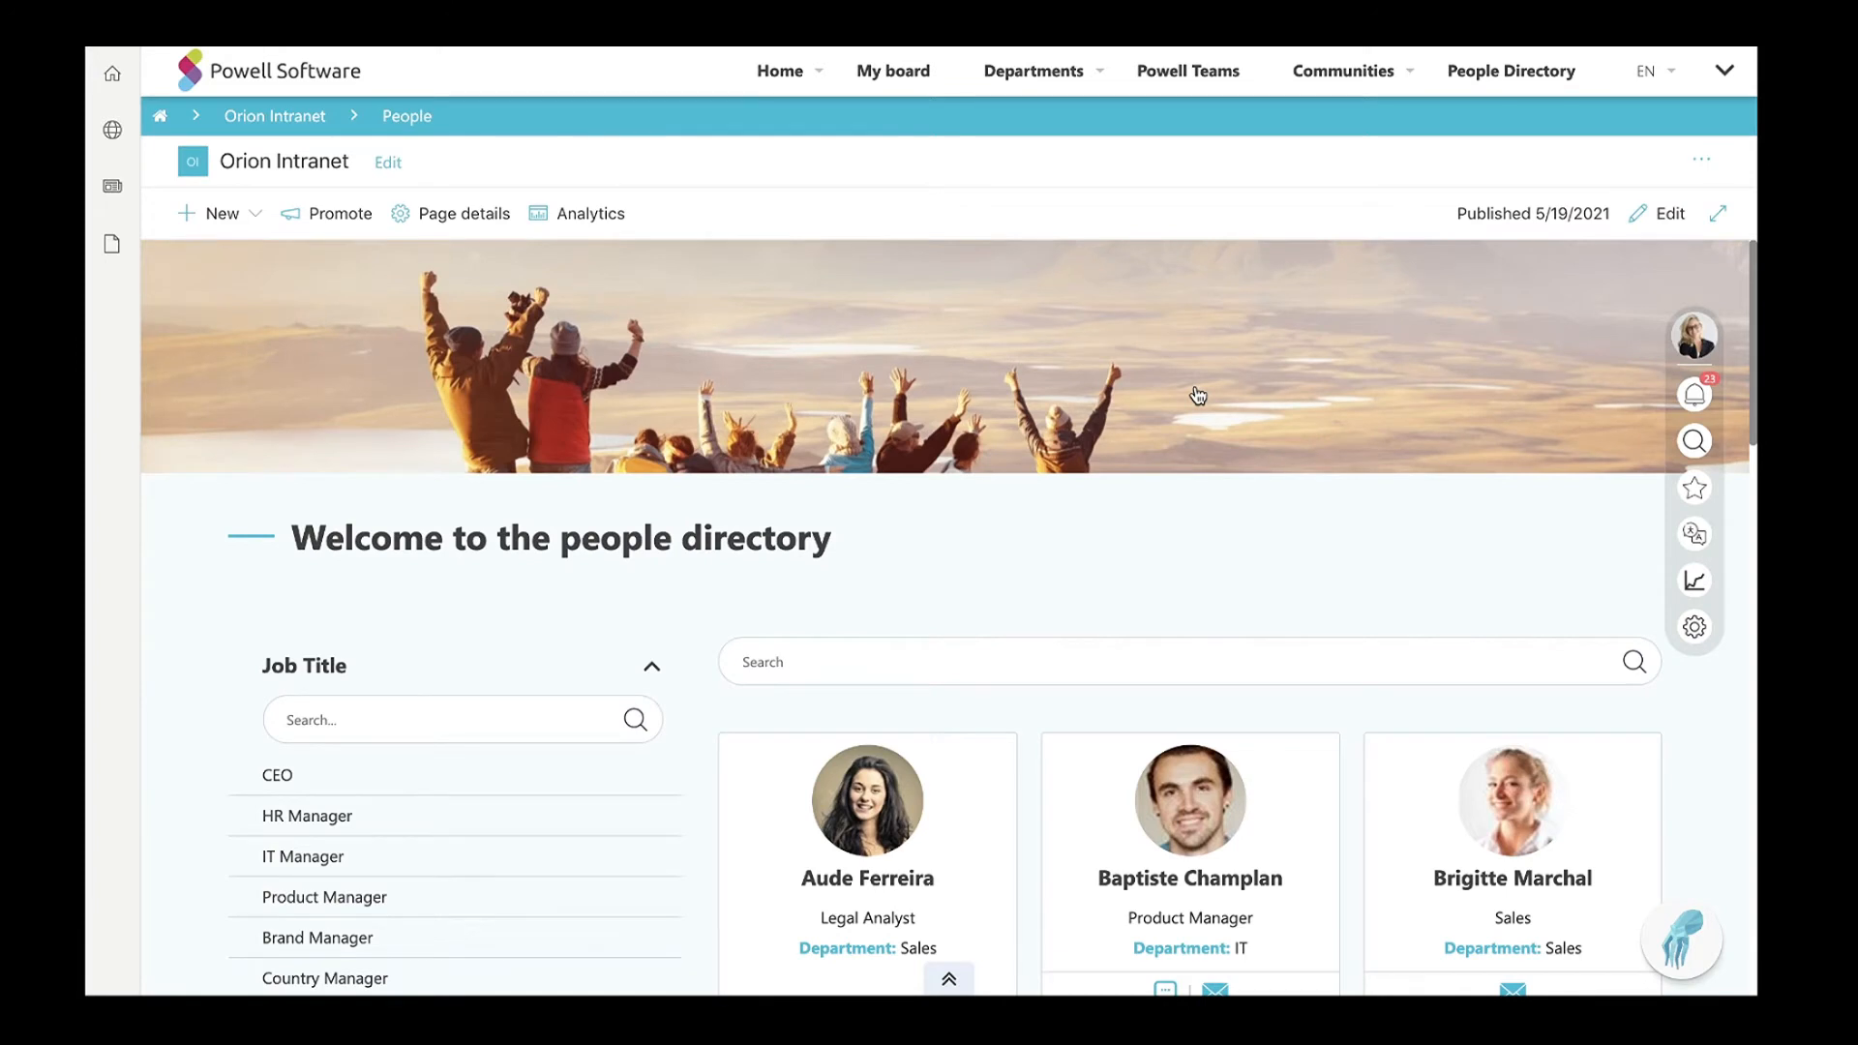
scroll("down", 3)
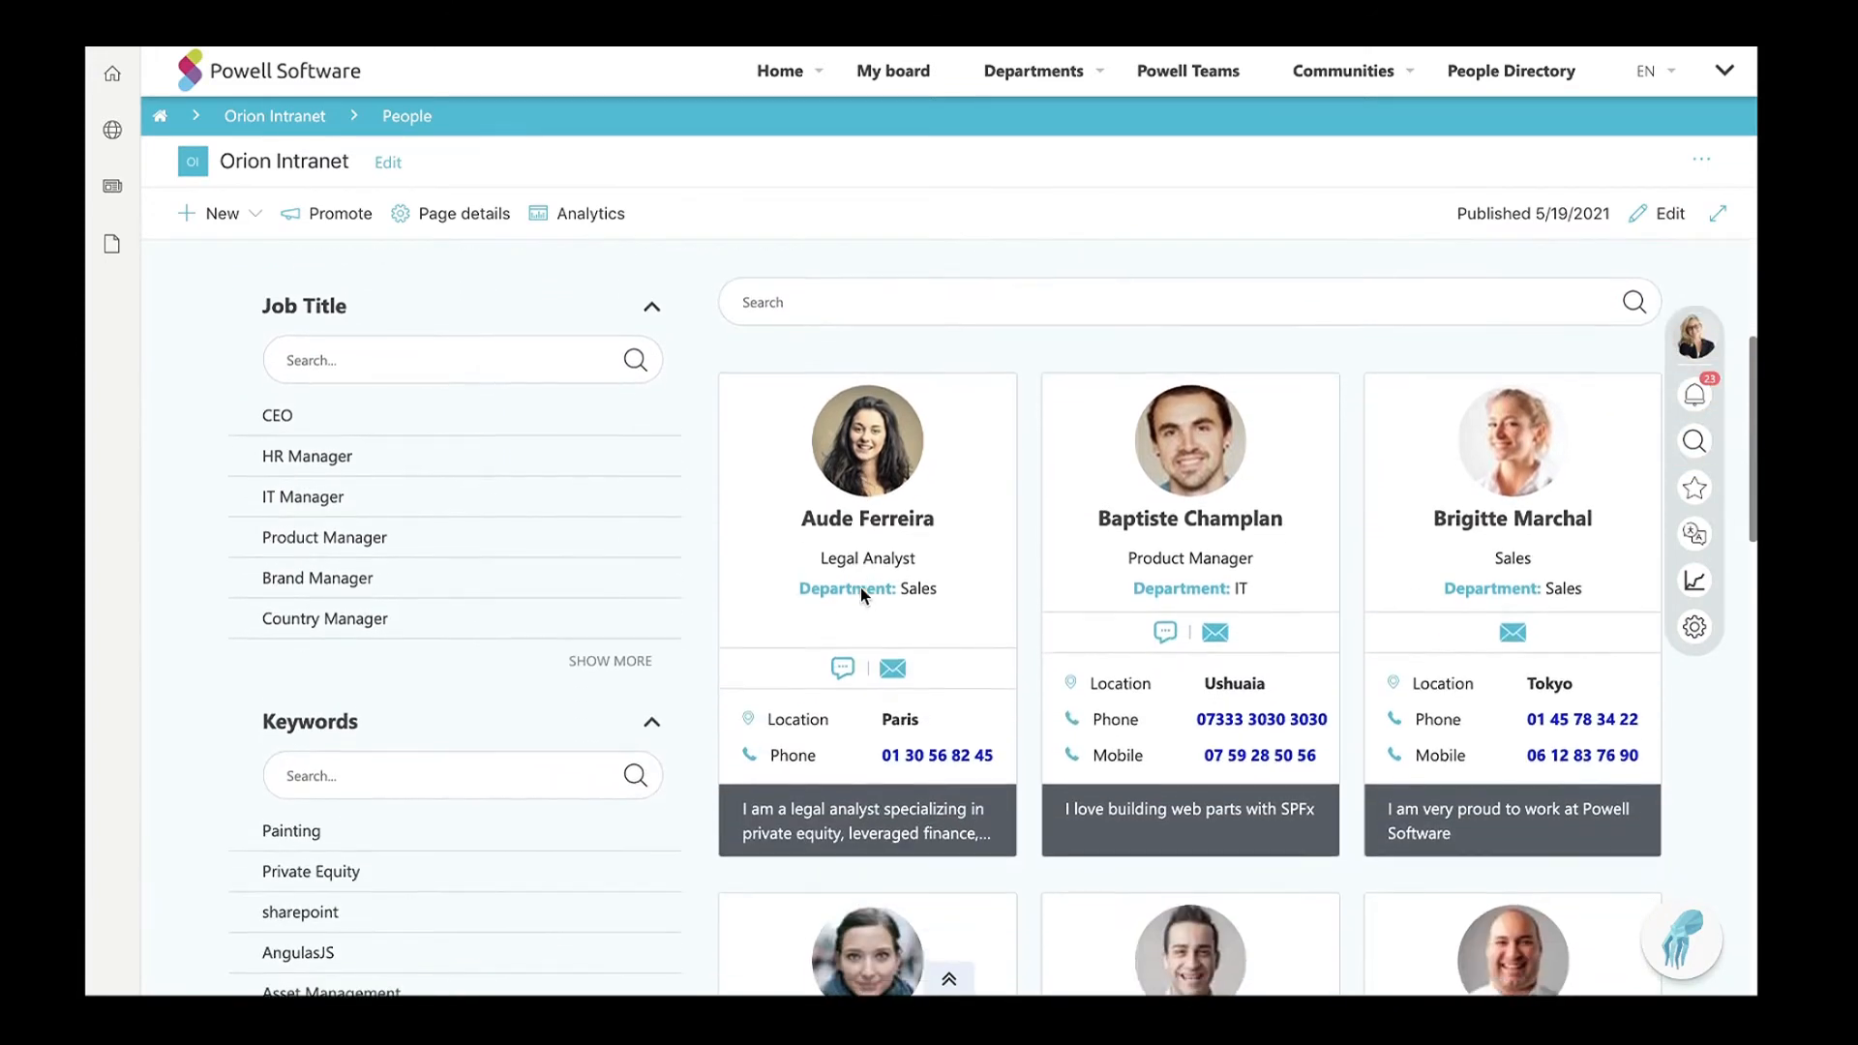
mouse_move(967, 707)
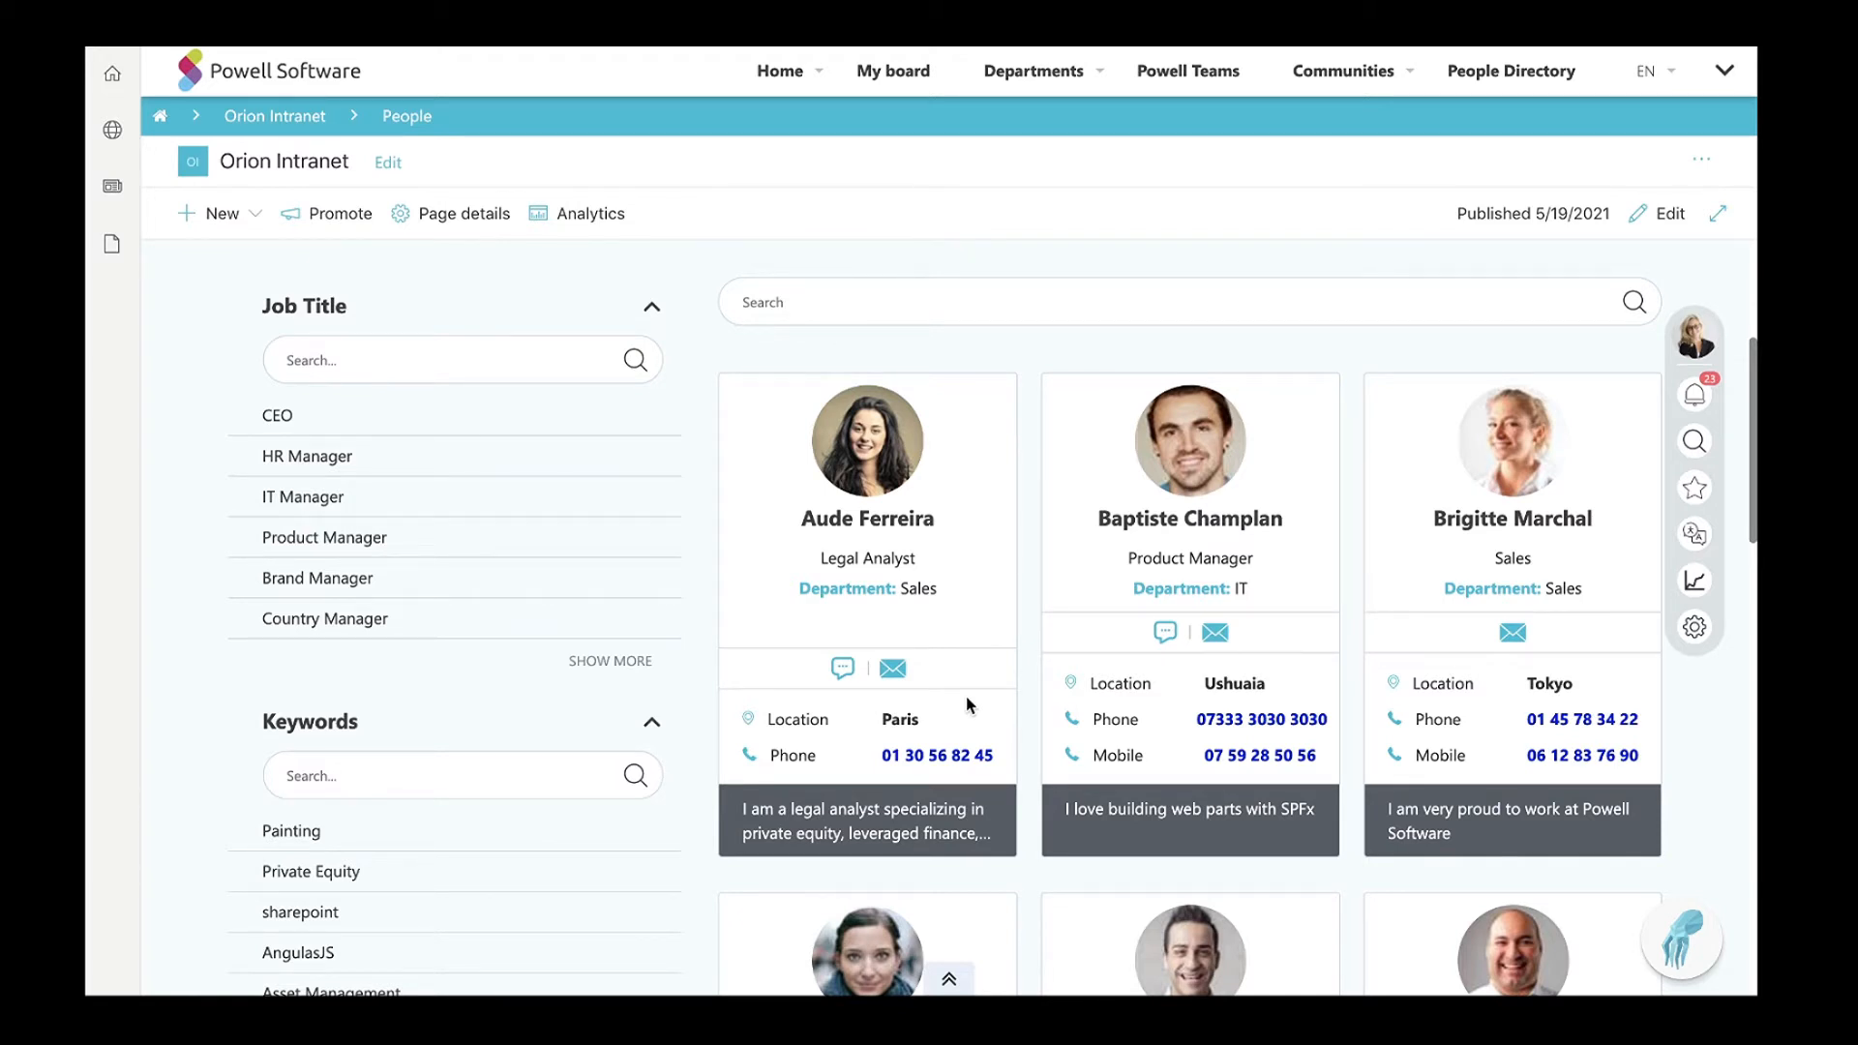
scroll("up", 3)
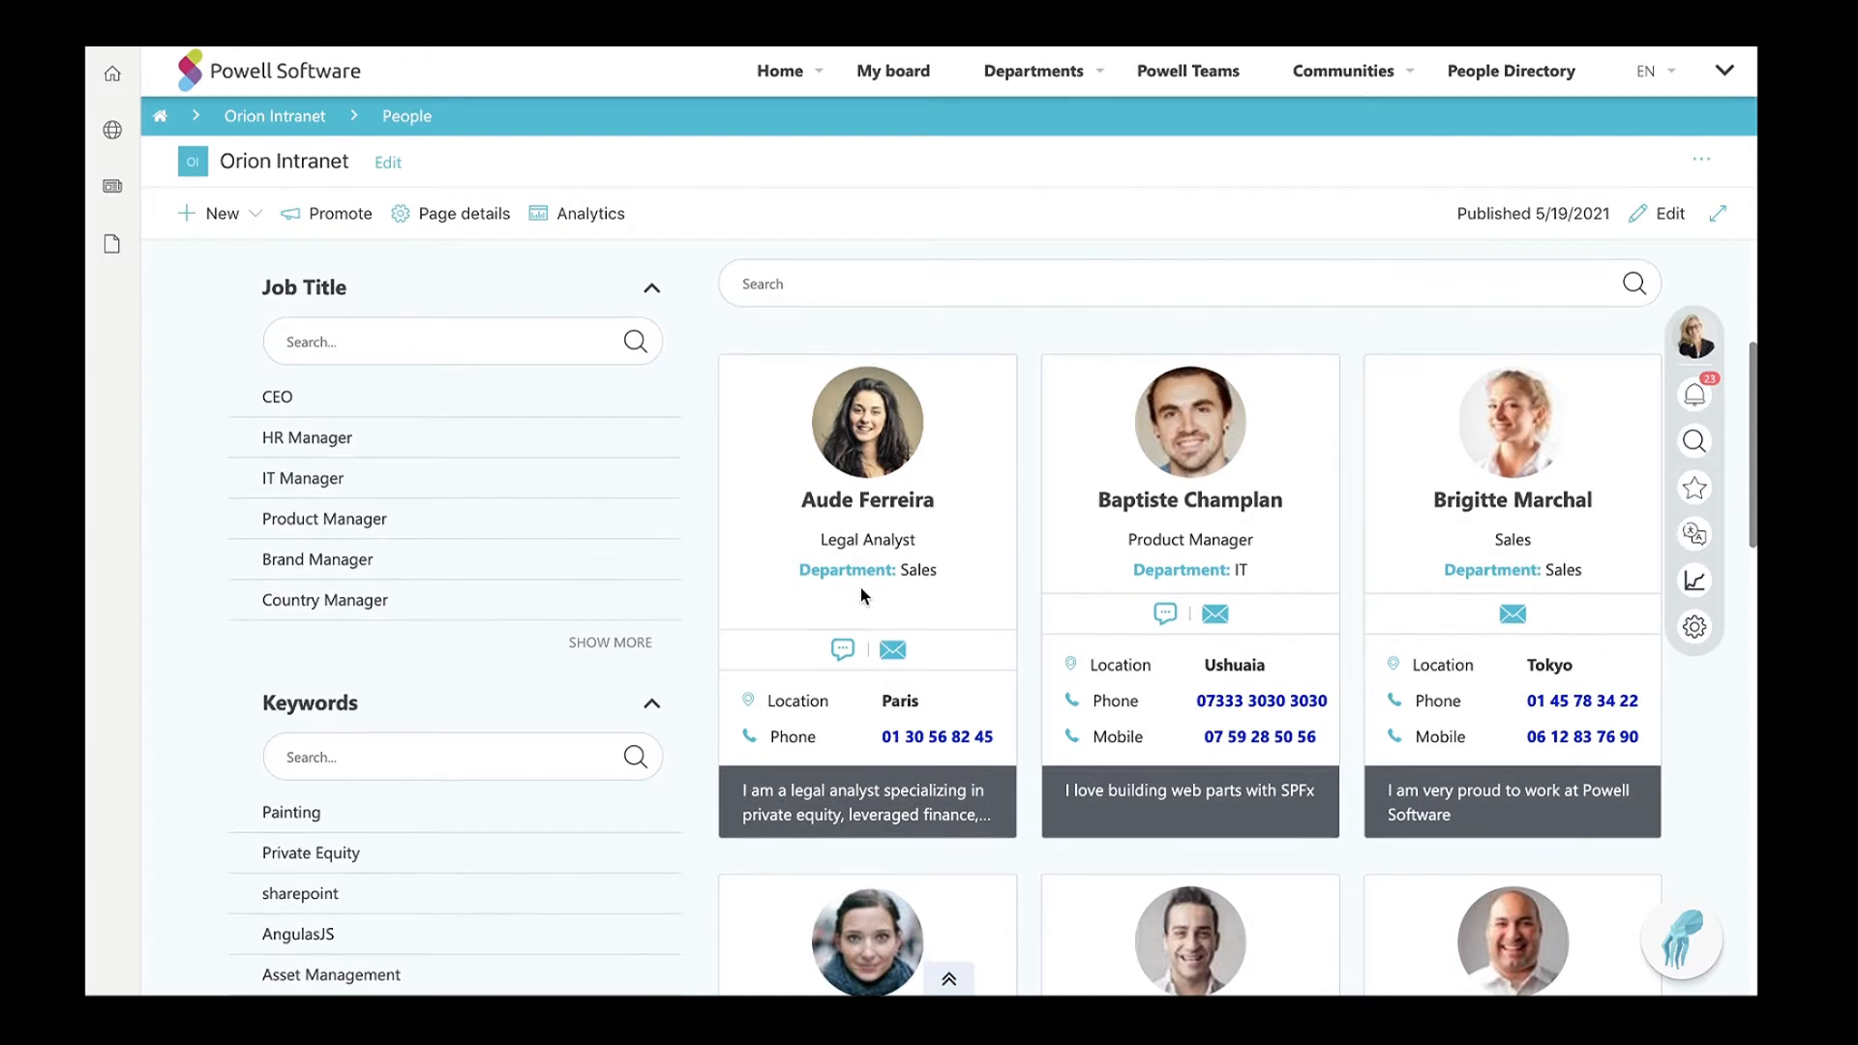
scroll("down", 3)
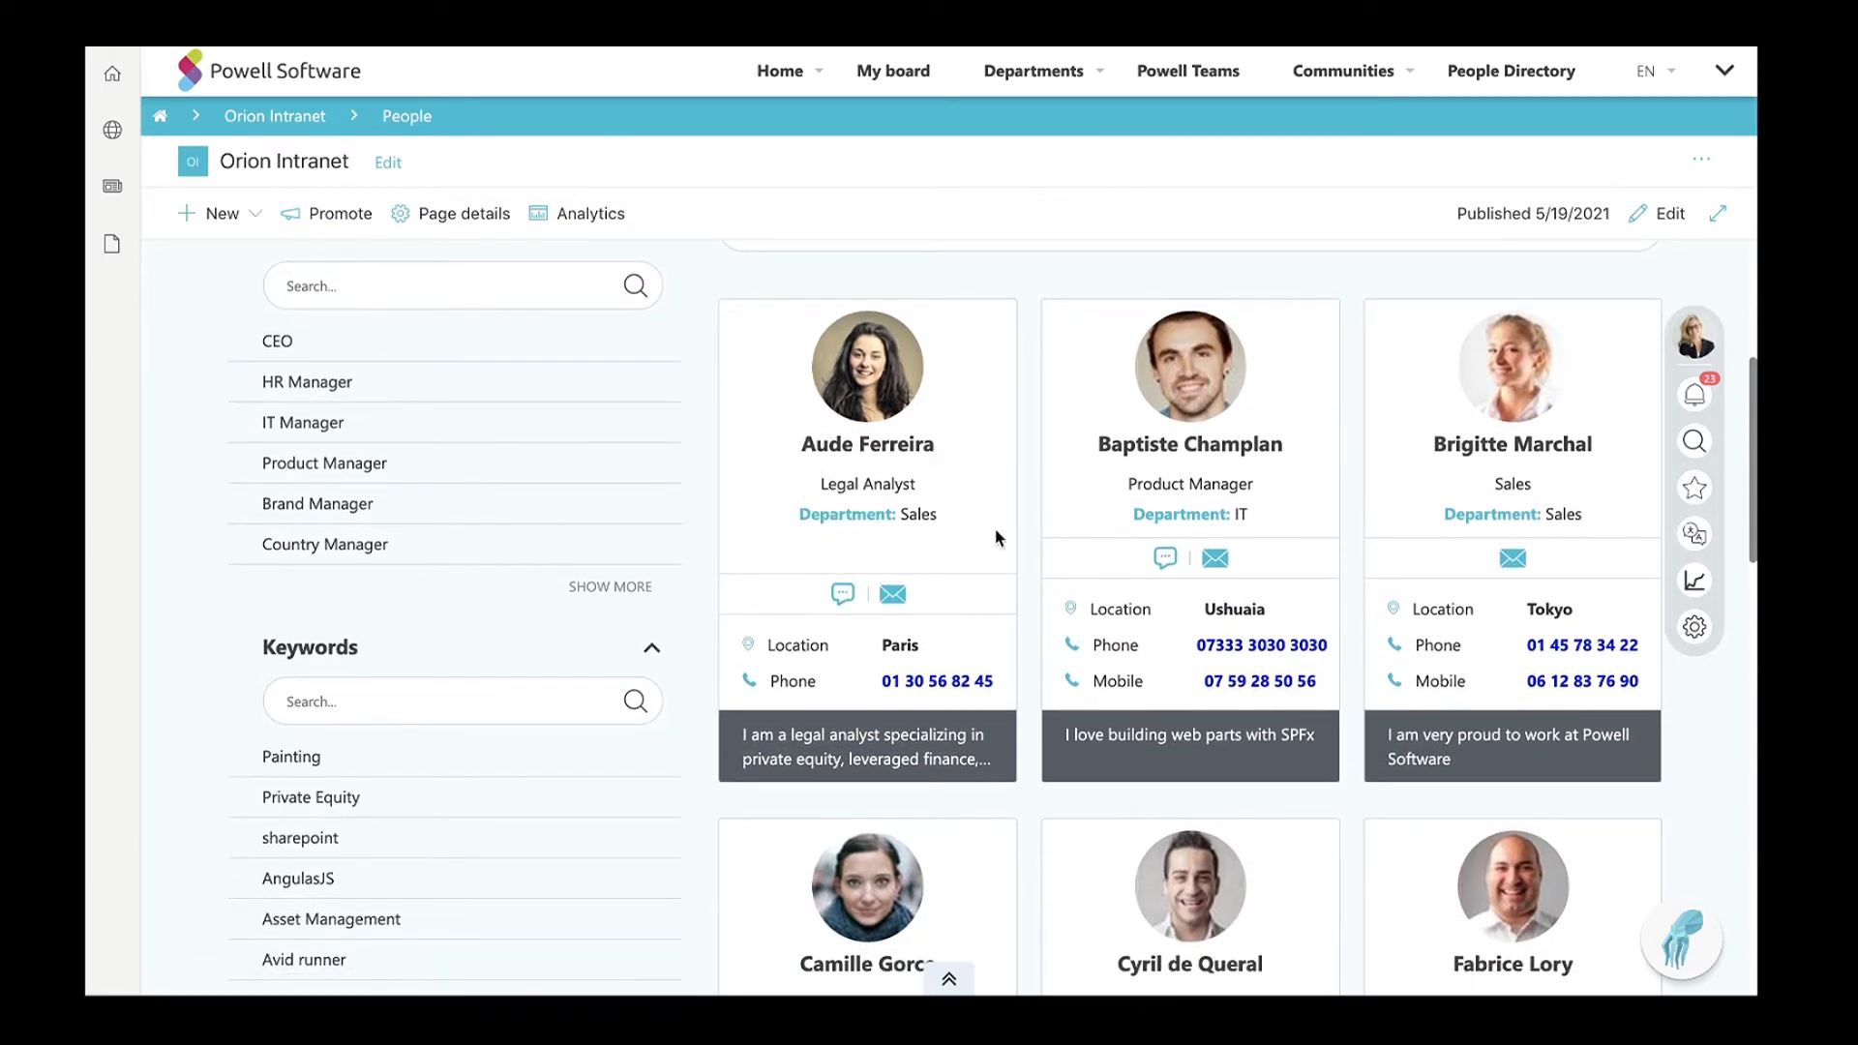
scroll("up", 3)
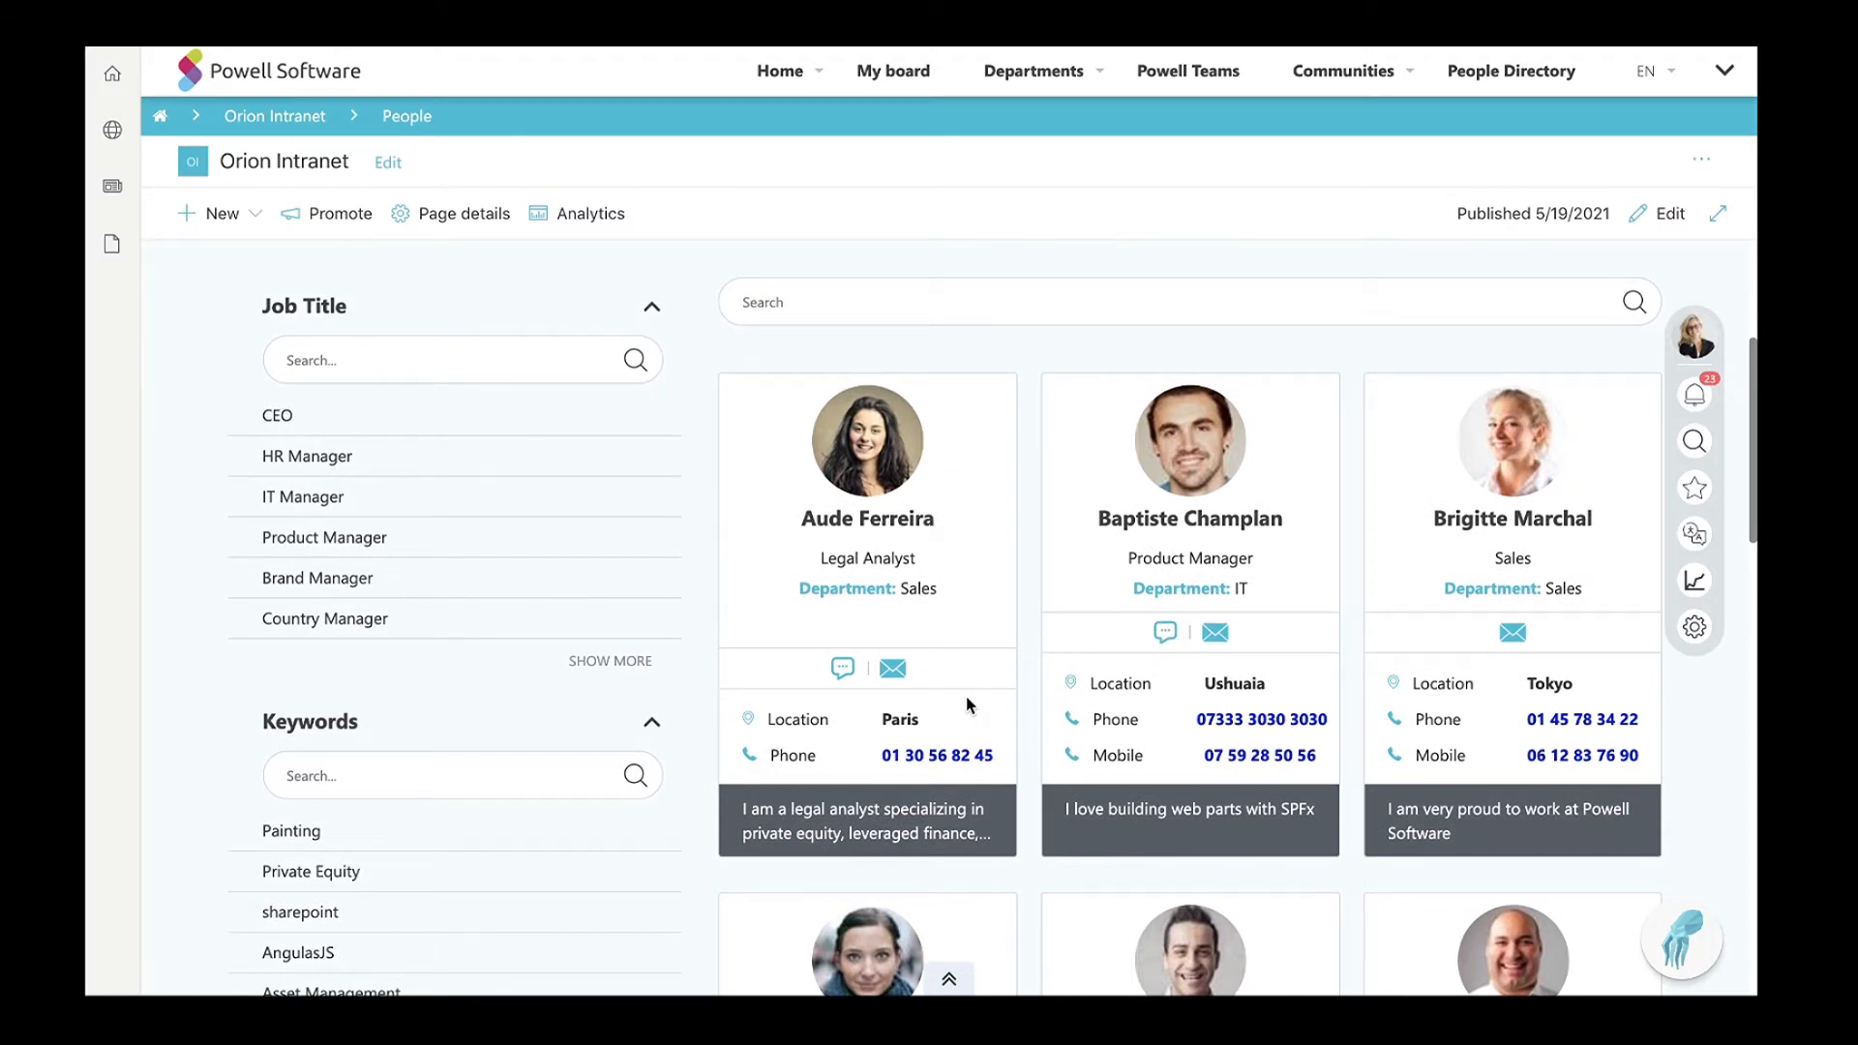
mouse_move(331, 697)
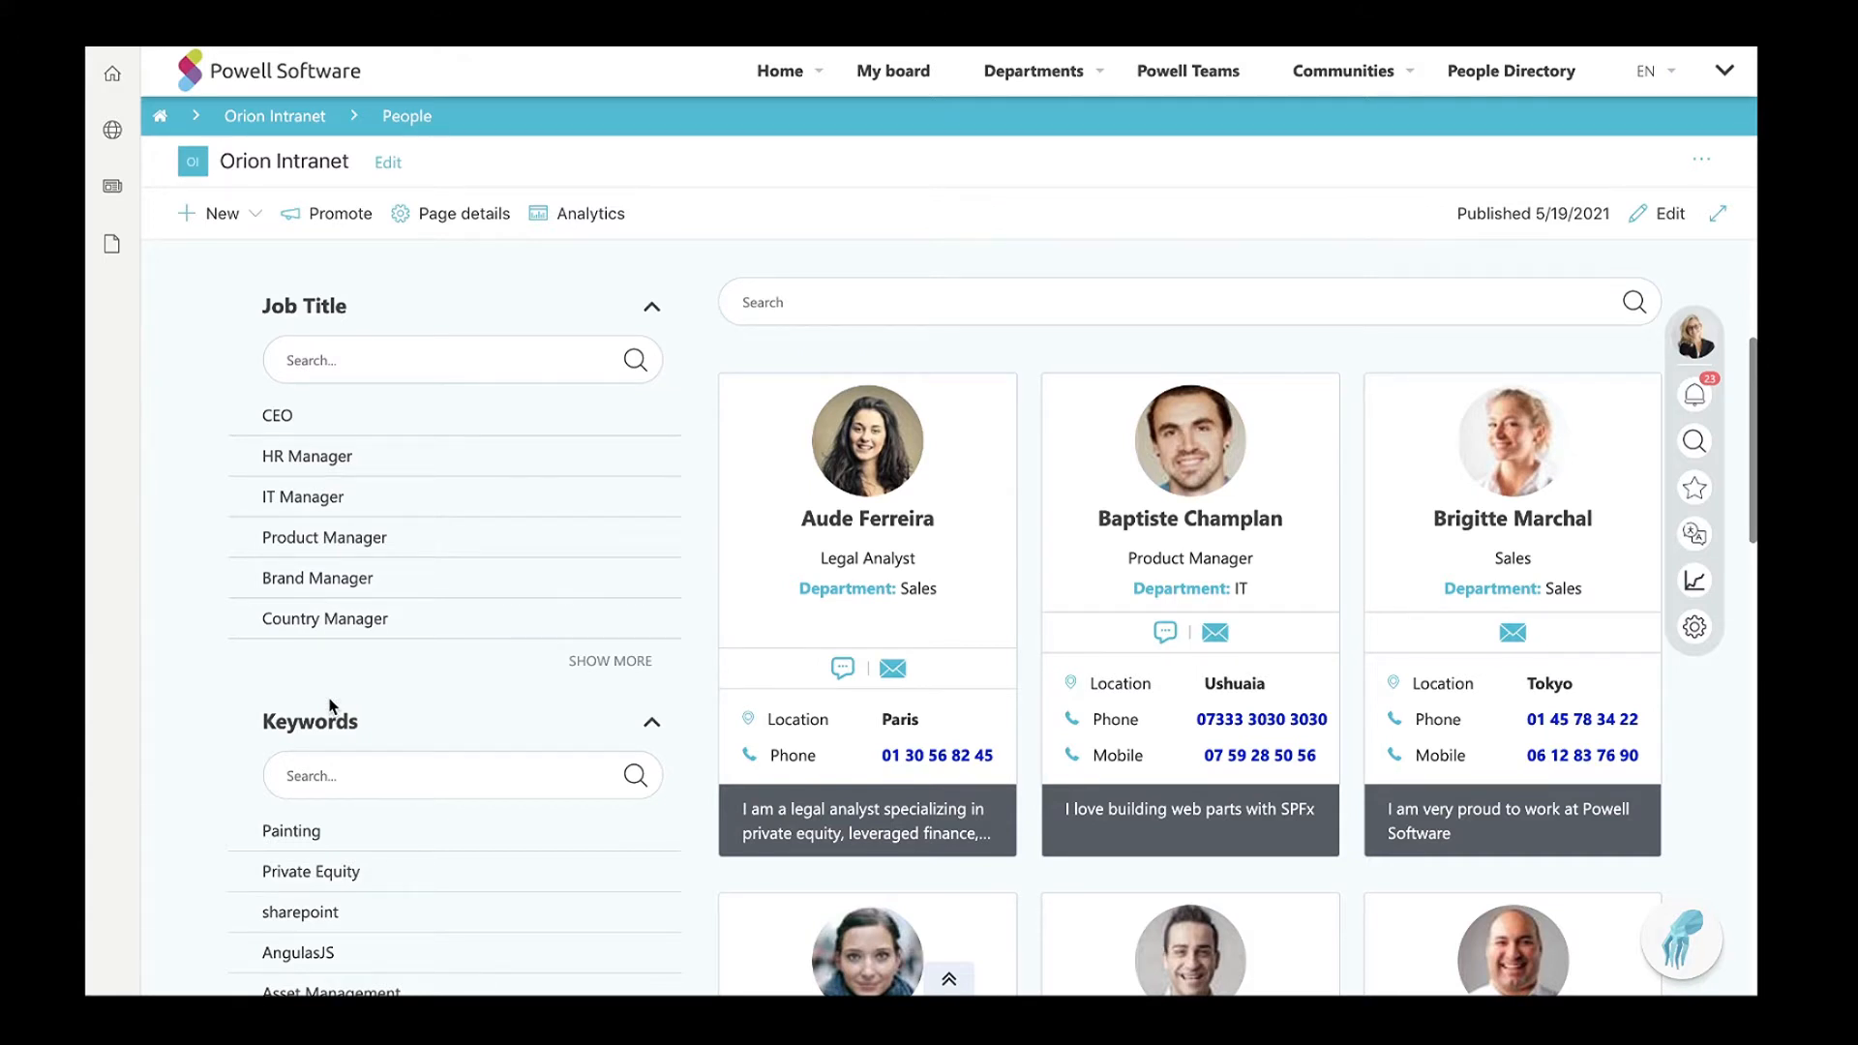
scroll("up", 3)
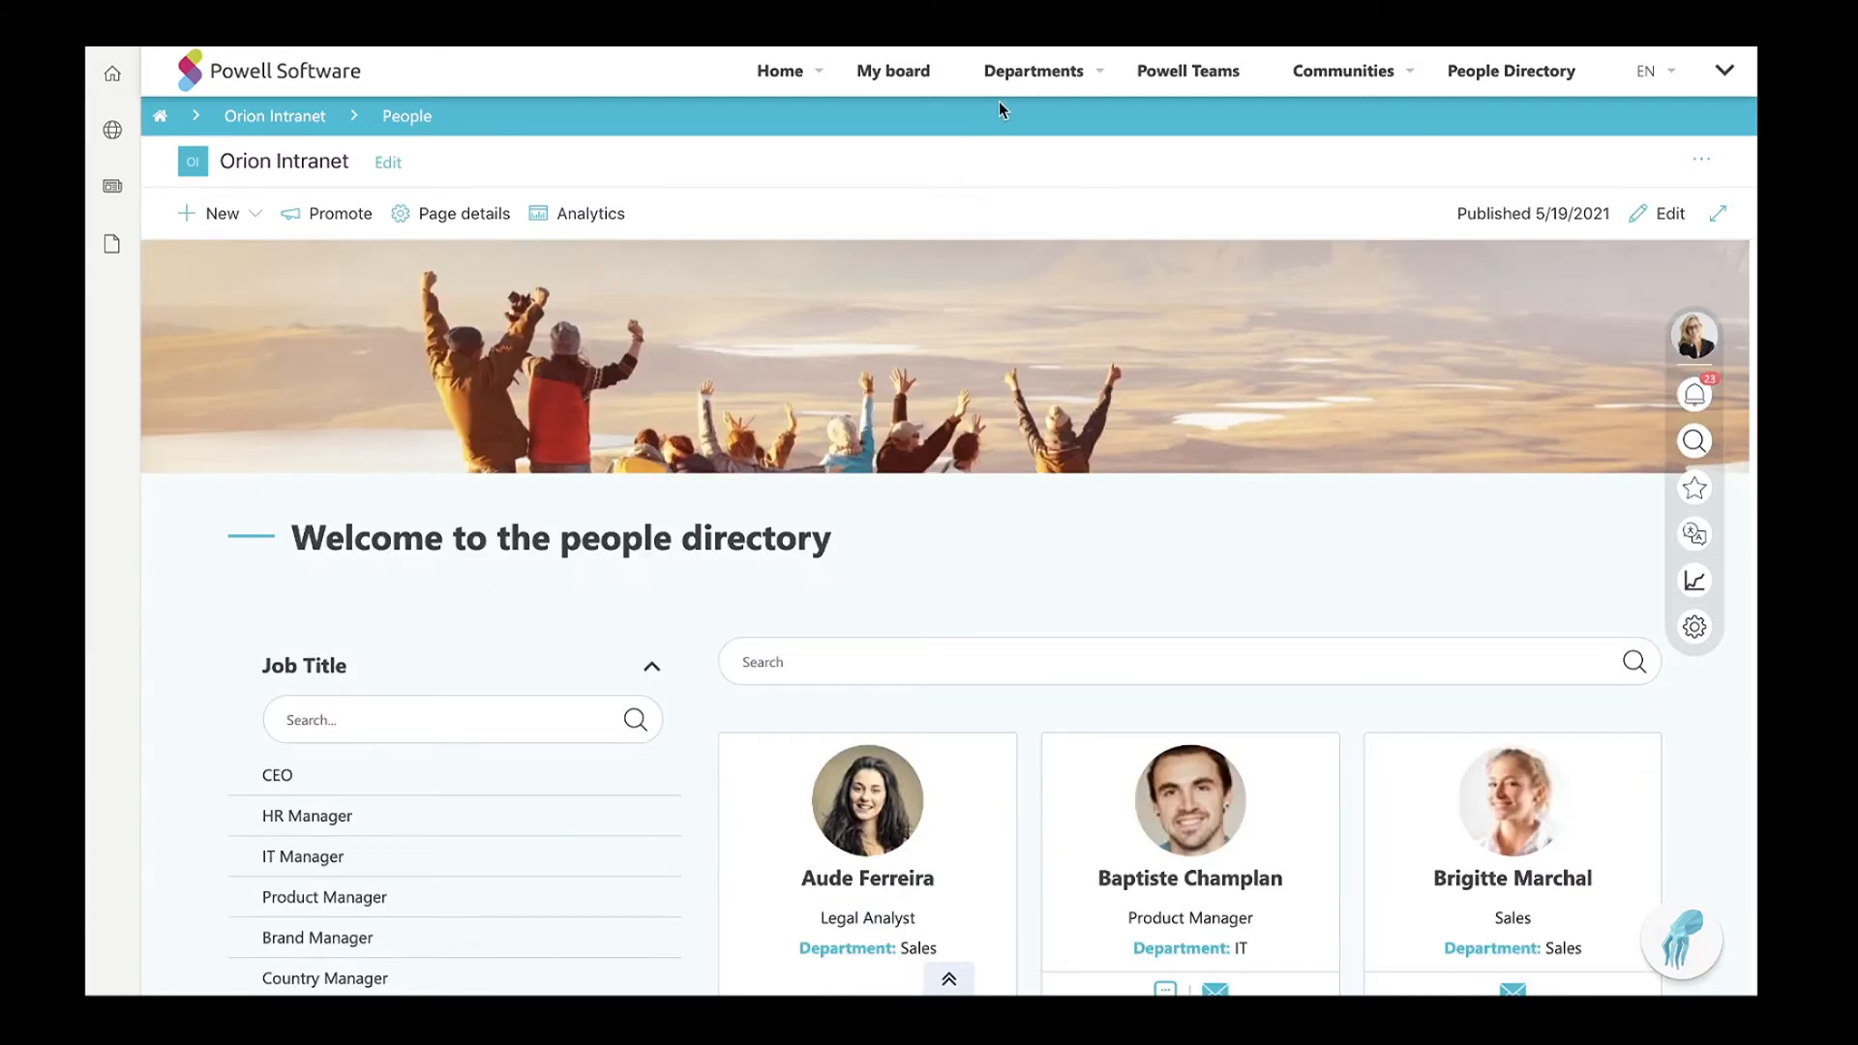
left_click(1033, 71)
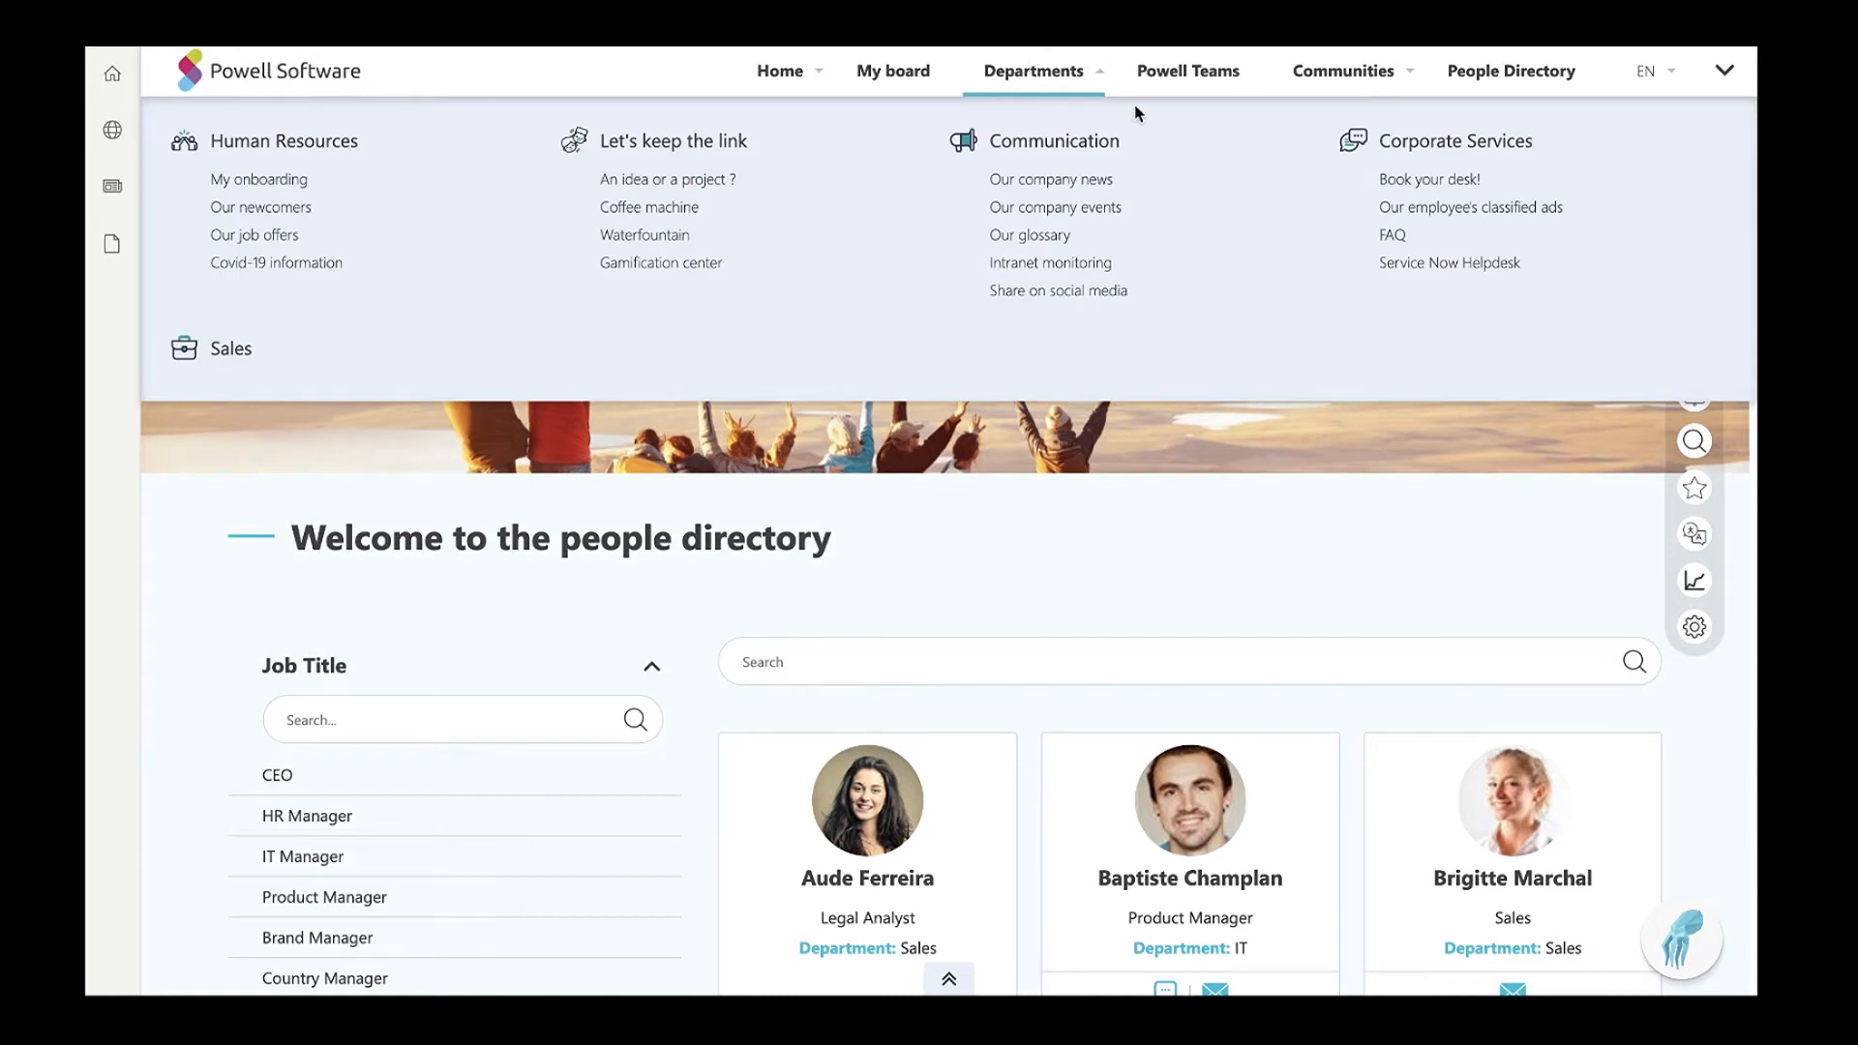
left_click(1428, 178)
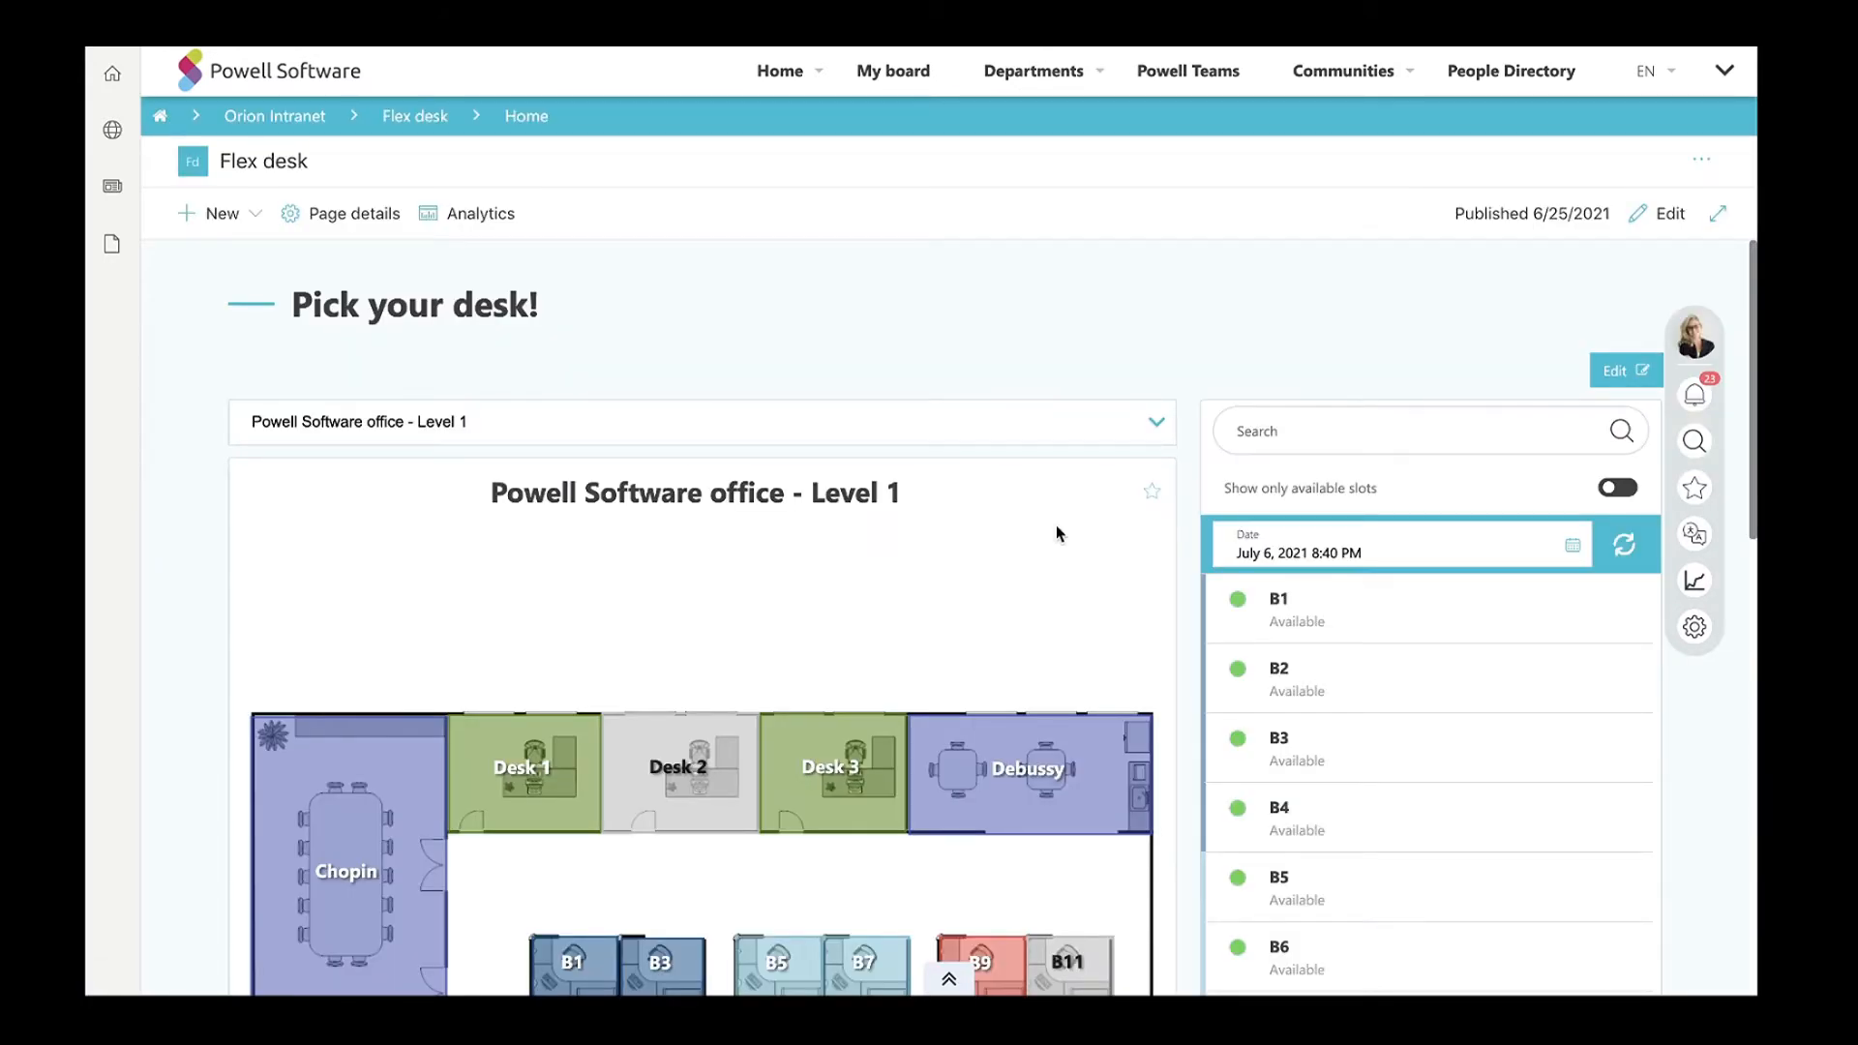
mouse_move(863, 747)
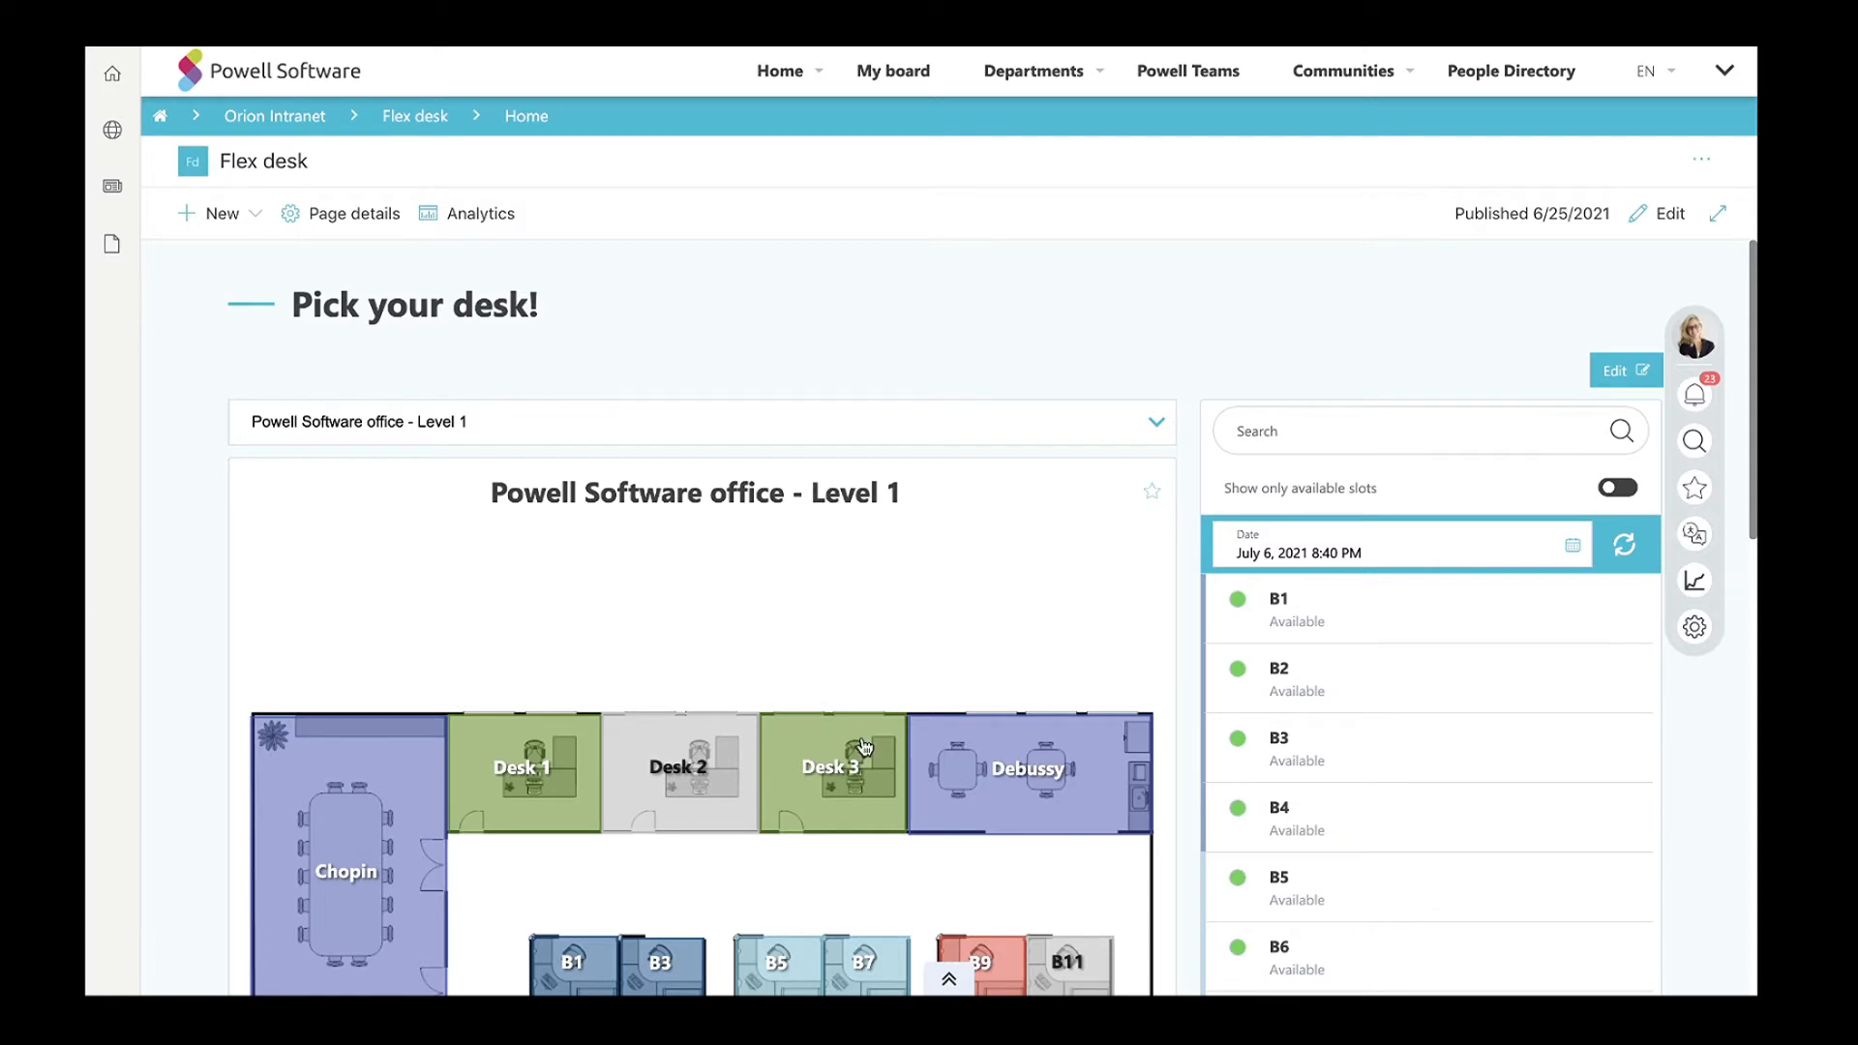
scroll("down", 3)
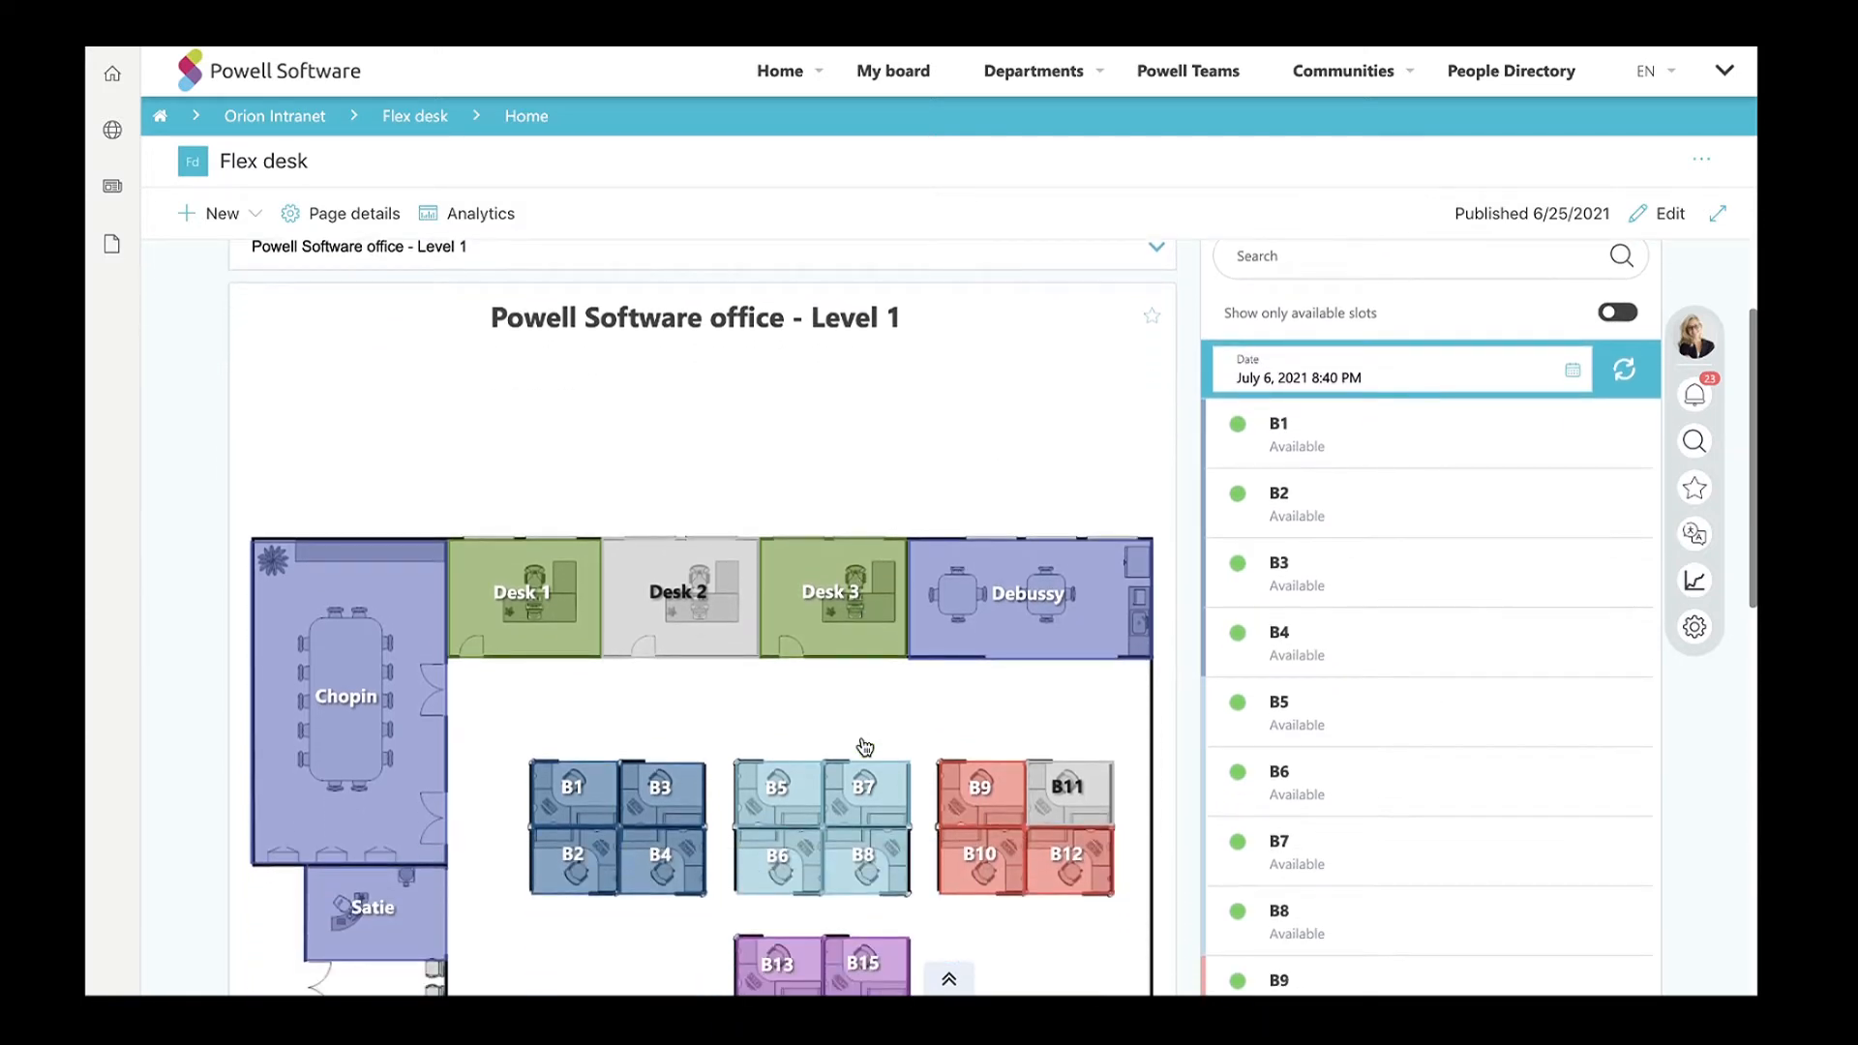
scroll("down", 3)
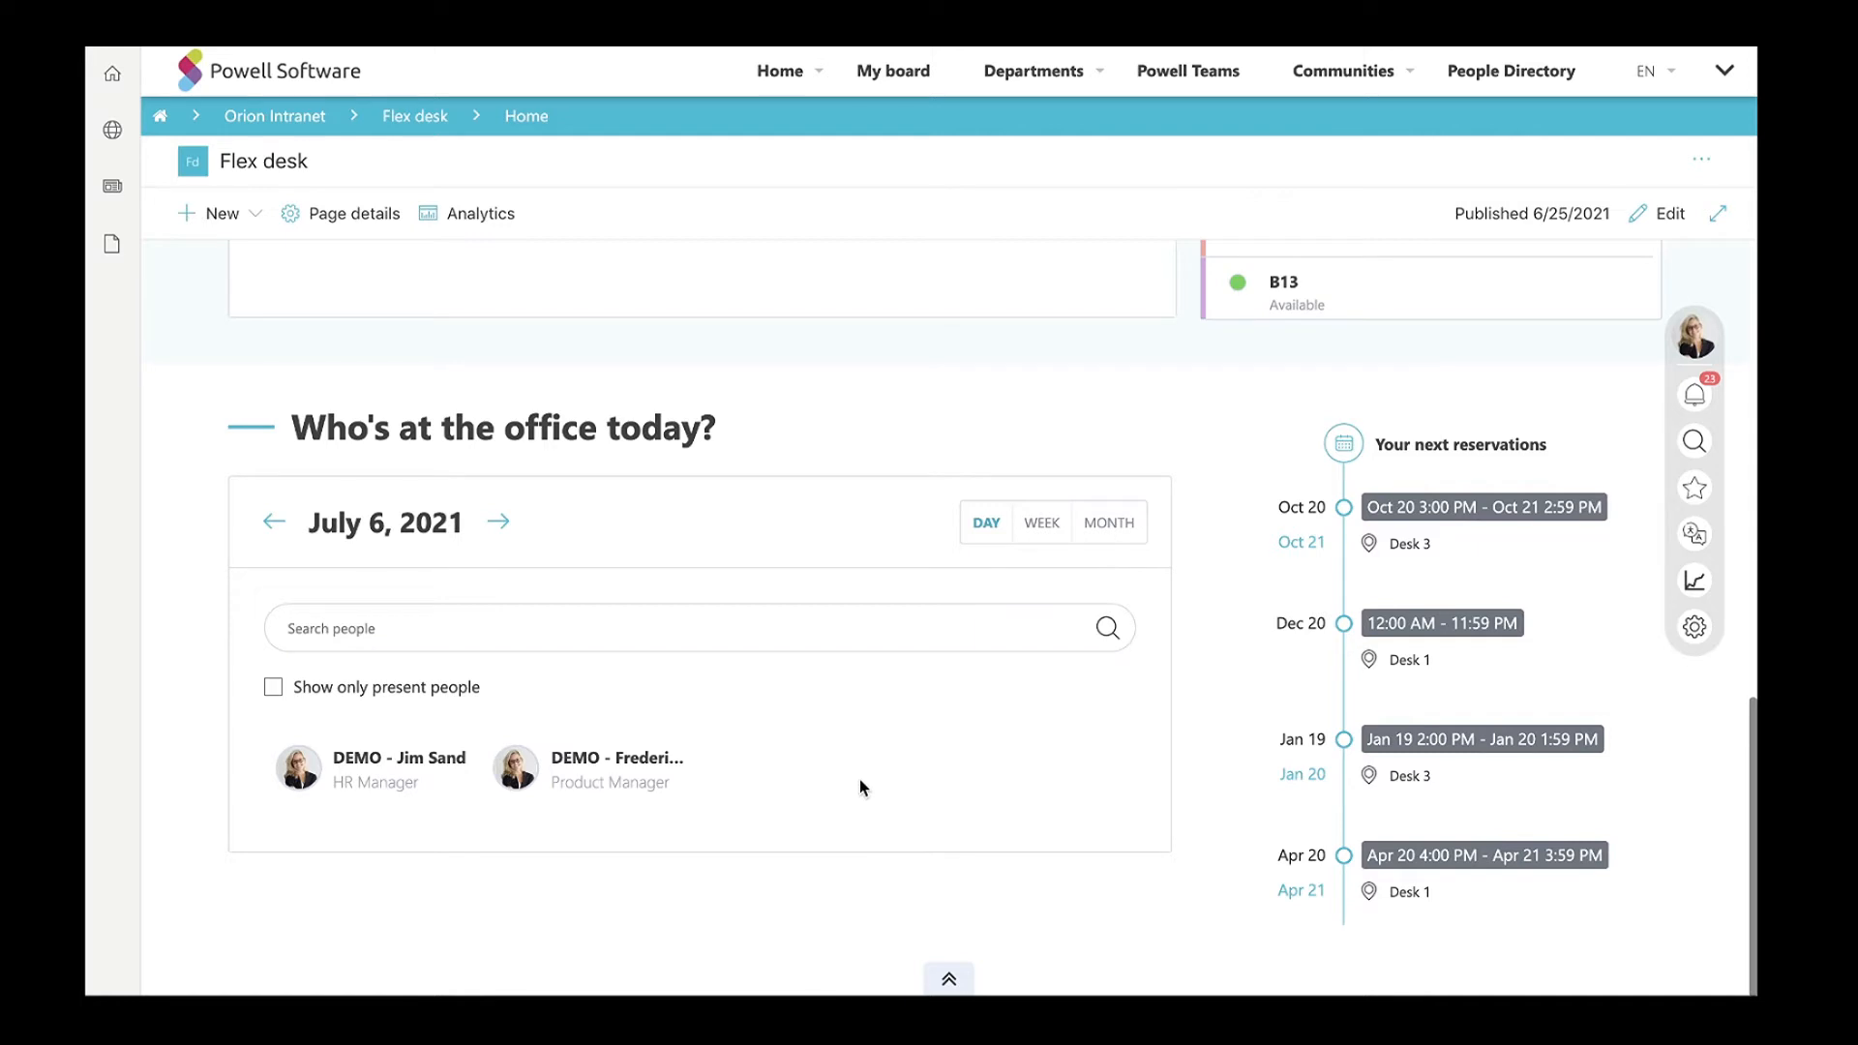
scroll("up", 3)
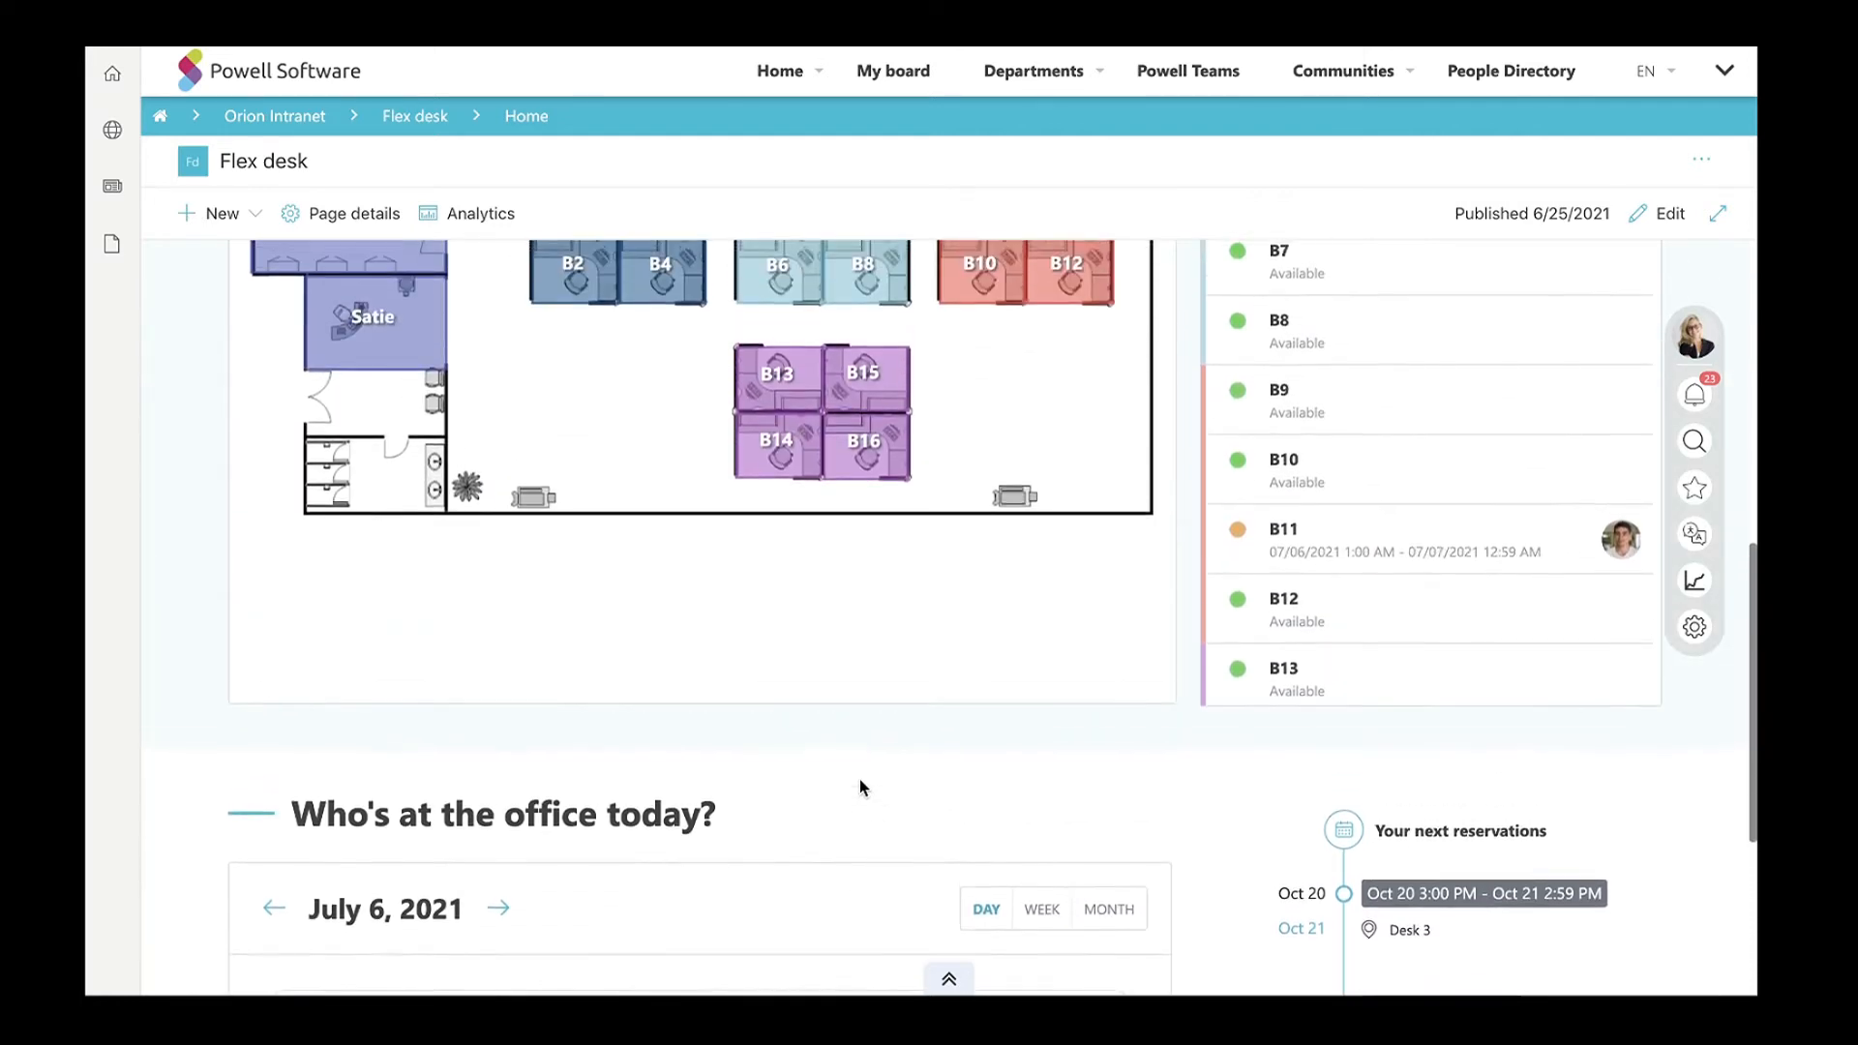
scroll("up", 3)
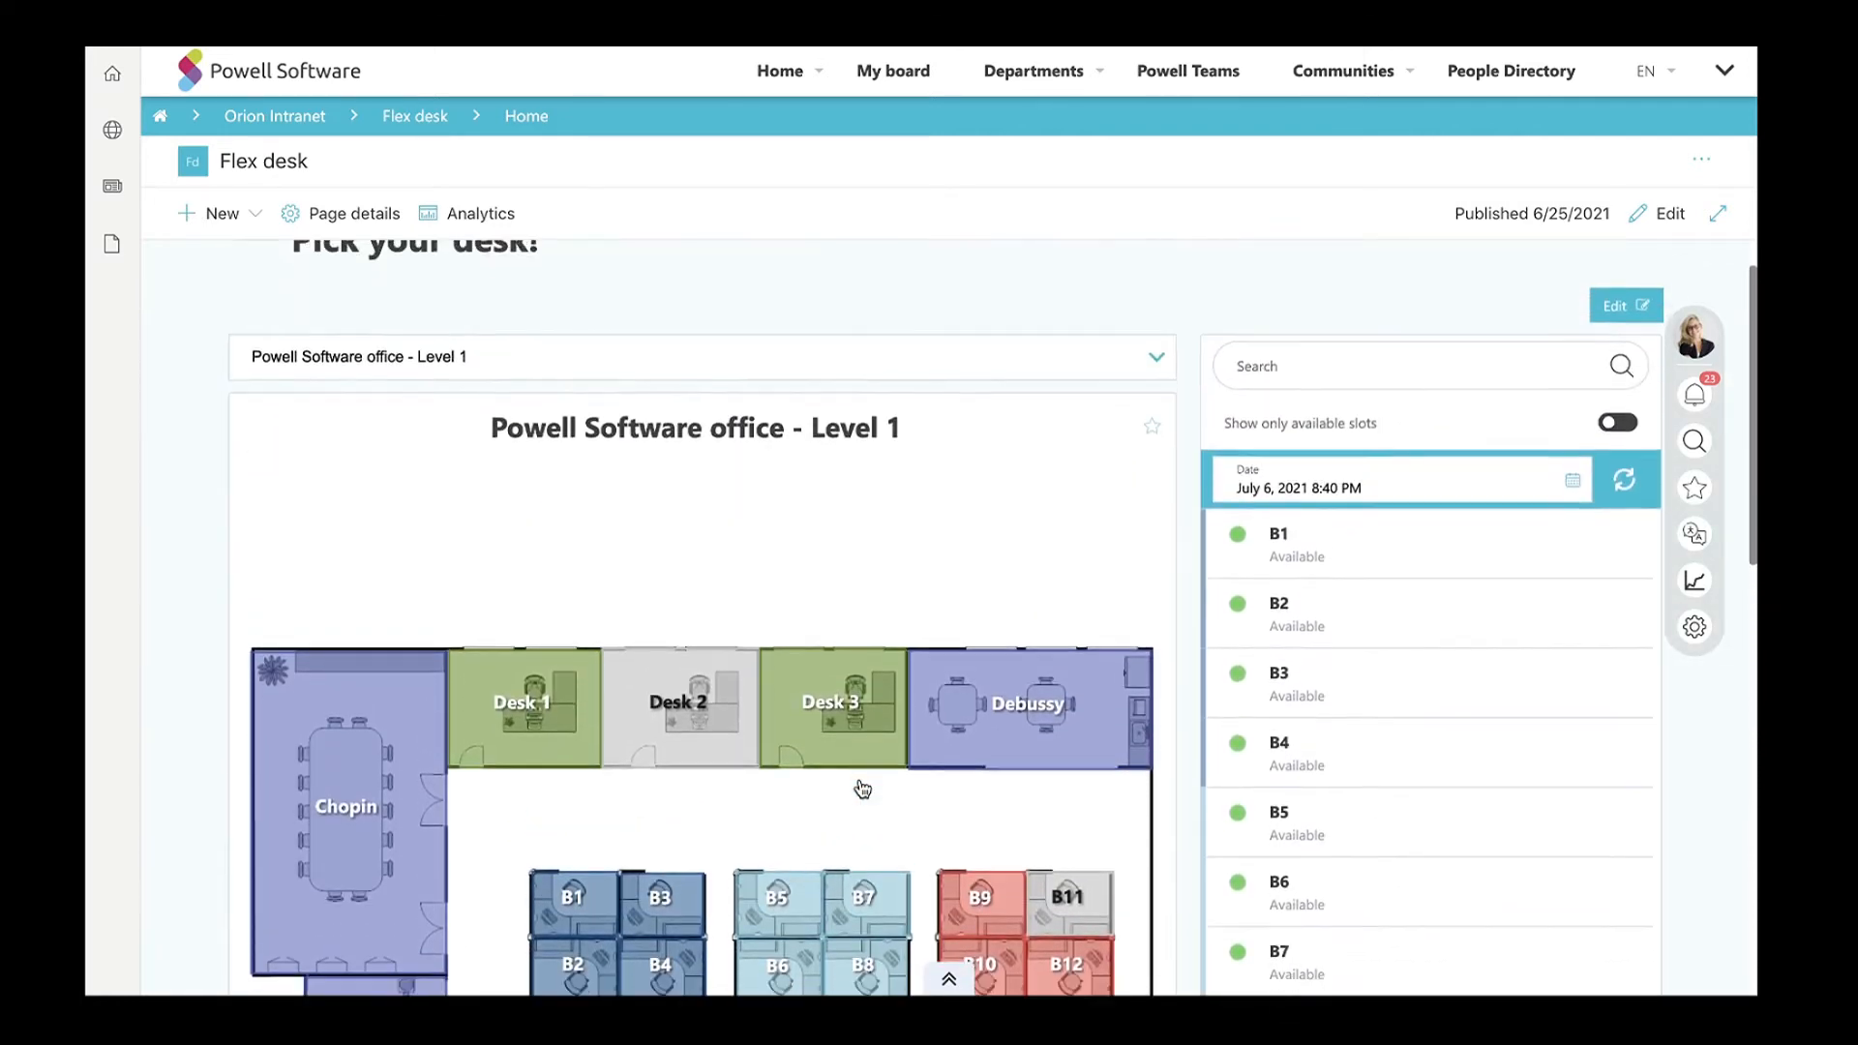
scroll("up", 3)
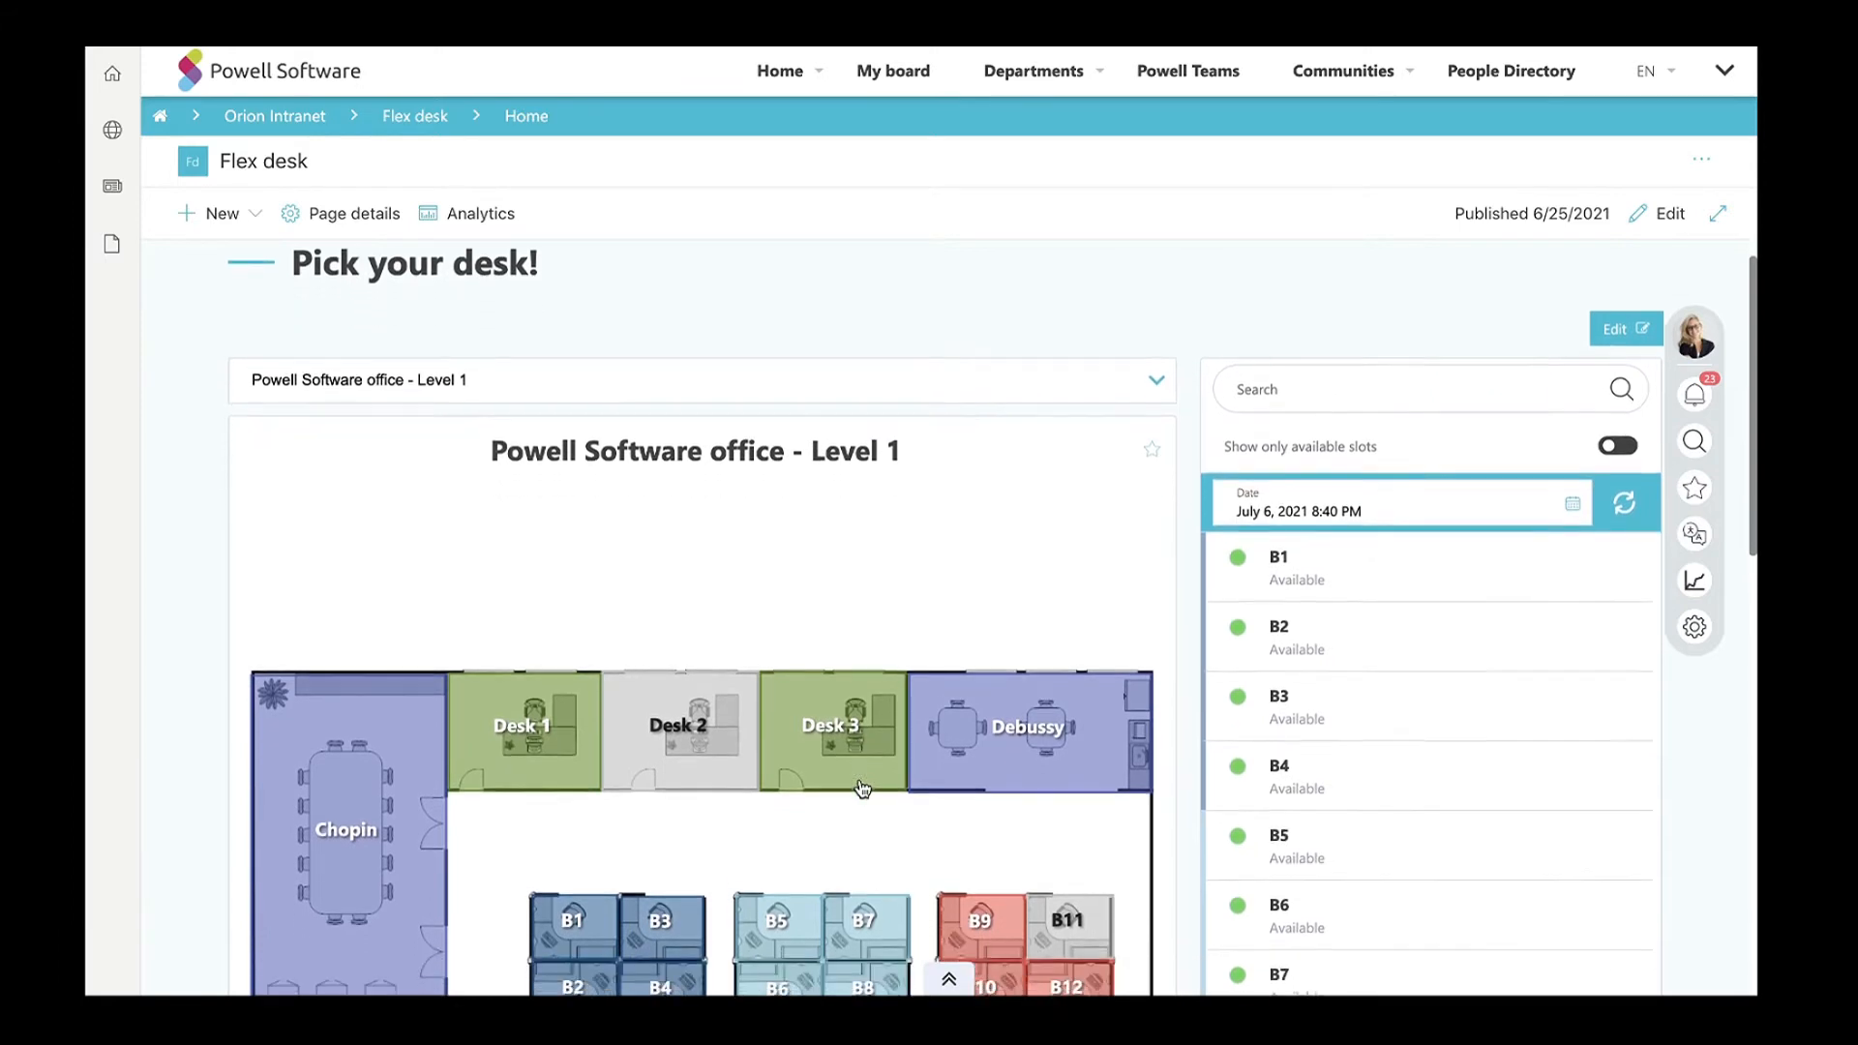
scroll("down", 3)
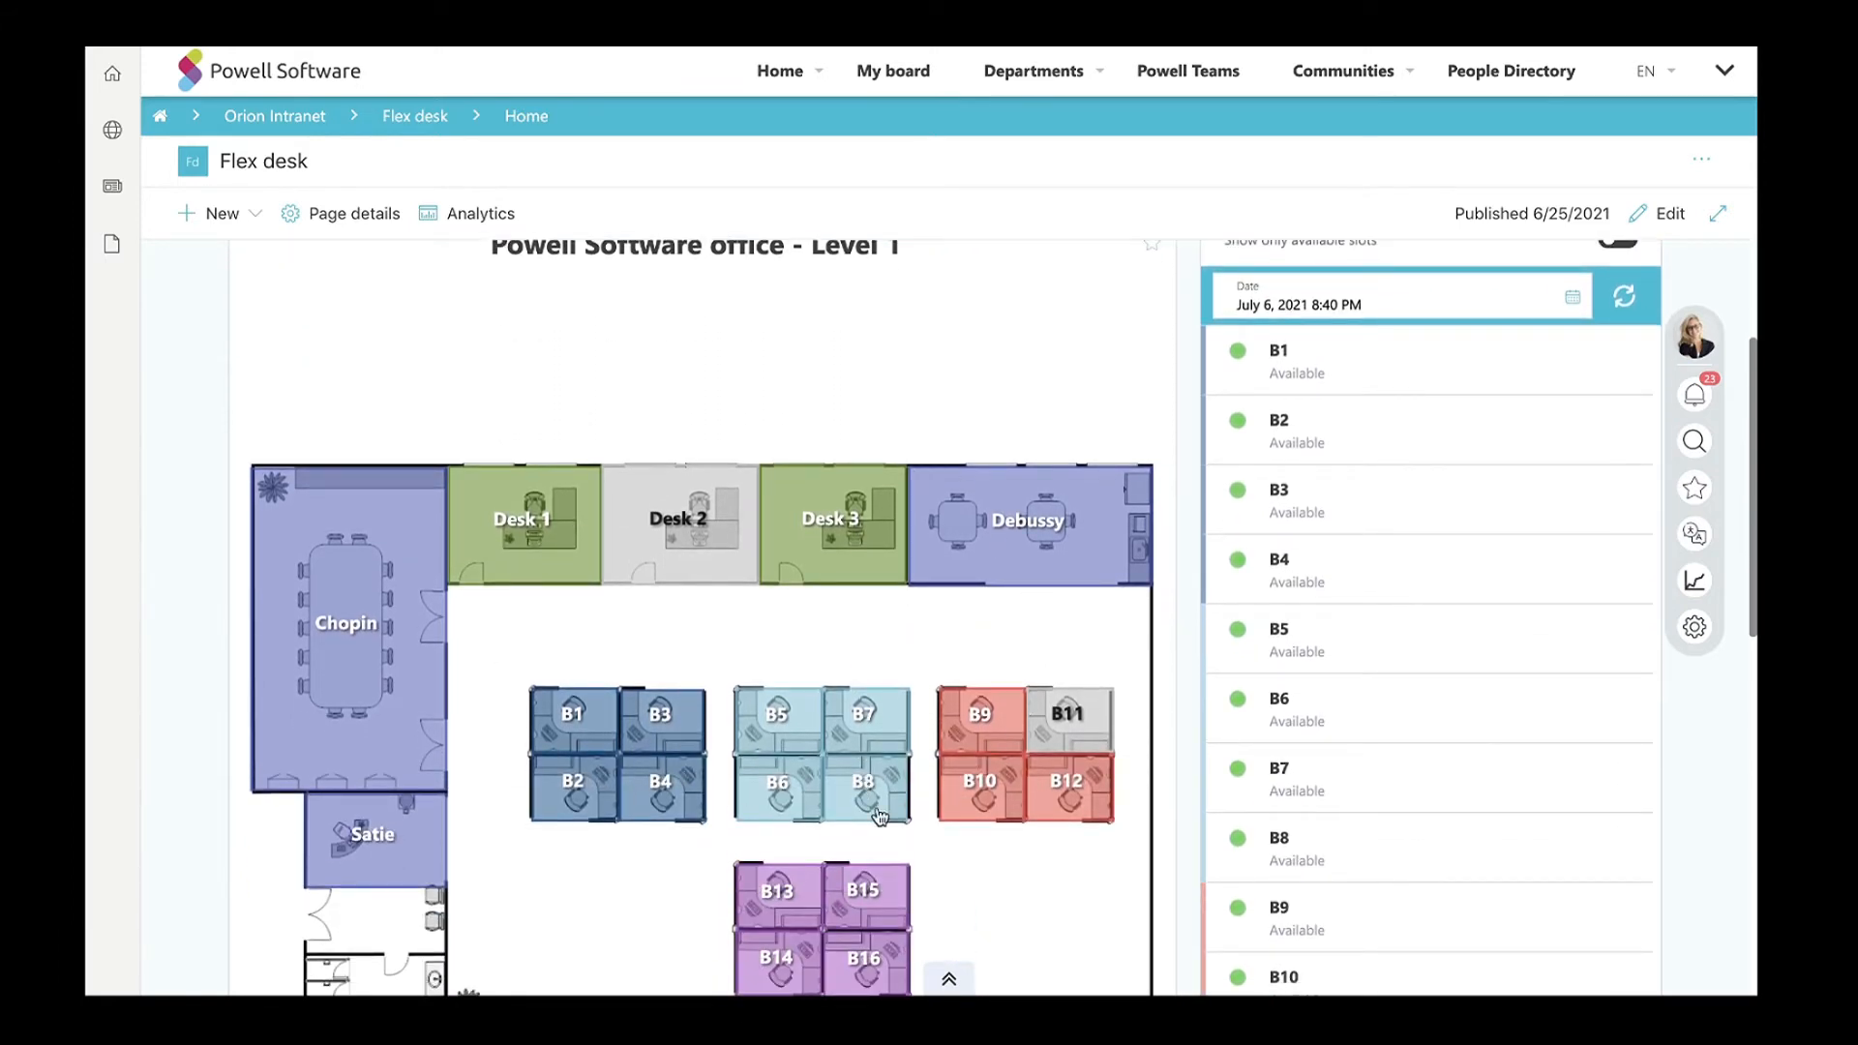
mouse_move(869, 820)
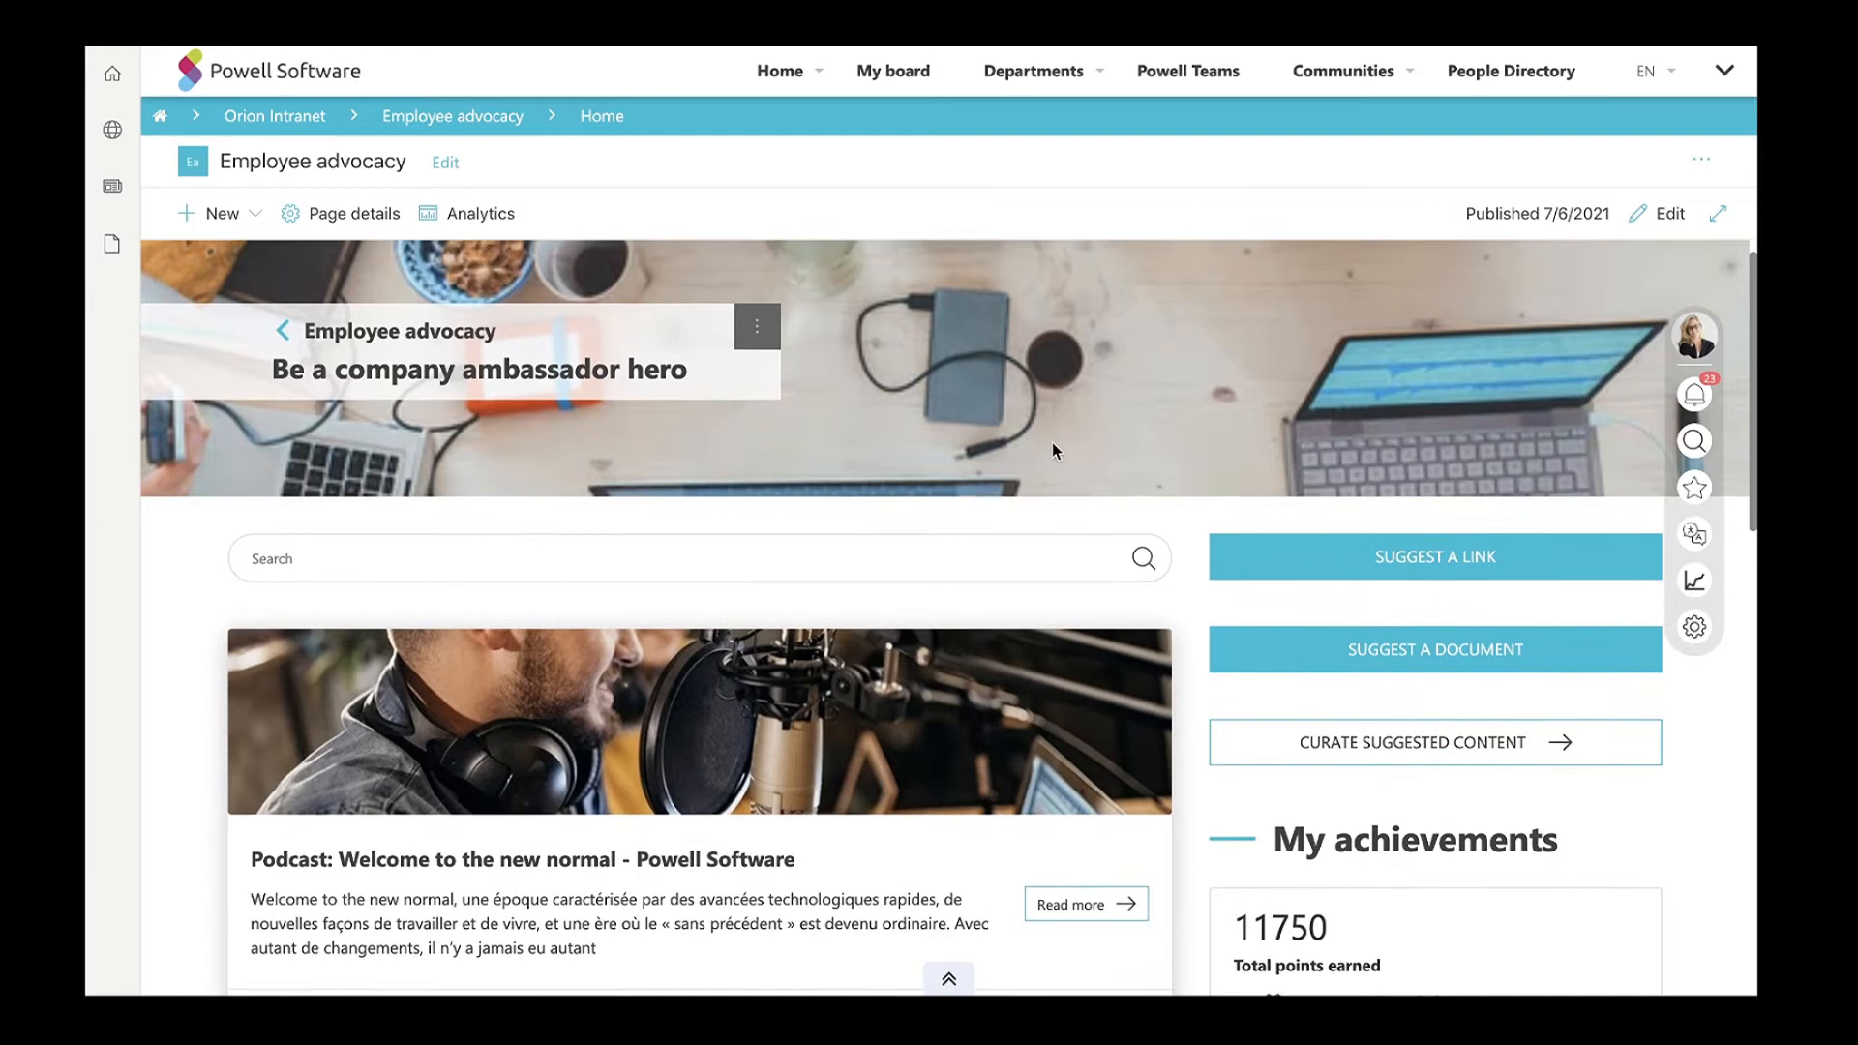
Scroll the Employee advocacy page past My achievements to the article cards with share buttons.
scroll("down", 3)
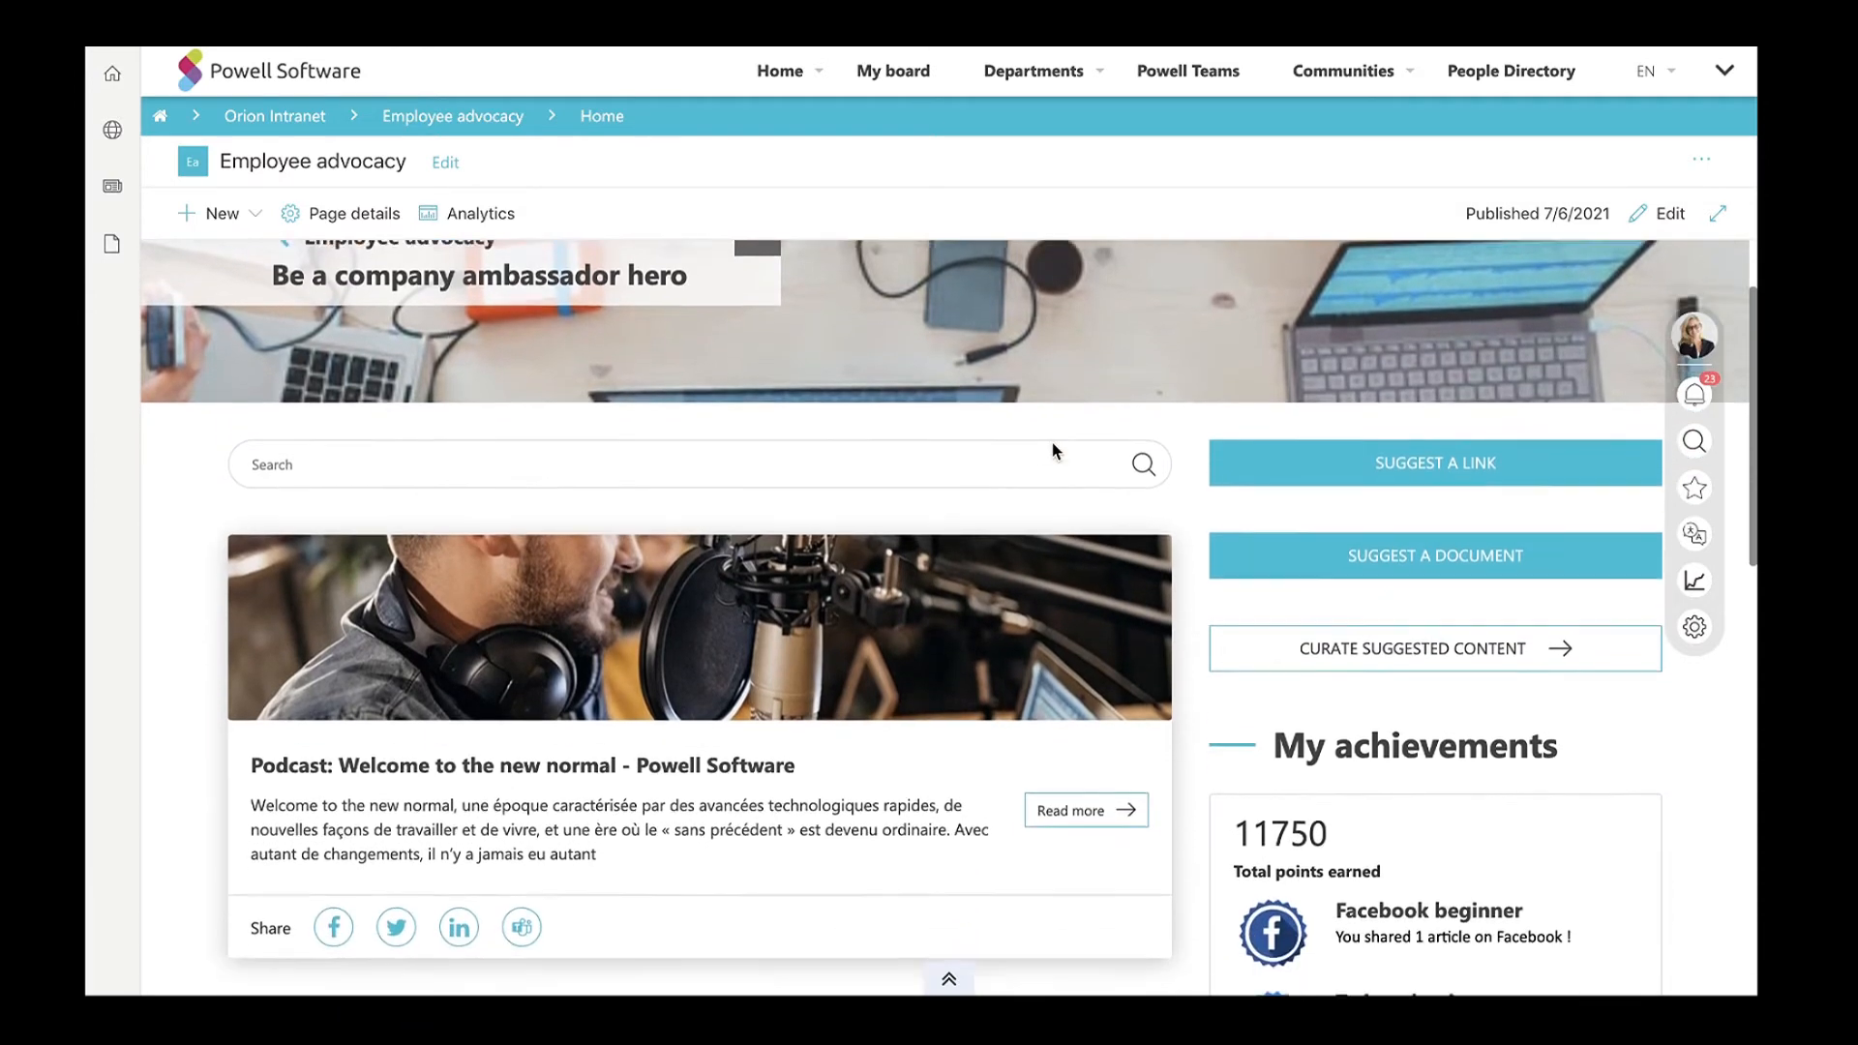
scroll("down", 3)
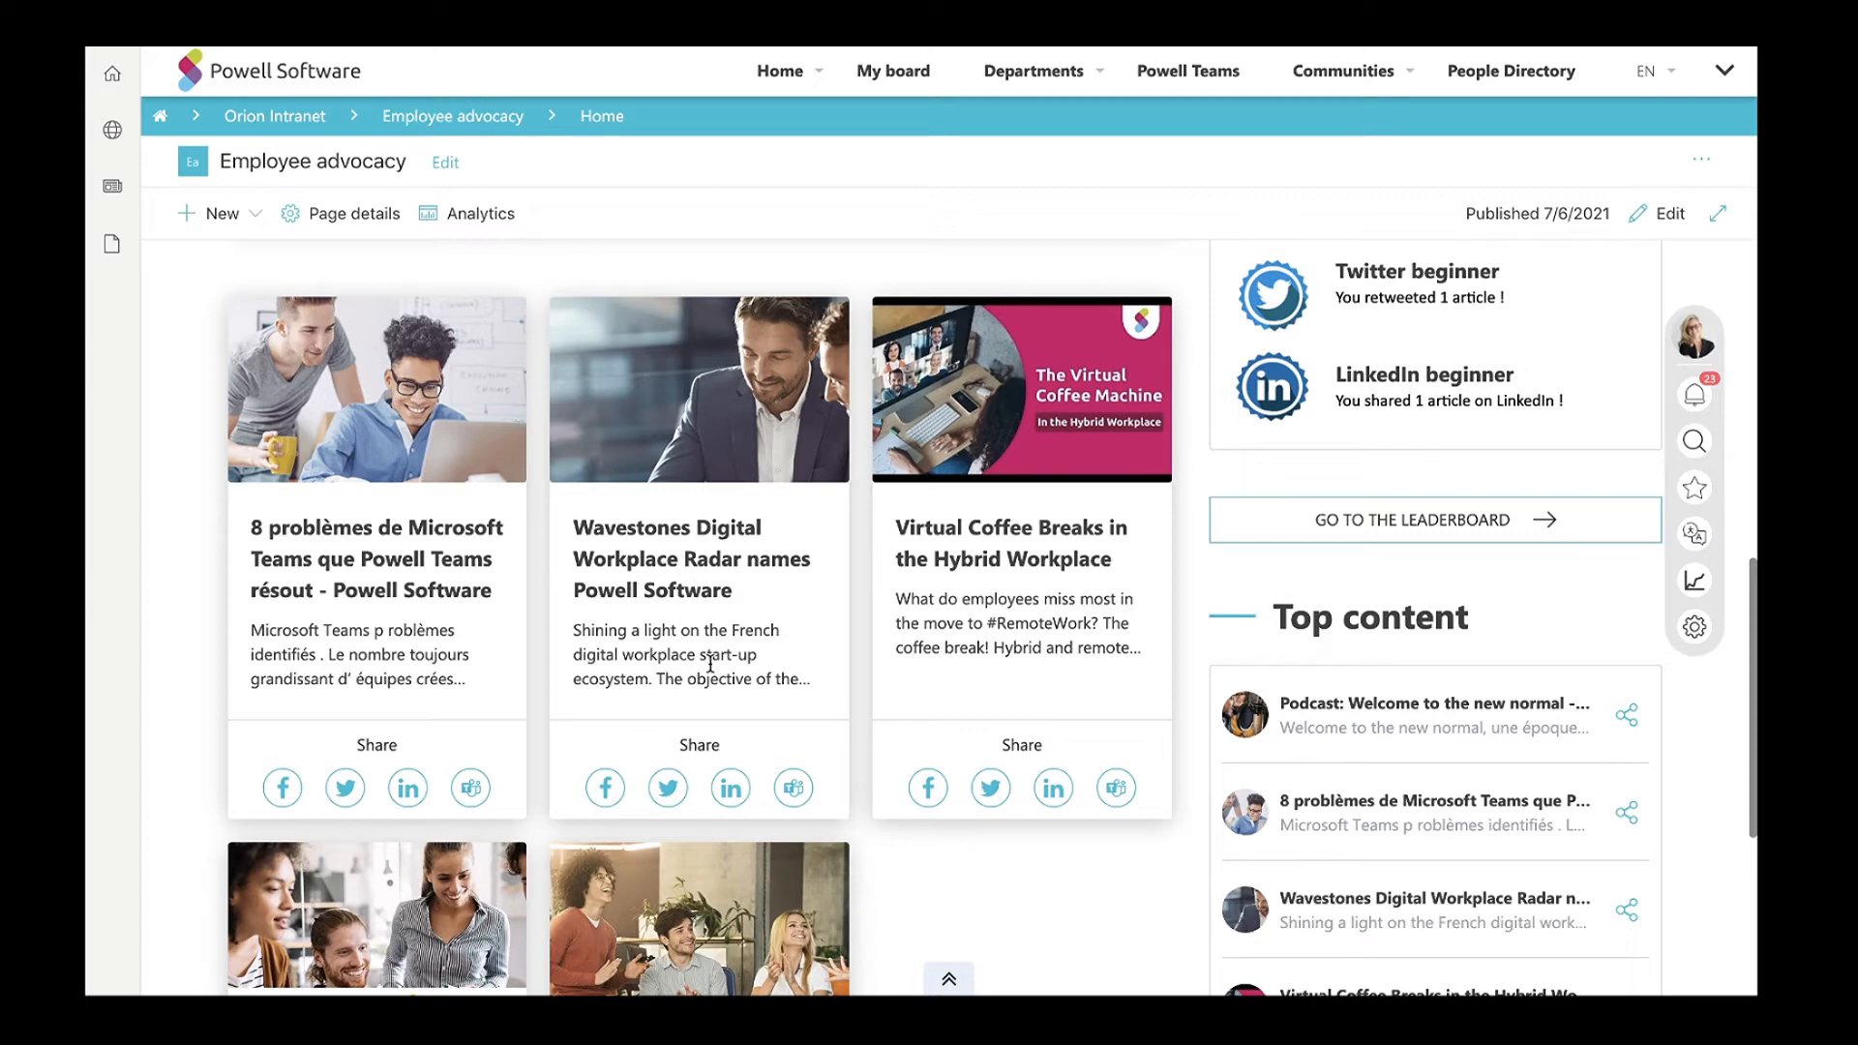
scroll("down", 3)
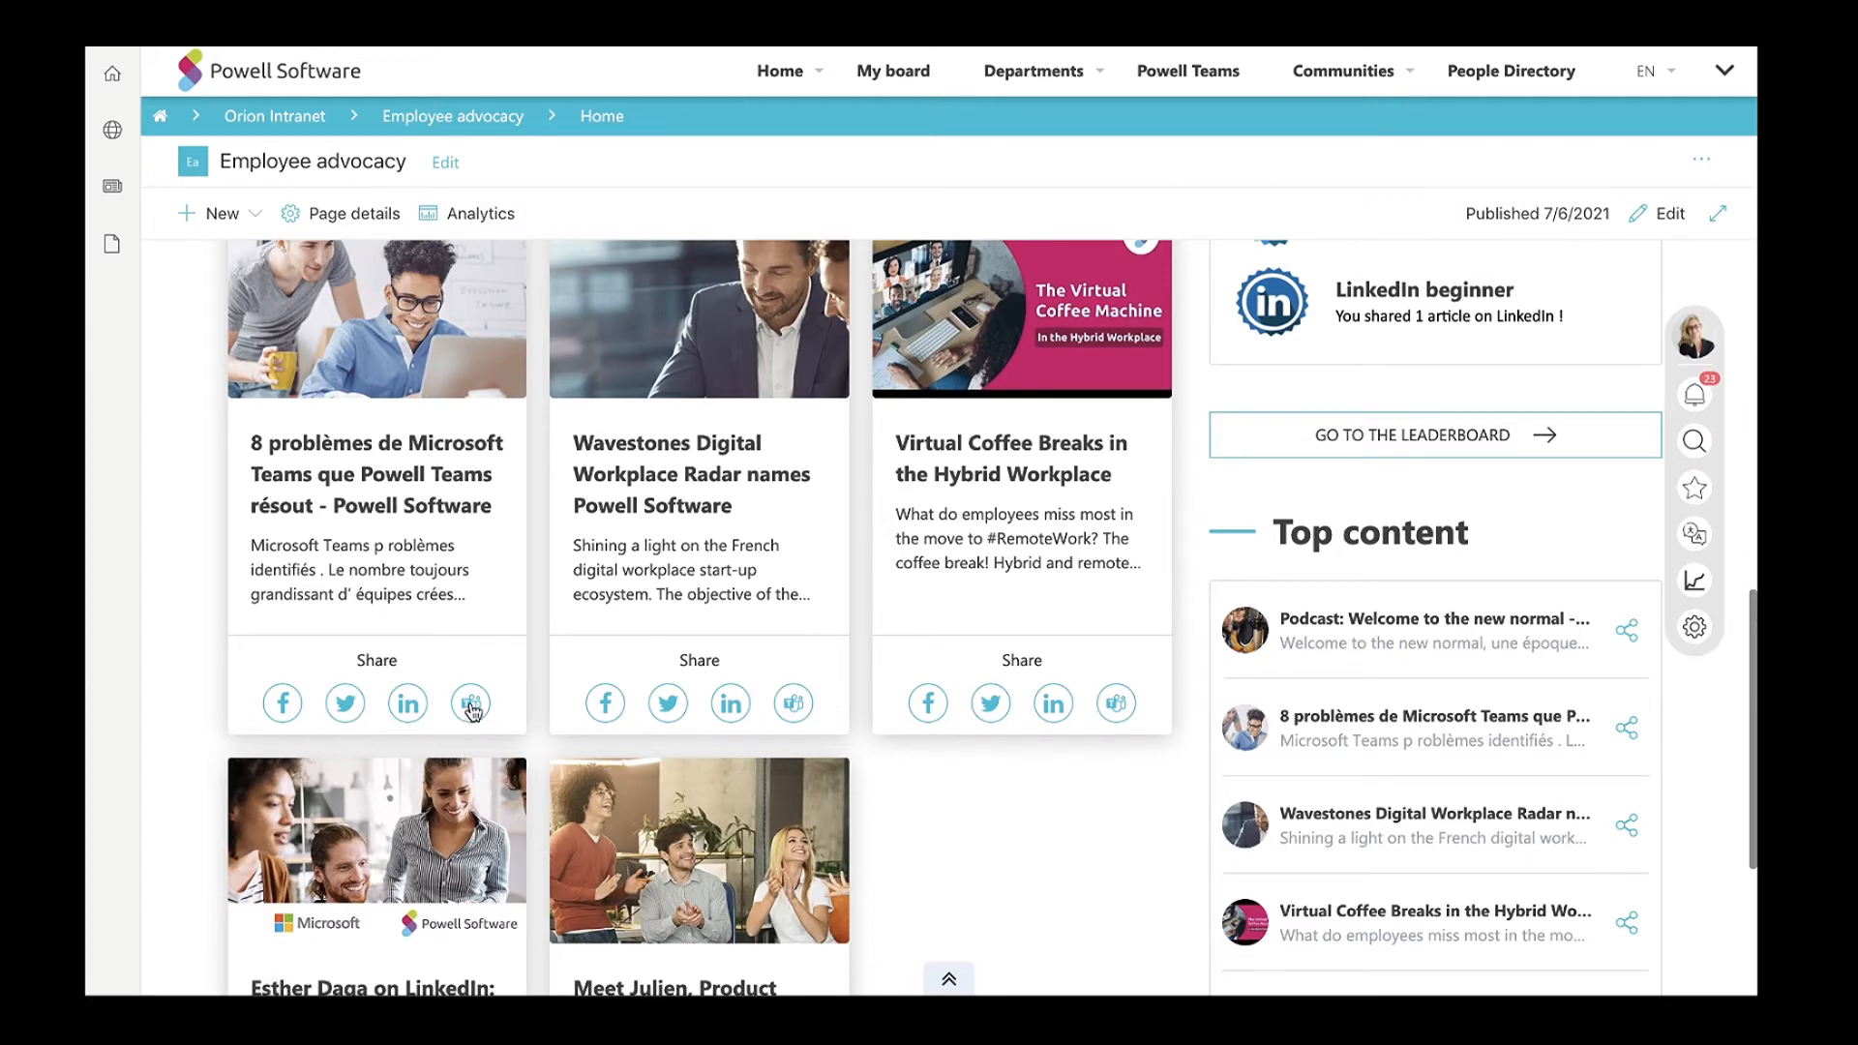
Go to the Leaderboard and look through the Social sharing leaders ranking and Badges to win.
left_click(1413, 435)
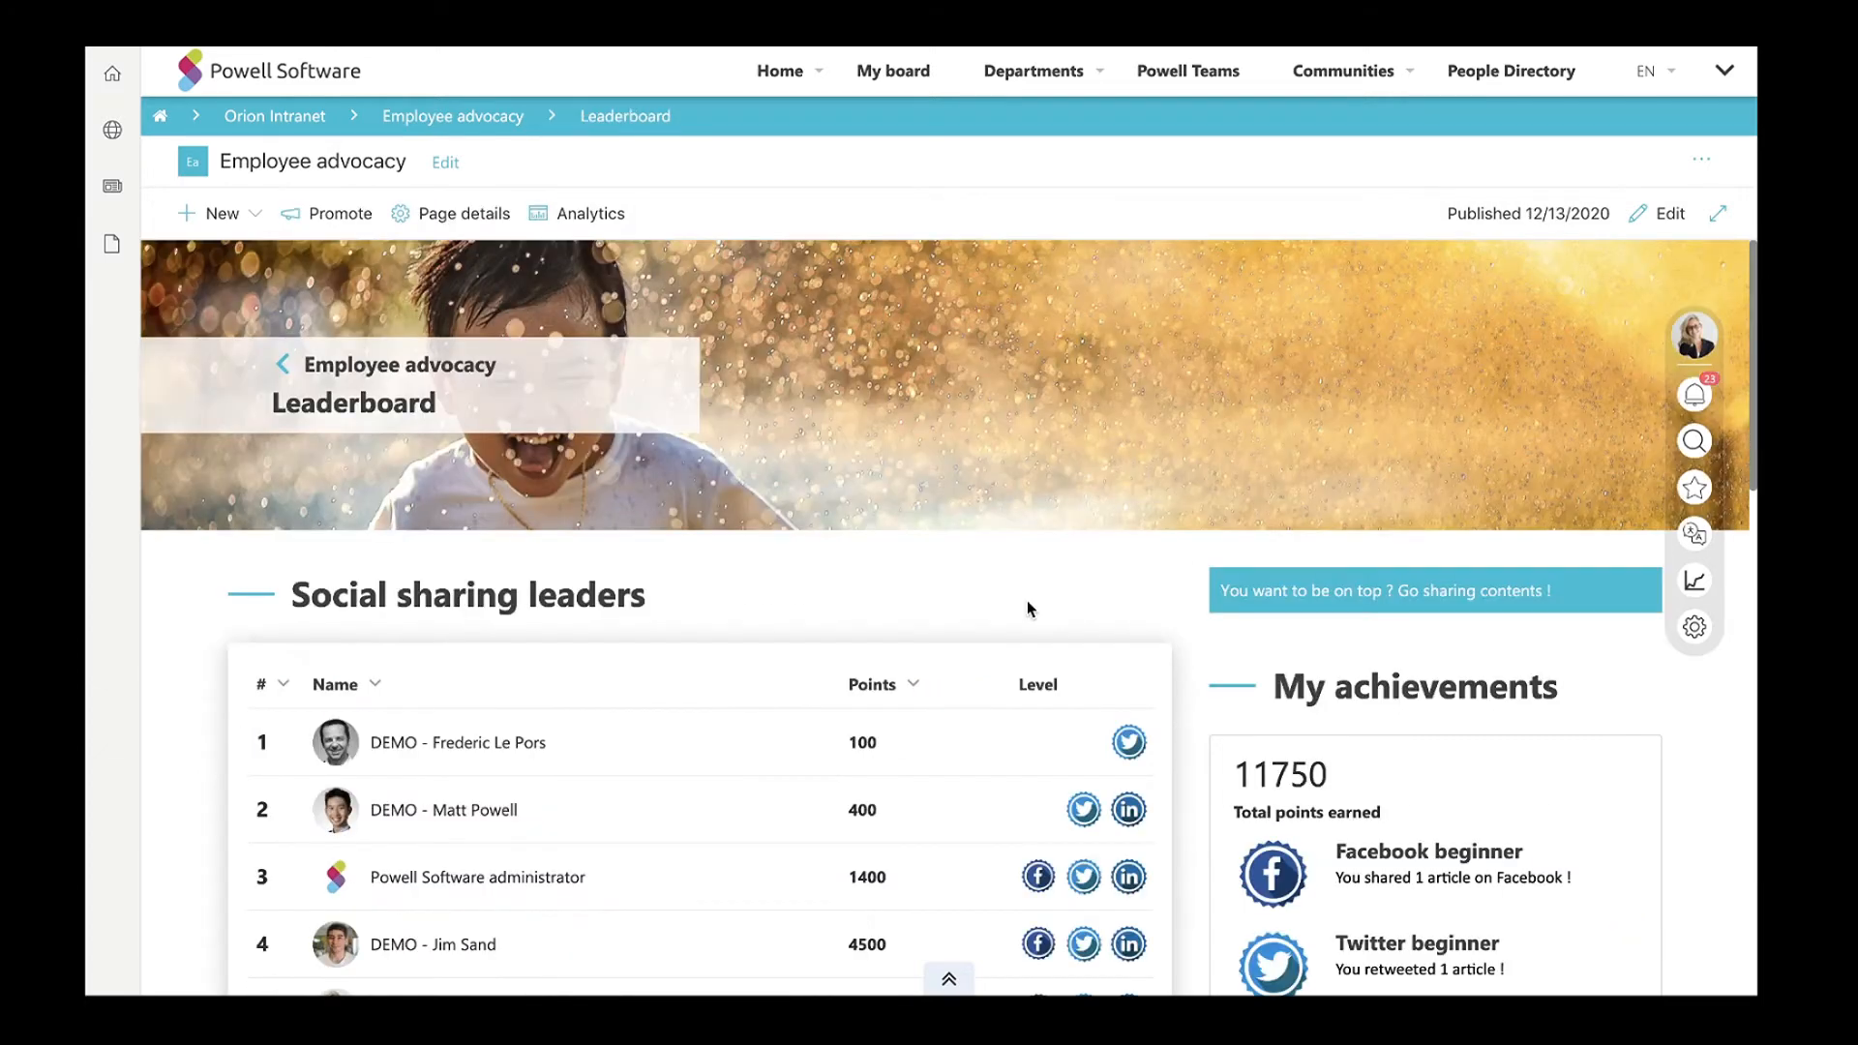
scroll("down", 3)
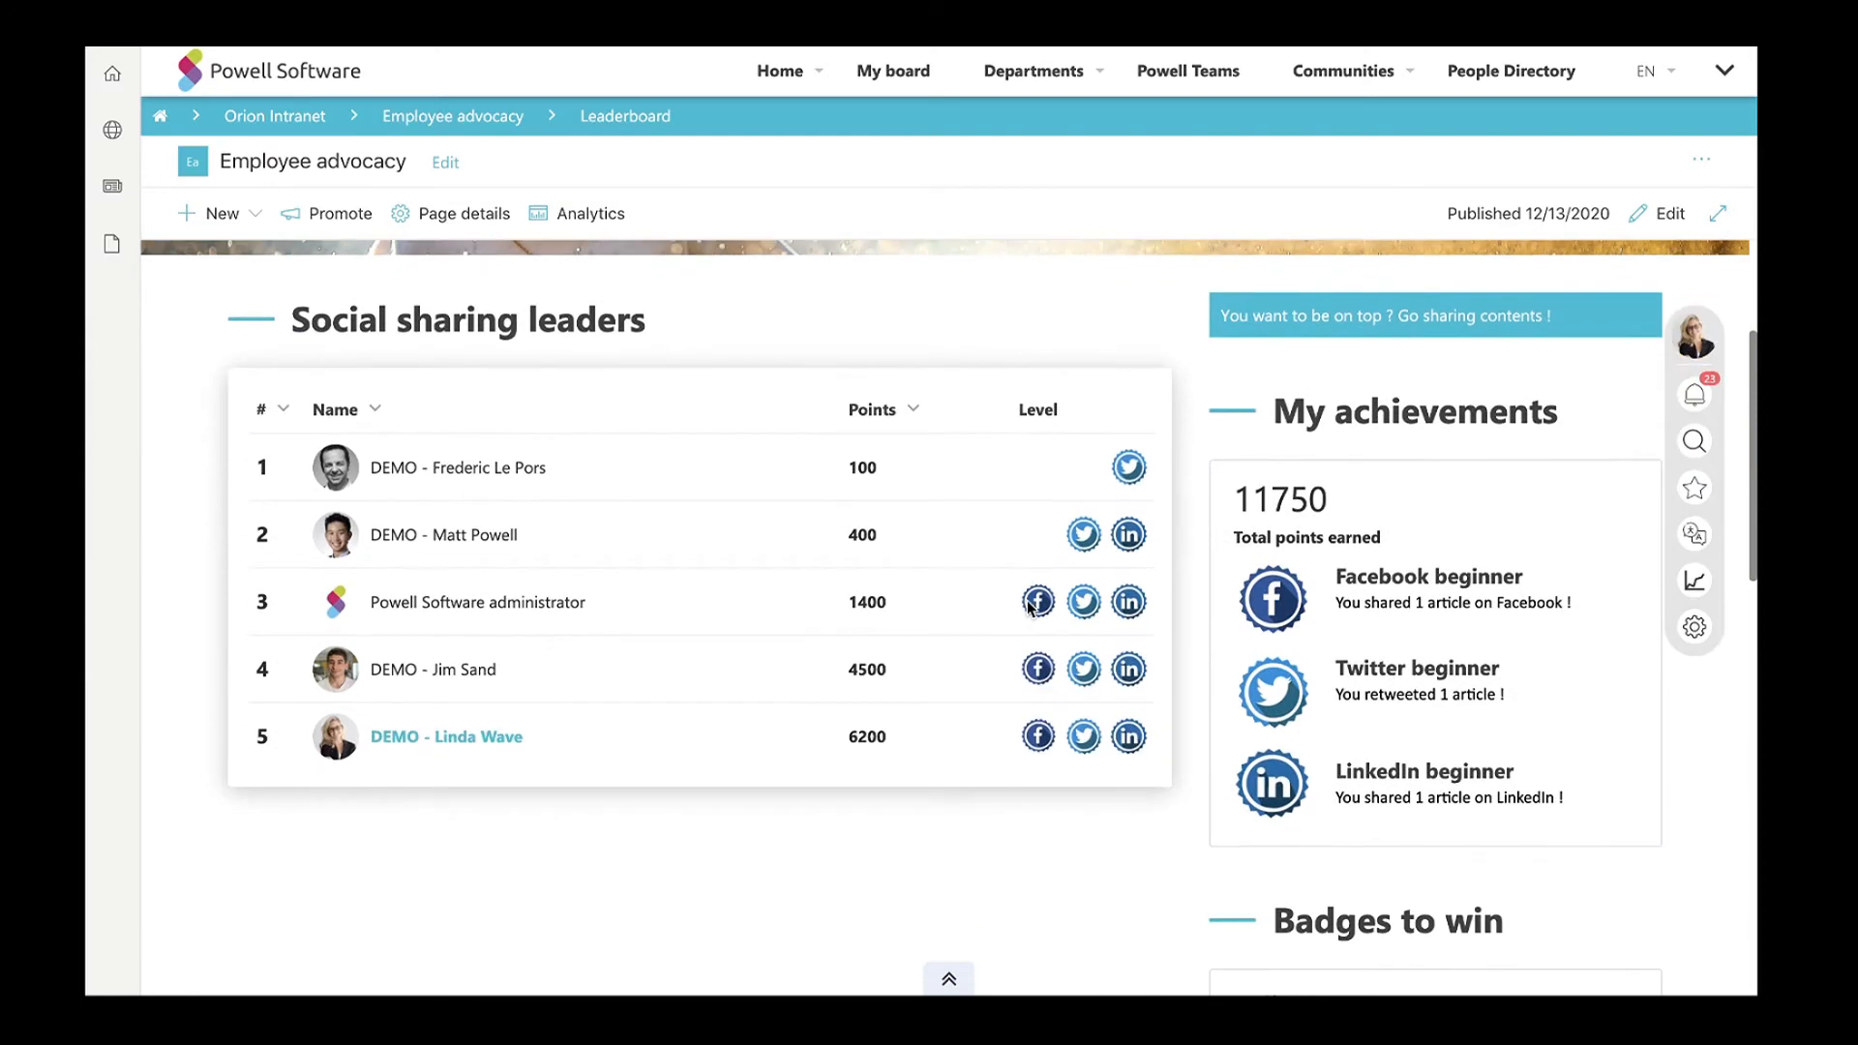
scroll("down", 3)
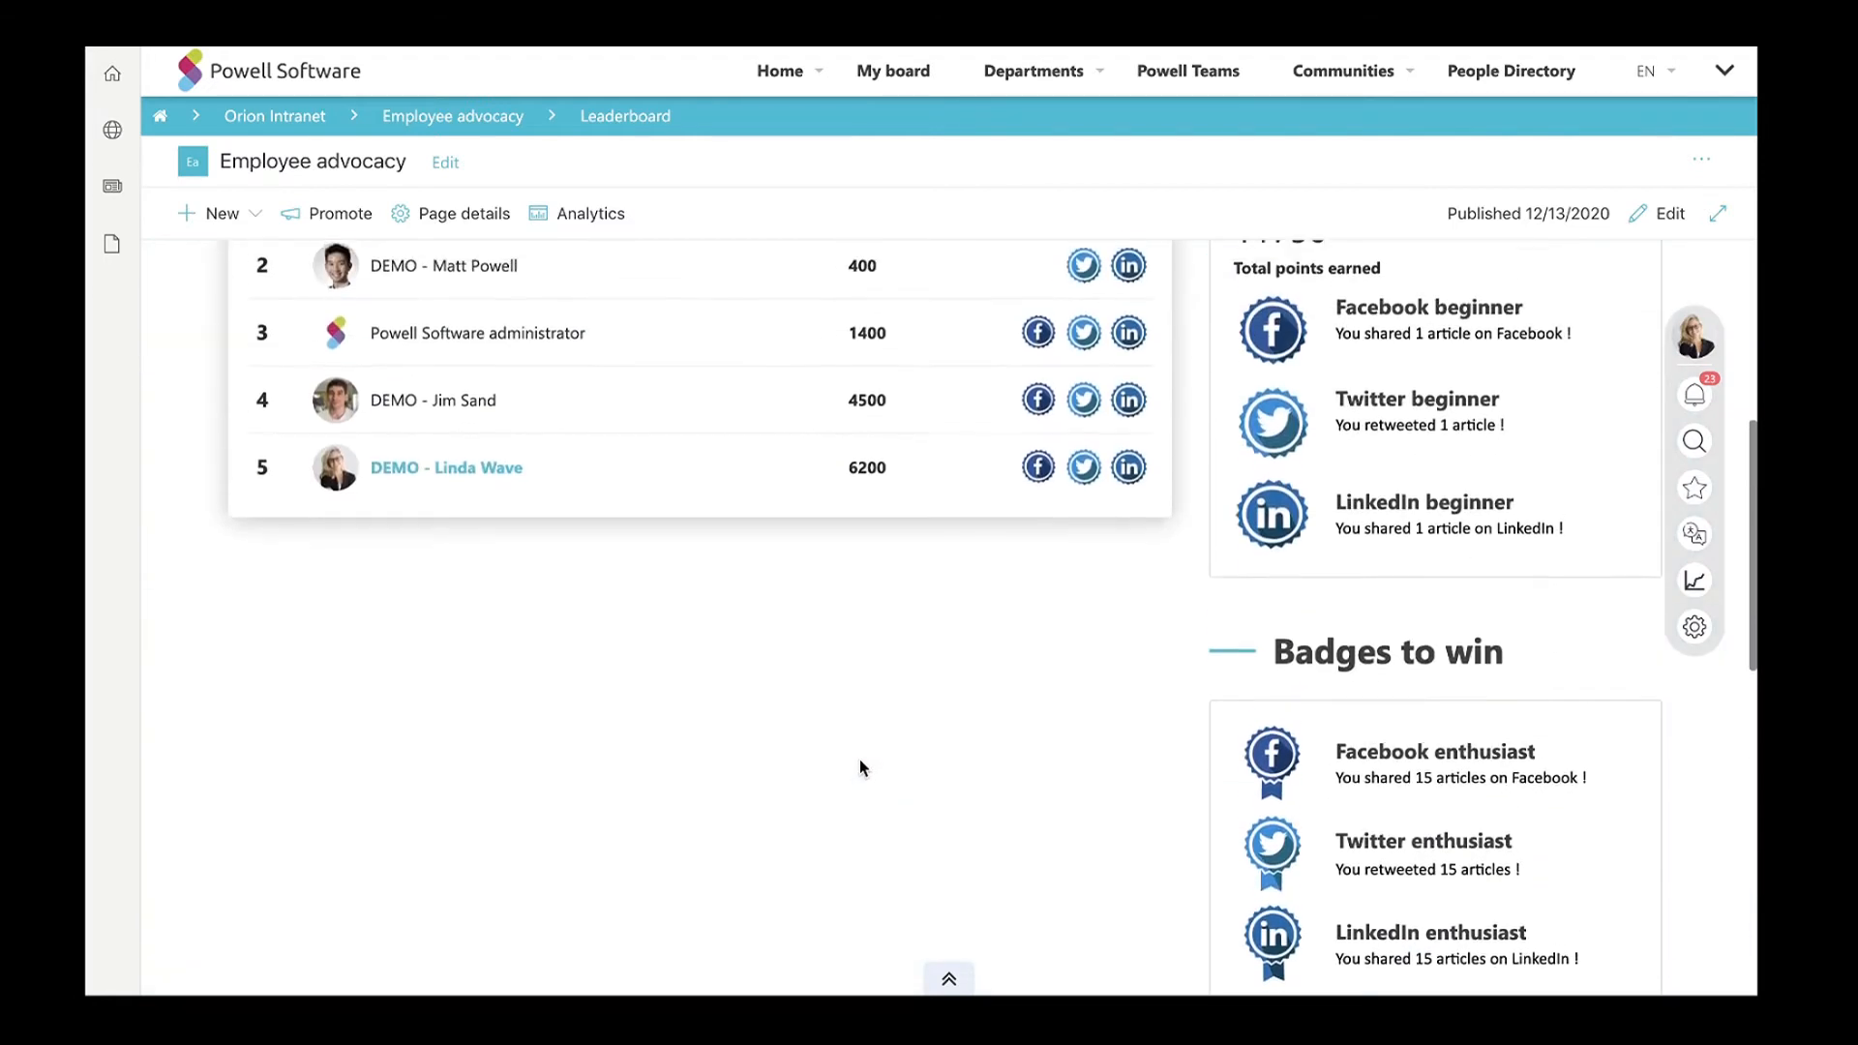
scroll("up", 3)
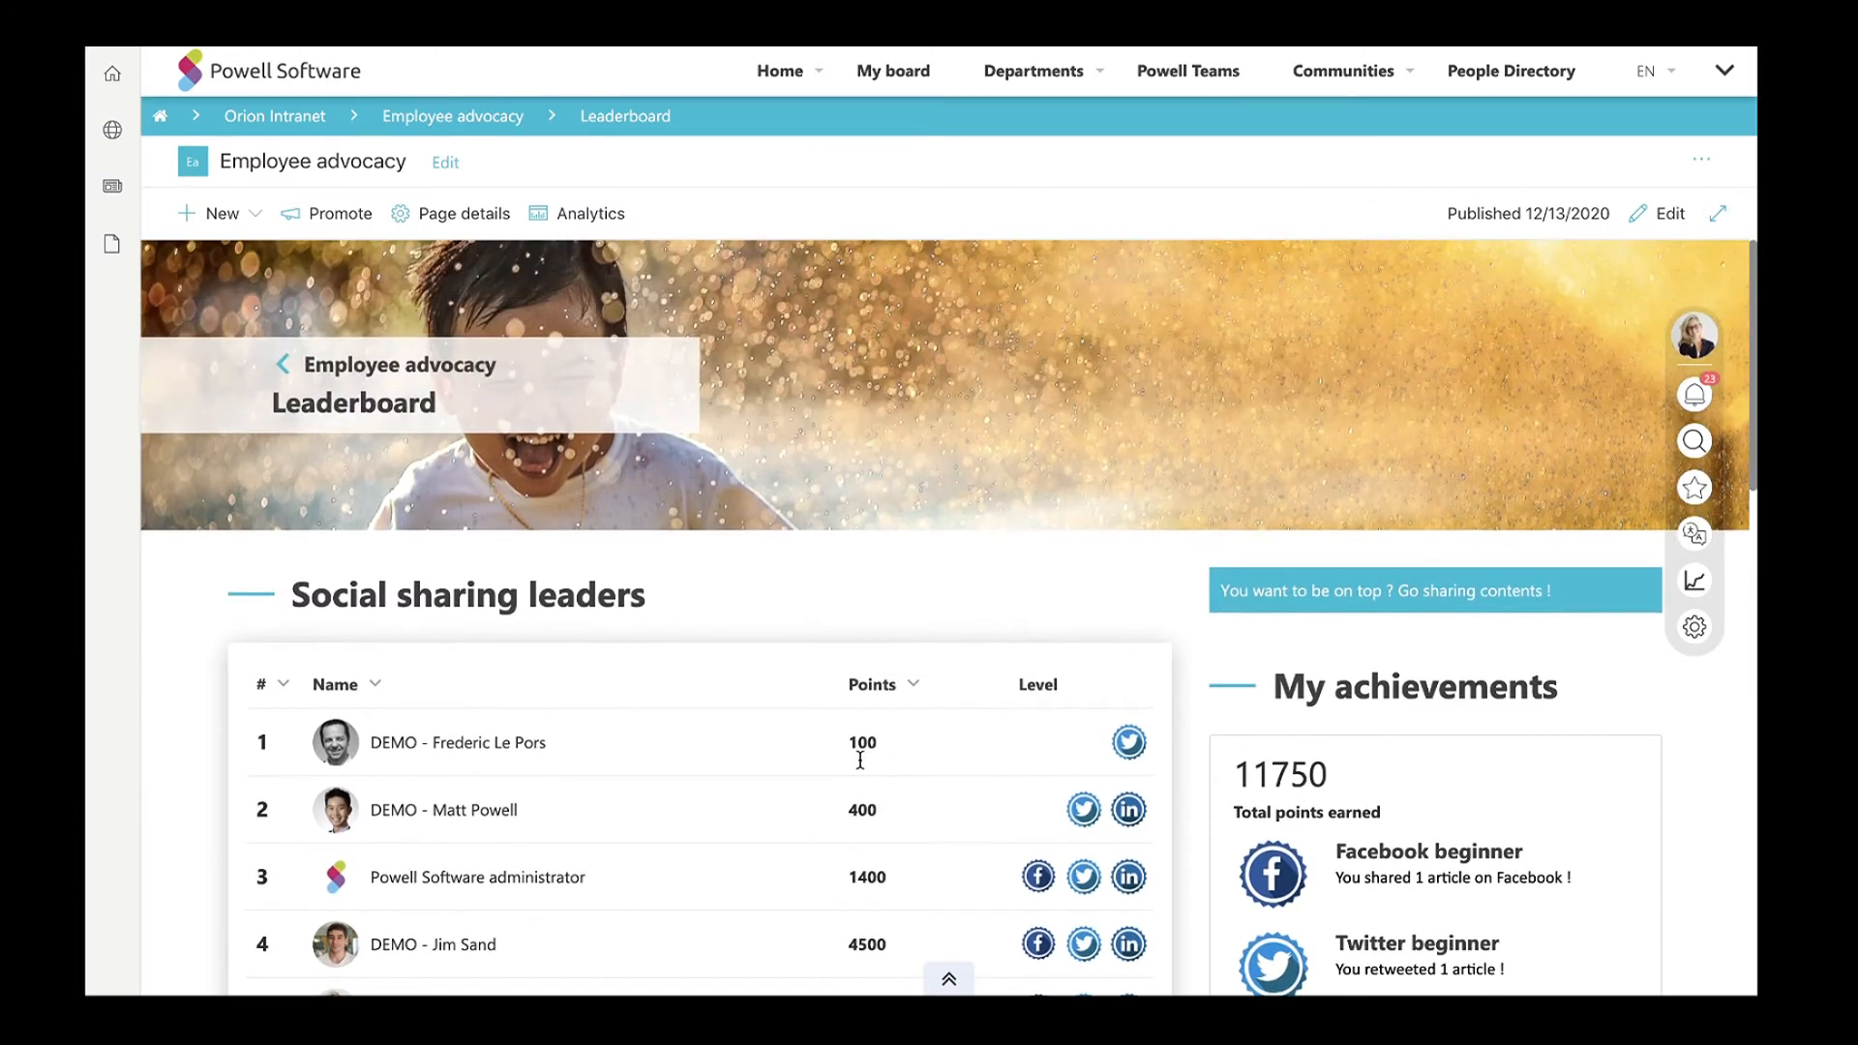
mouse_move(861, 768)
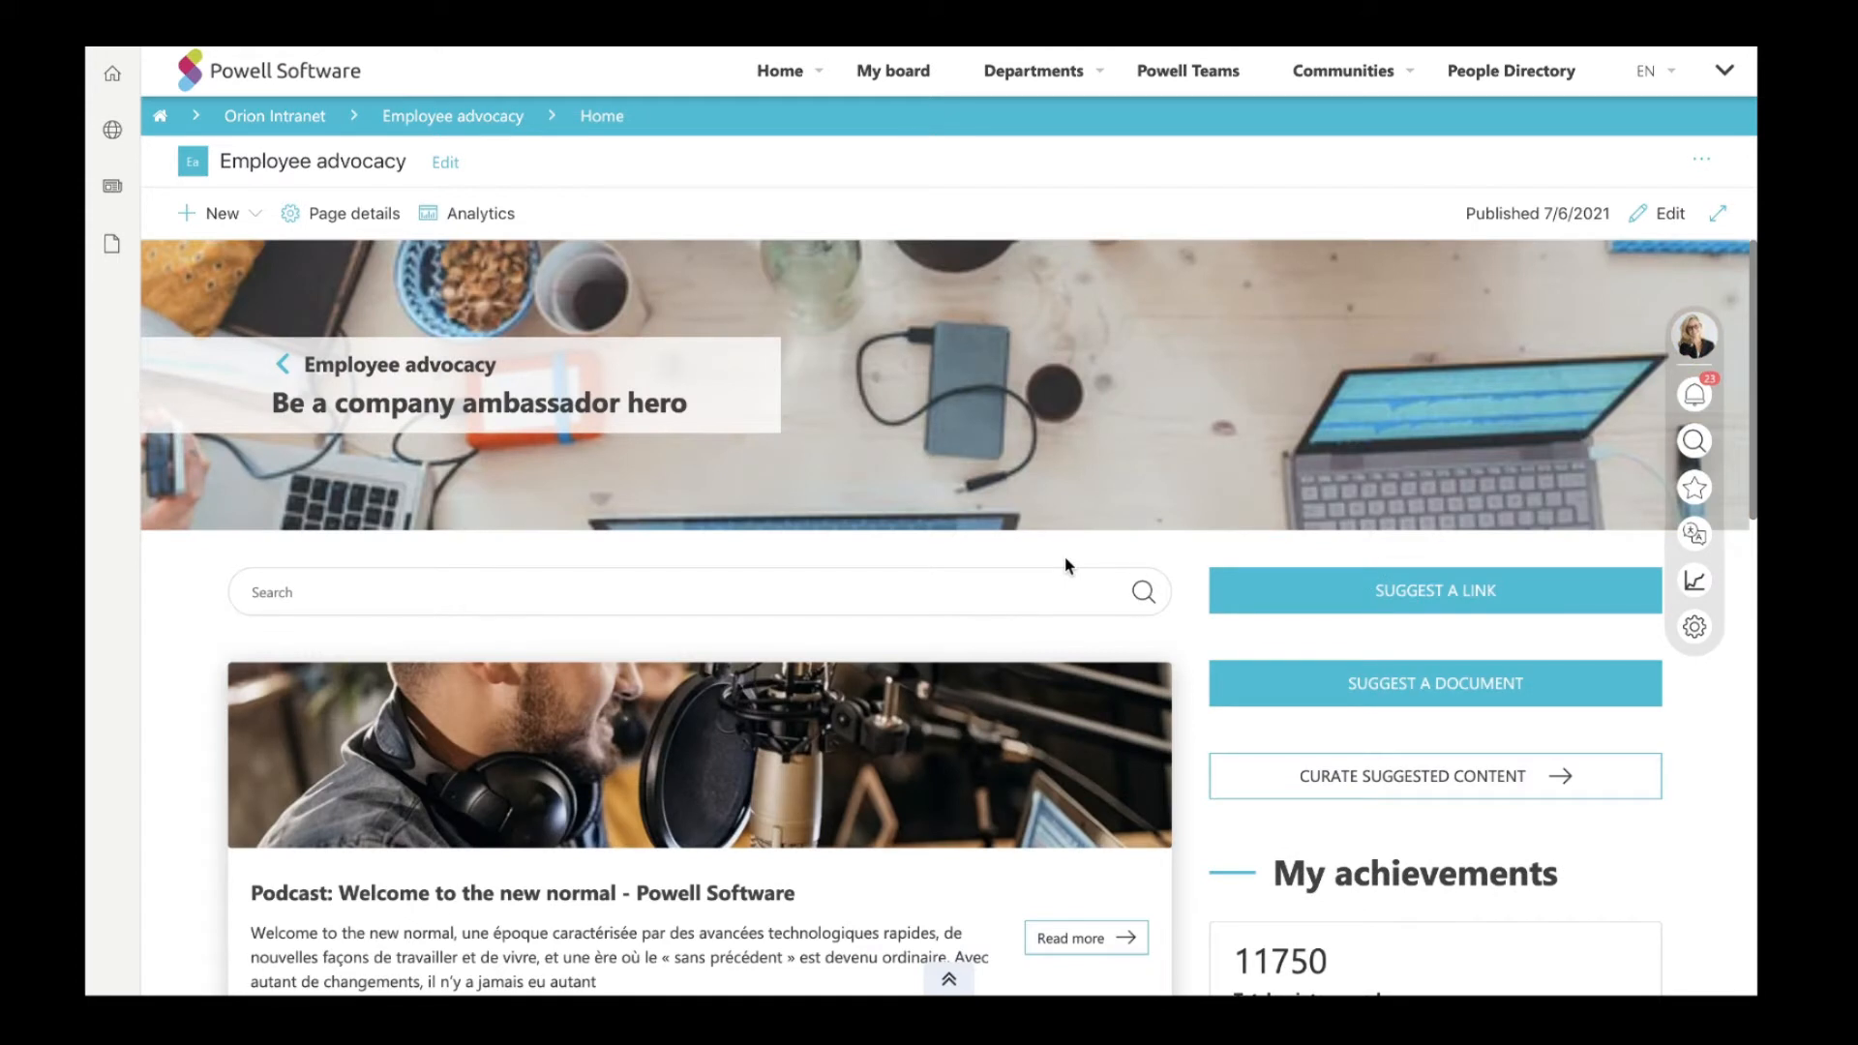
mouse_move(1054, 139)
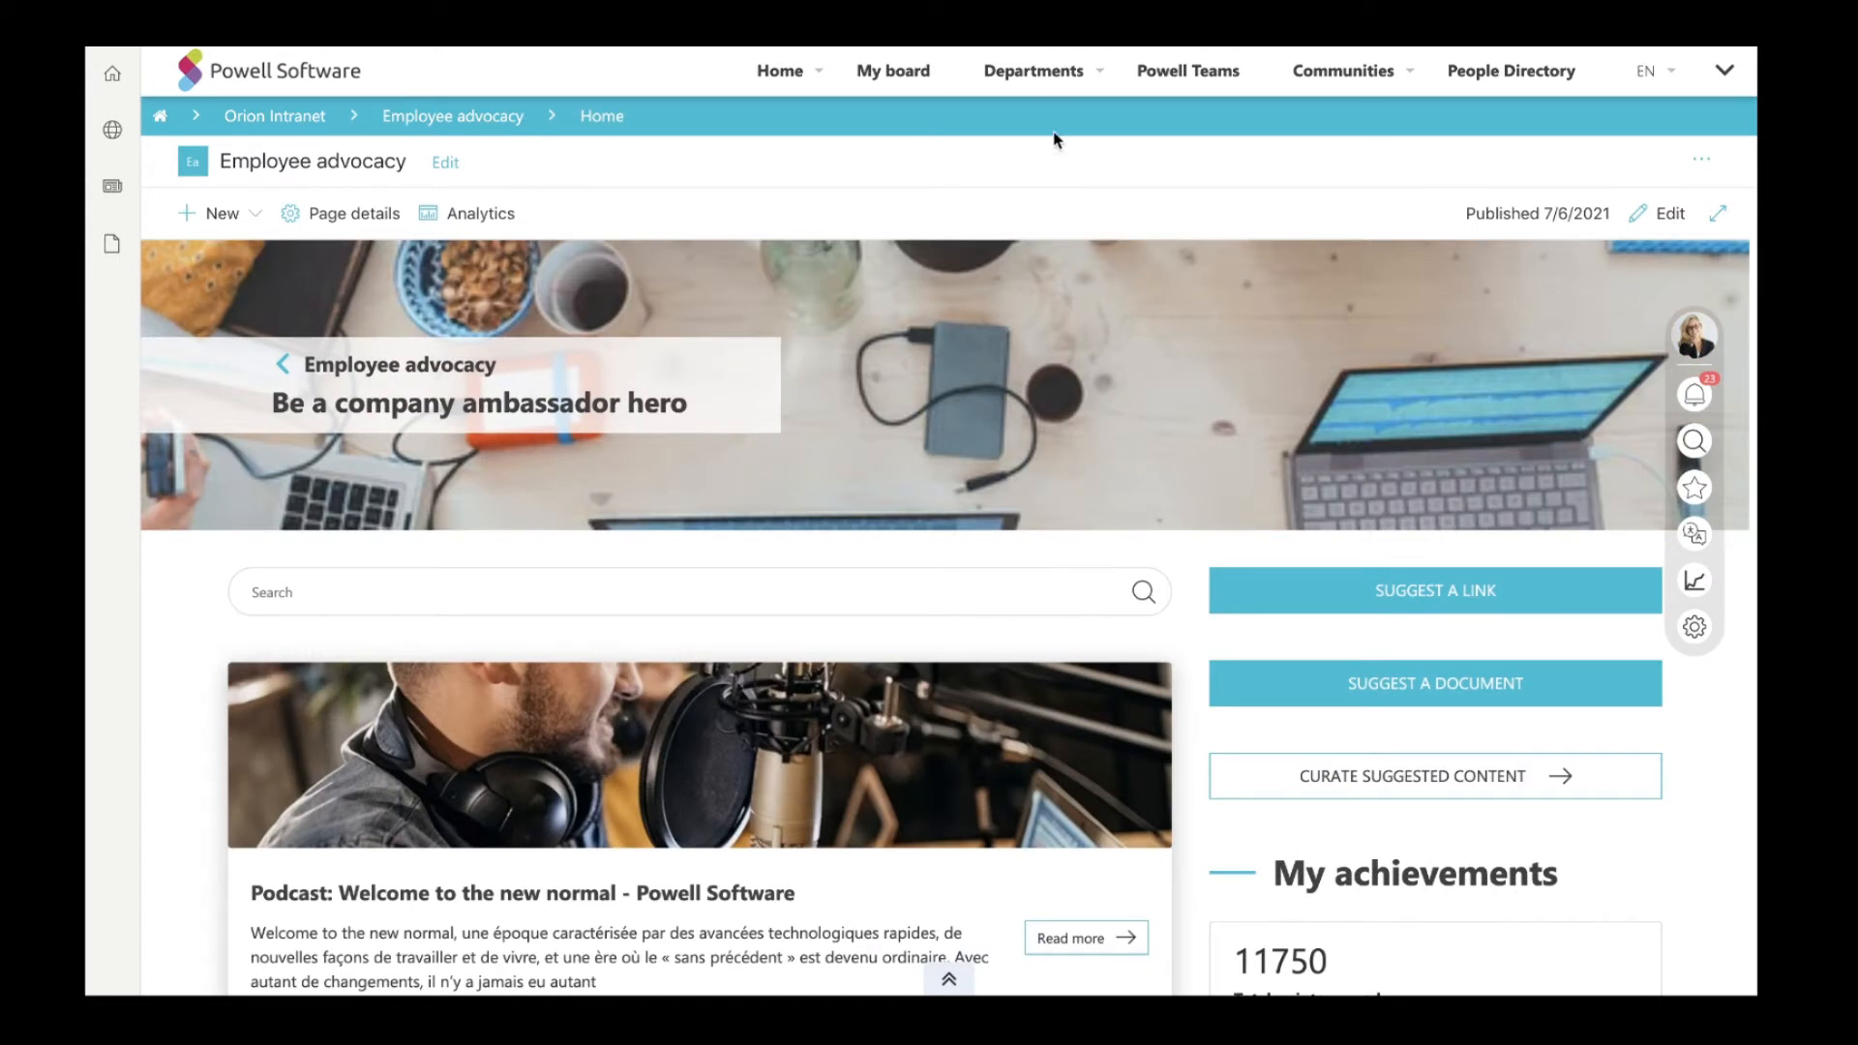
Show the Departments mega-menu from the Employee advocacy home page.
left_click(1031, 70)
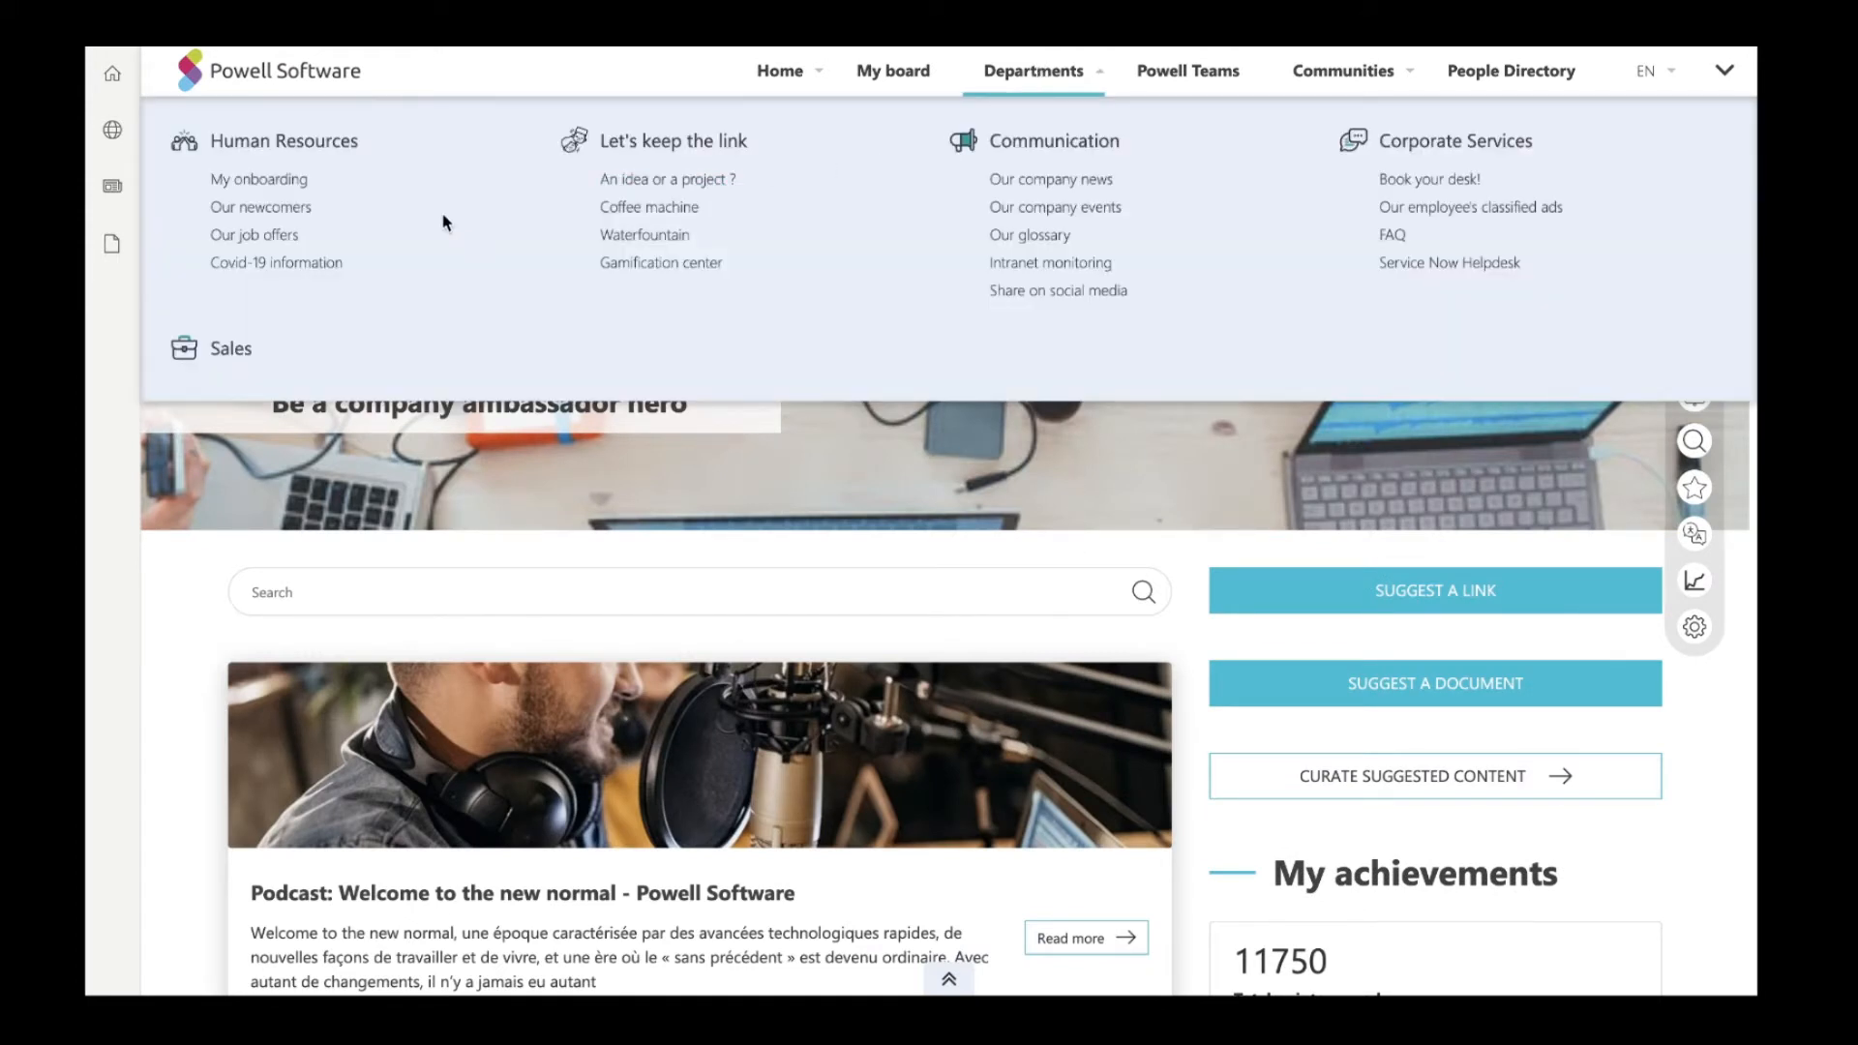
mouse_move(319, 141)
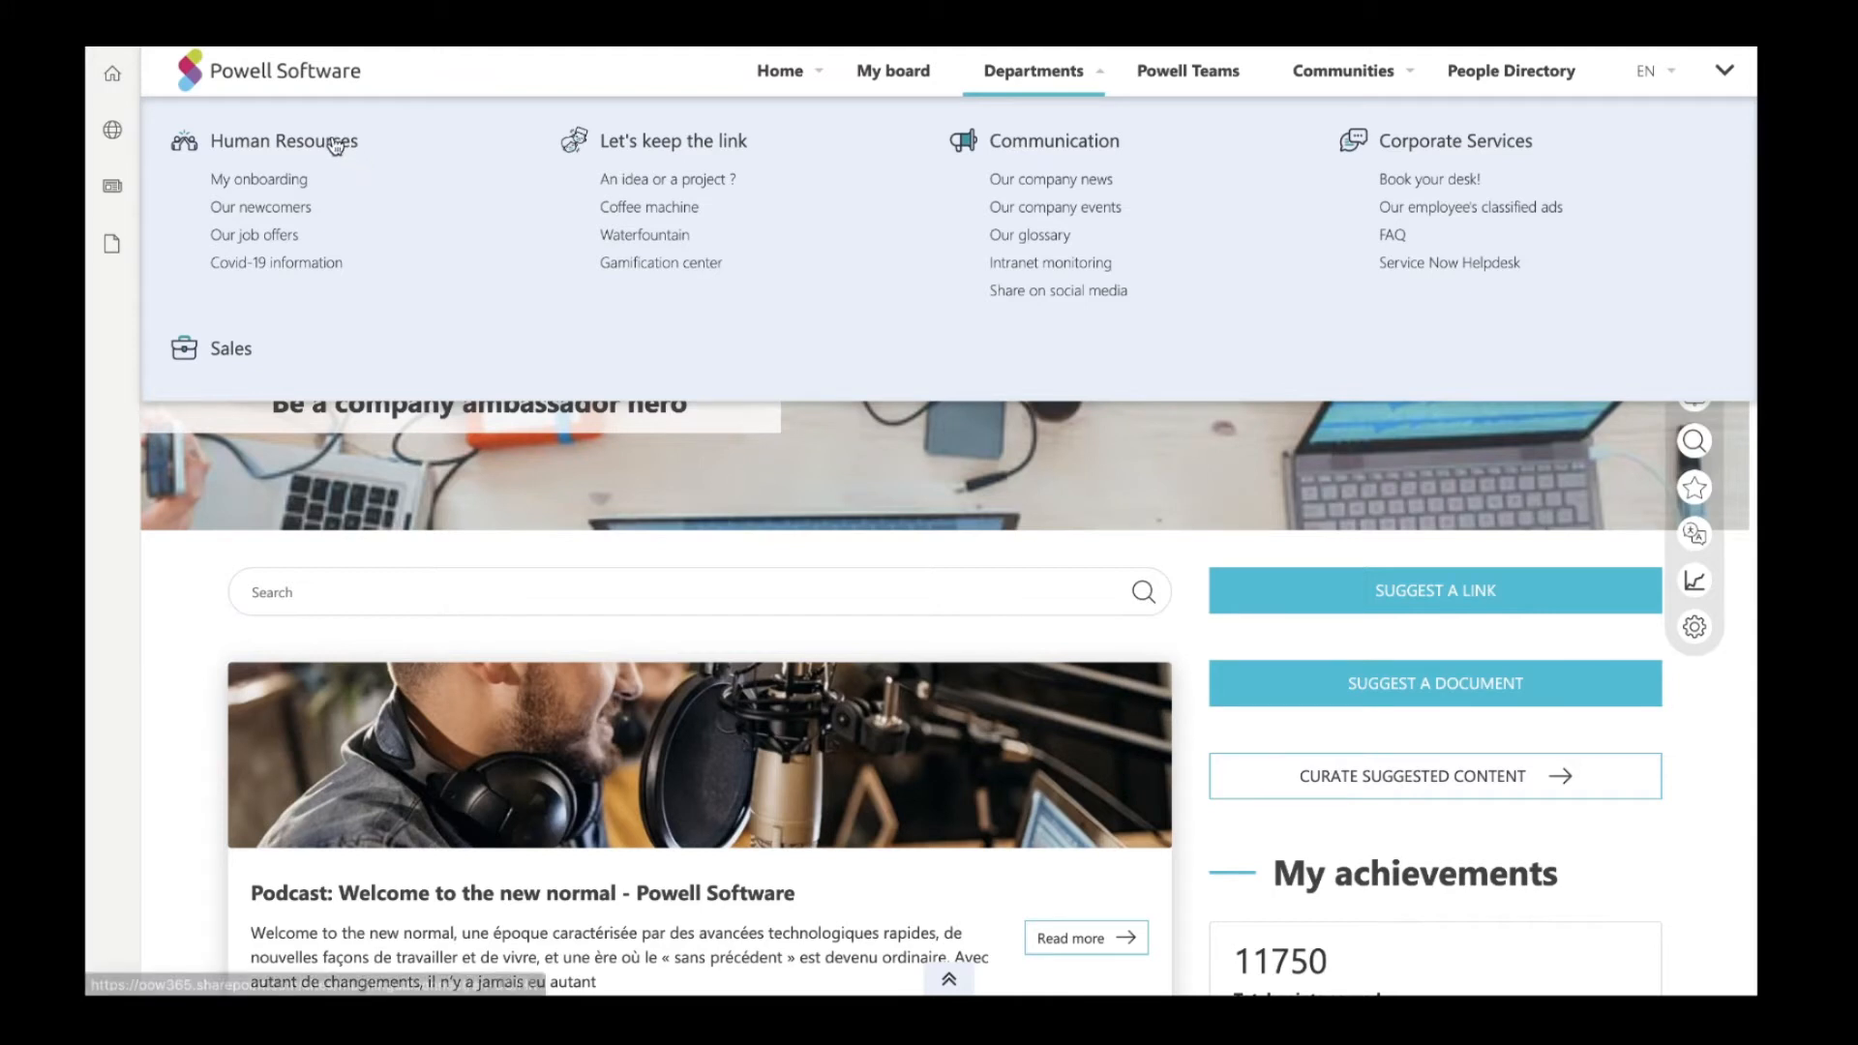
Go to the Human Resources department page and read its HR headlines and job opportunities.
left_click(283, 142)
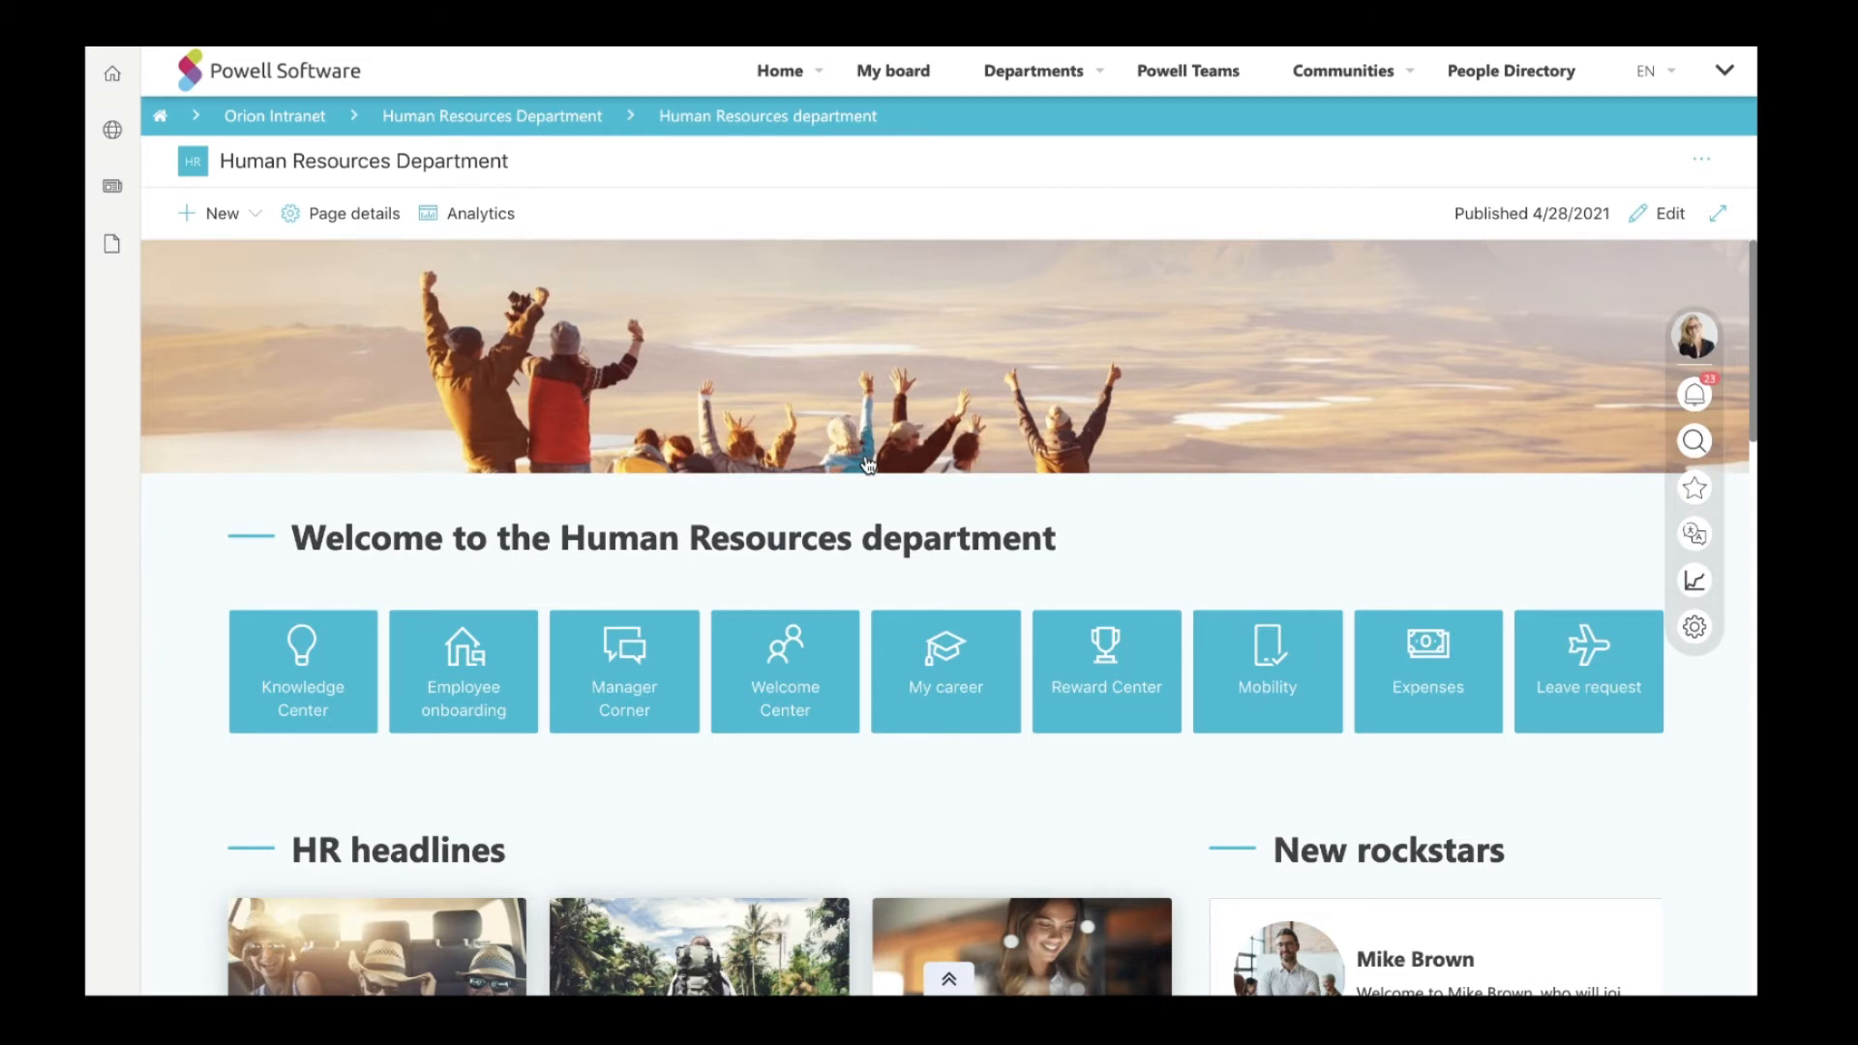
scroll("down", 3)
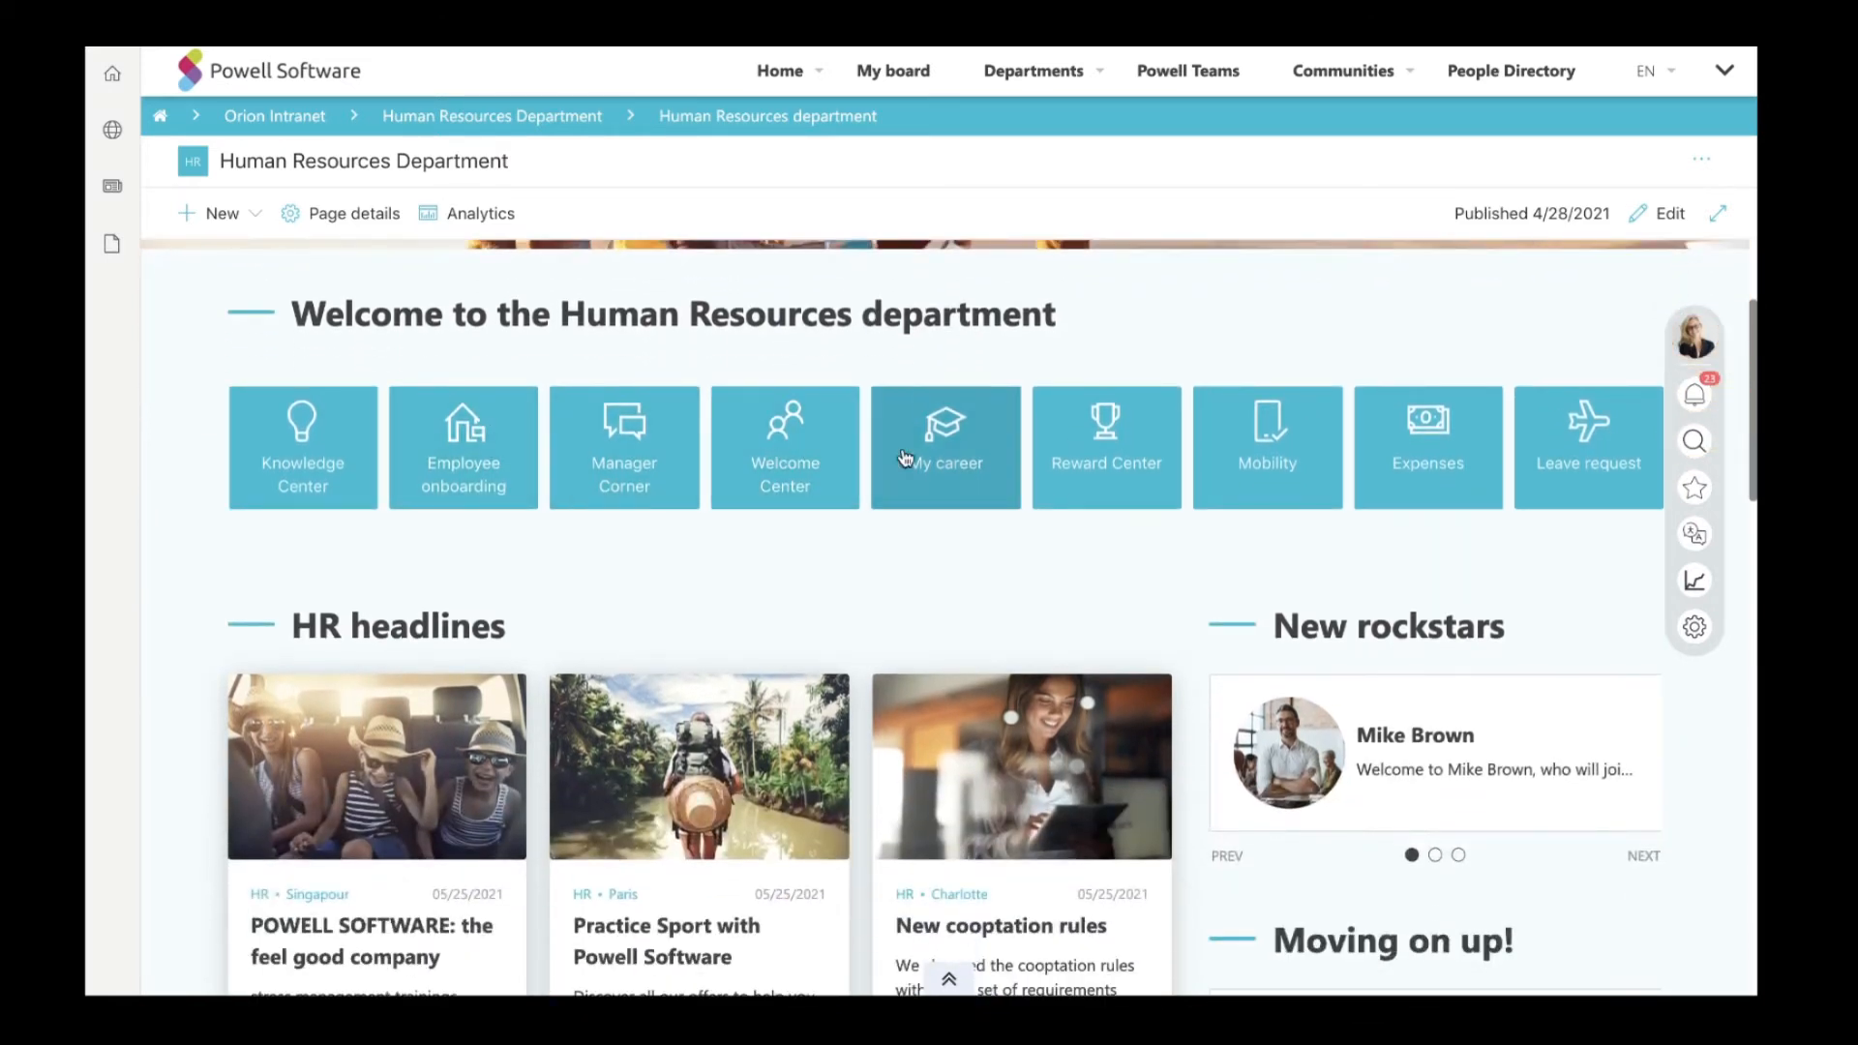
scroll("down", 3)
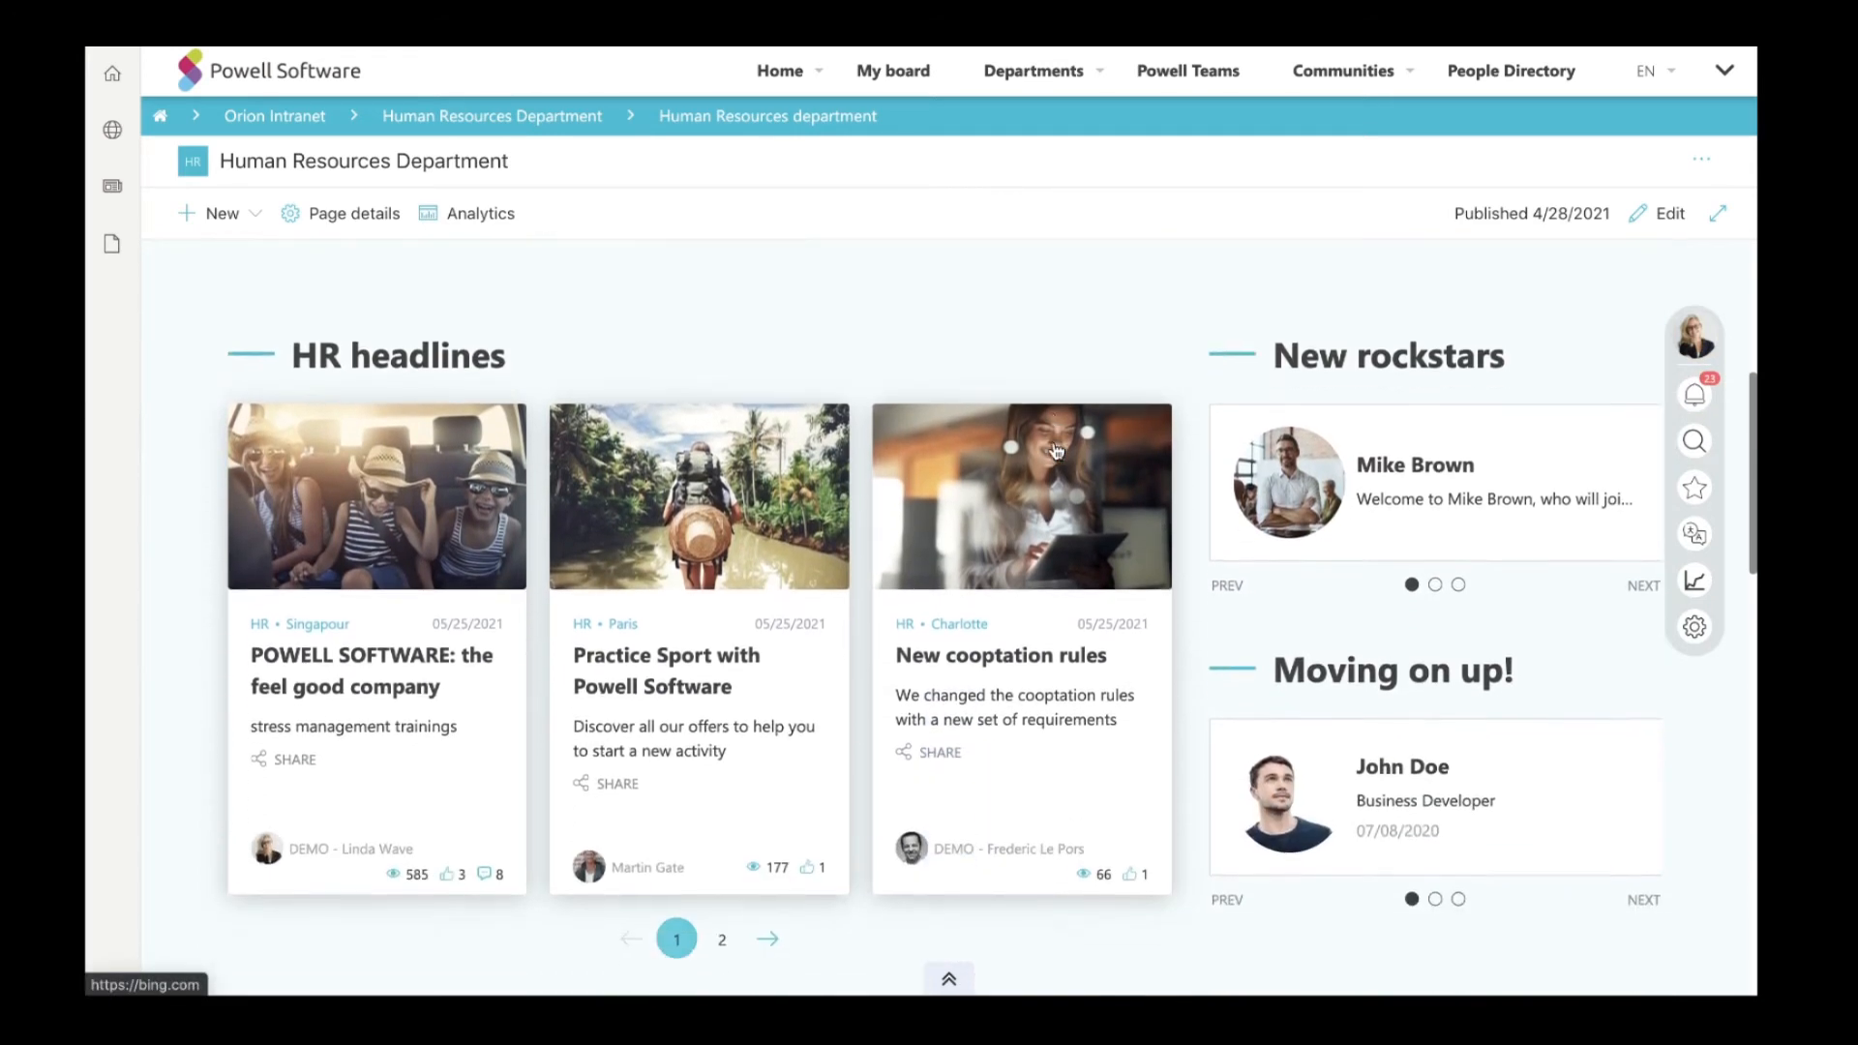
scroll("down", 3)
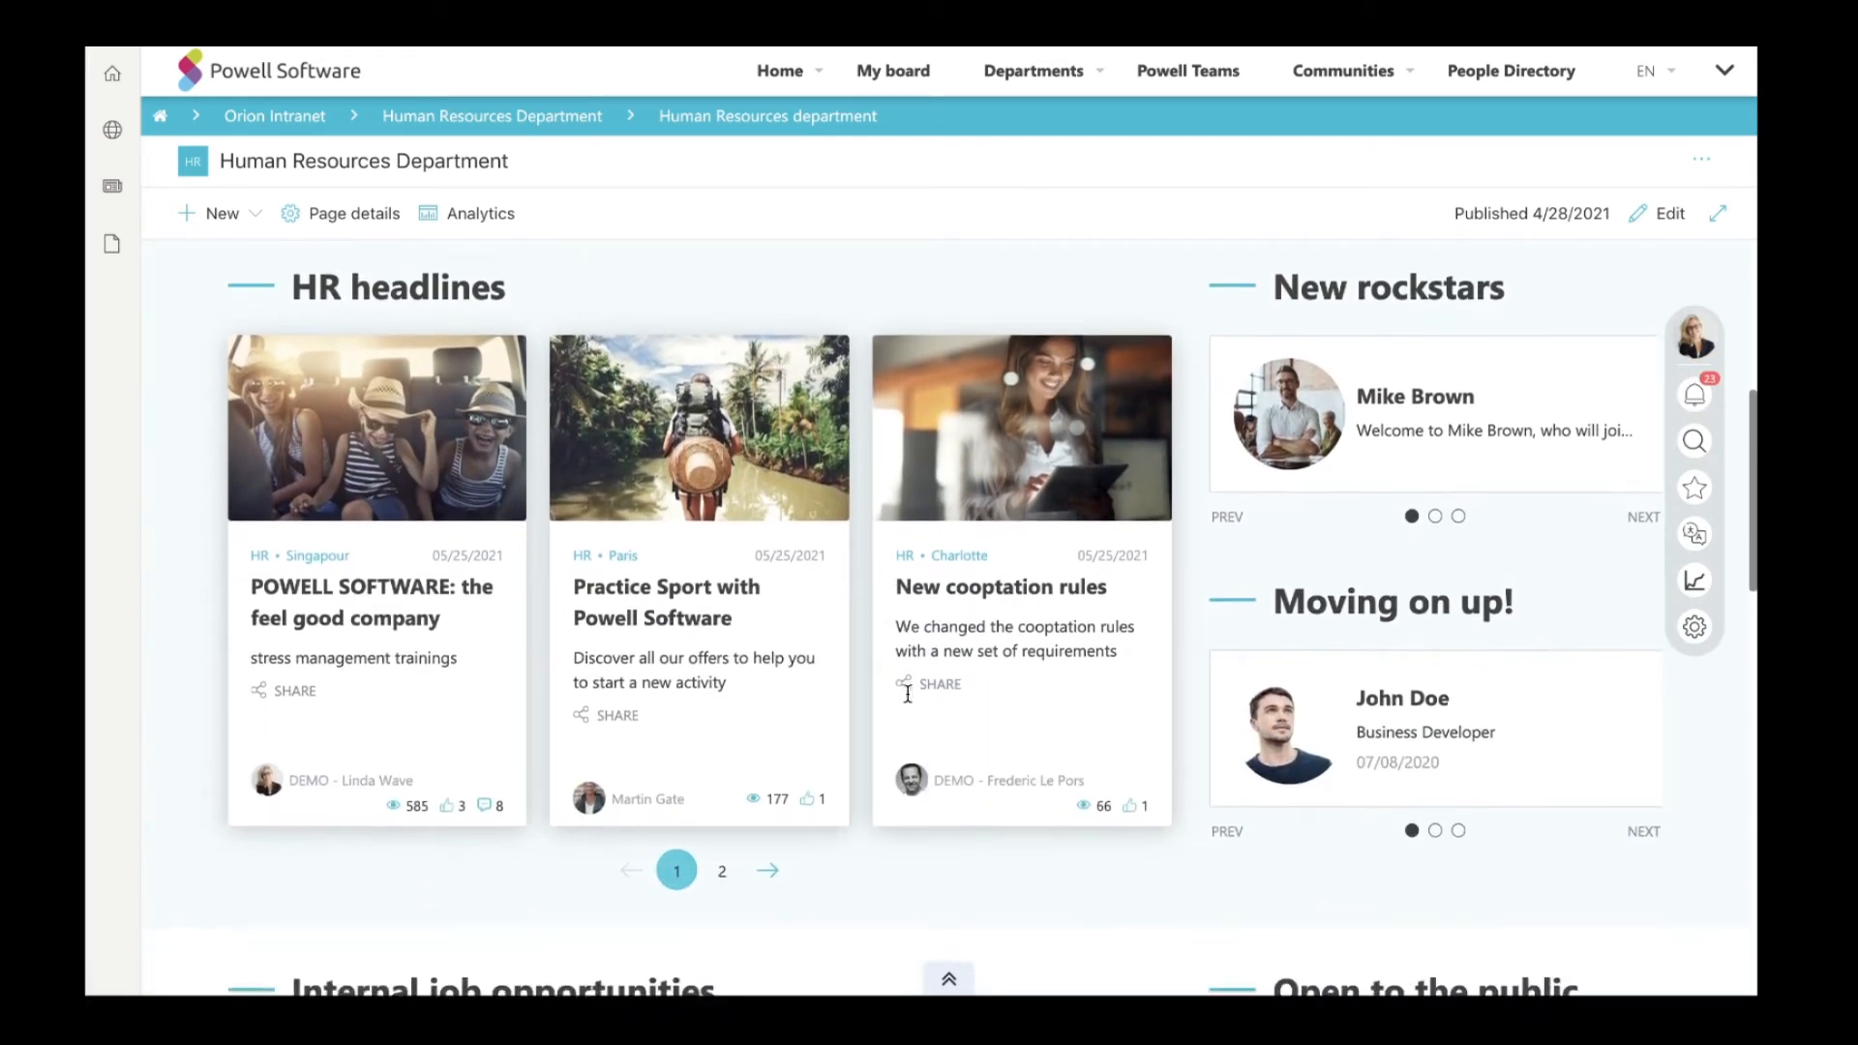
scroll("down", 3)
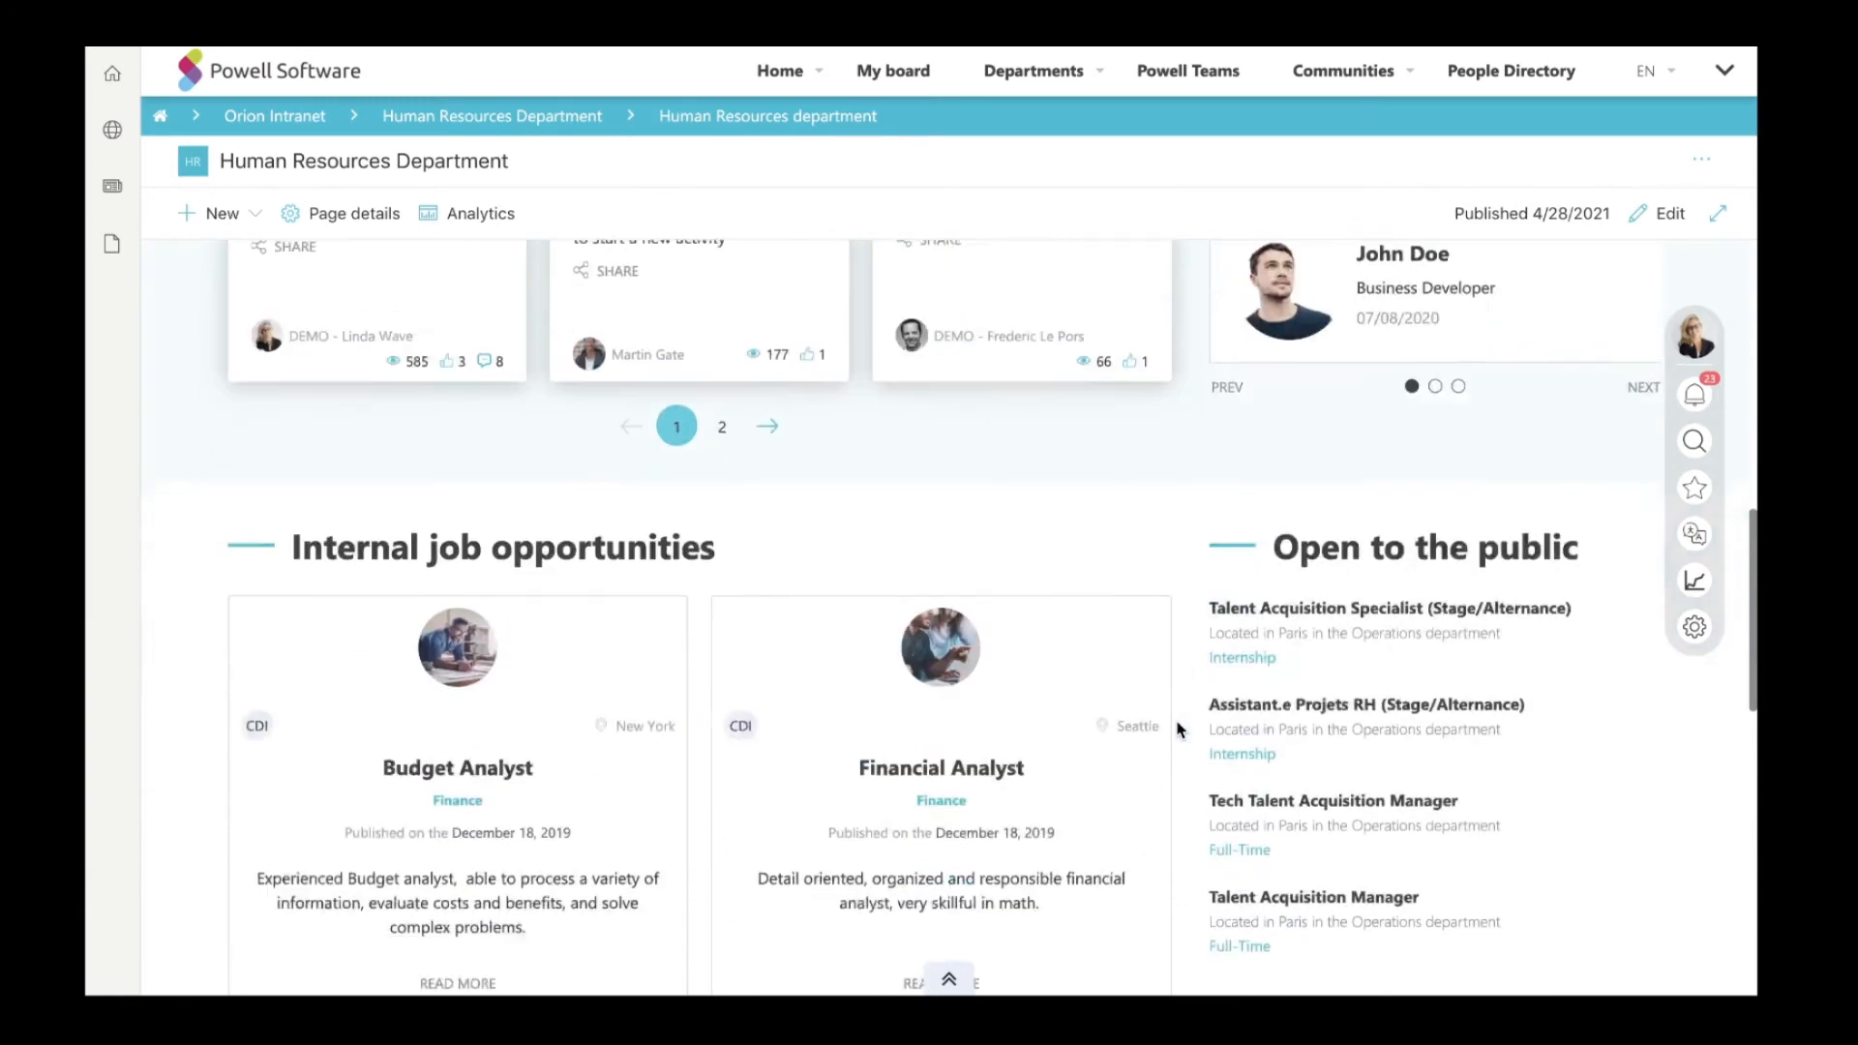
Continue down to the HR recent content, then show the Departments menu again.
scroll("down", 3)
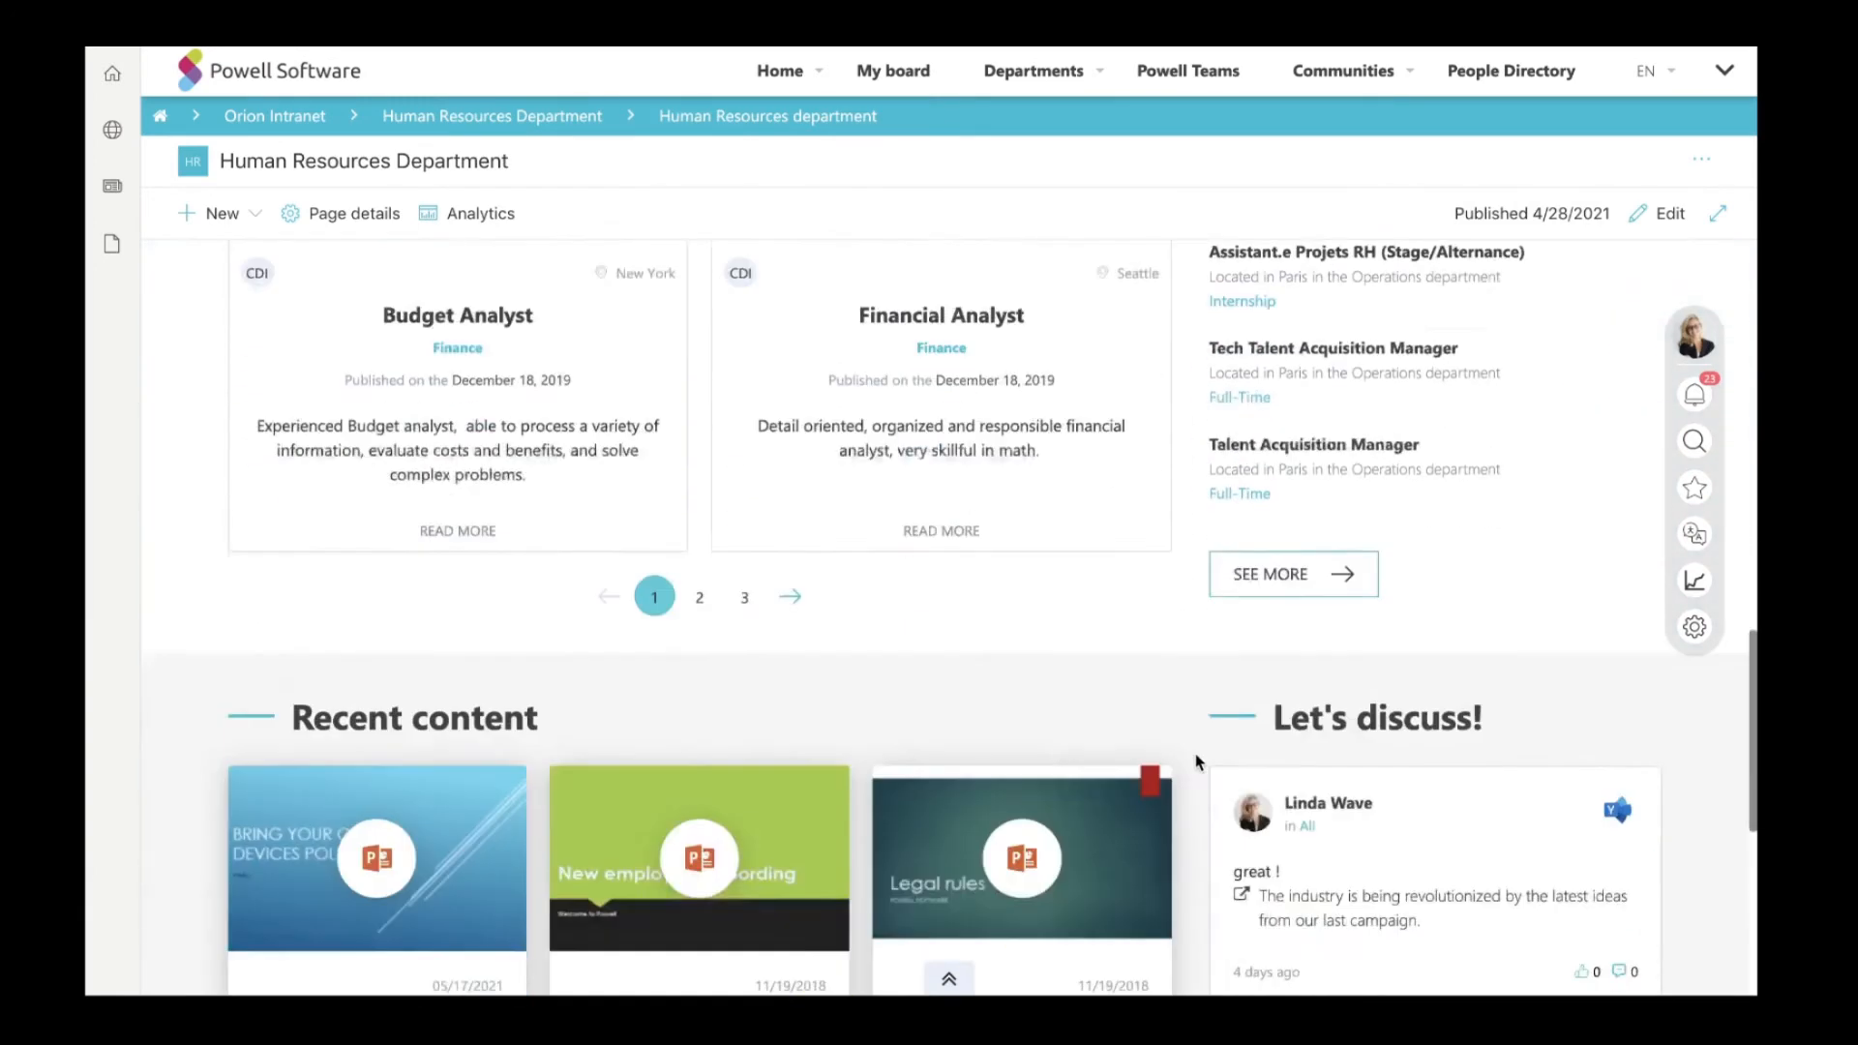
scroll("down", 3)
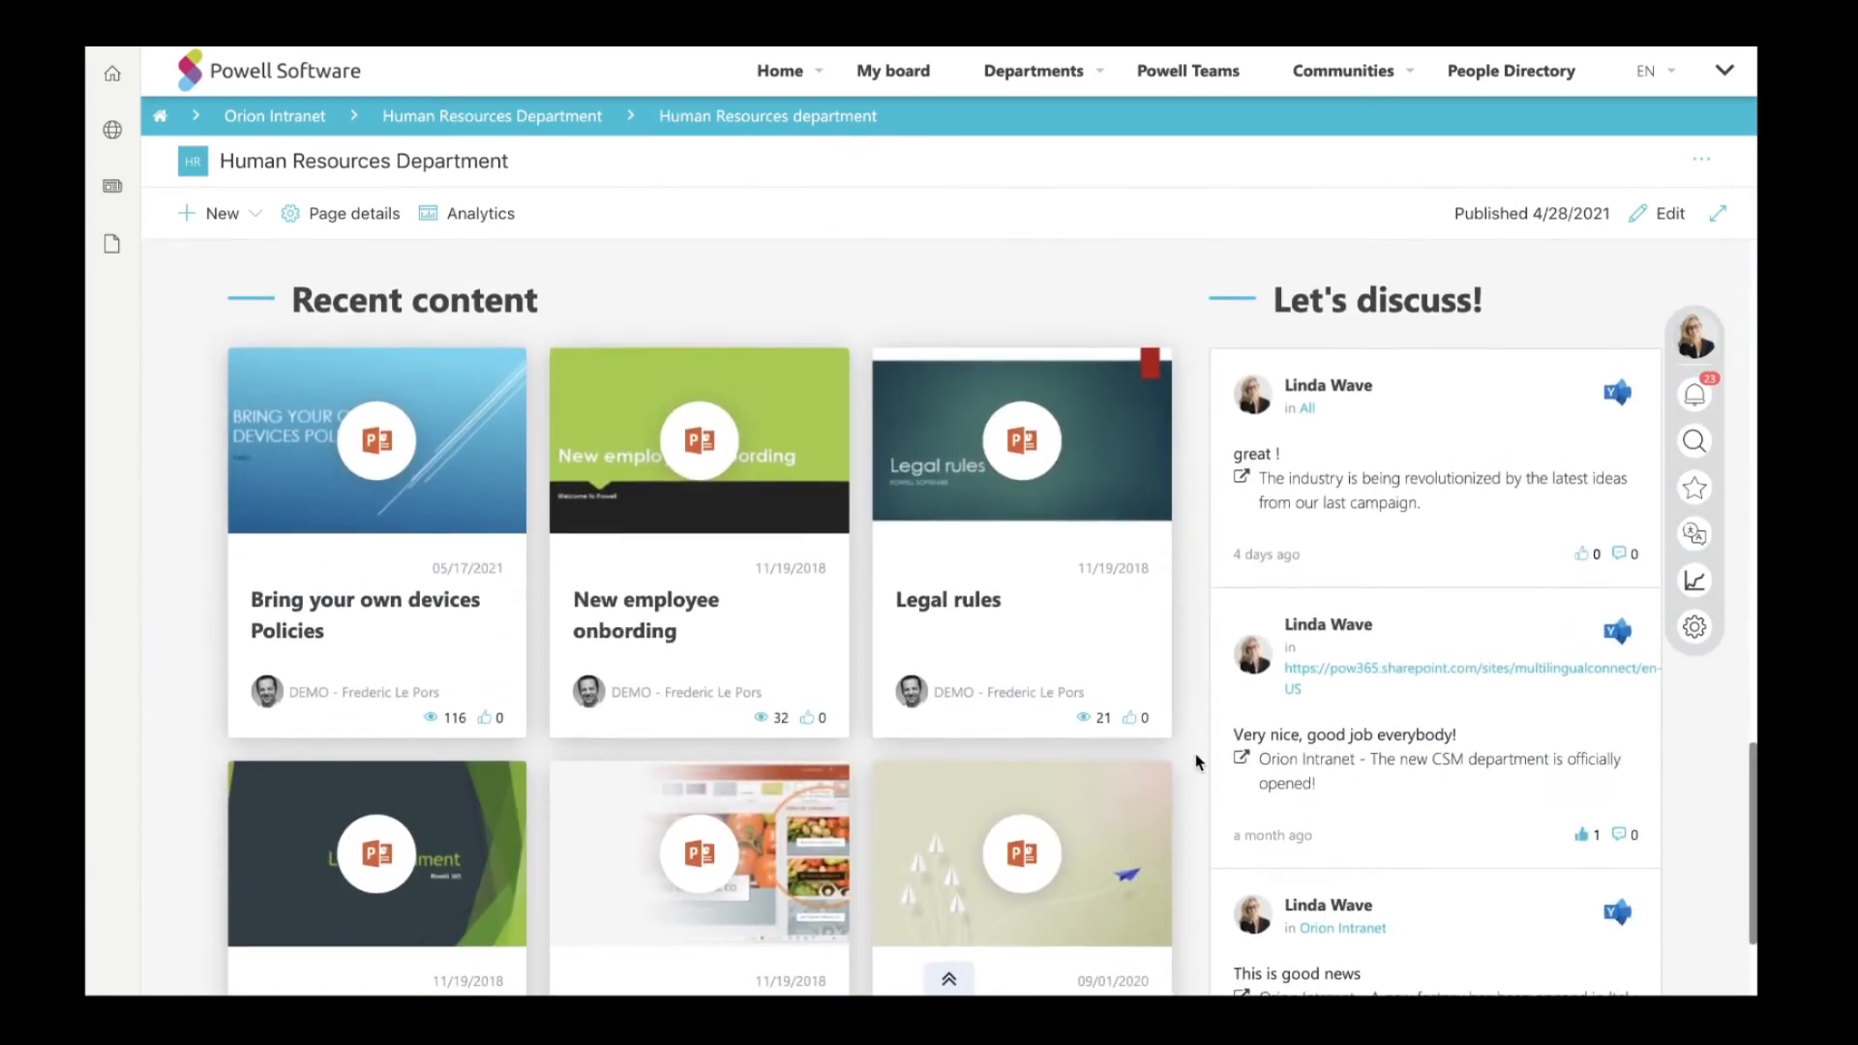
scroll("down", 3)
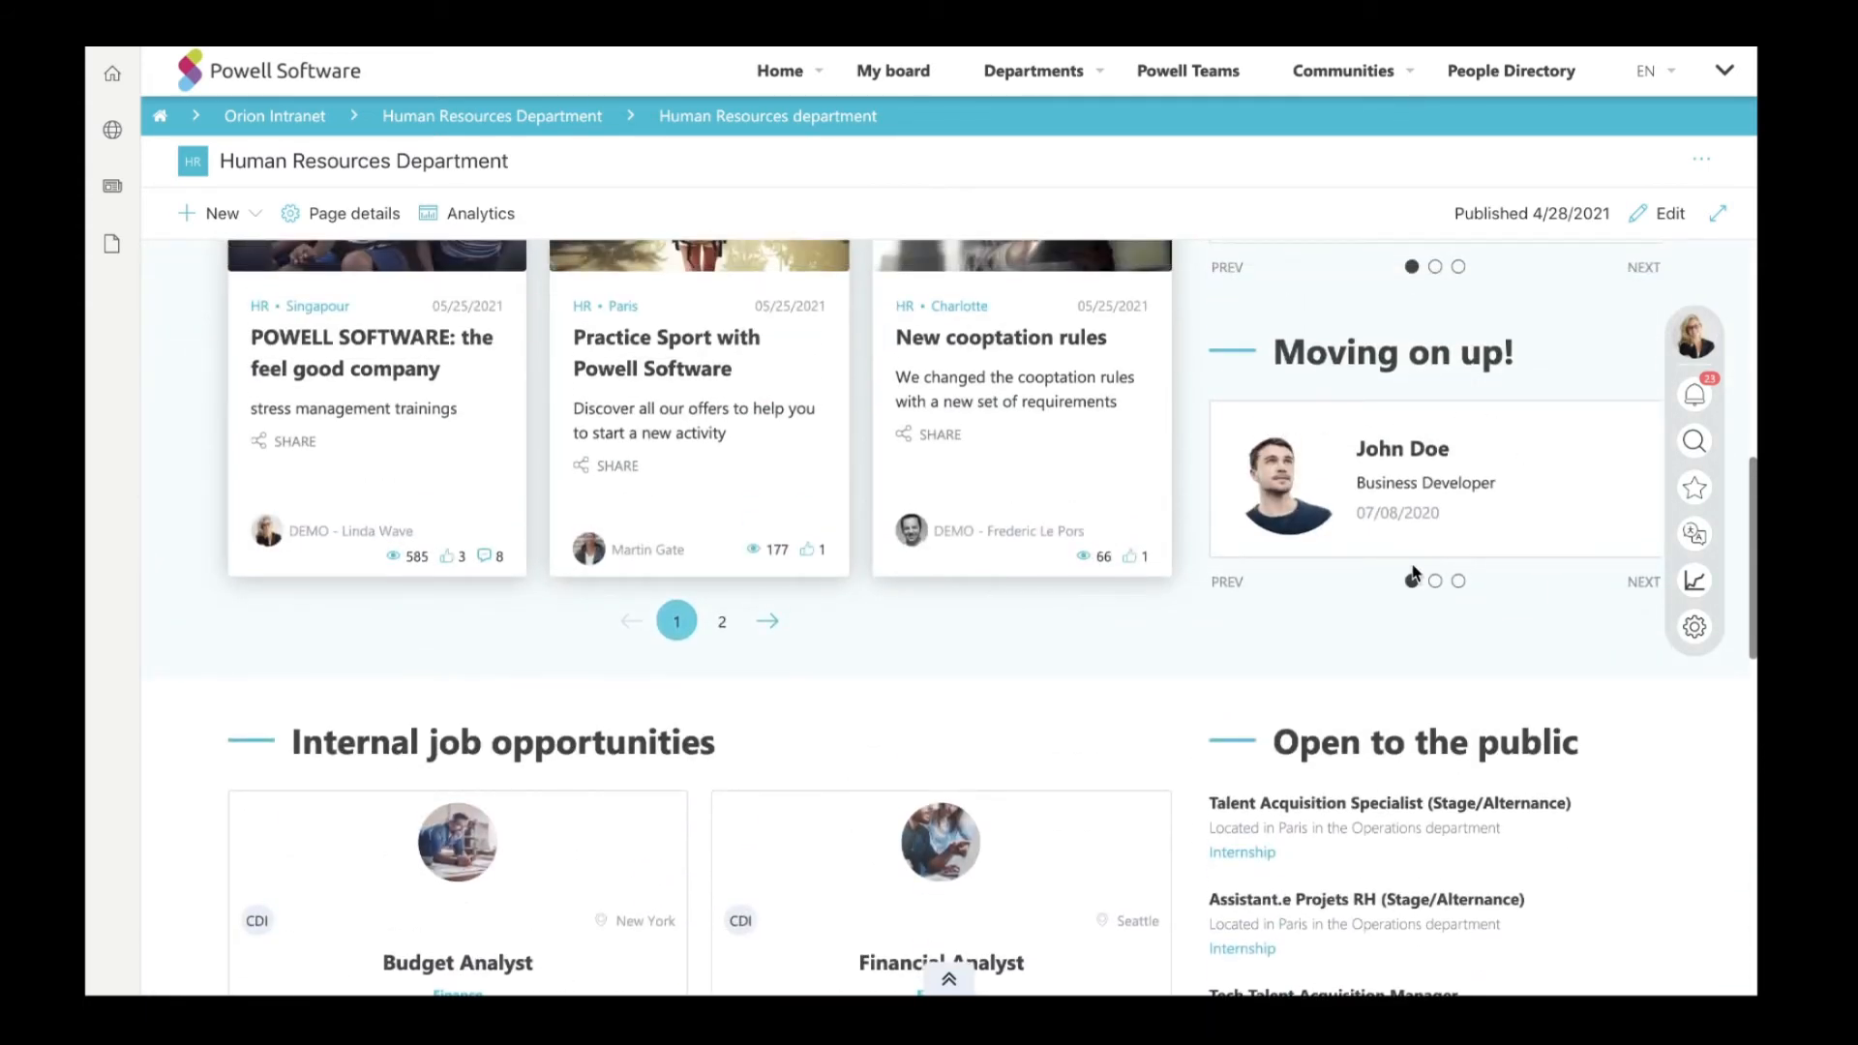
left_click(1032, 69)
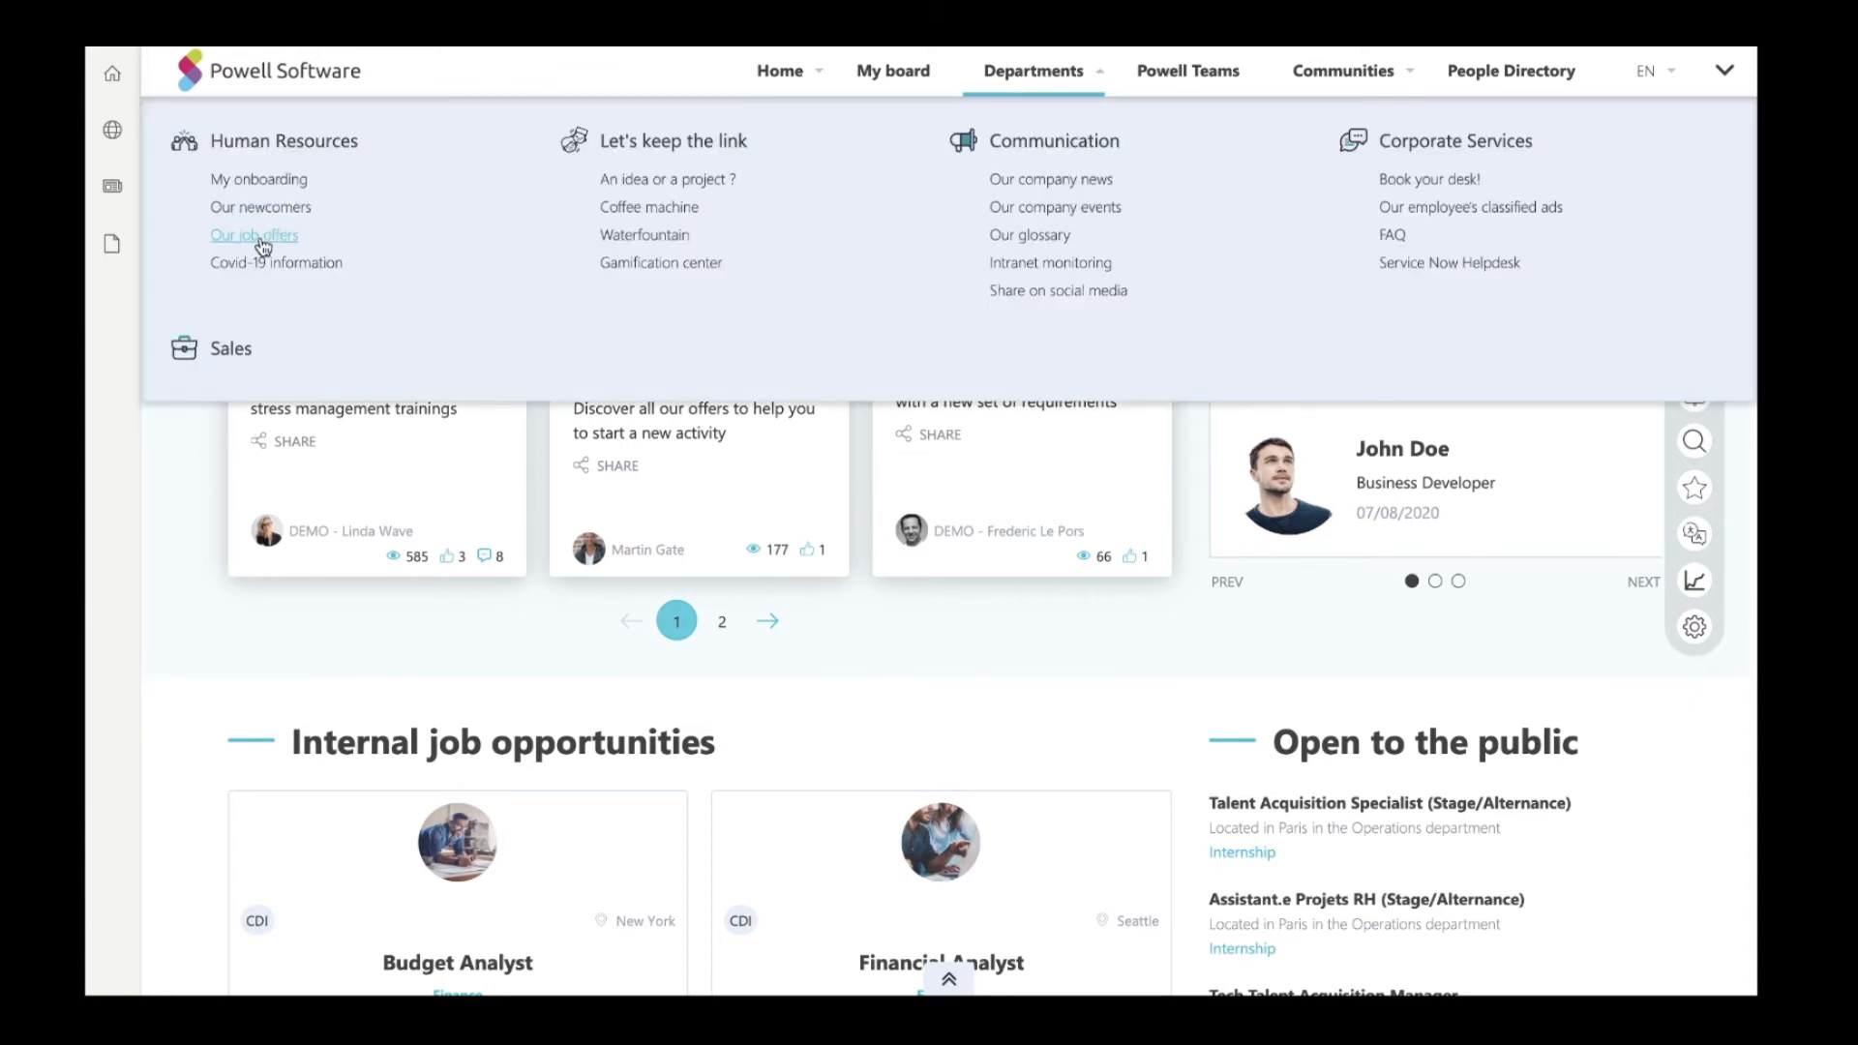
Go to the HR Job Offers page listing Budget Analyst, Financial Analyst and HR Manager cards.
left_click(254, 234)
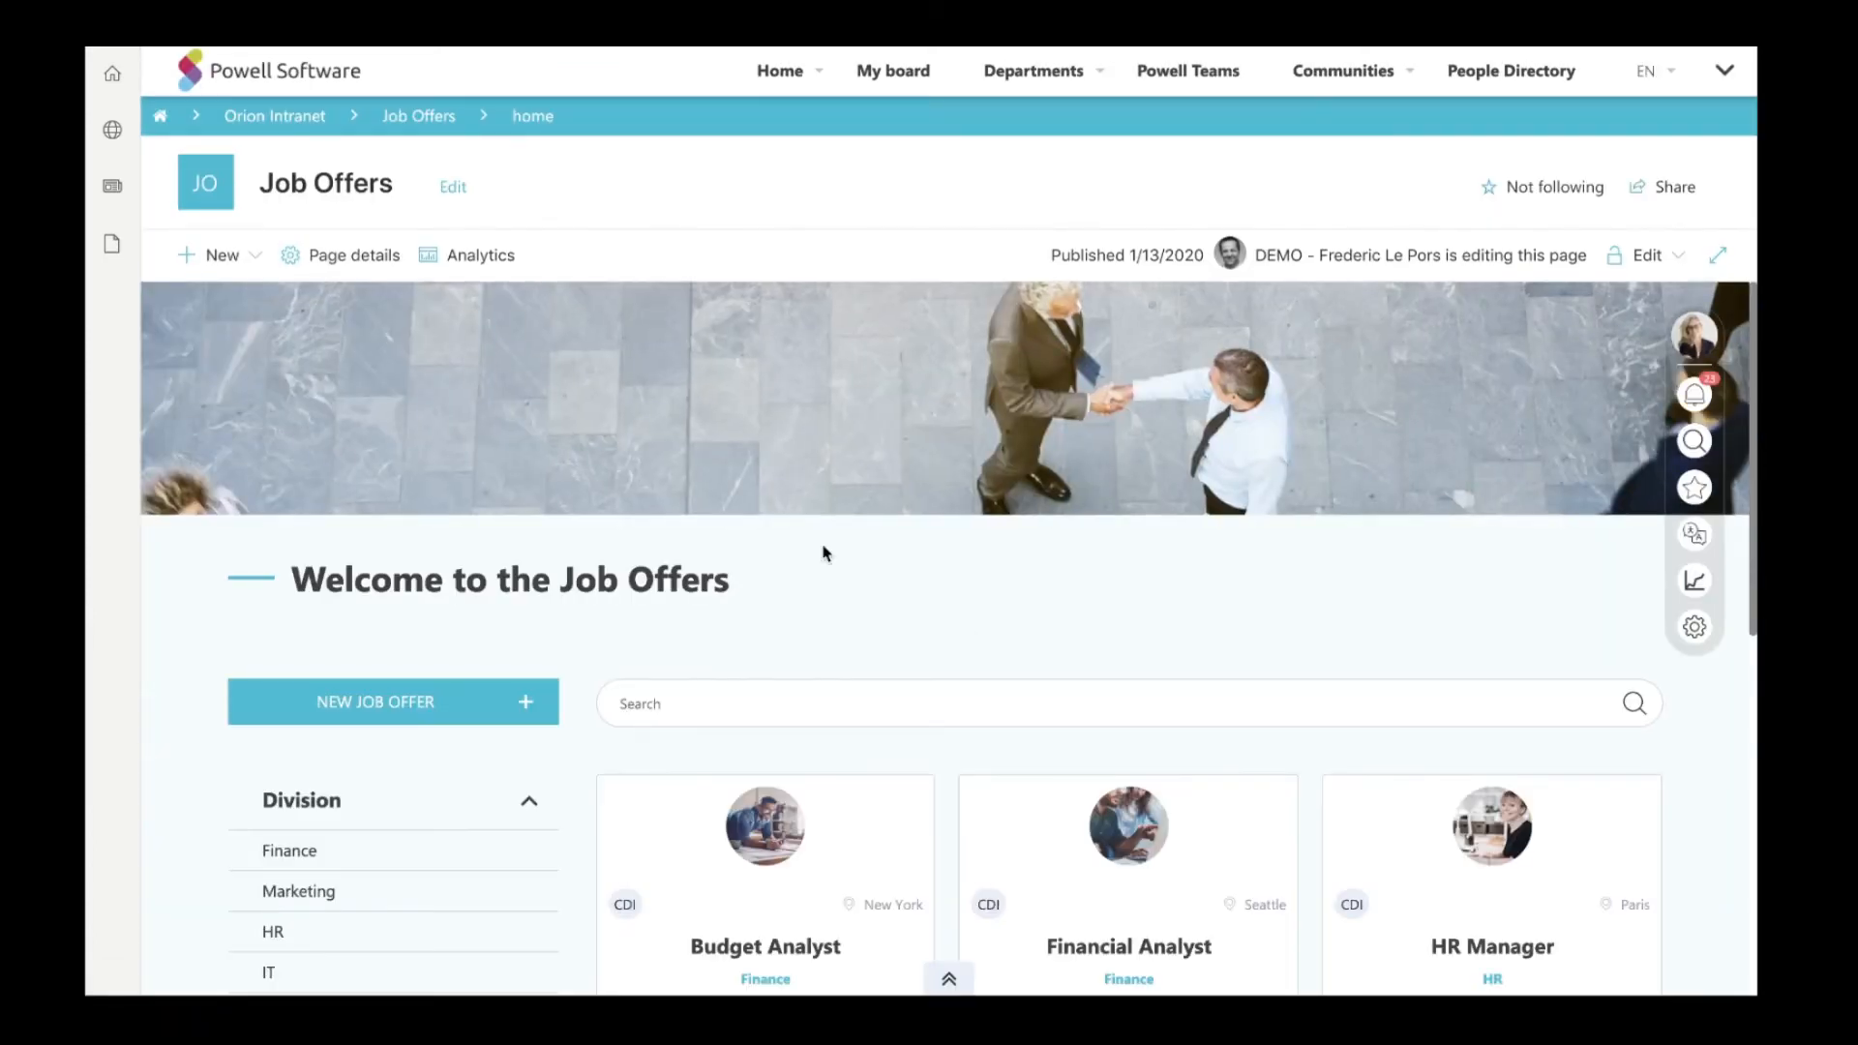
scroll("down", 3)
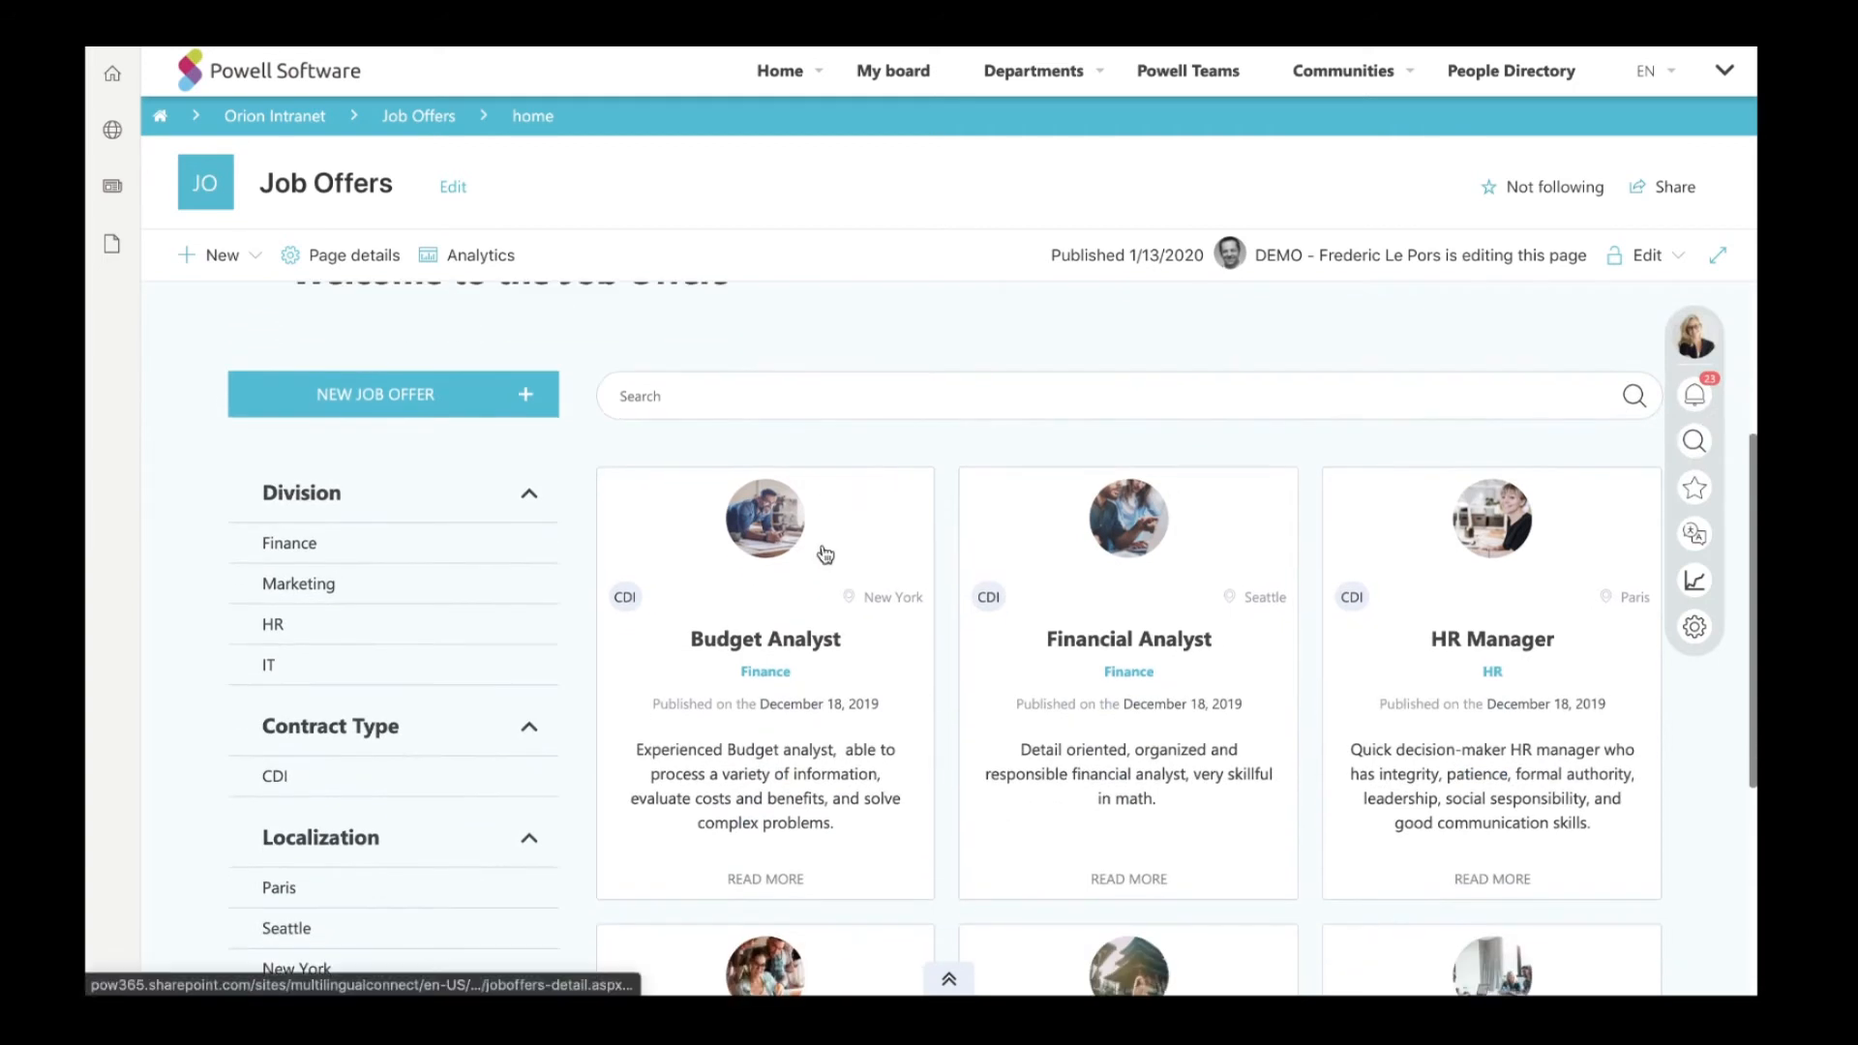
scroll("up", 3)
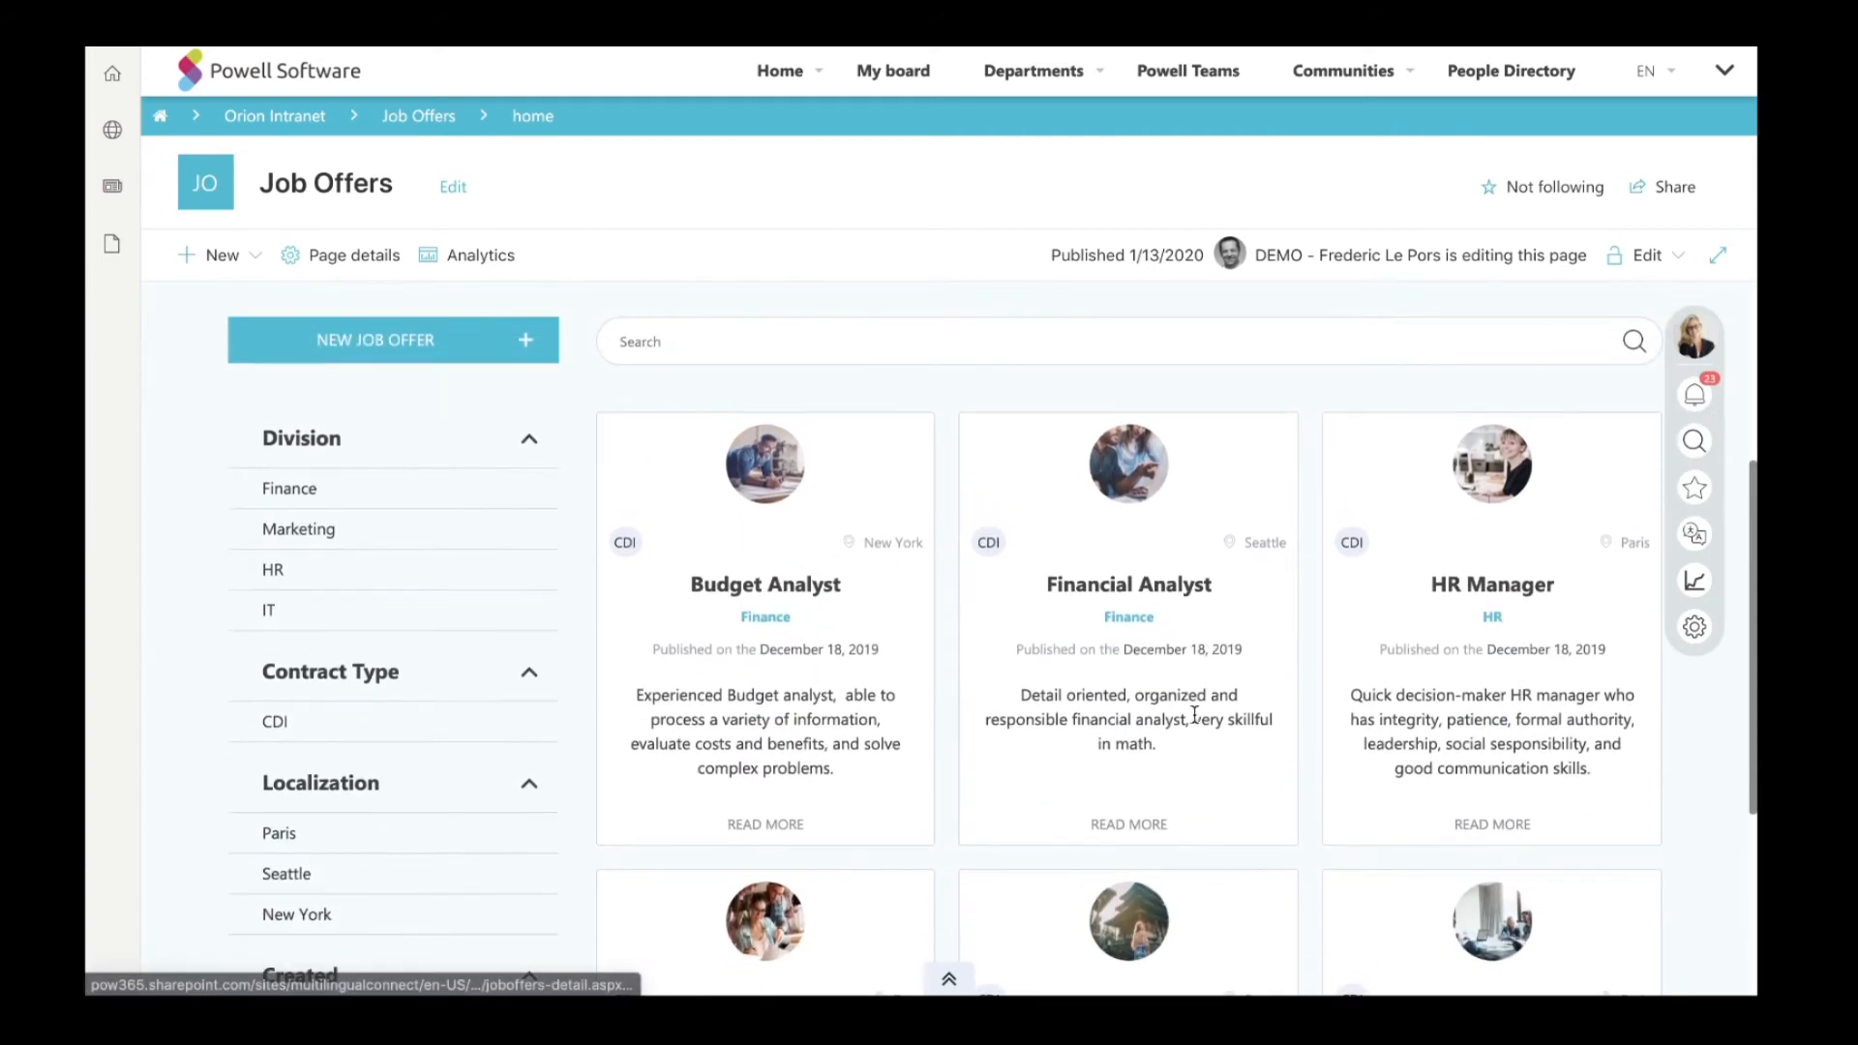
mouse_move(1343, 524)
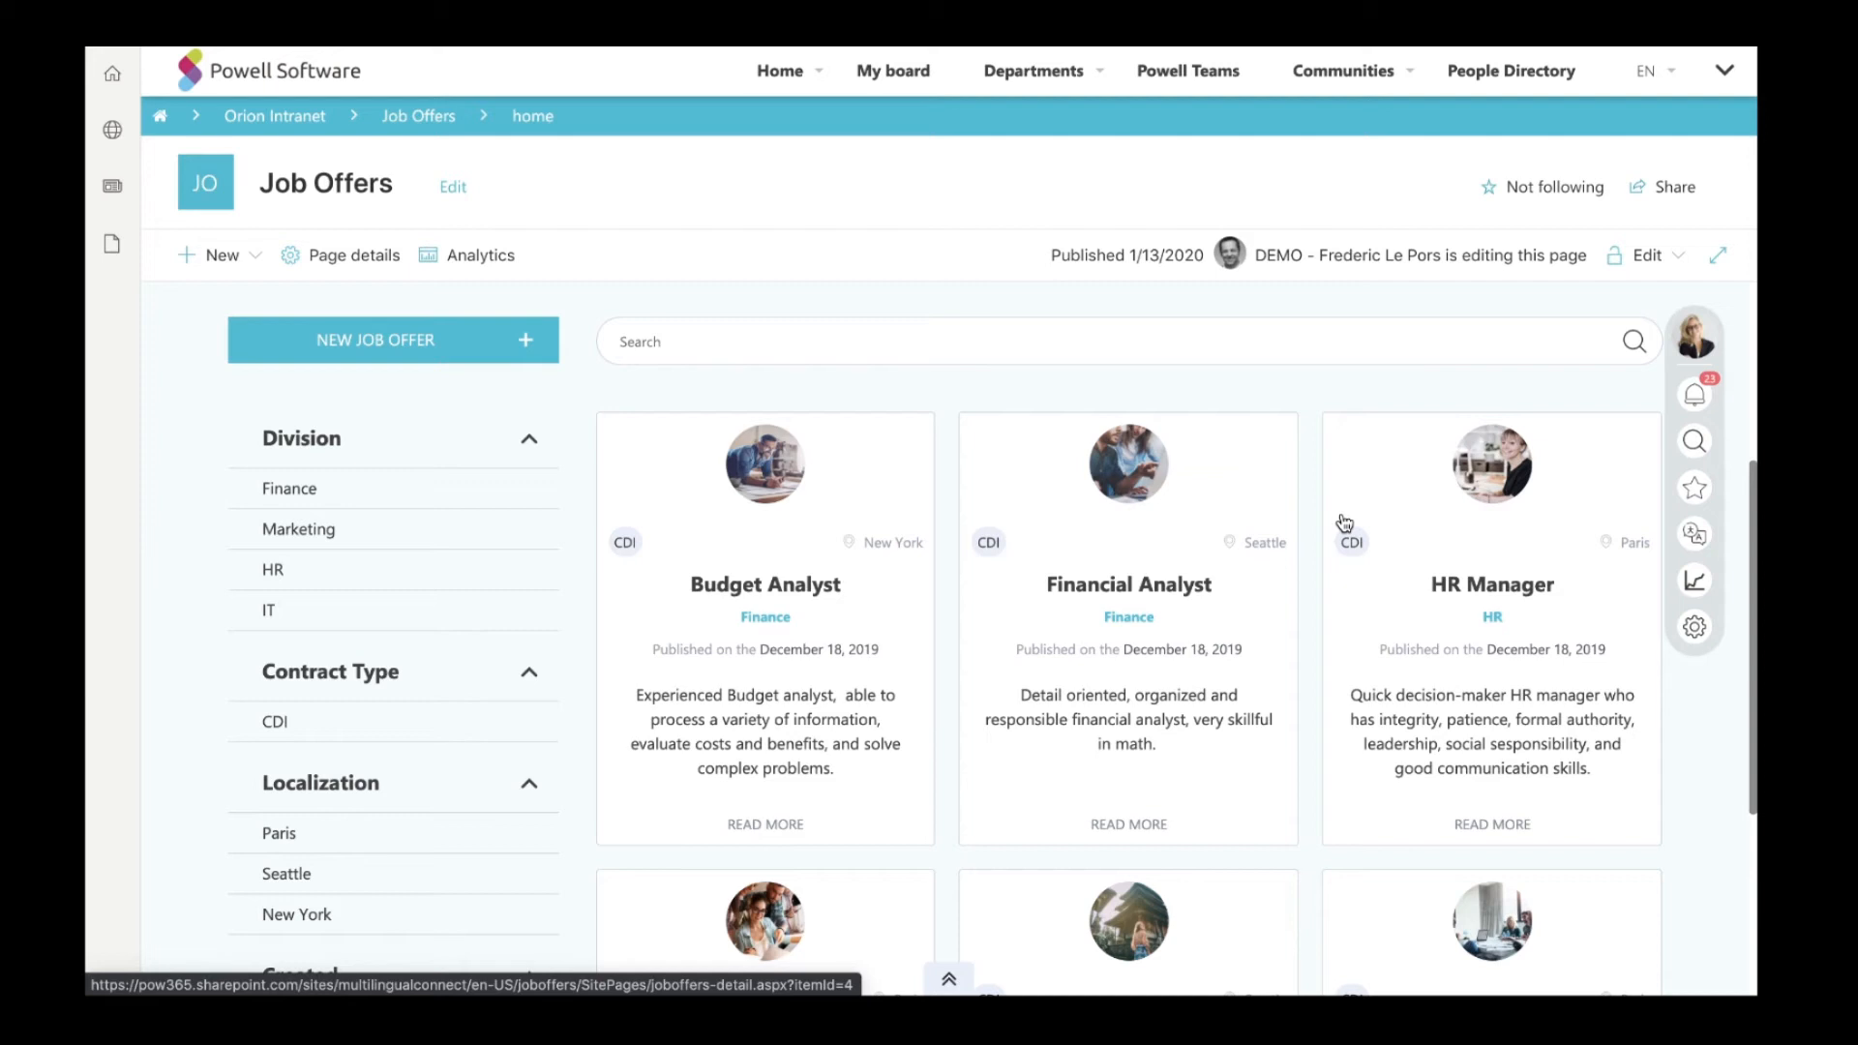
Go to Corporate Services > Service Now HelpDesk and scroll to the incident ticket tiles by status.
left_click(1032, 70)
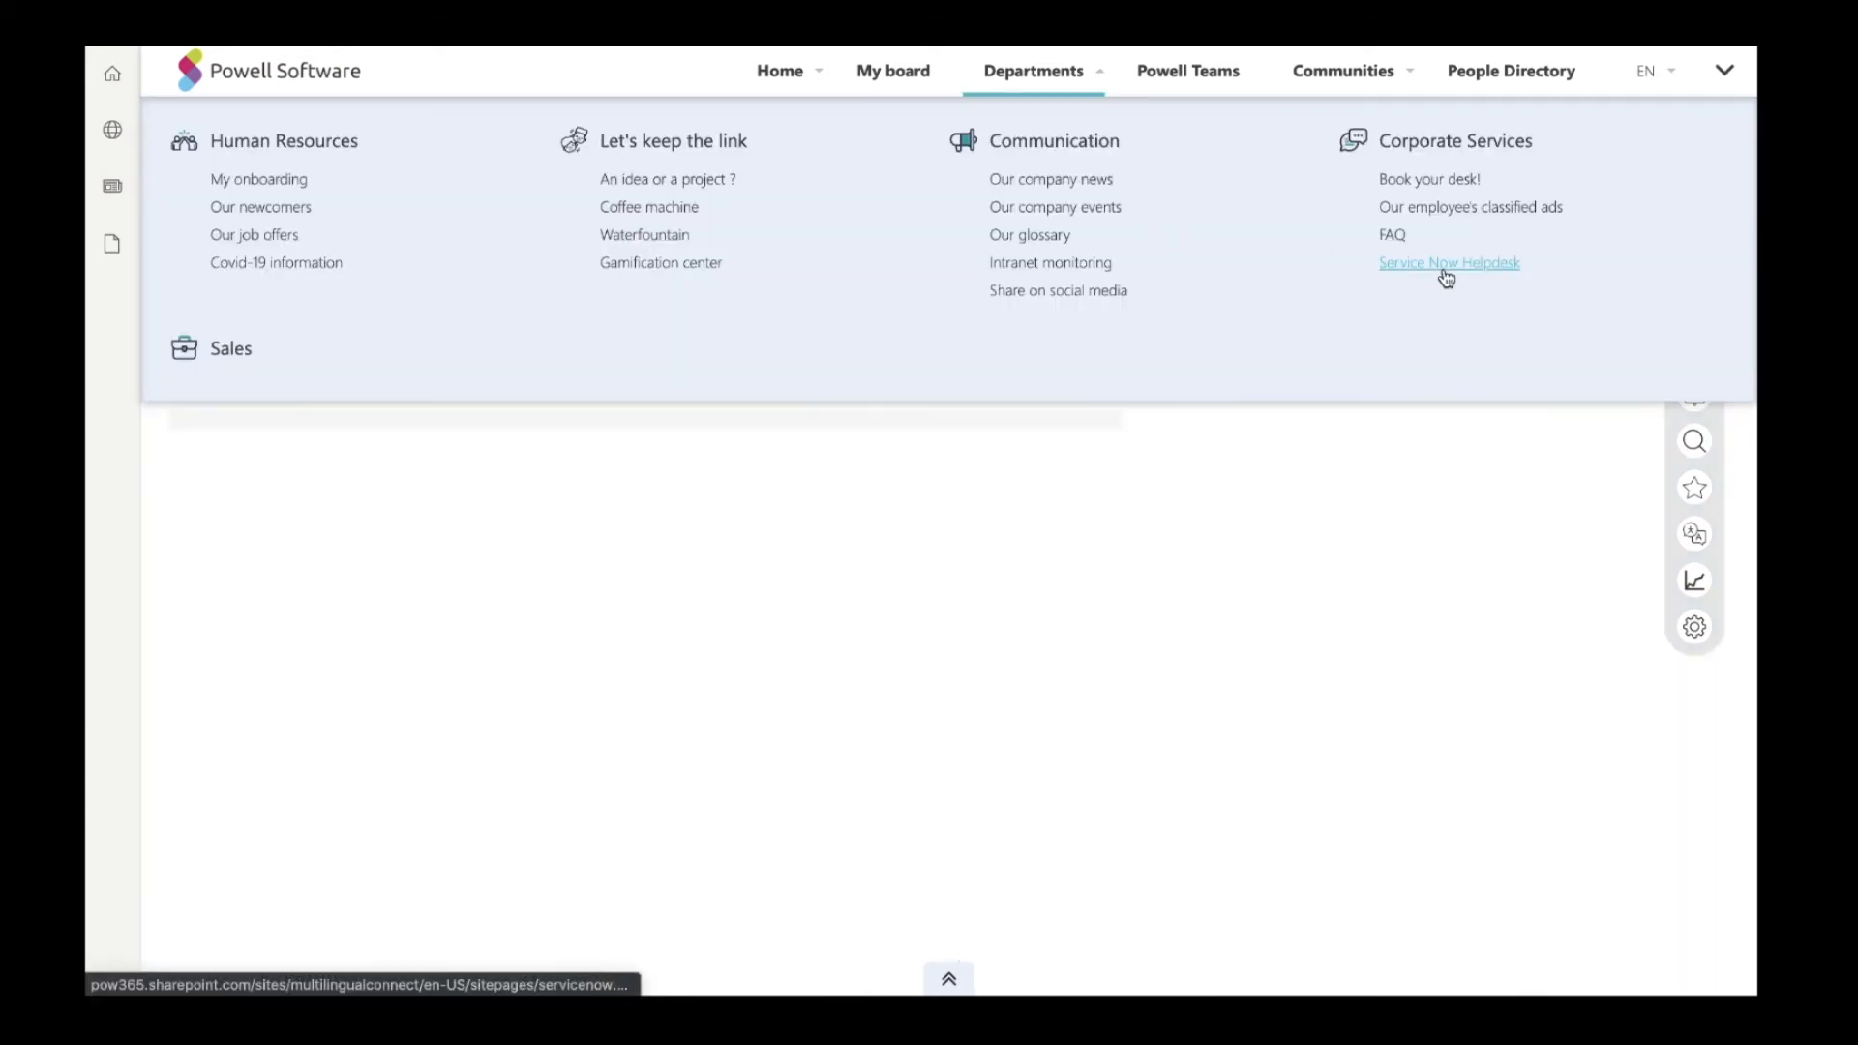
left_click(1447, 261)
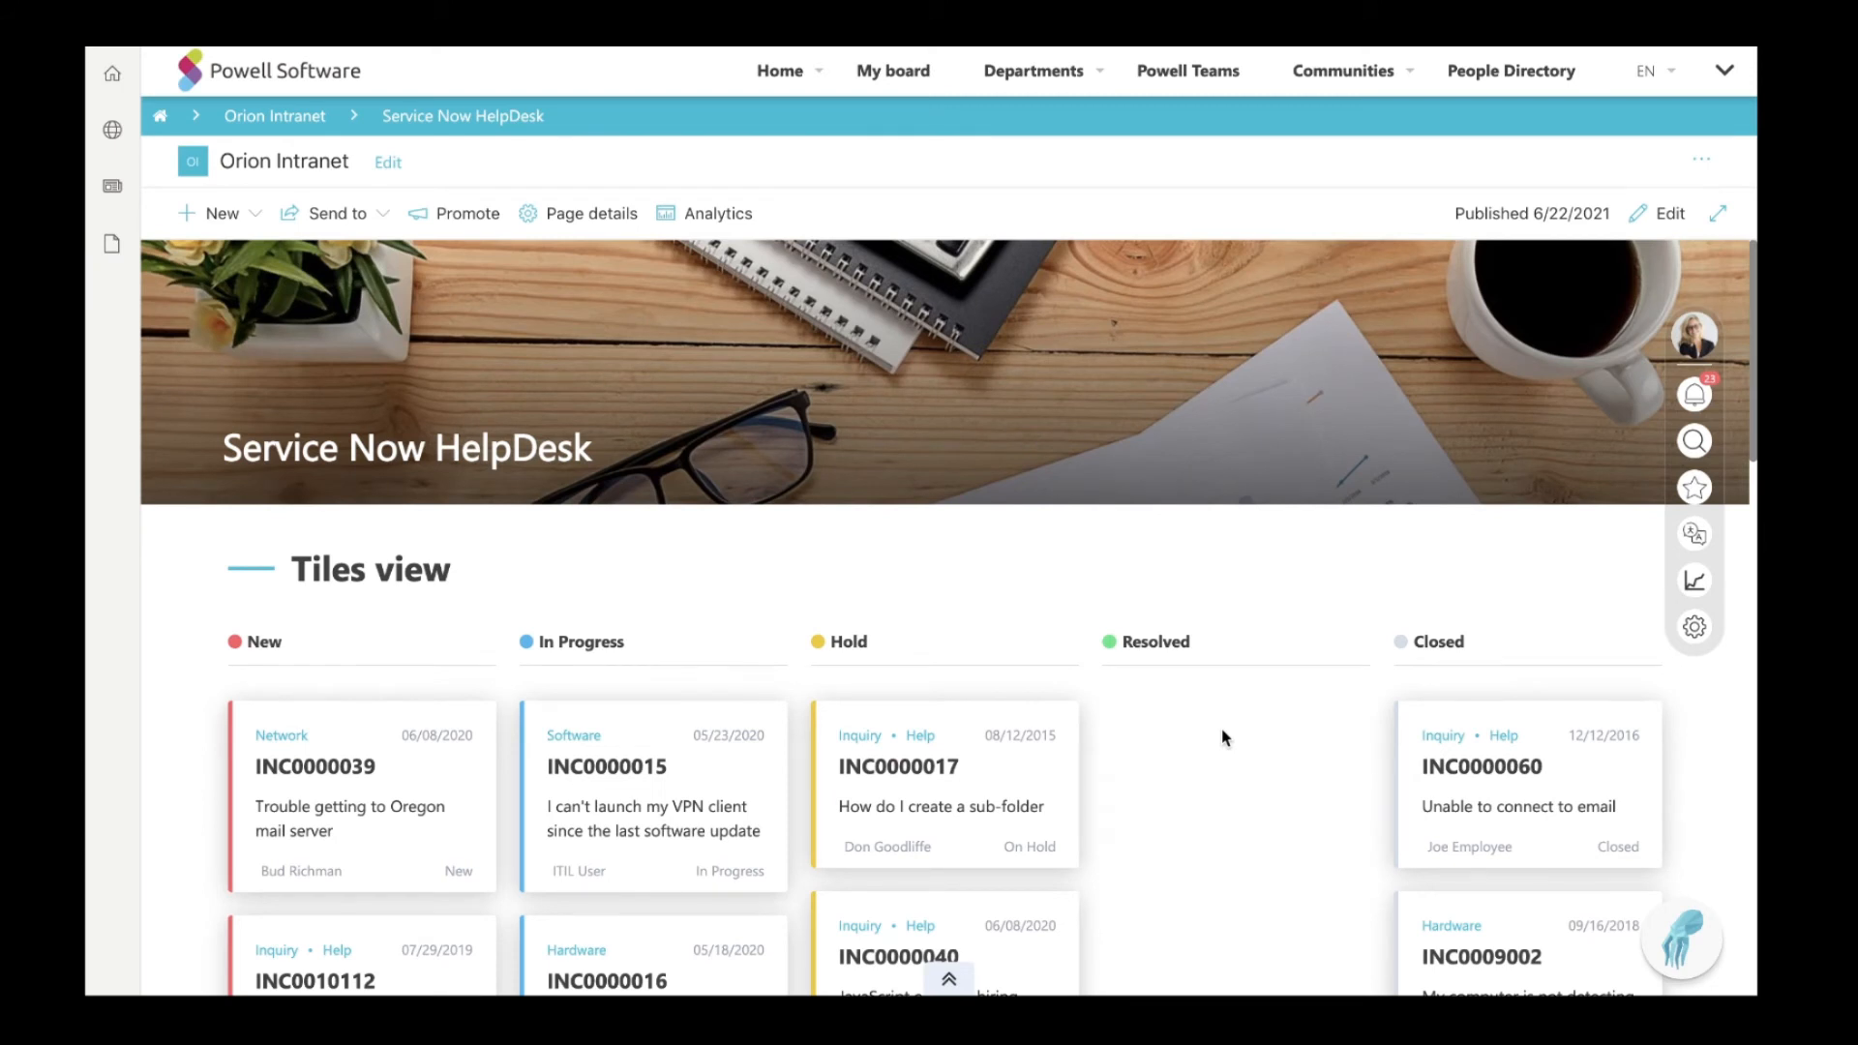
mouse_move(1180, 531)
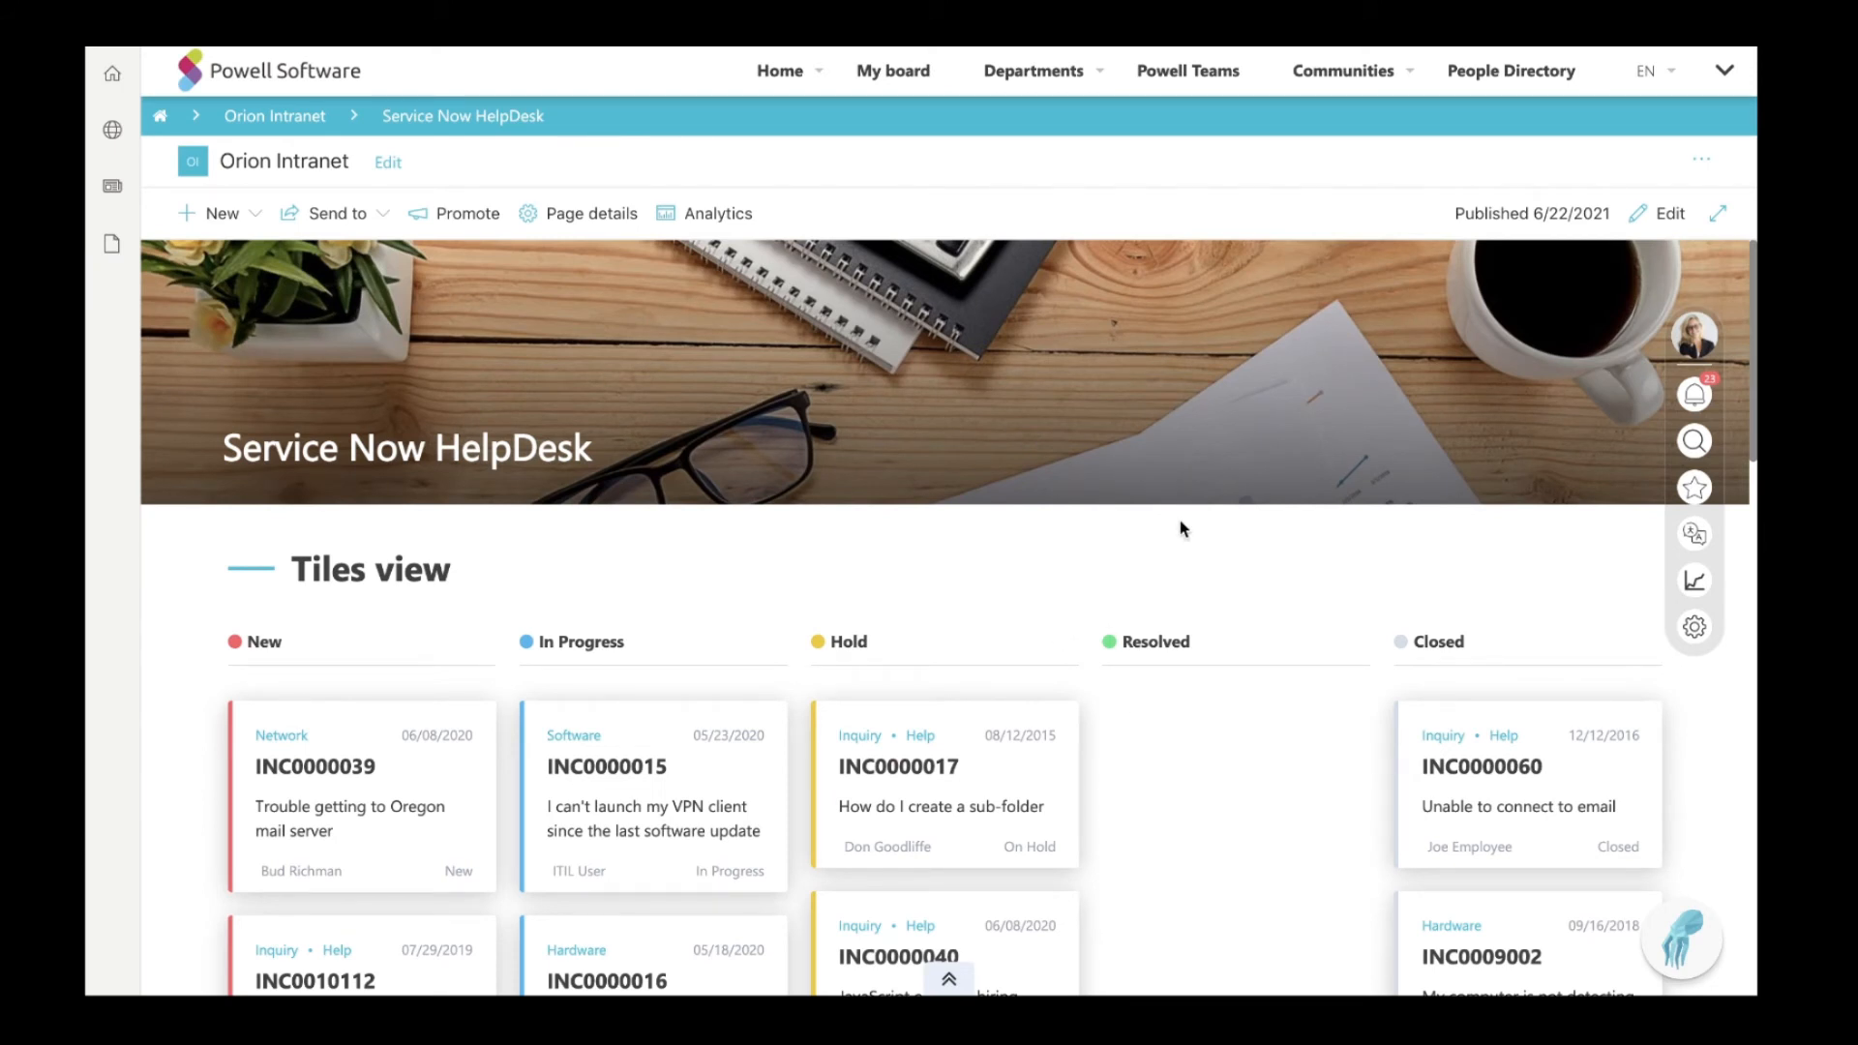
scroll("down", 3)
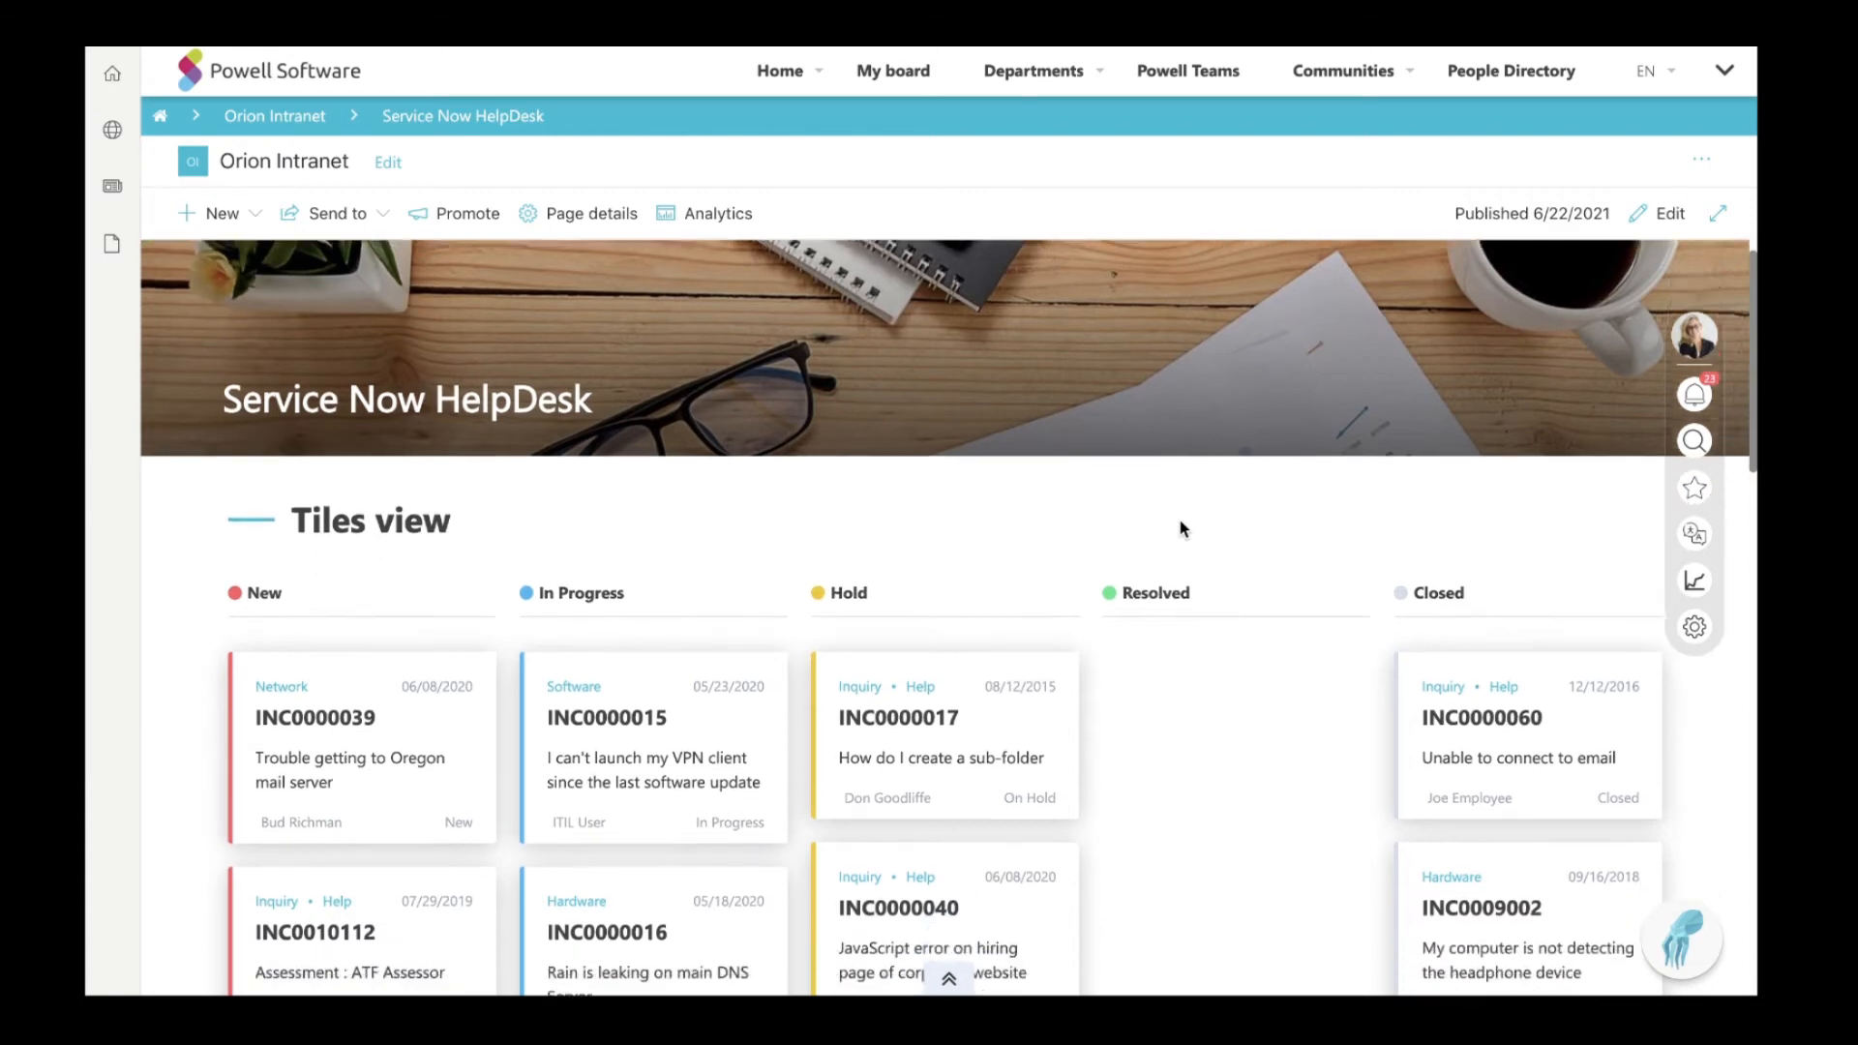
scroll("down", 3)
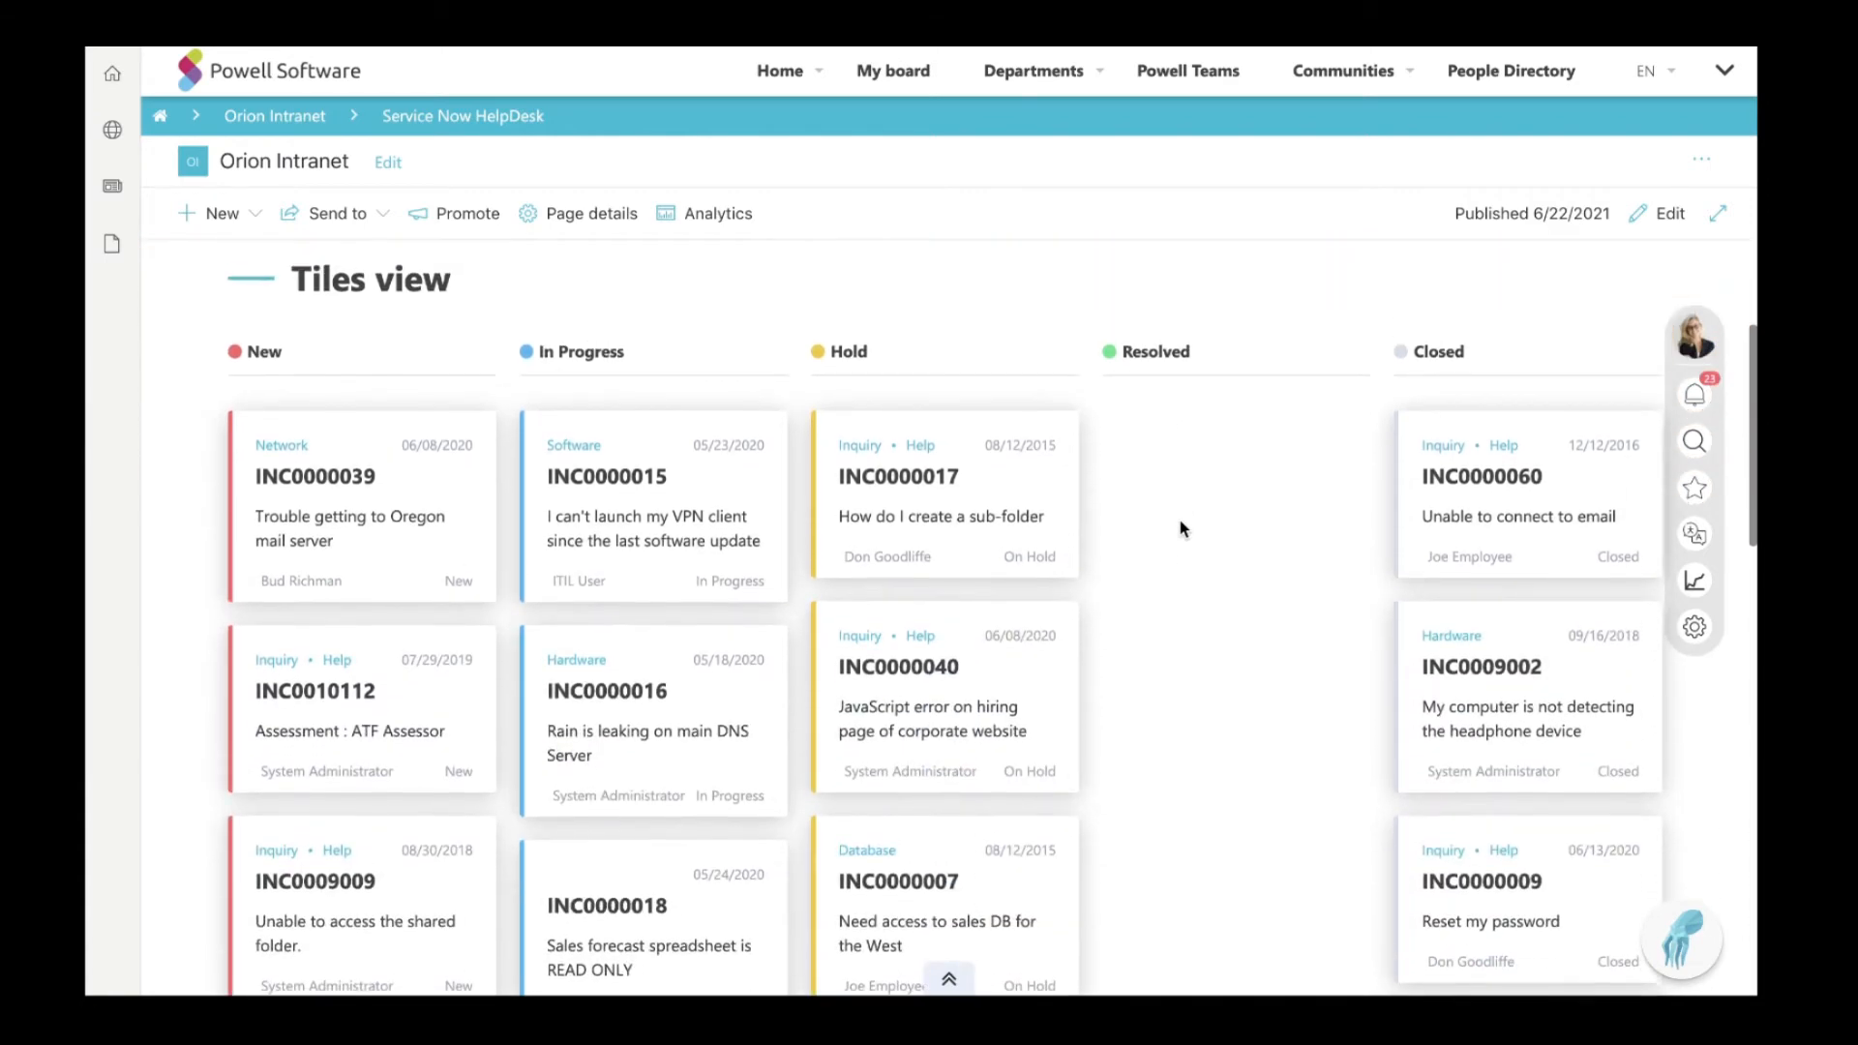
scroll("down", 3)
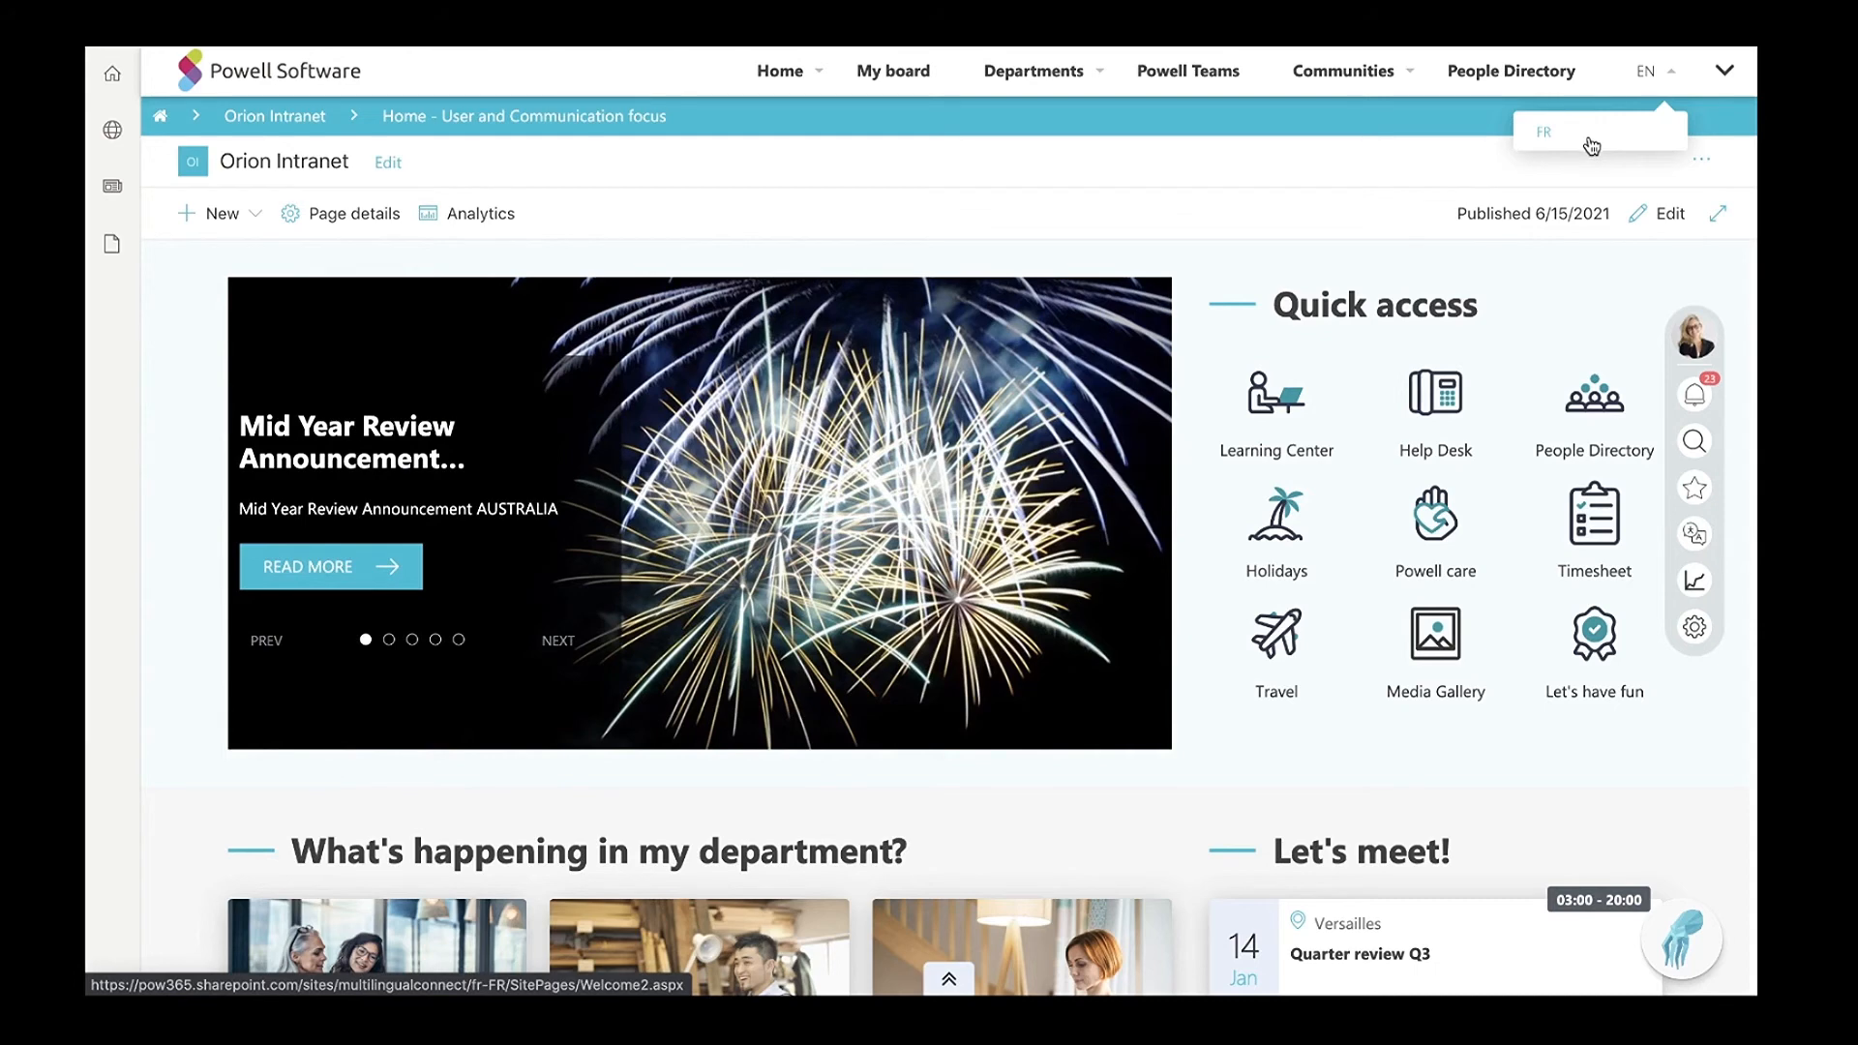
Switch the home page language to FR, then back to EN.
left_click(1544, 130)
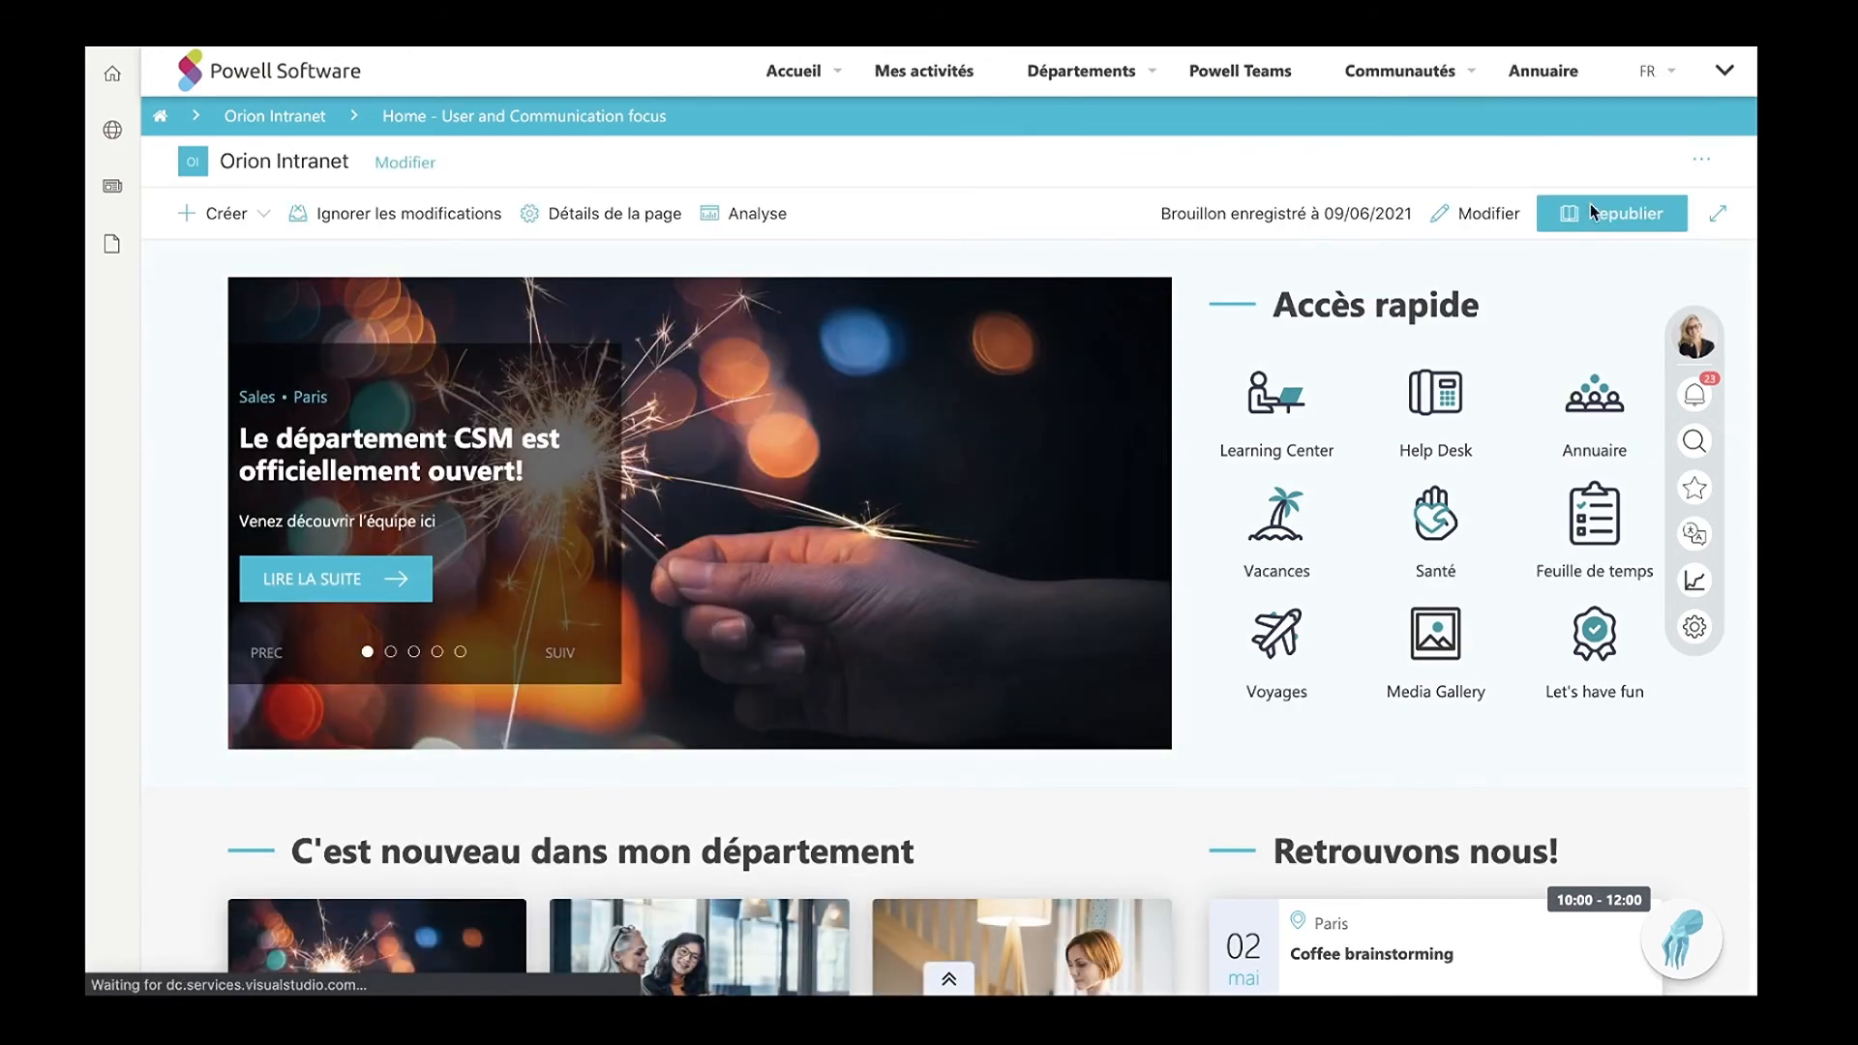
left_click(1693, 625)
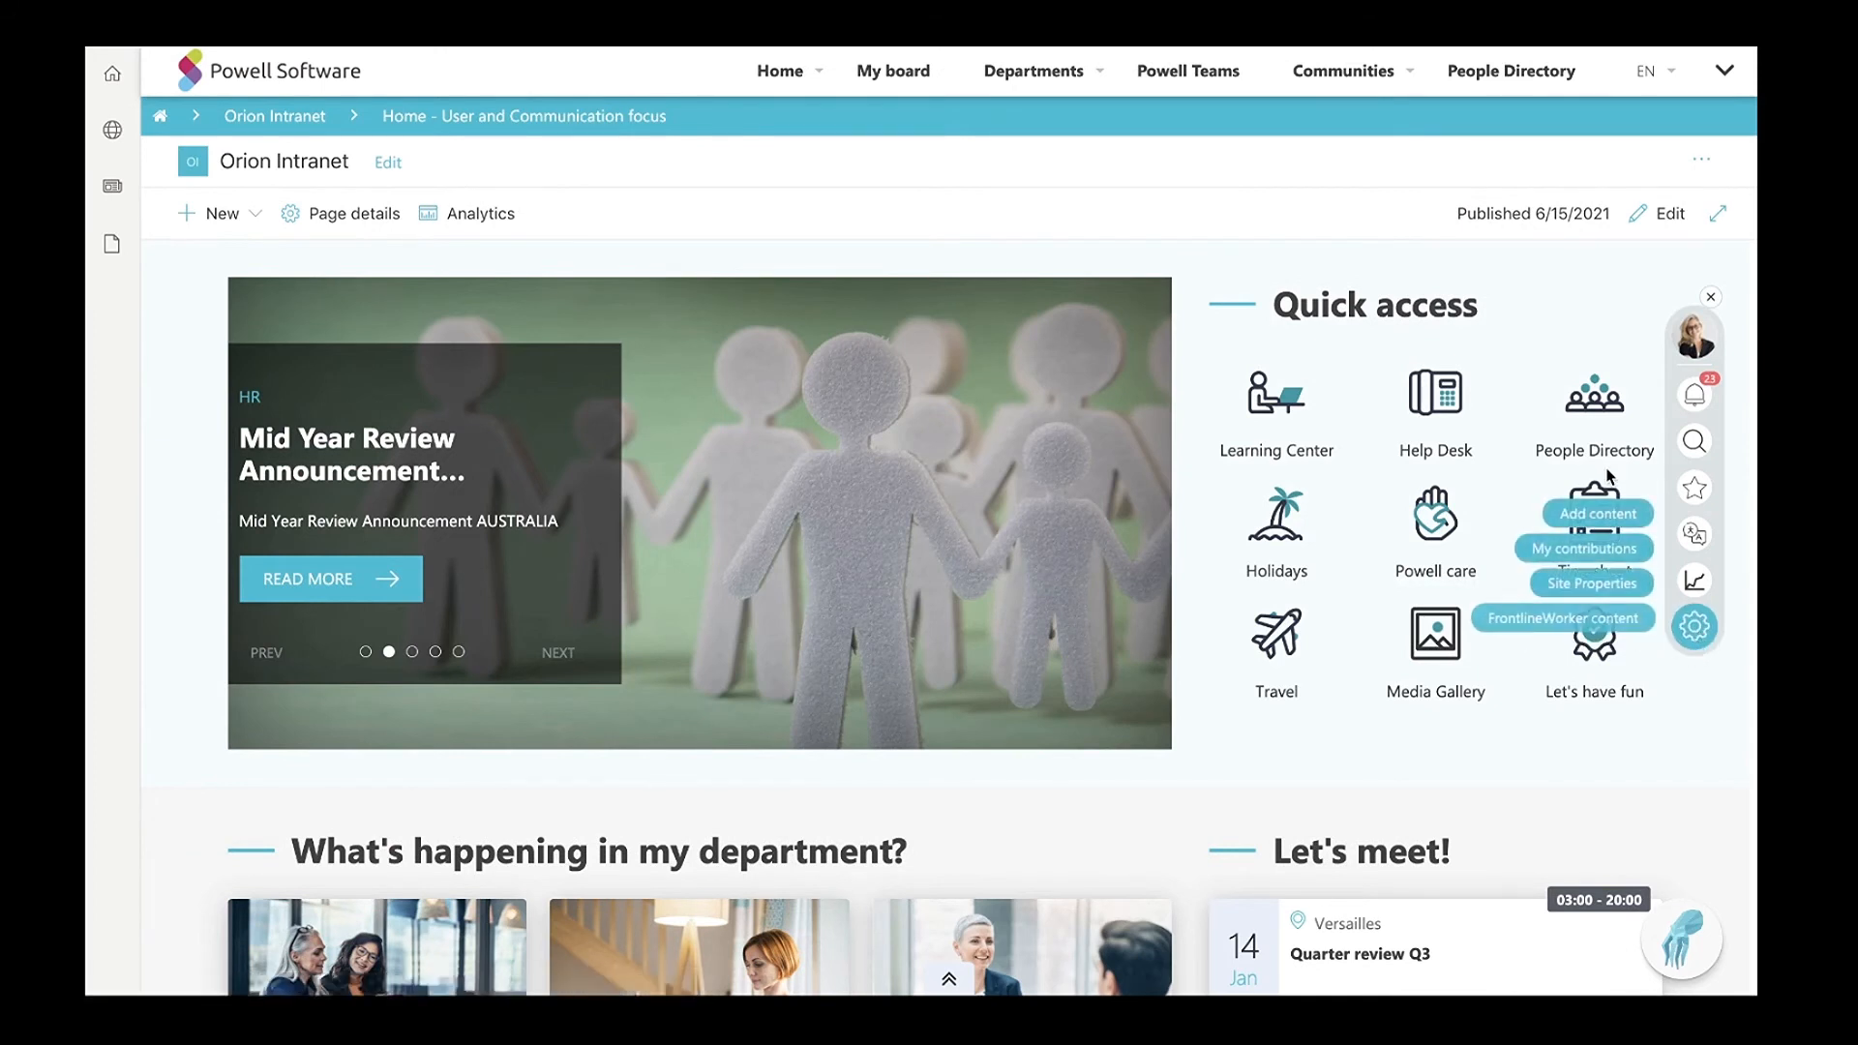
left_click(1594, 513)
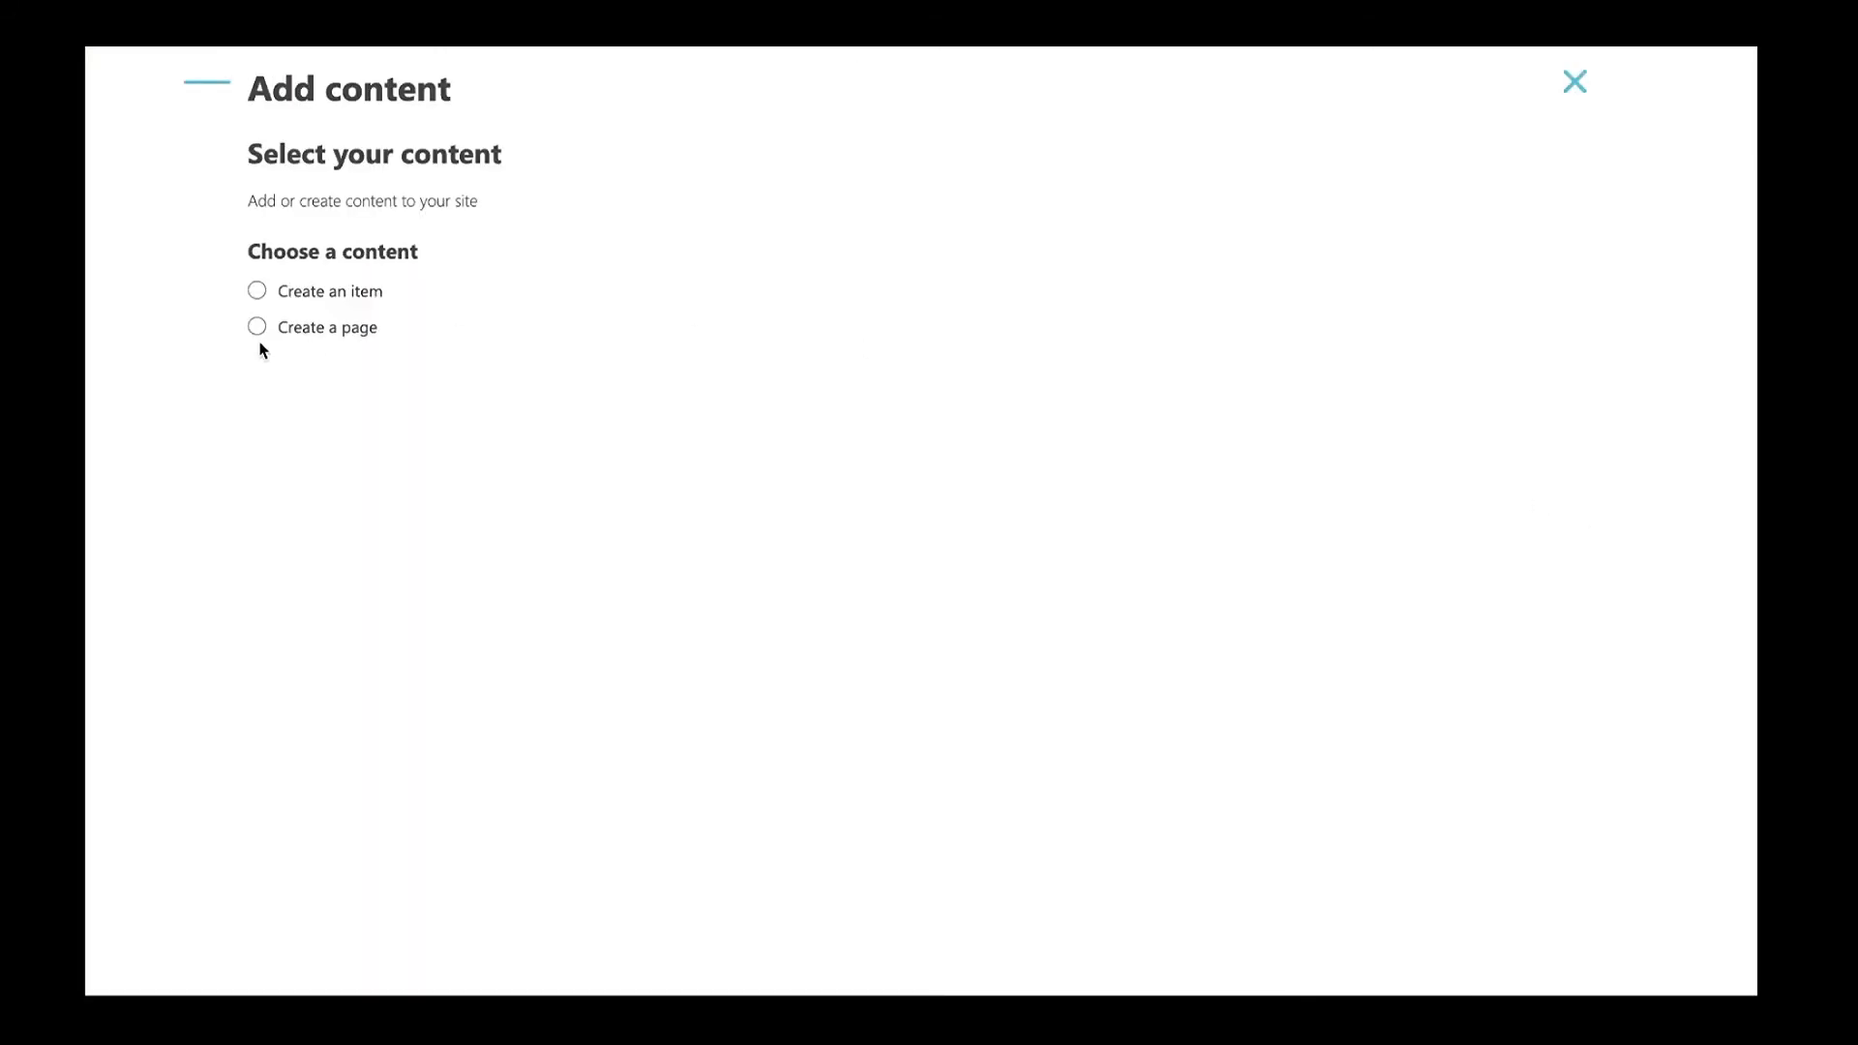
left_click(256, 327)
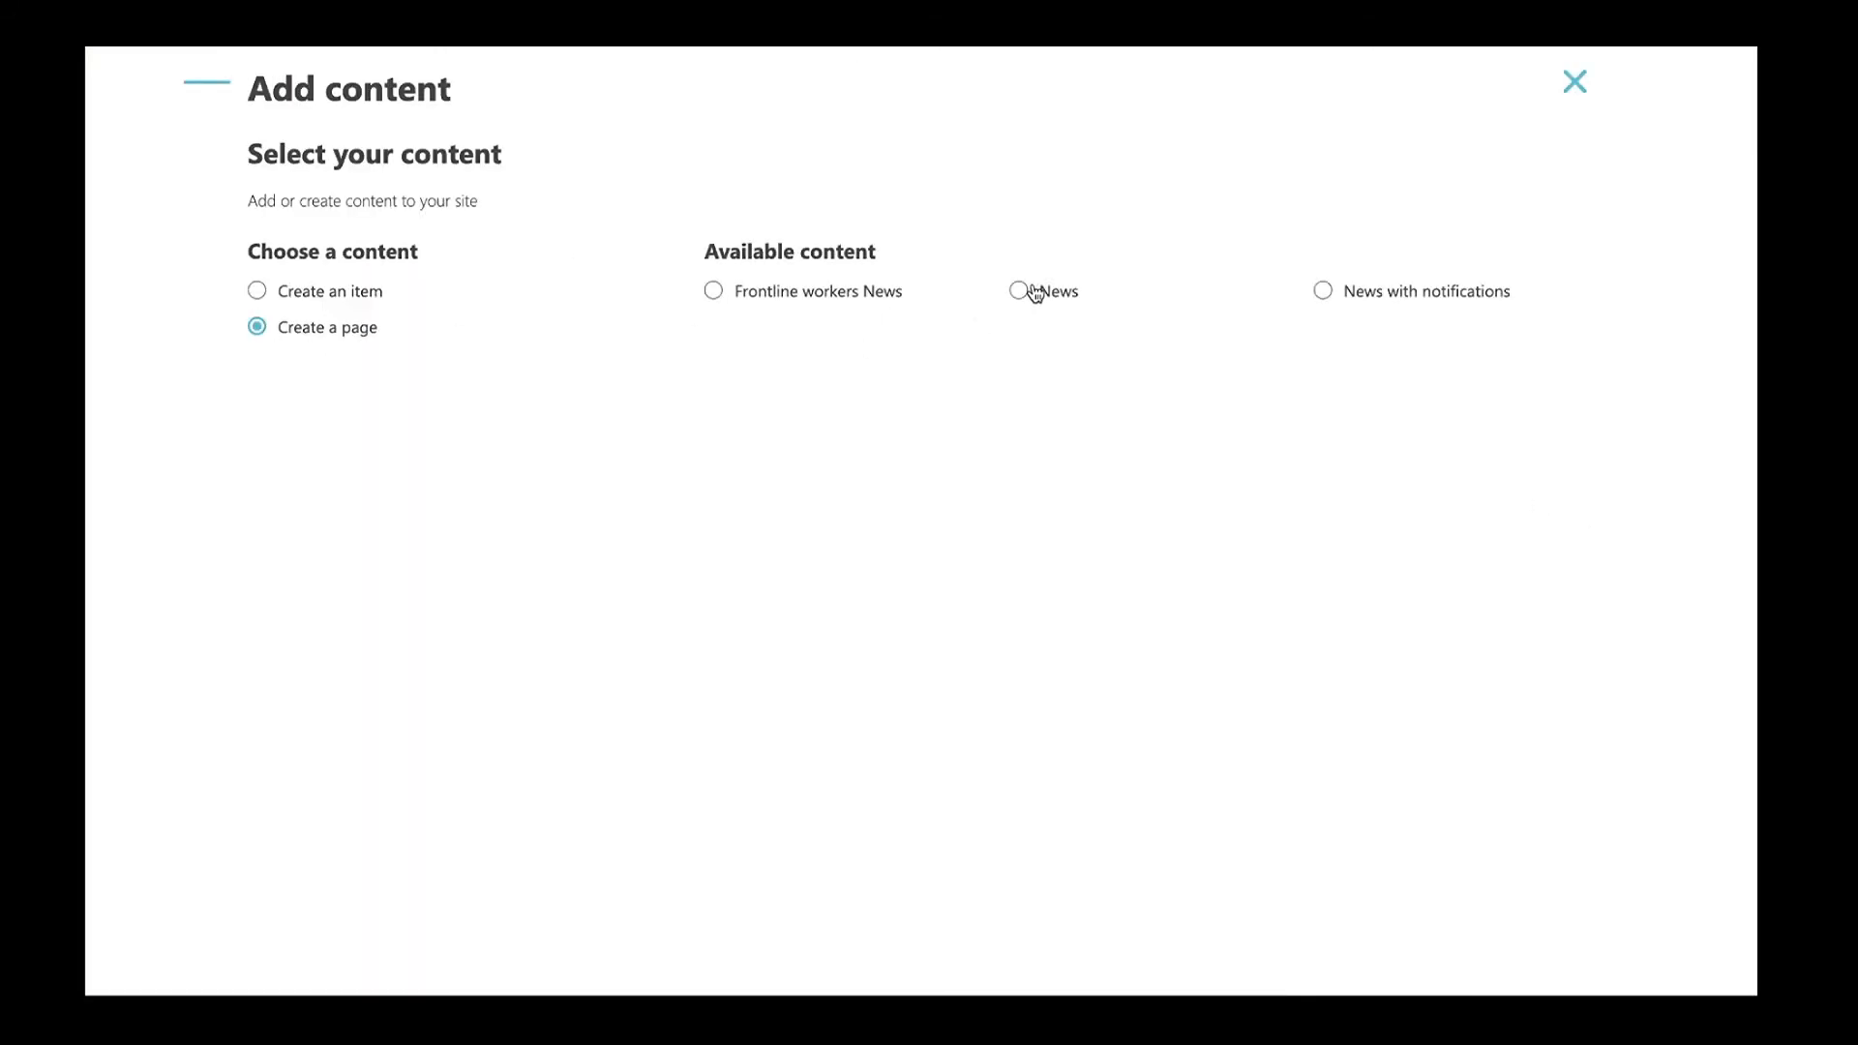
left_click(1055, 293)
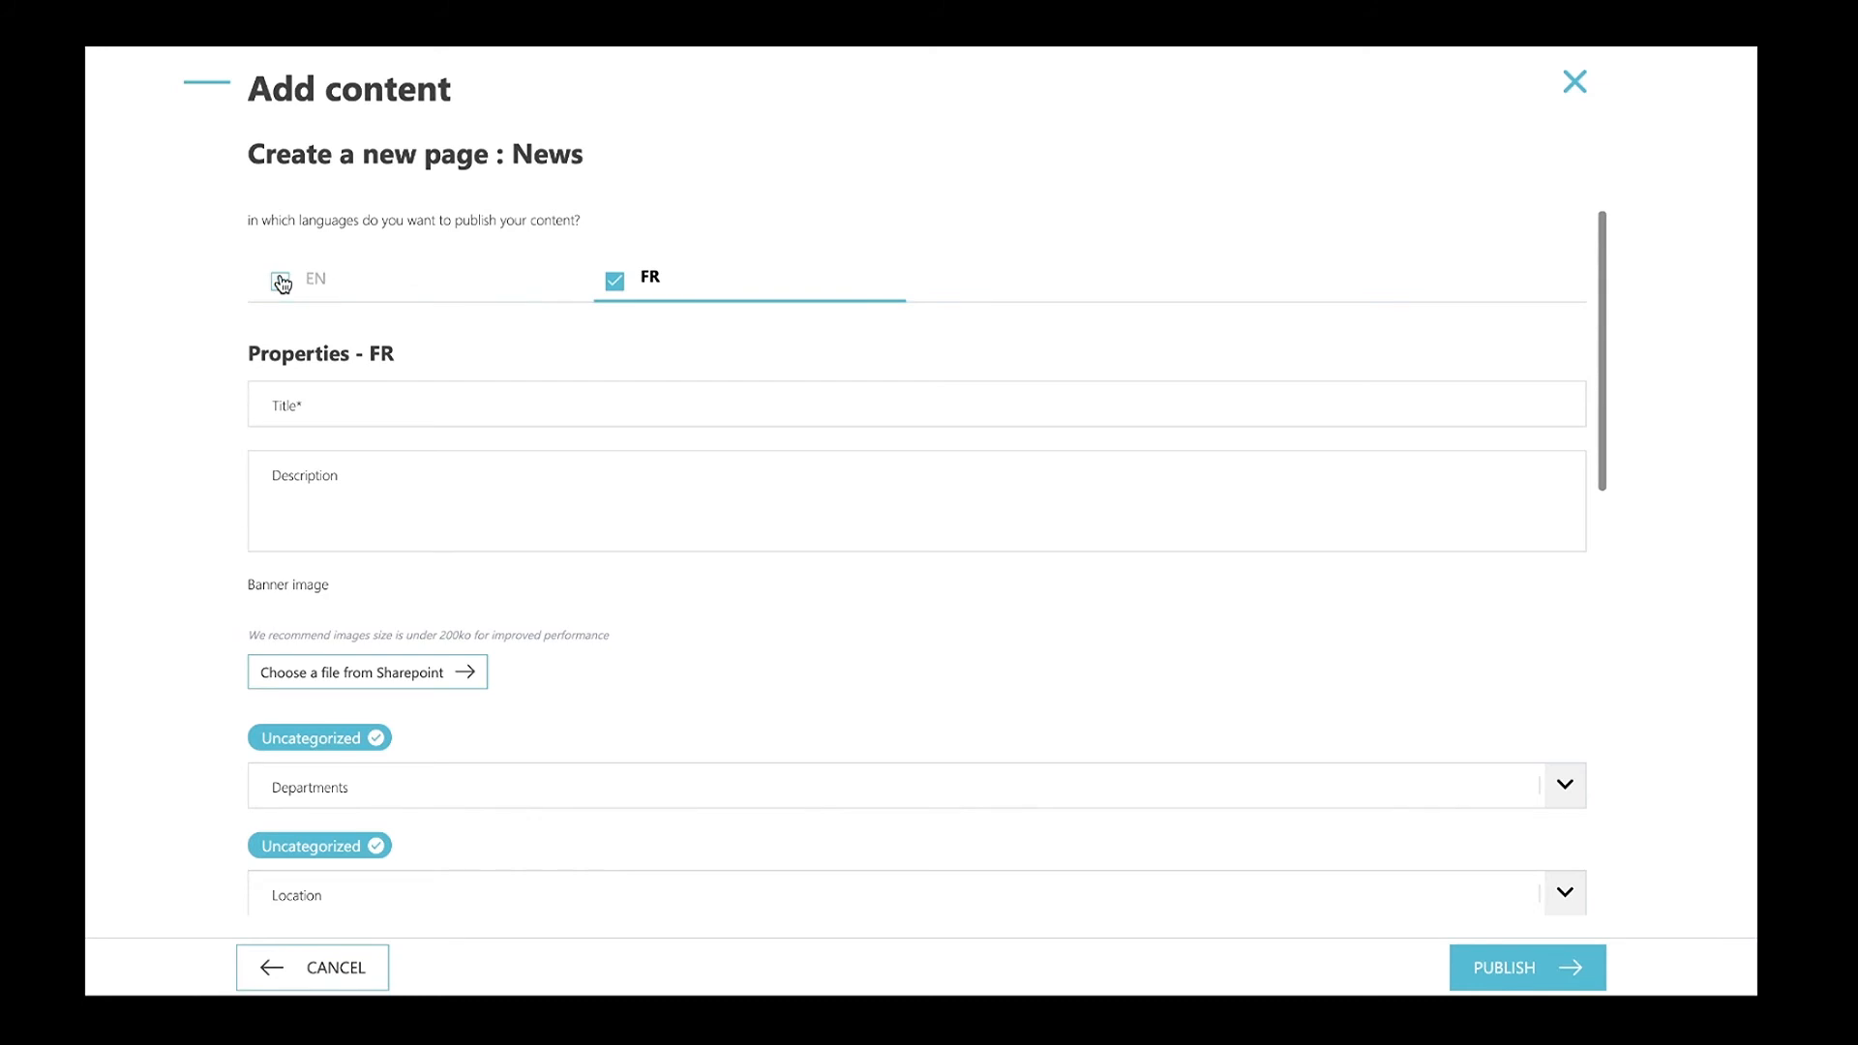
left_click(279, 280)
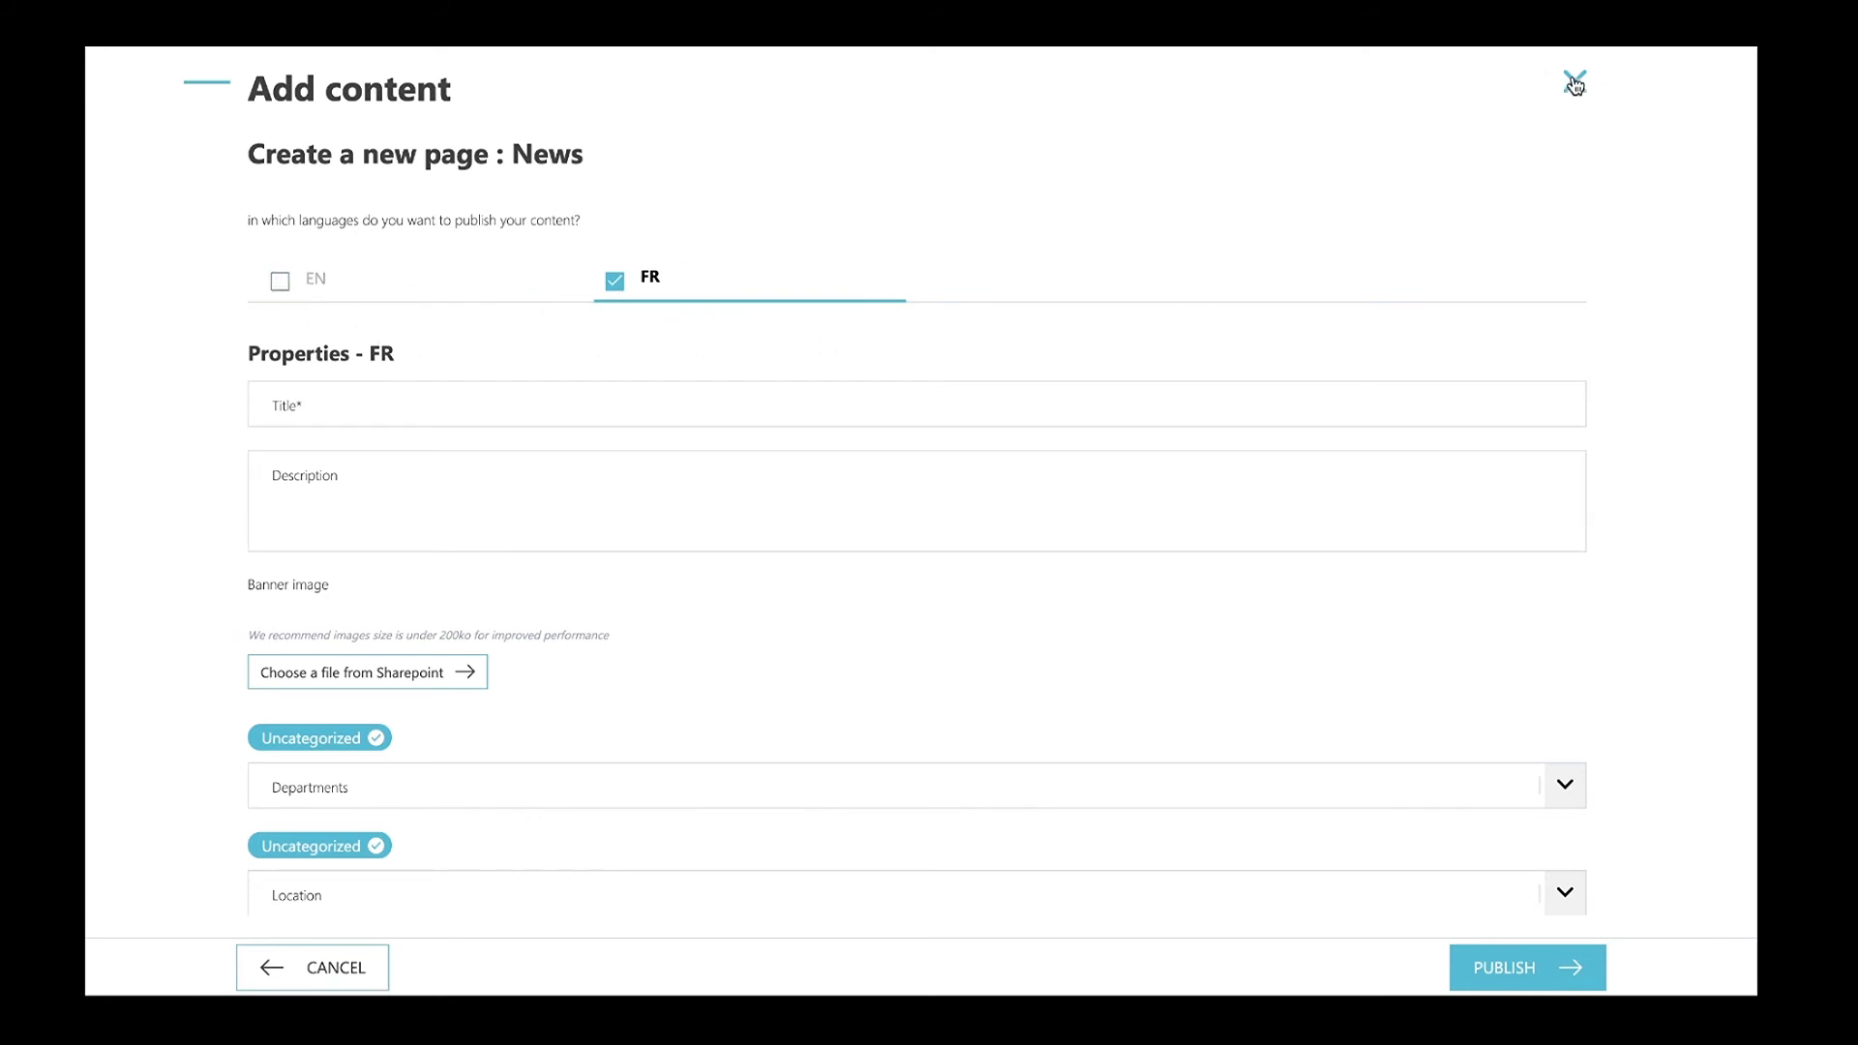
left_click(1573, 84)
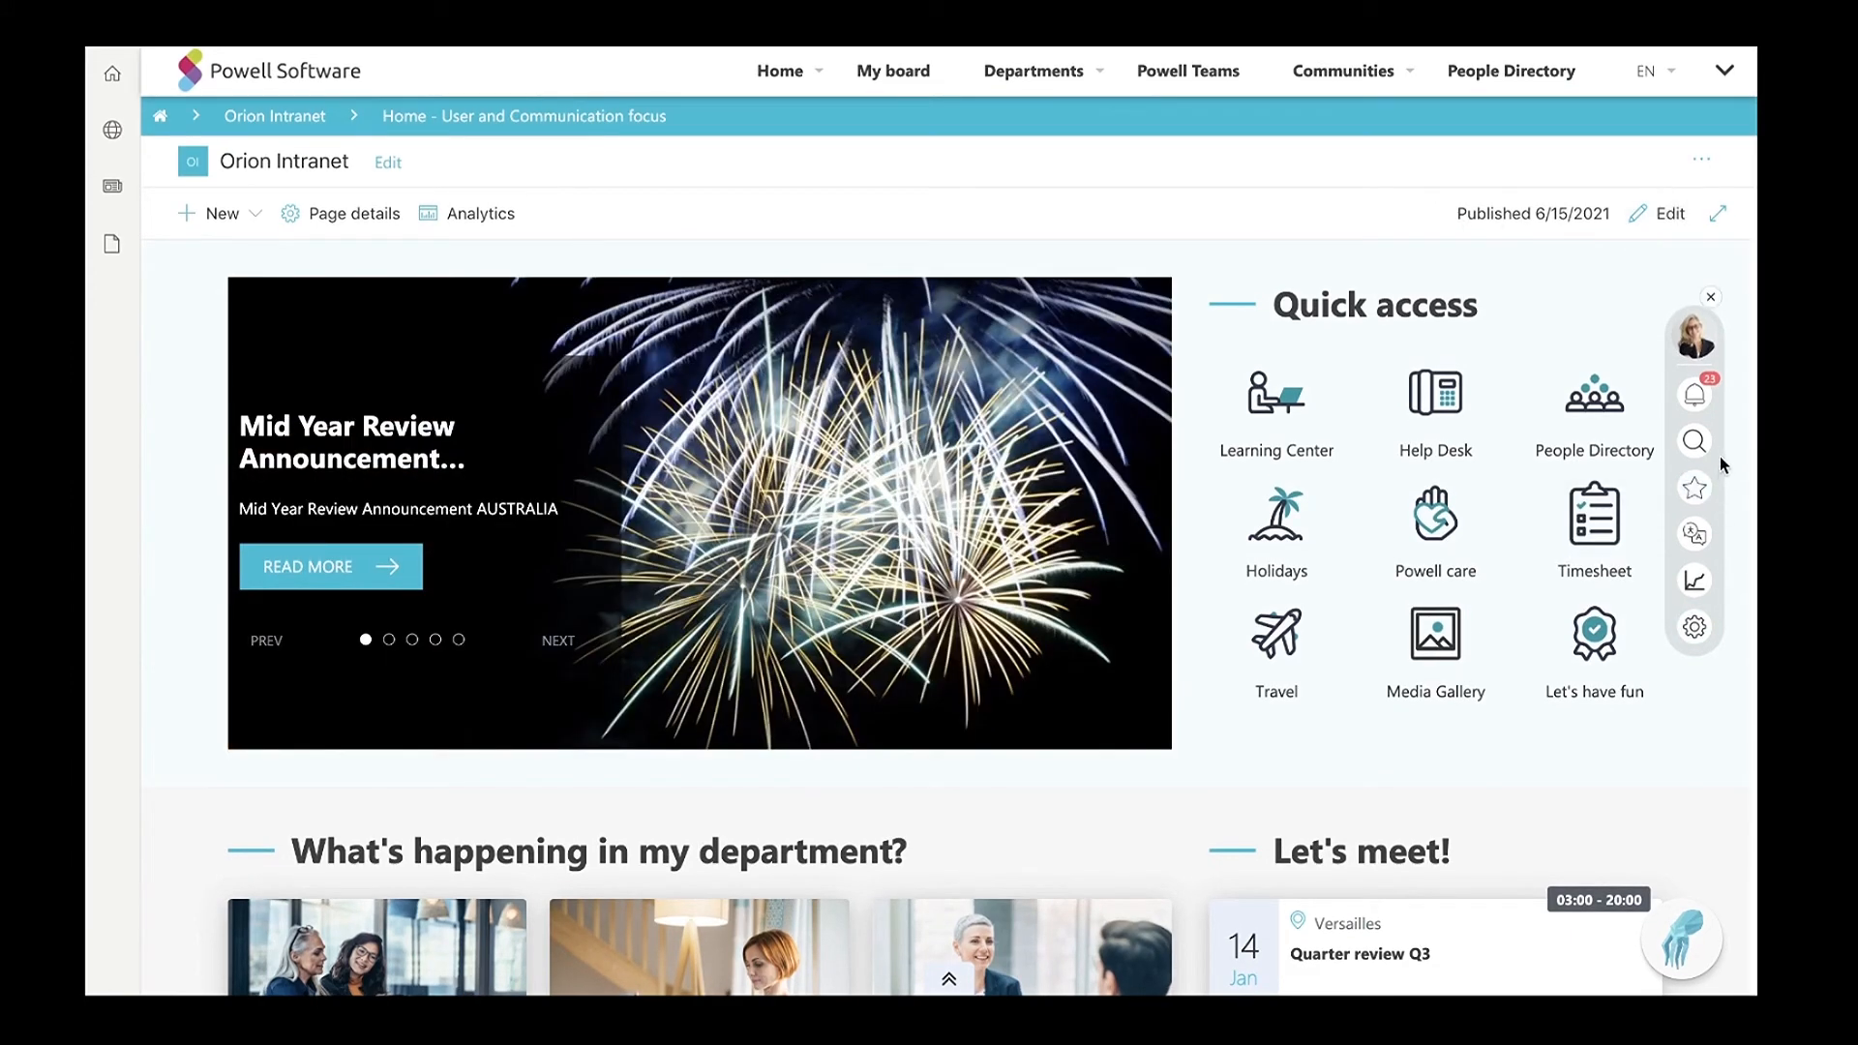
Search all site content for the letter a and land in the search center results.
left_click(1693, 441)
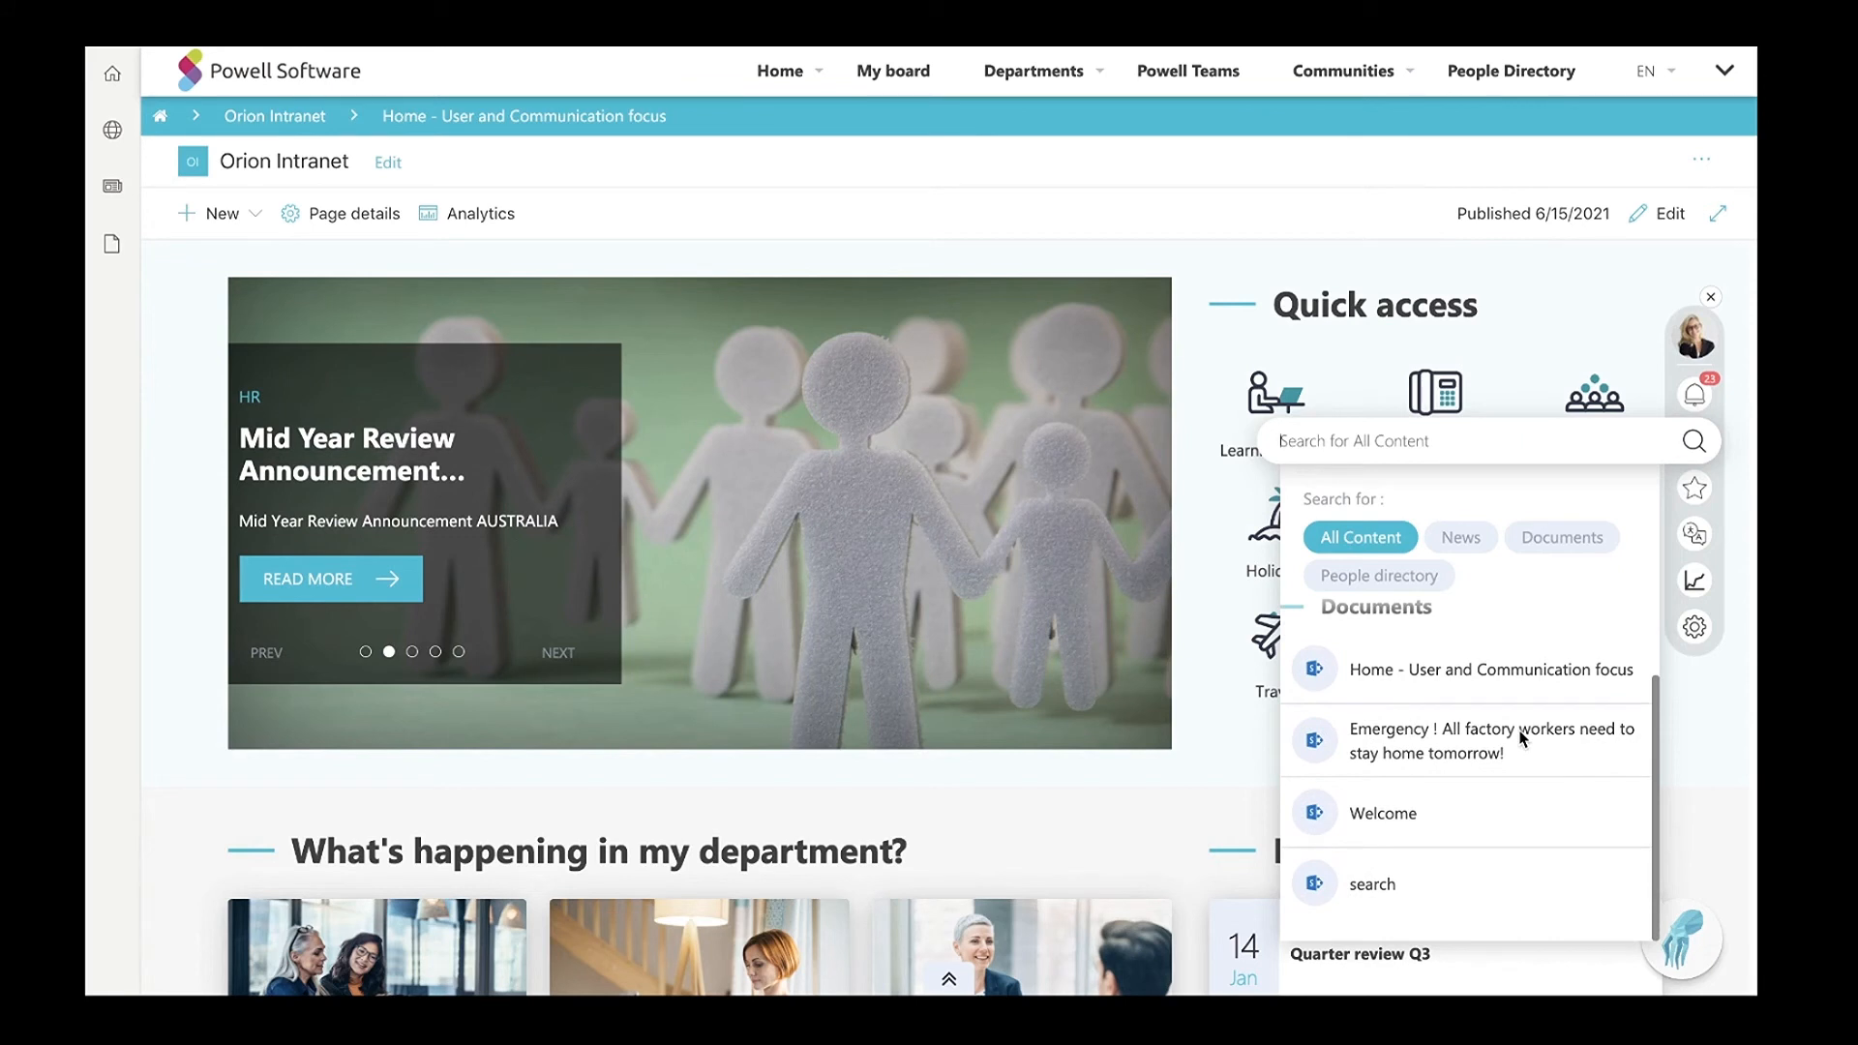
scroll("down", 3)
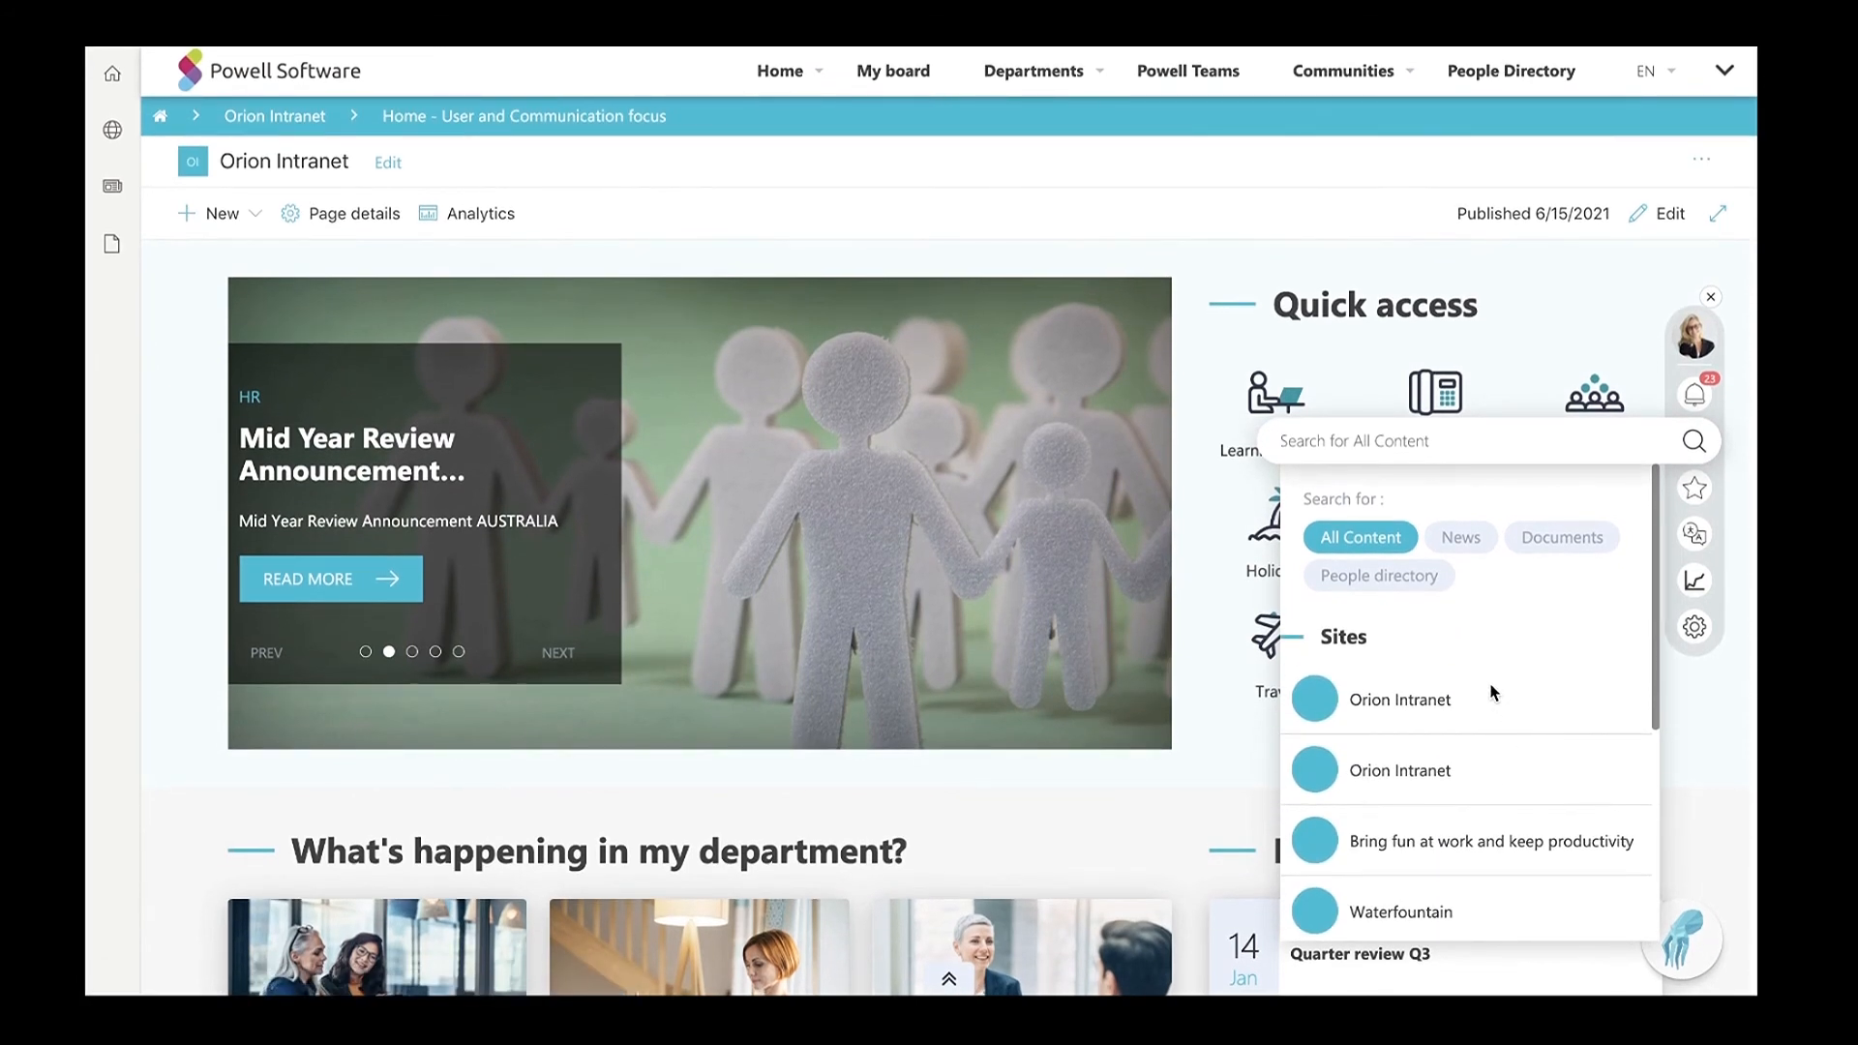
type("a")
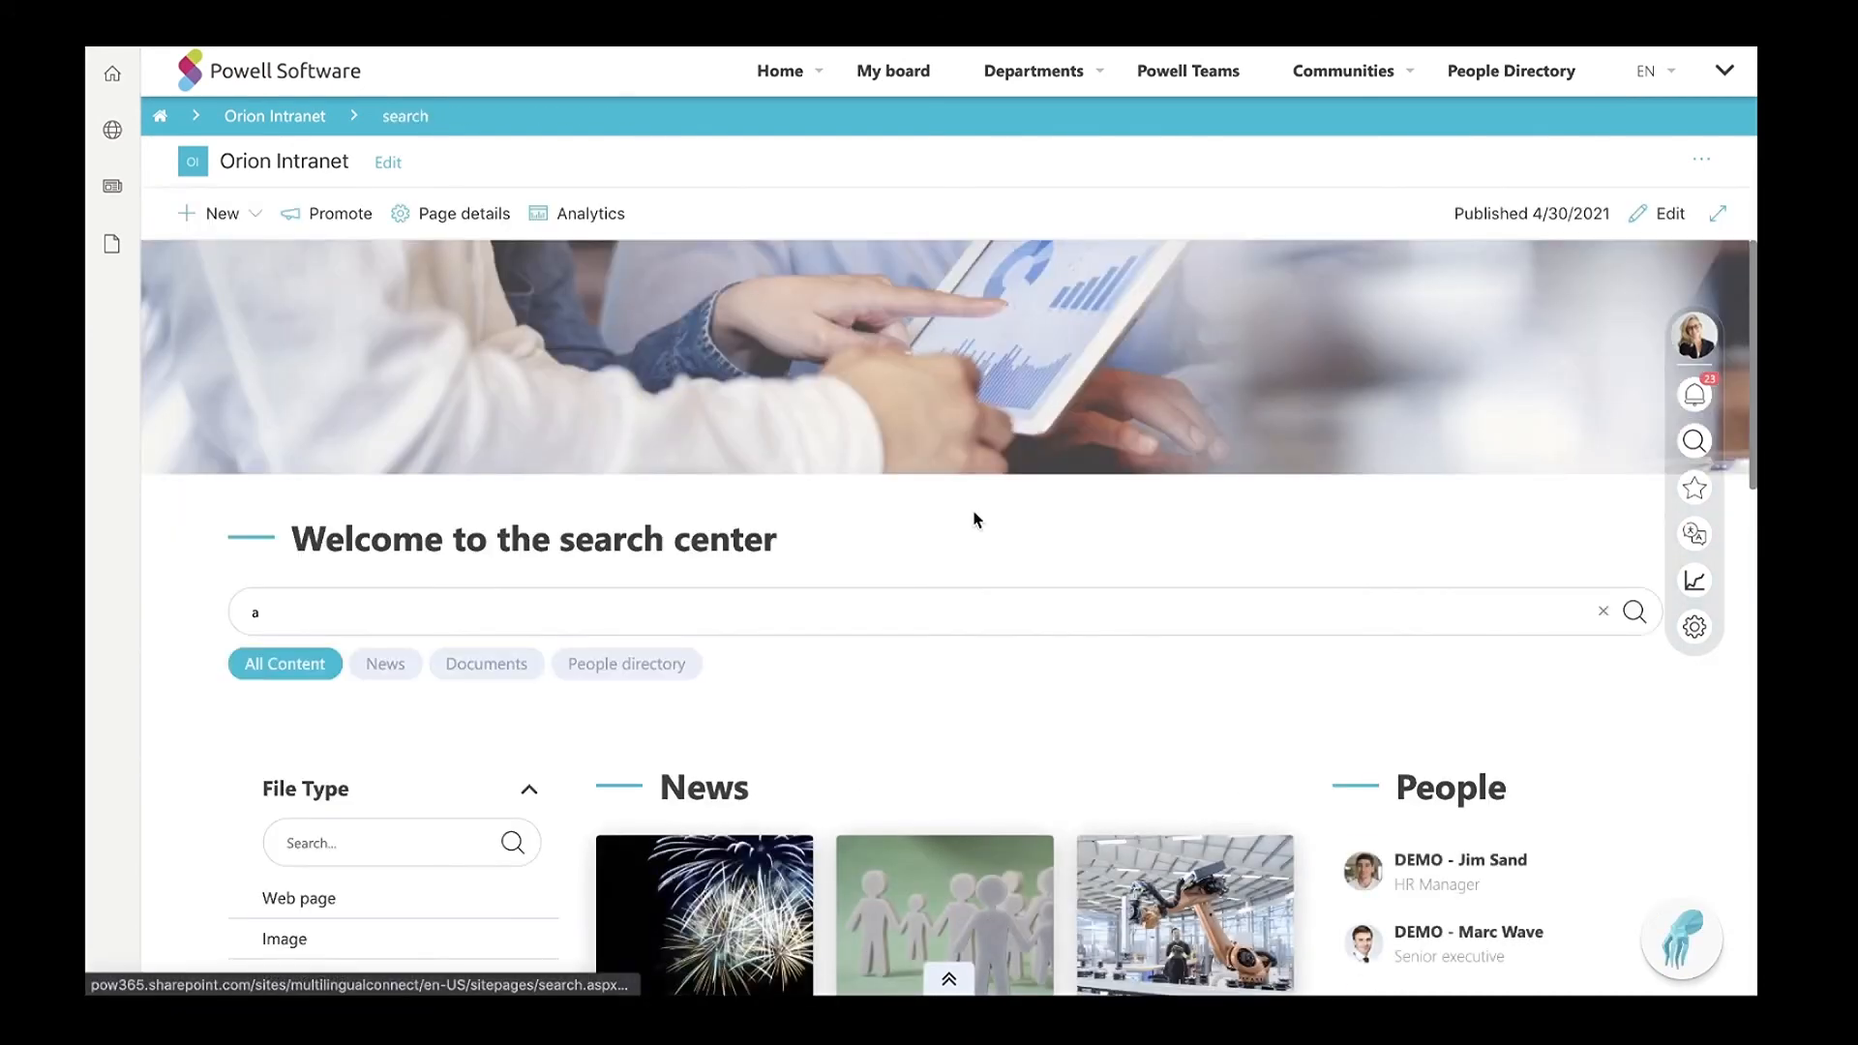
Browse the News, Spaces, Documents and Images results and refiners, then show the Departments menu.
scroll("down", 3)
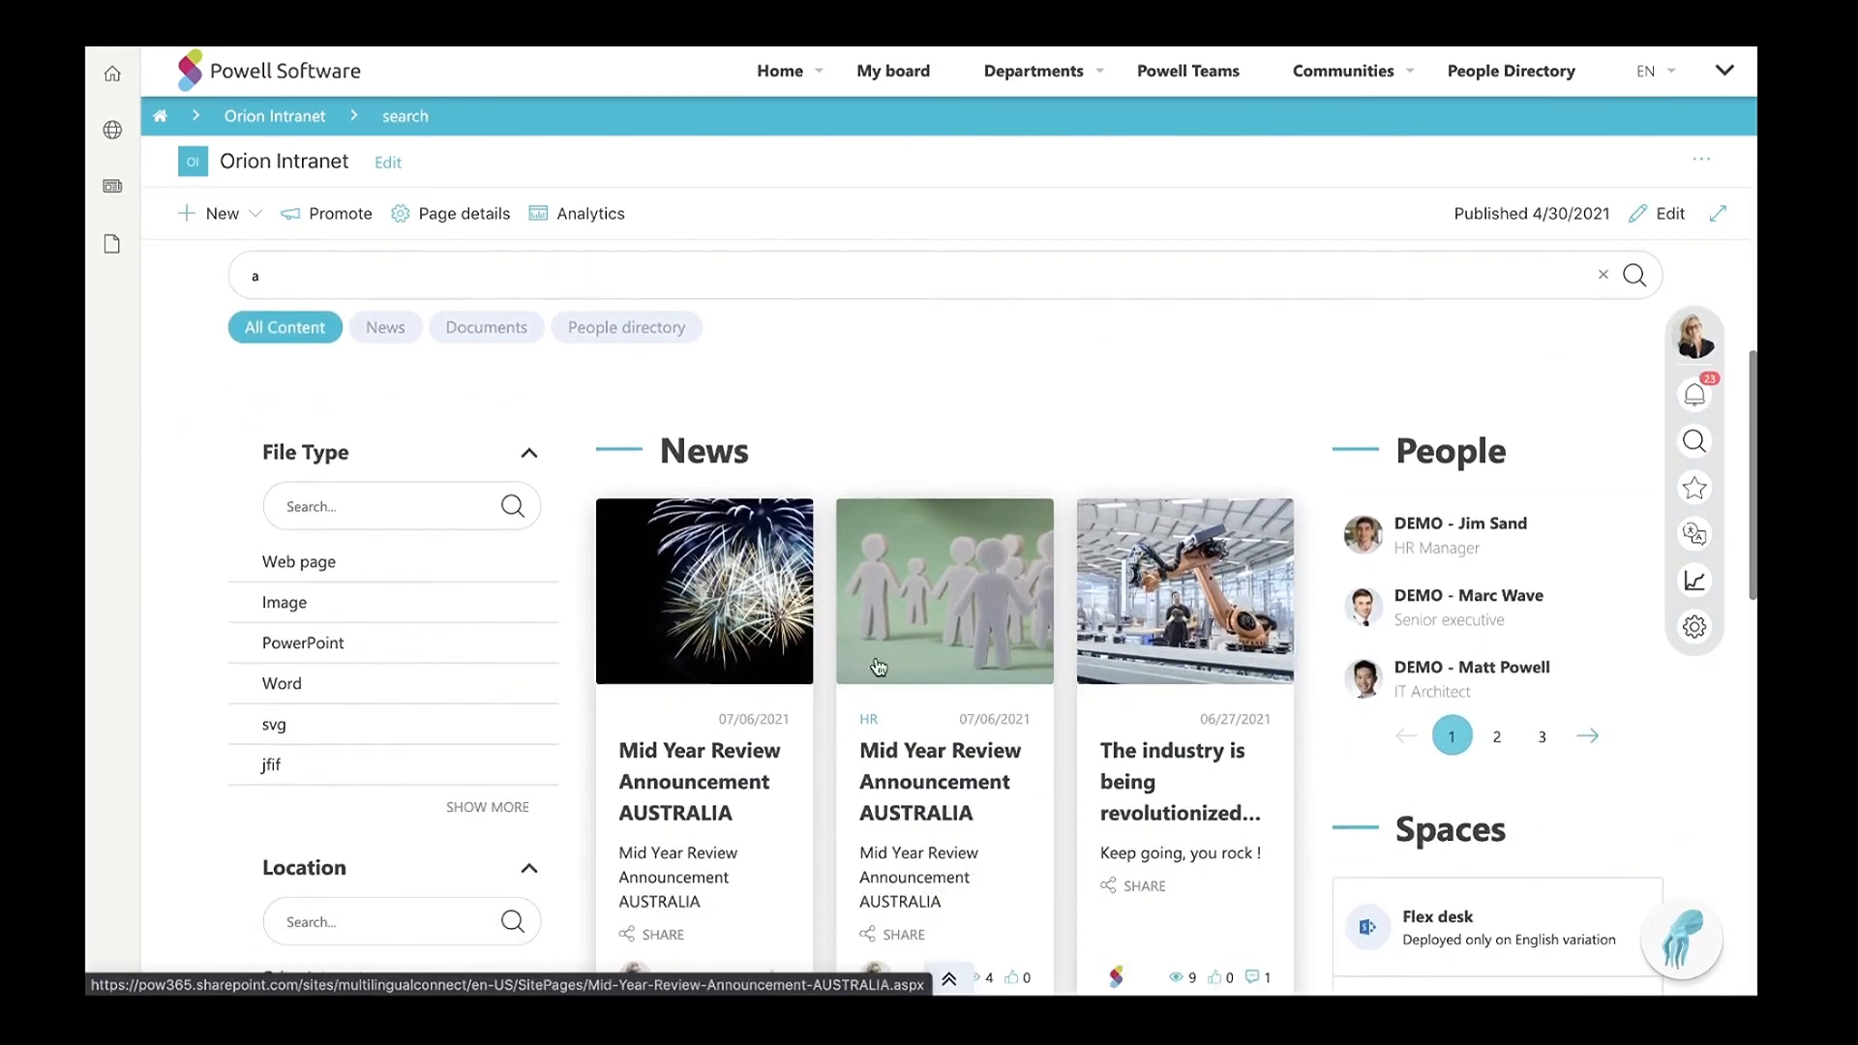
scroll("down", 3)
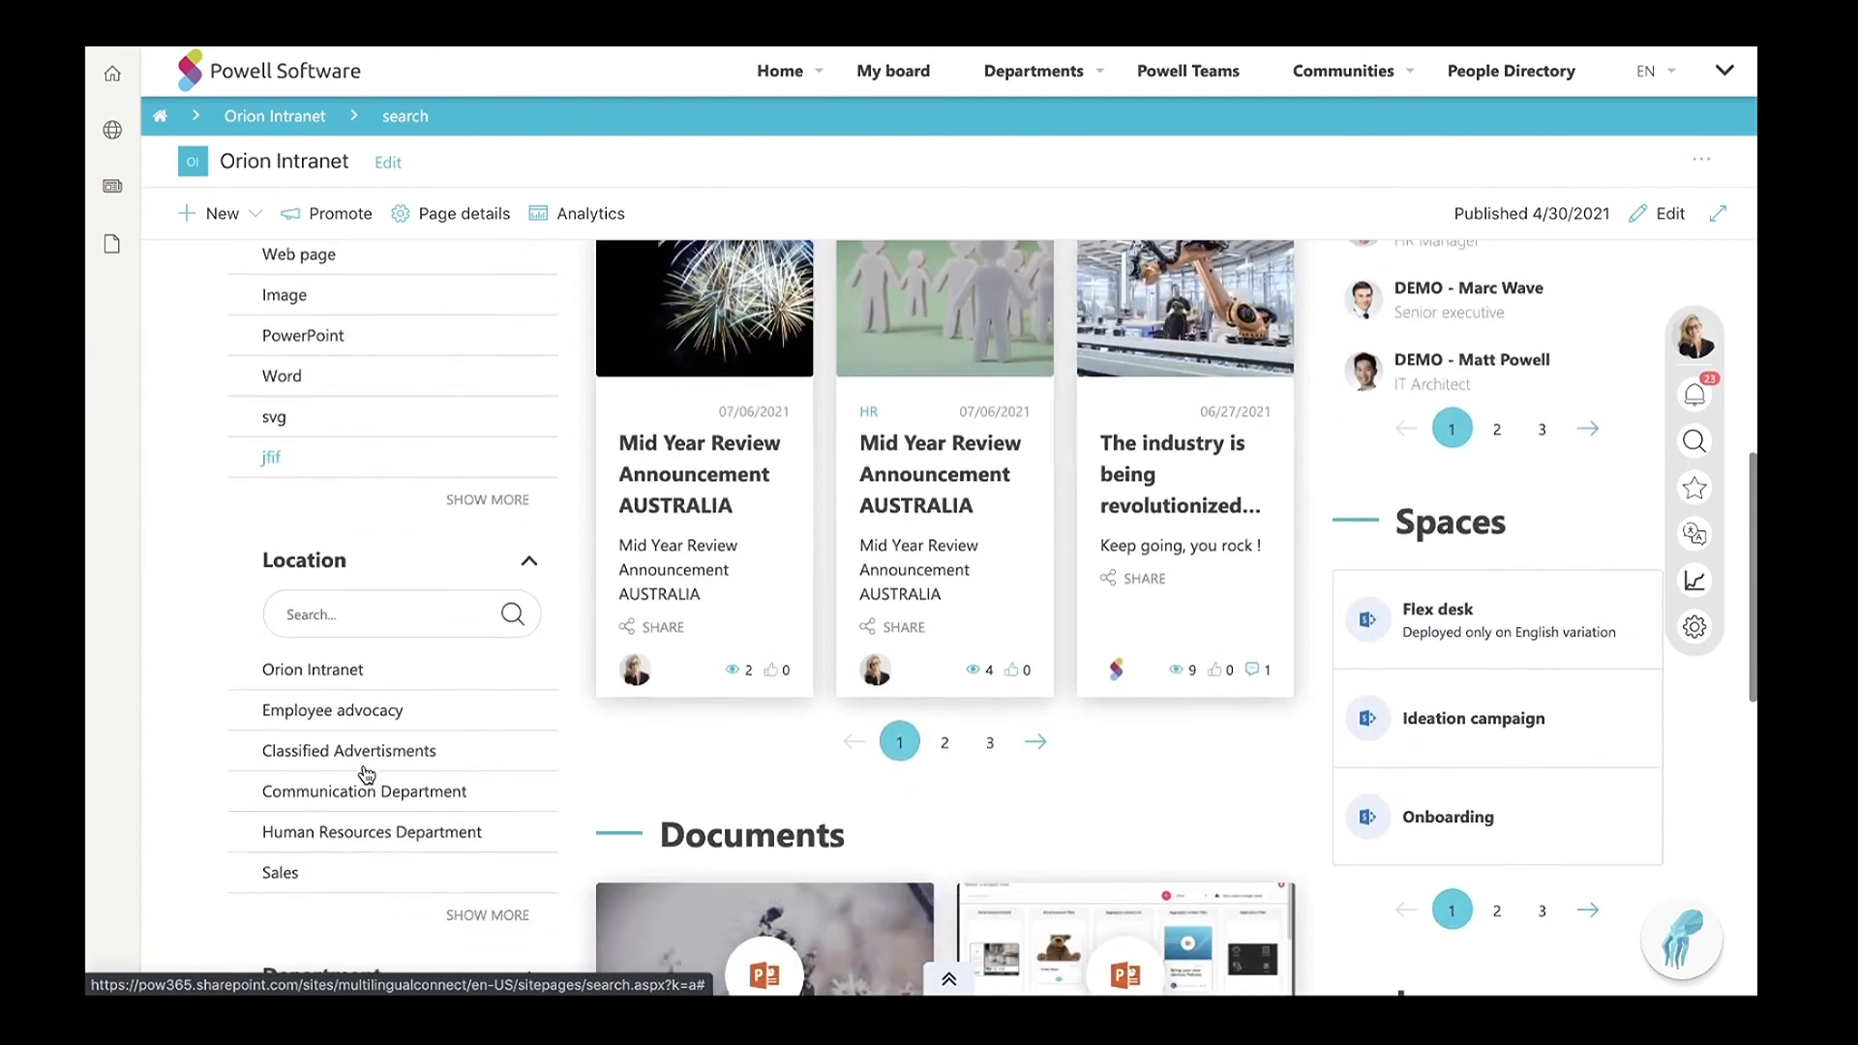
scroll("down", 3)
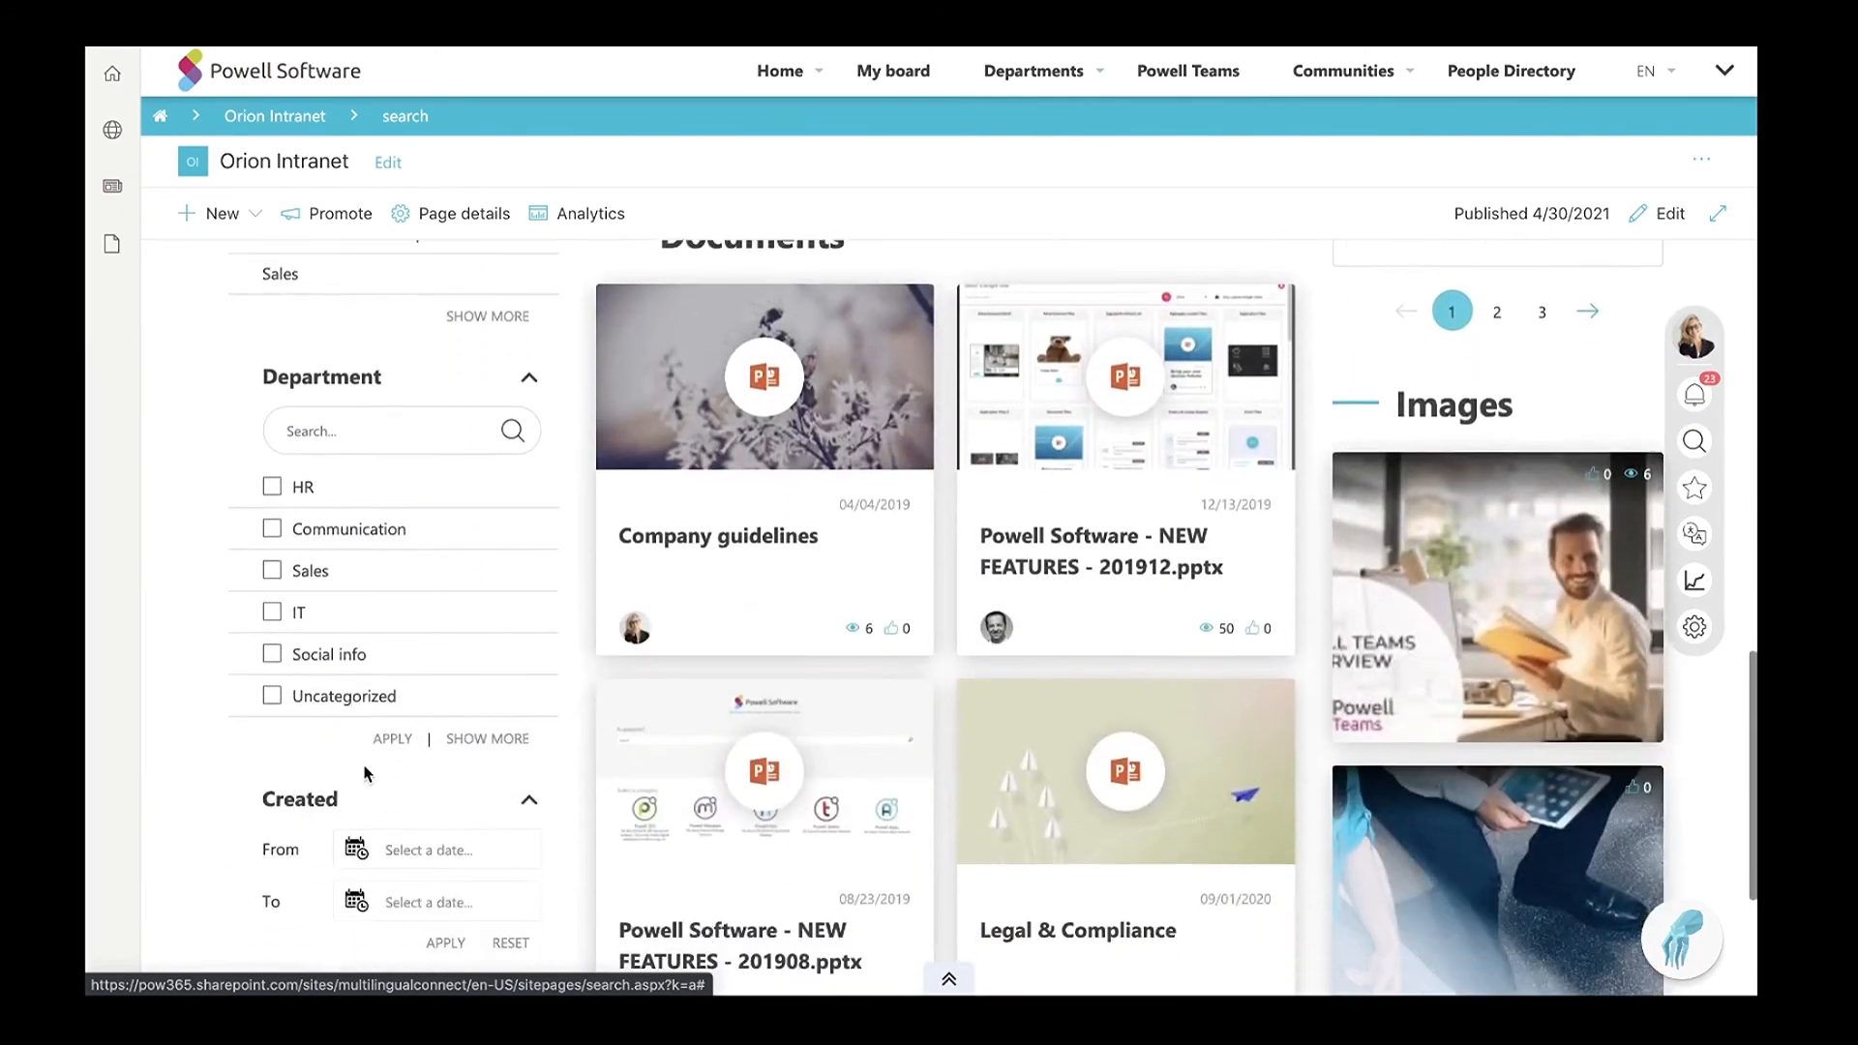
scroll("up", 3)
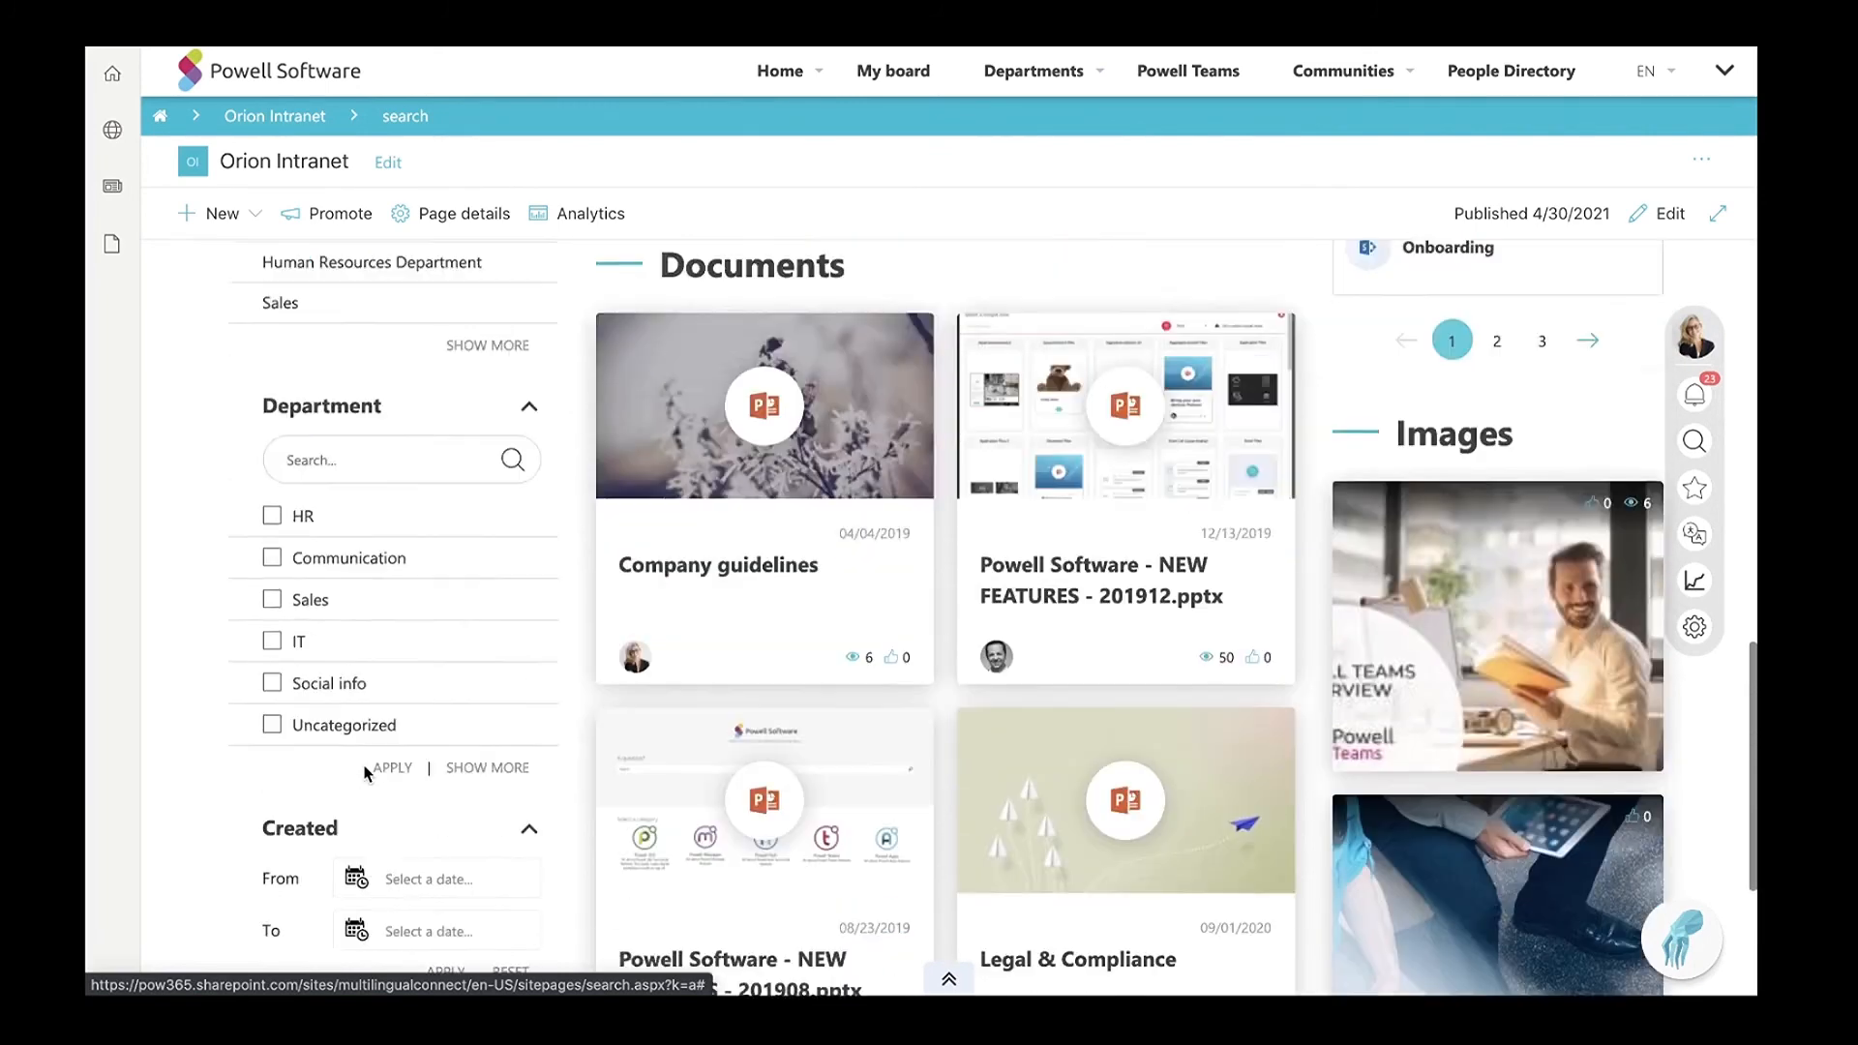
scroll("up", 3)
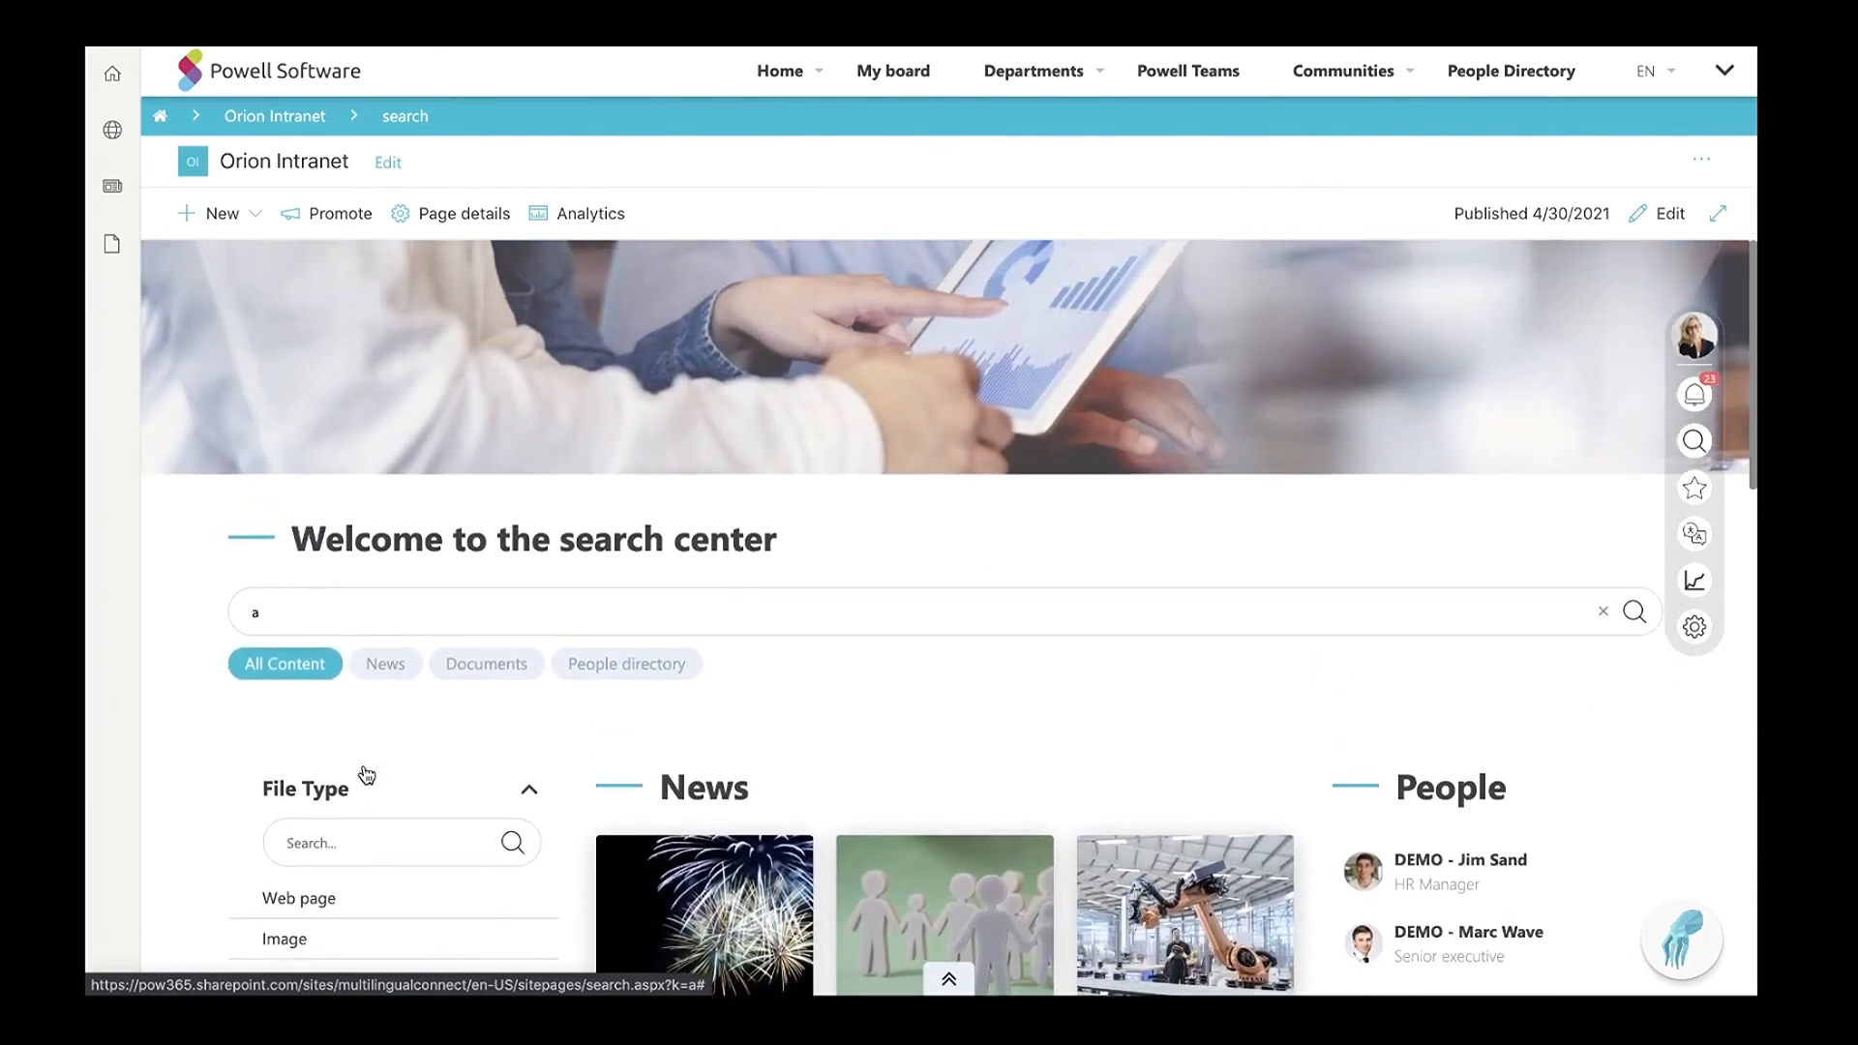
left_click(1033, 70)
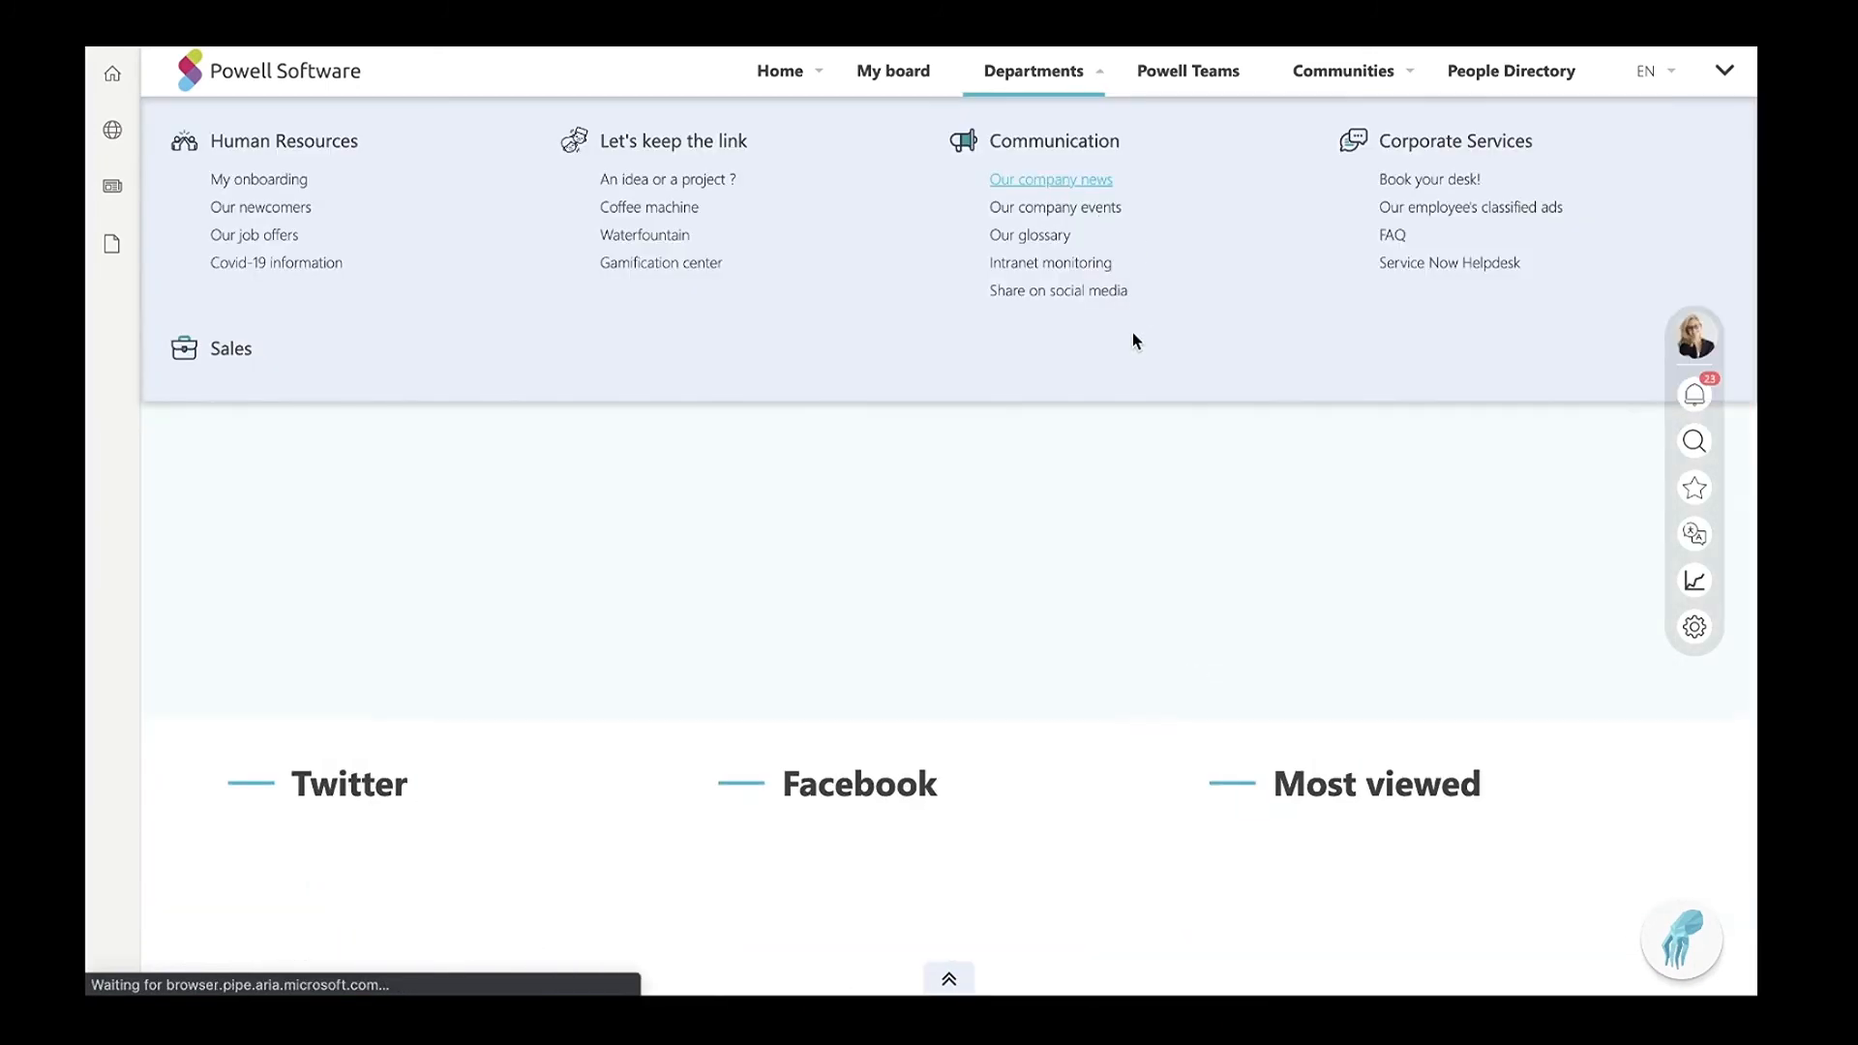
Go to Our company news and show sharing options for the first Mid Year Review Announcement AUSTRALIA card.
left_click(1049, 178)
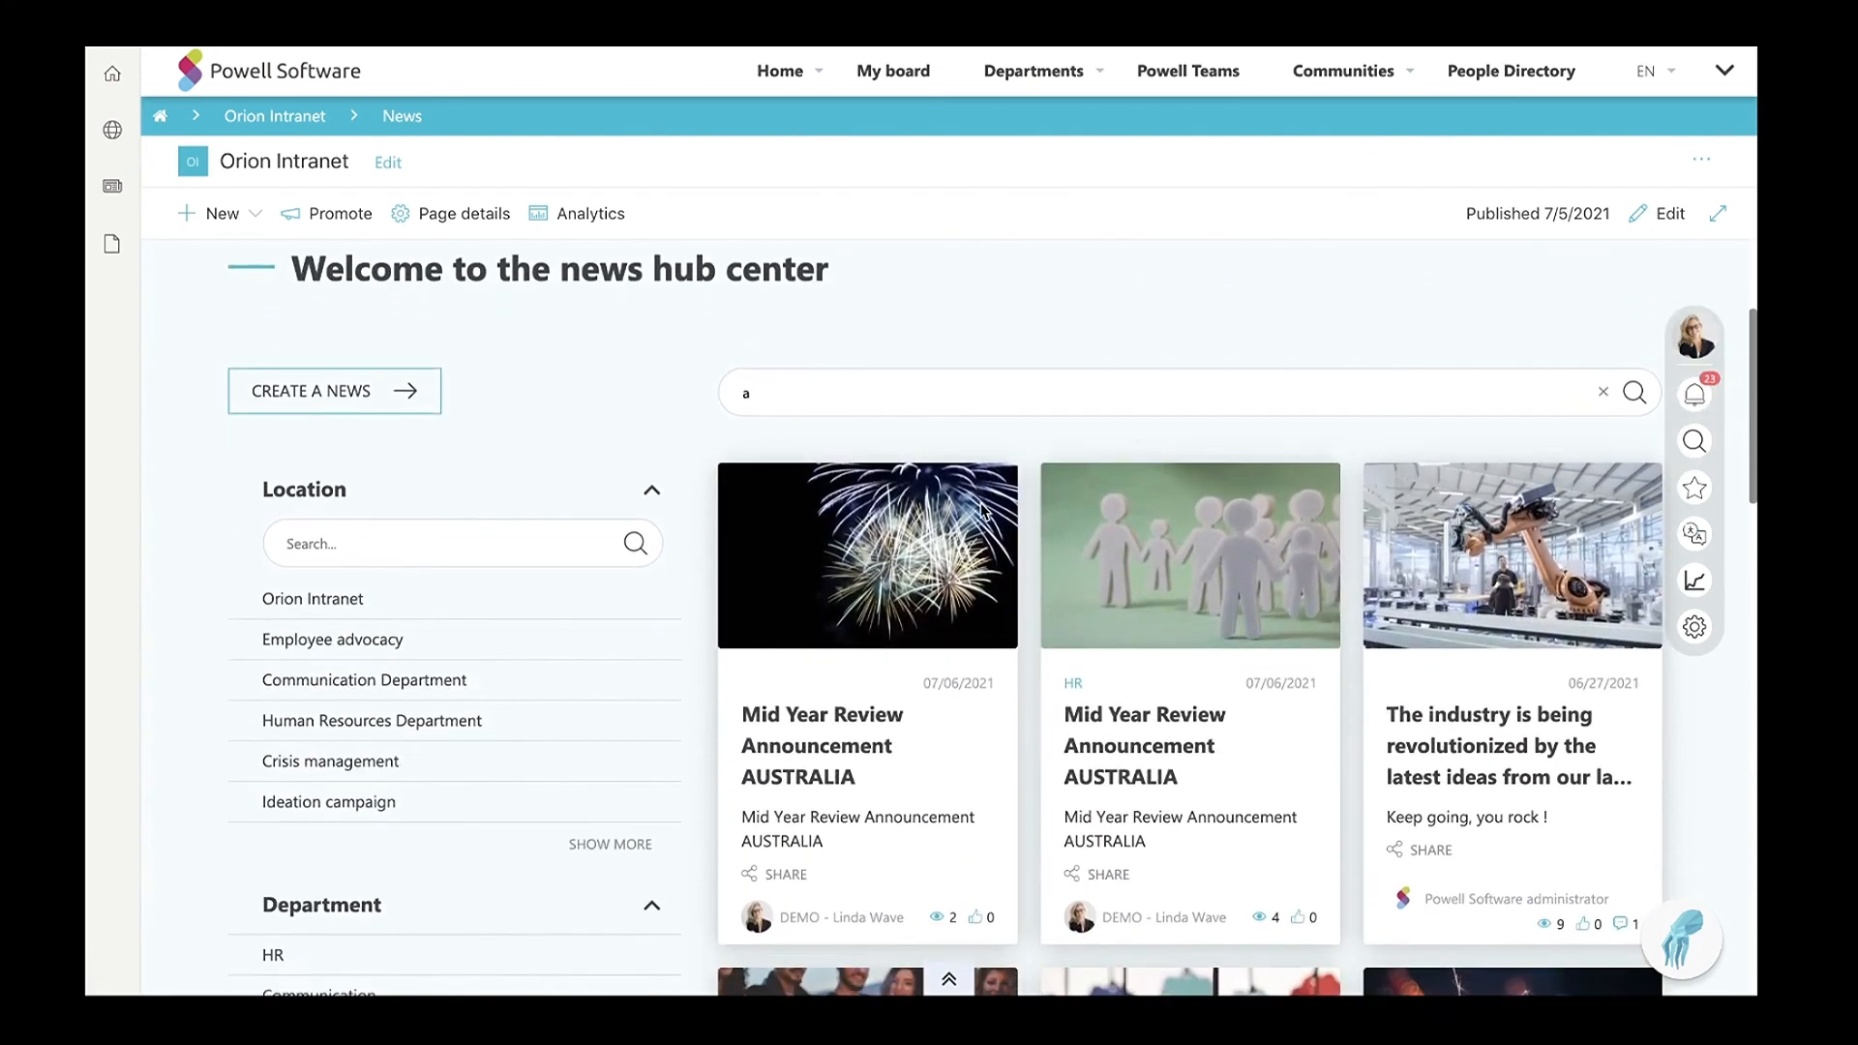
scroll("down", 3)
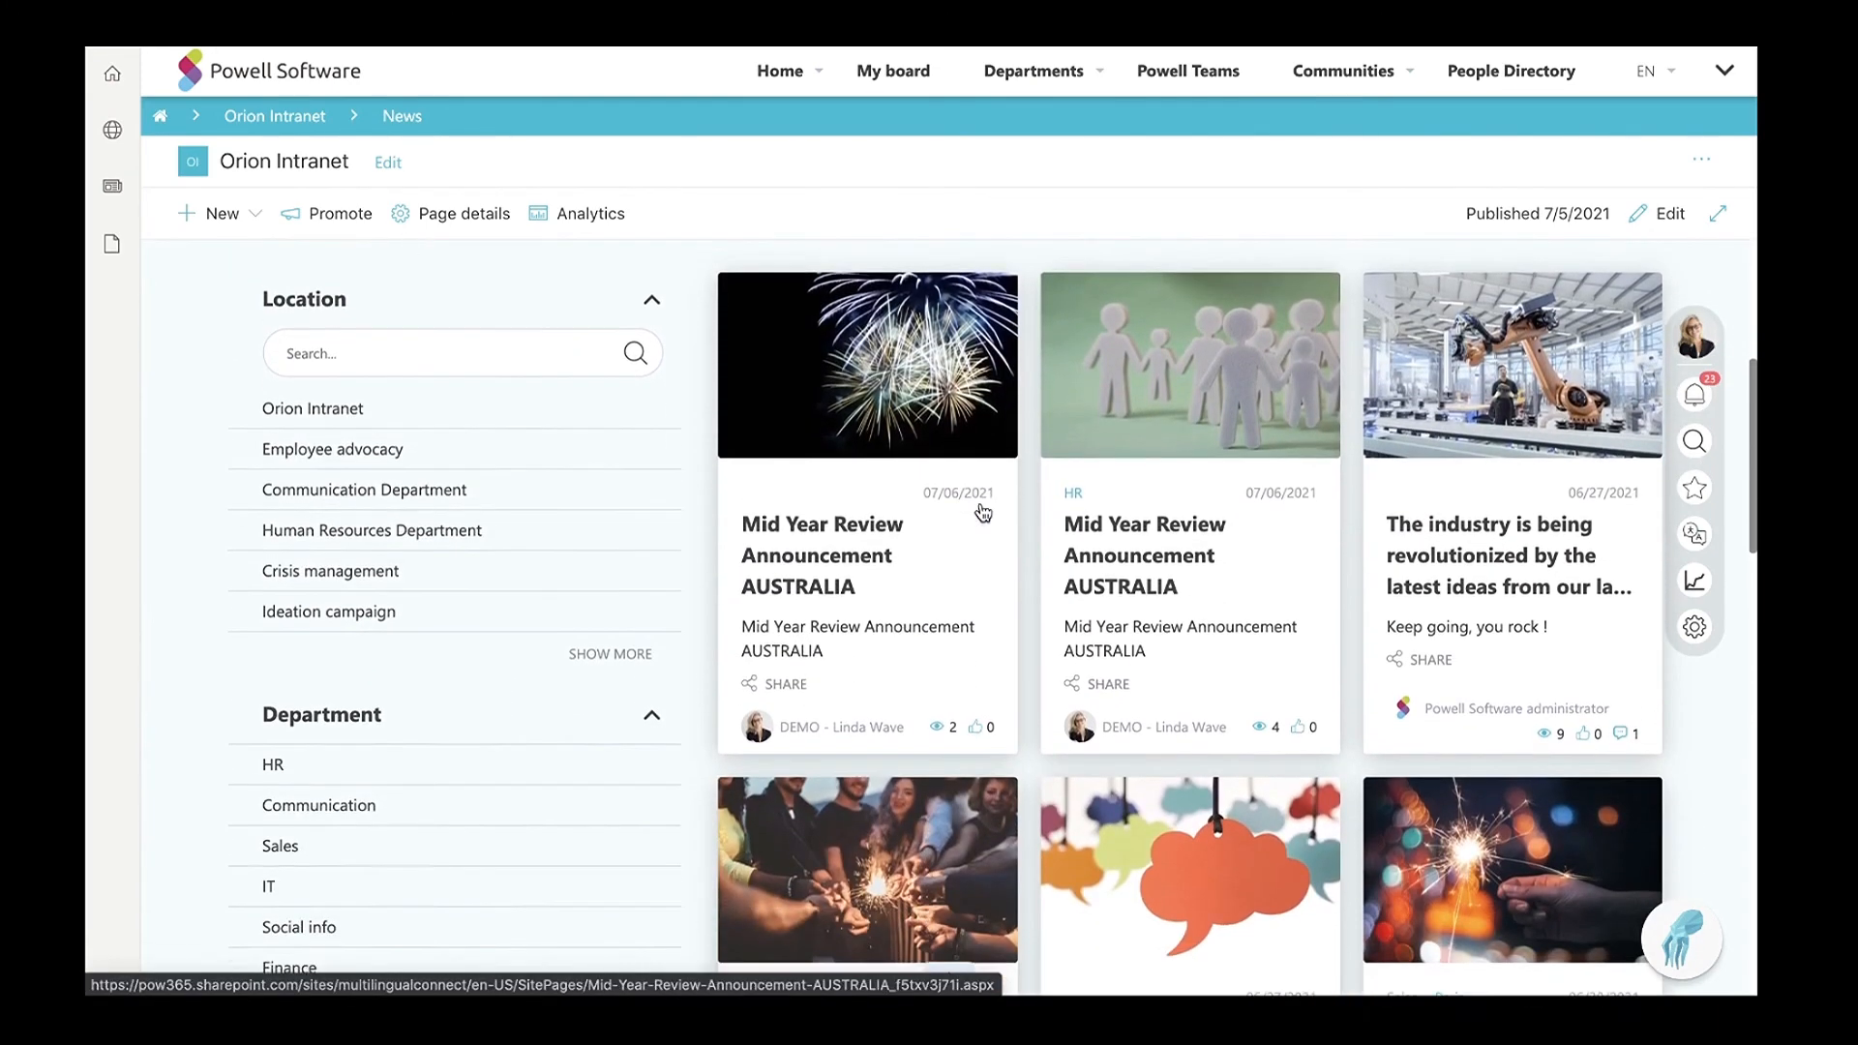
left_click(784, 683)
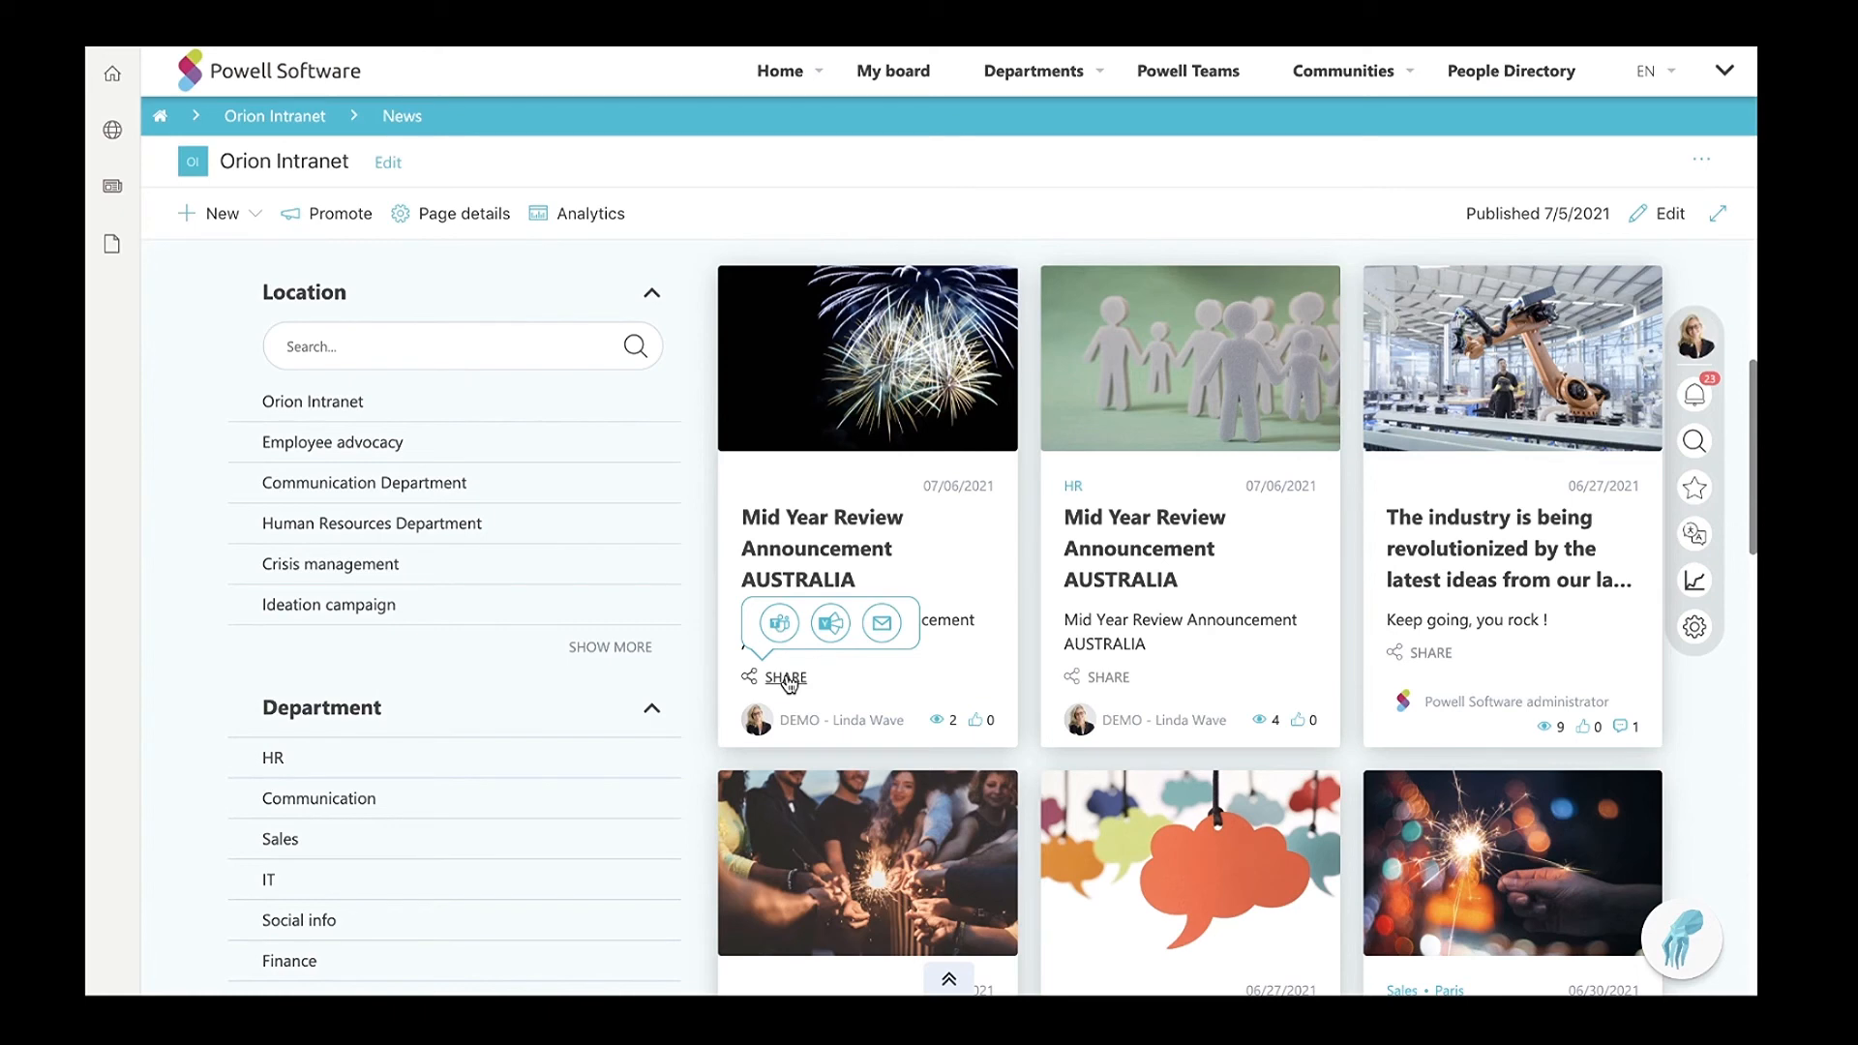
mouse_move(782, 646)
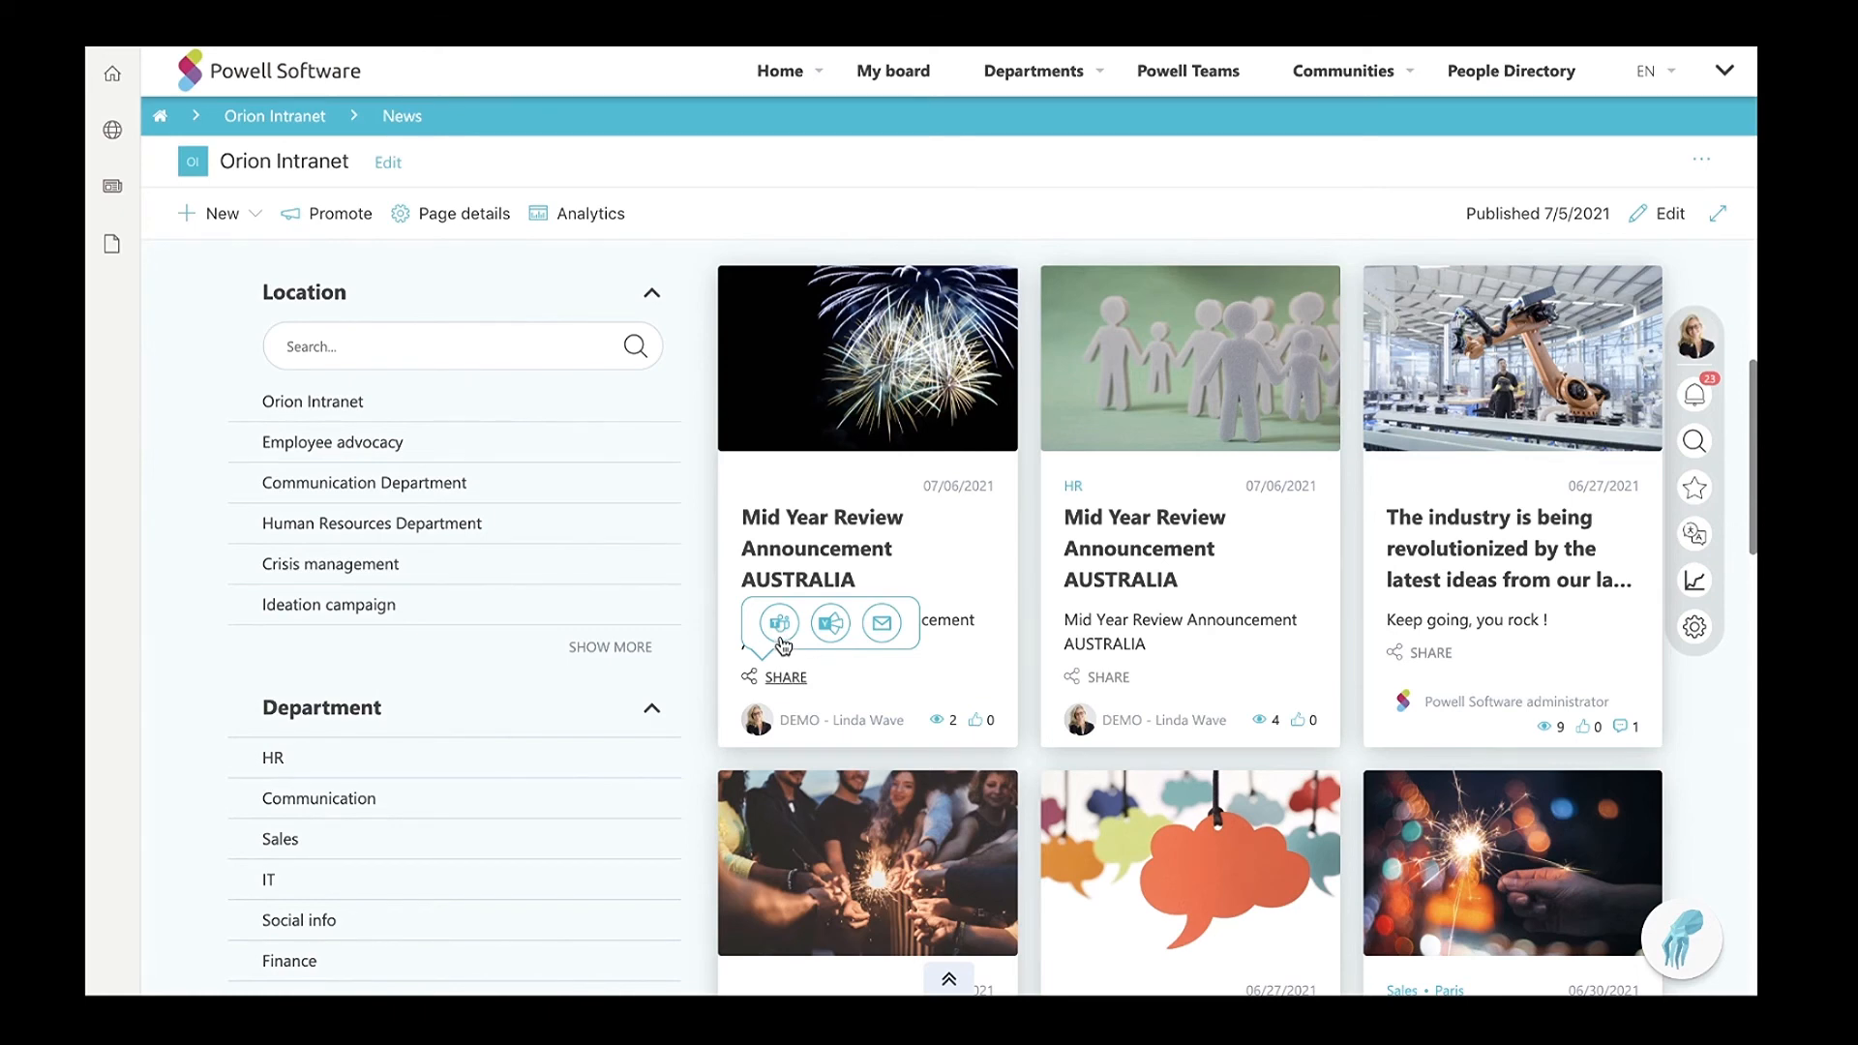